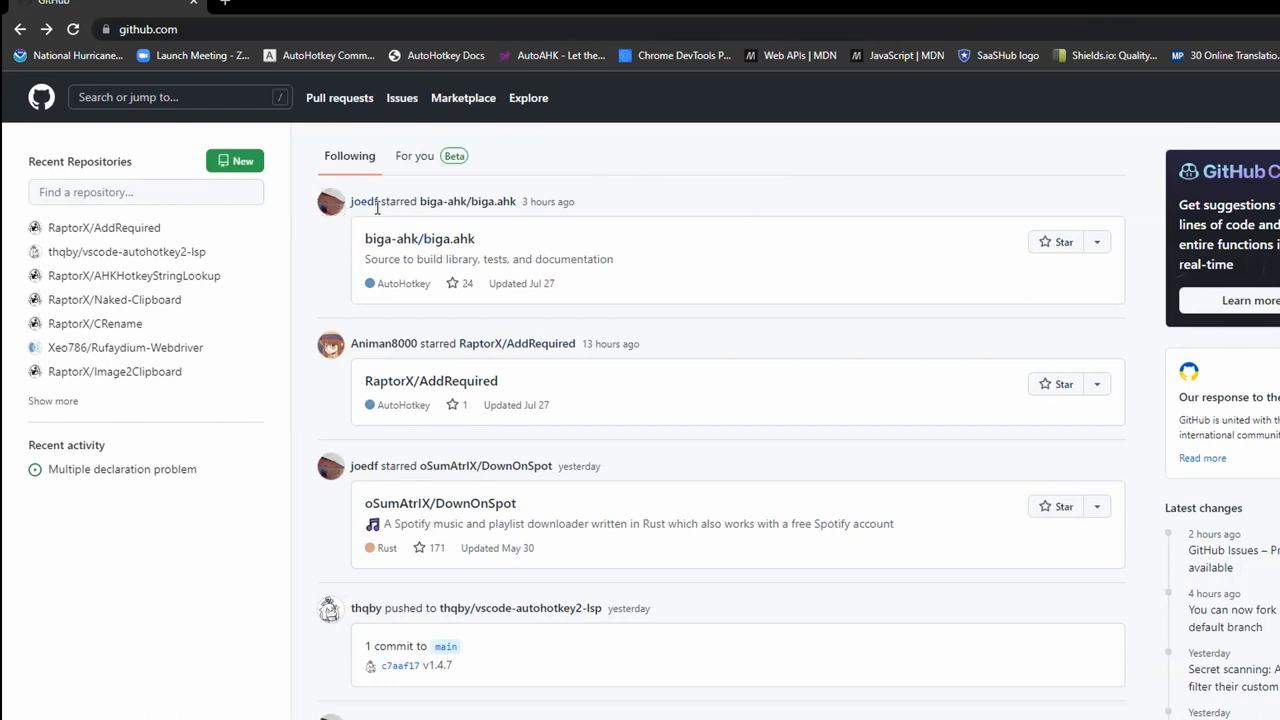
pyautogui.moveTo(294, 427)
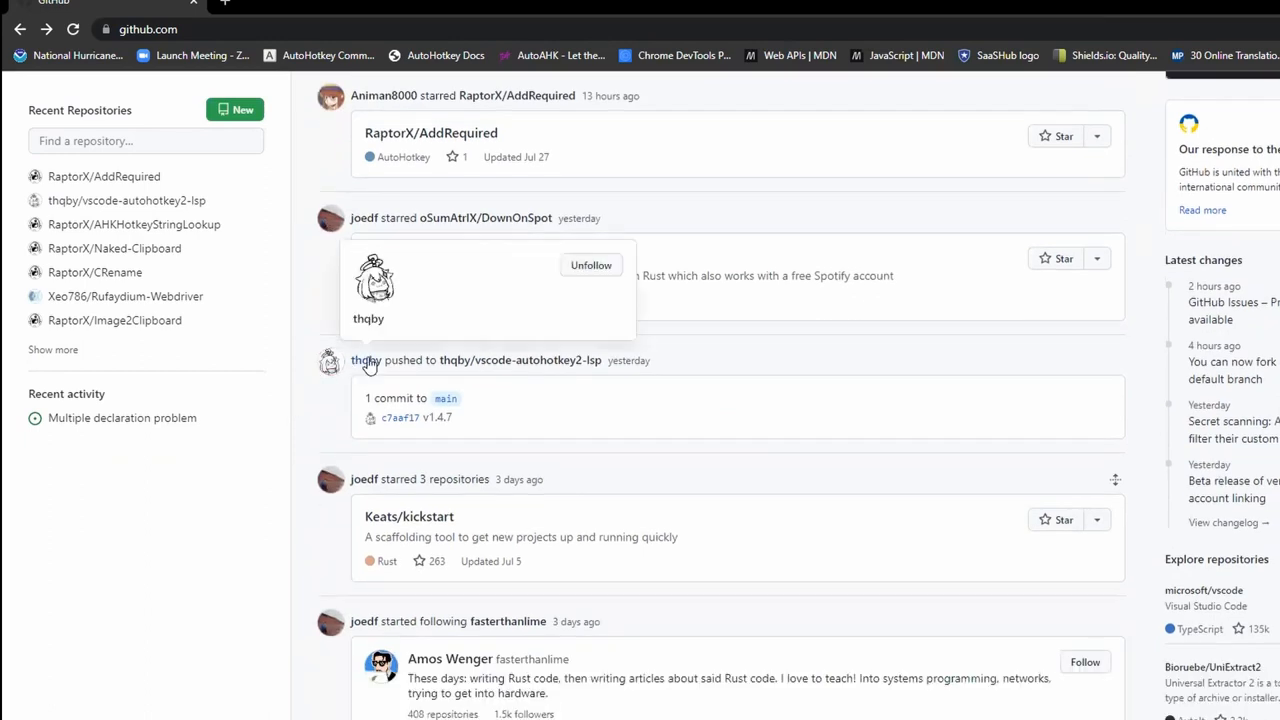
pyautogui.moveTo(490, 360)
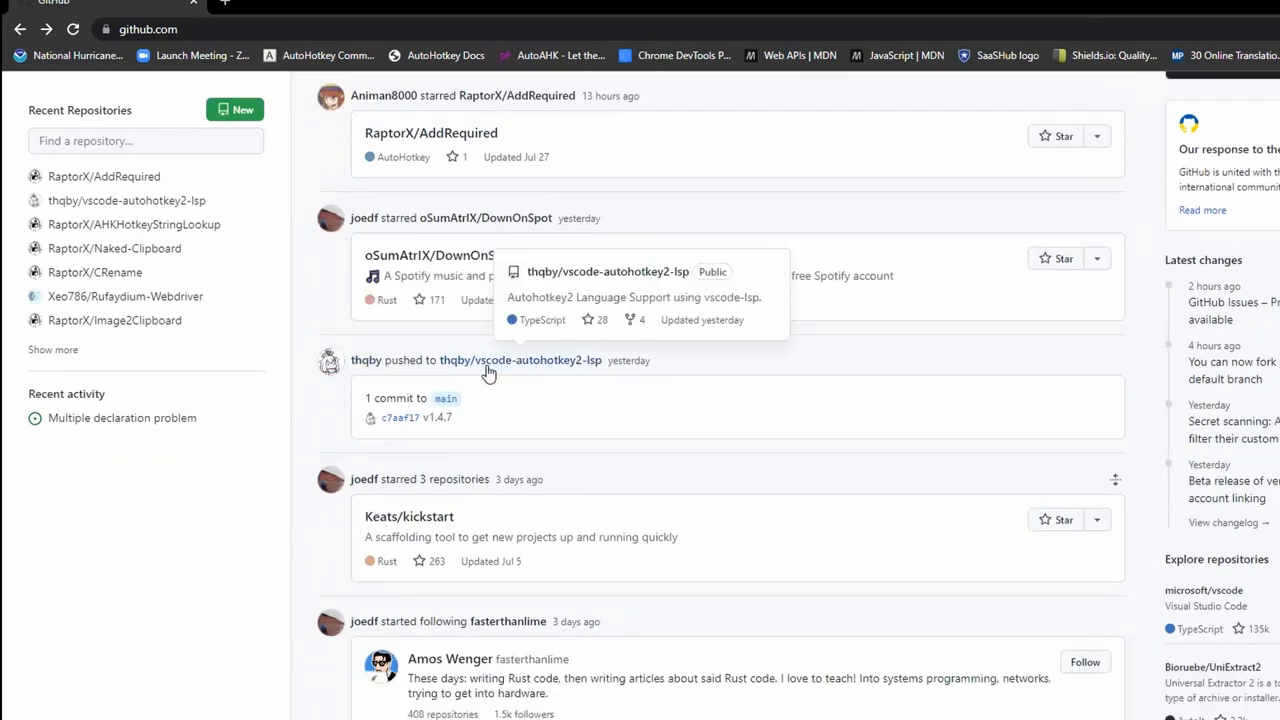
# Search GitHub for 'joeglines'.
pyautogui.scroll(3)
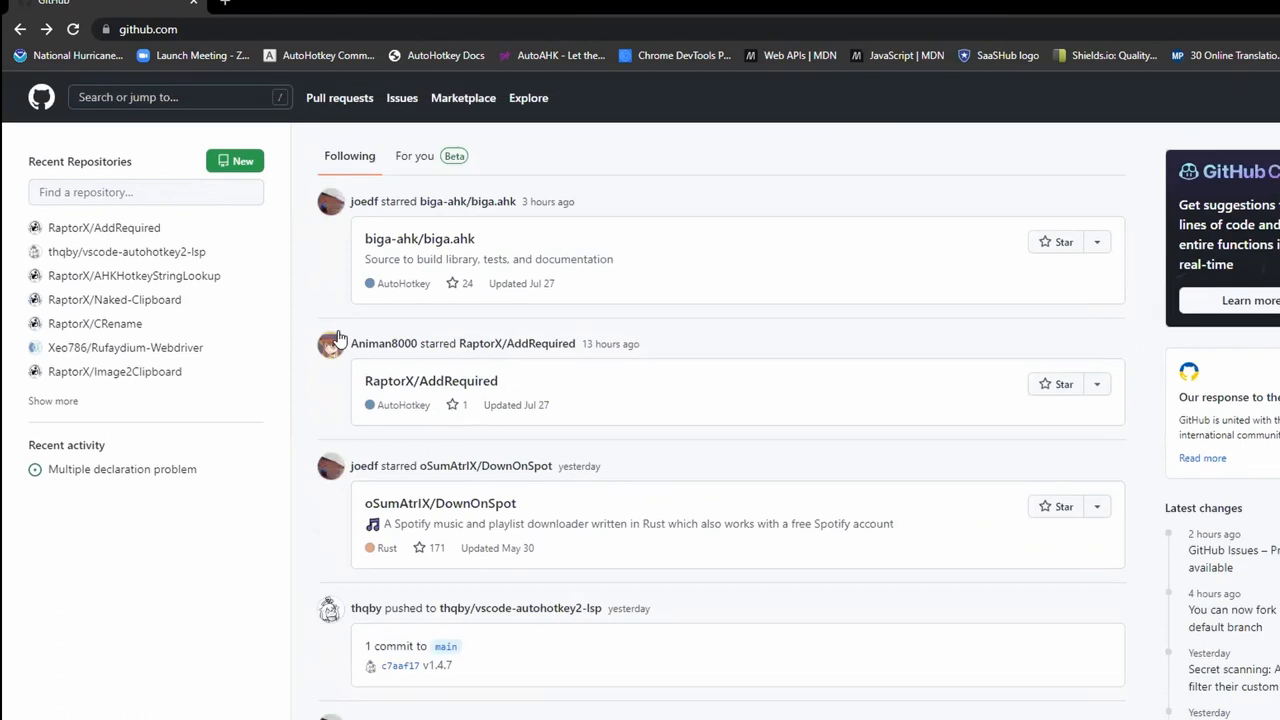
pyautogui.click(160, 97)
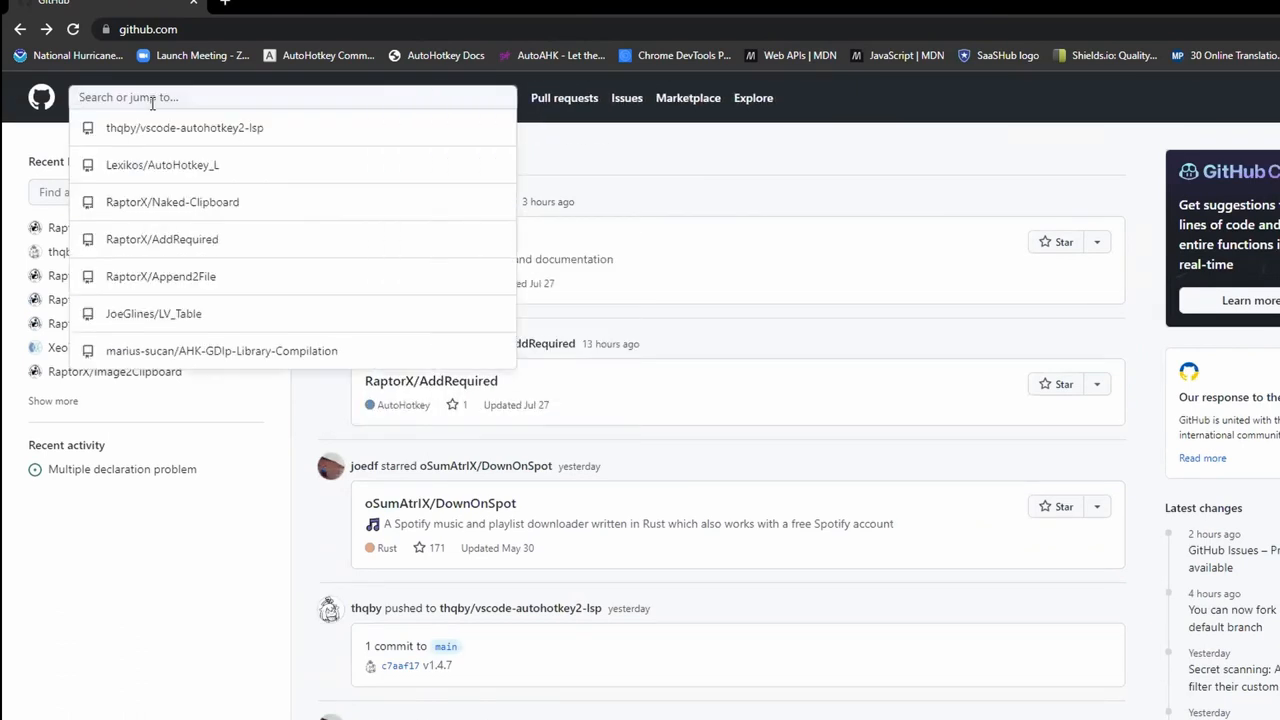
pyautogui.write('jos')
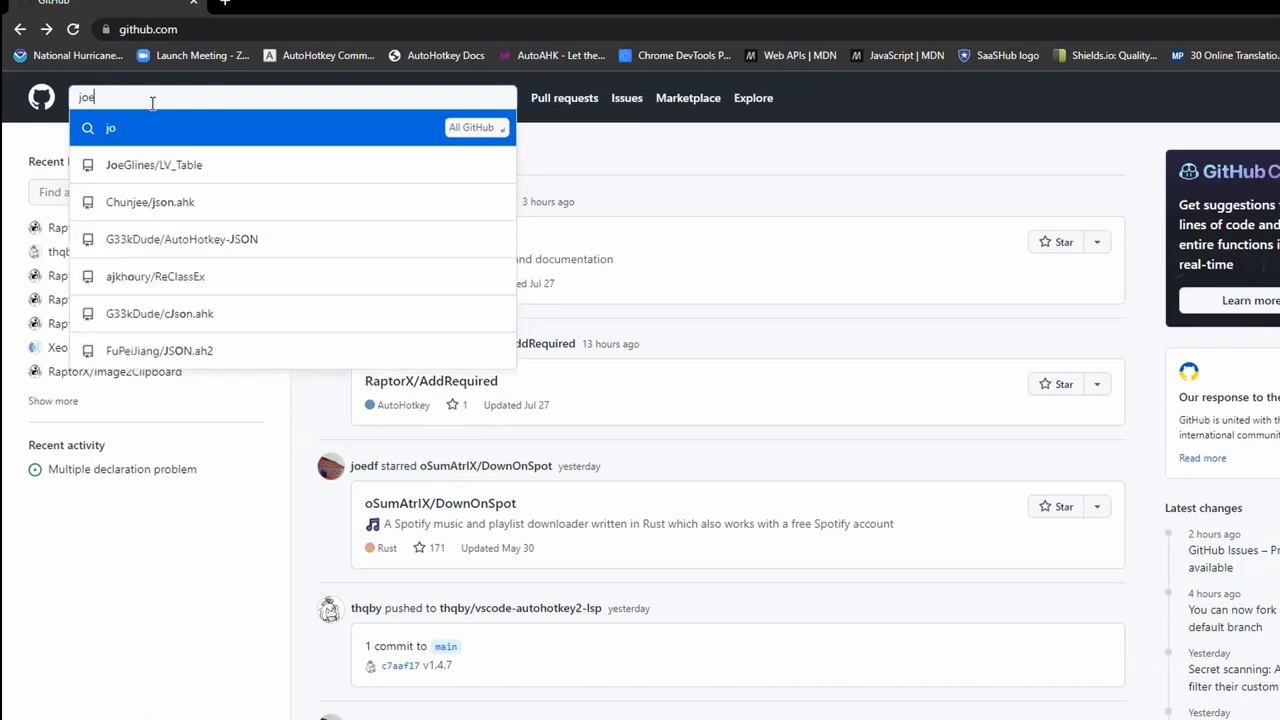
pyautogui.write('glines')
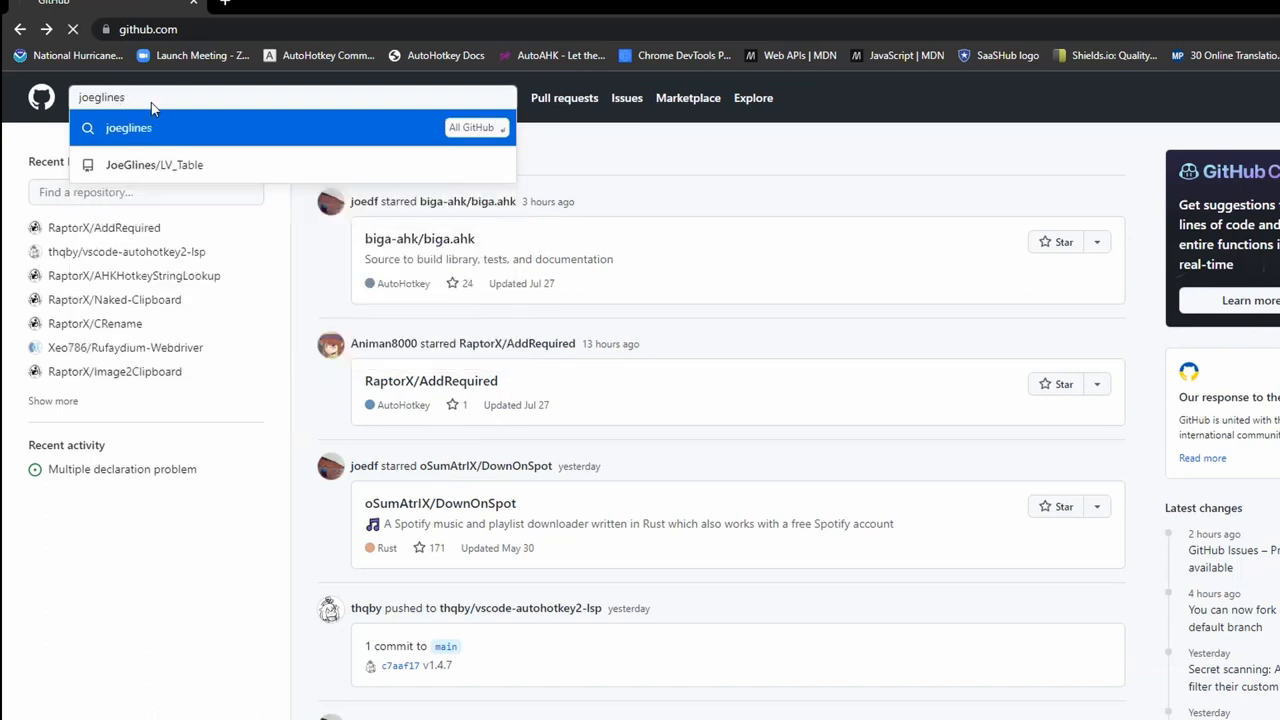
pyautogui.press('Return')
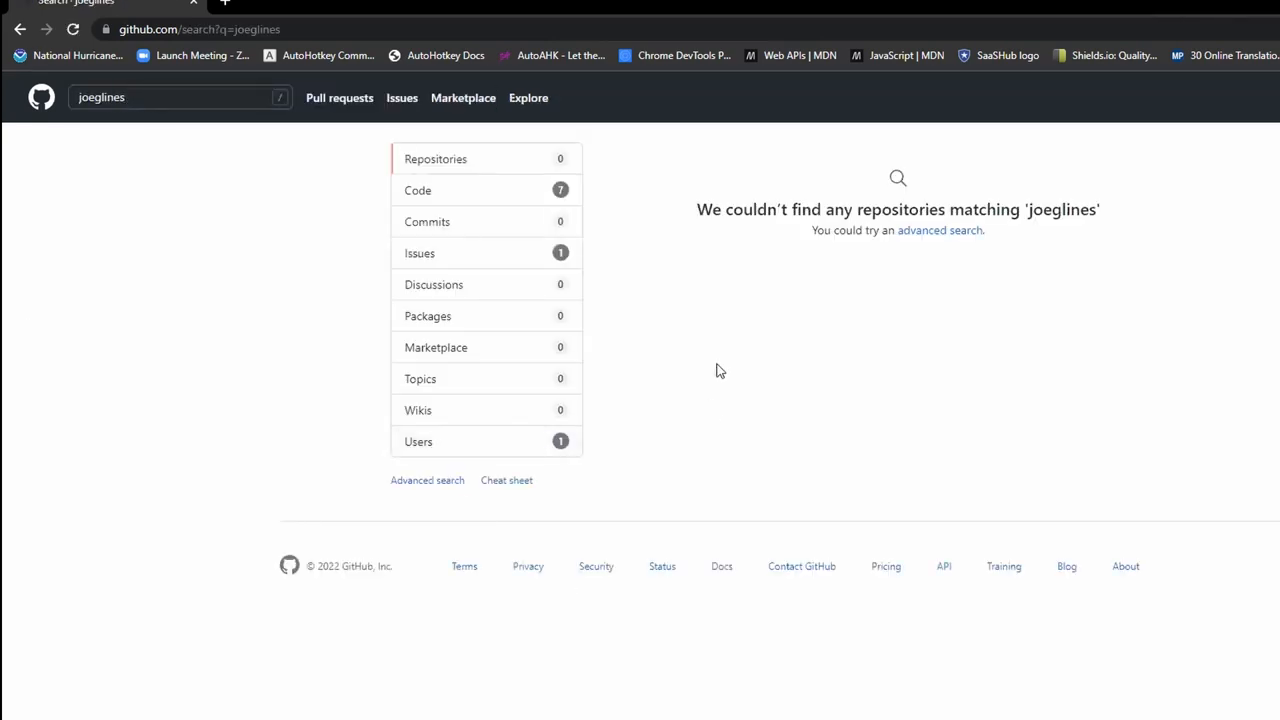
# Browse JoeGlines' nine repositories from his profile and open Syntax_Writer.
pyautogui.click(418, 441)
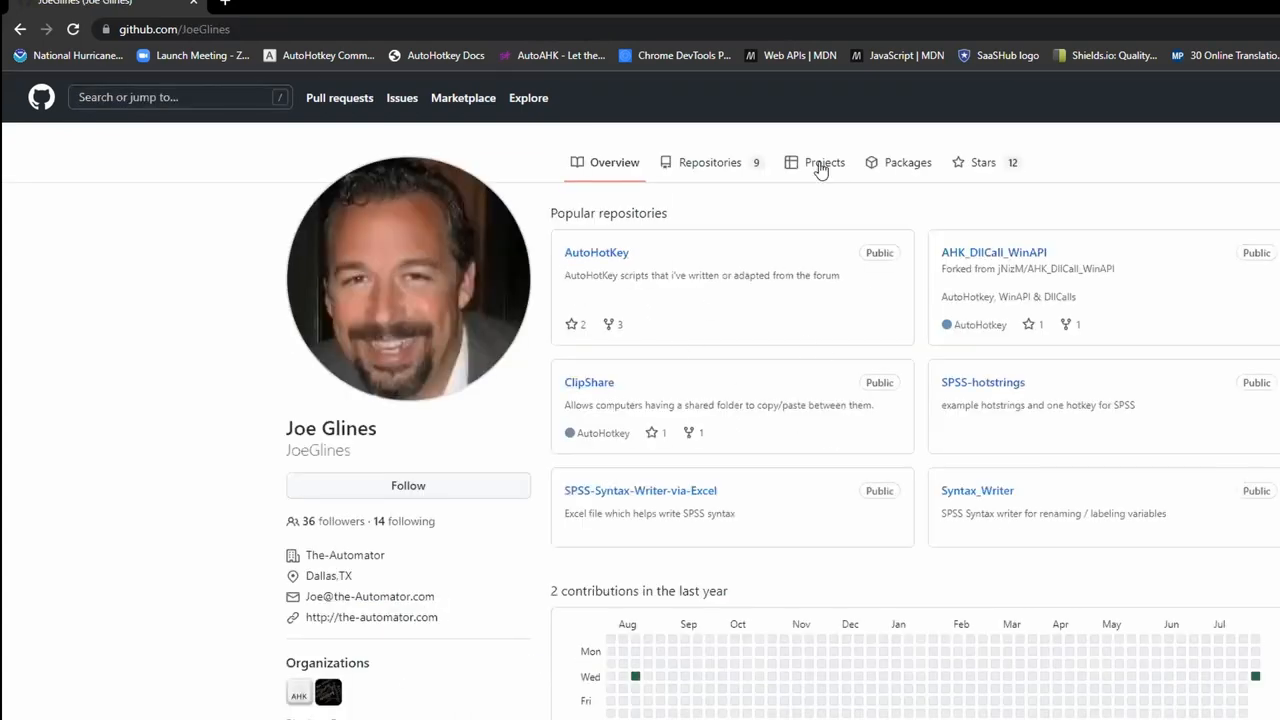
pyautogui.click(709, 162)
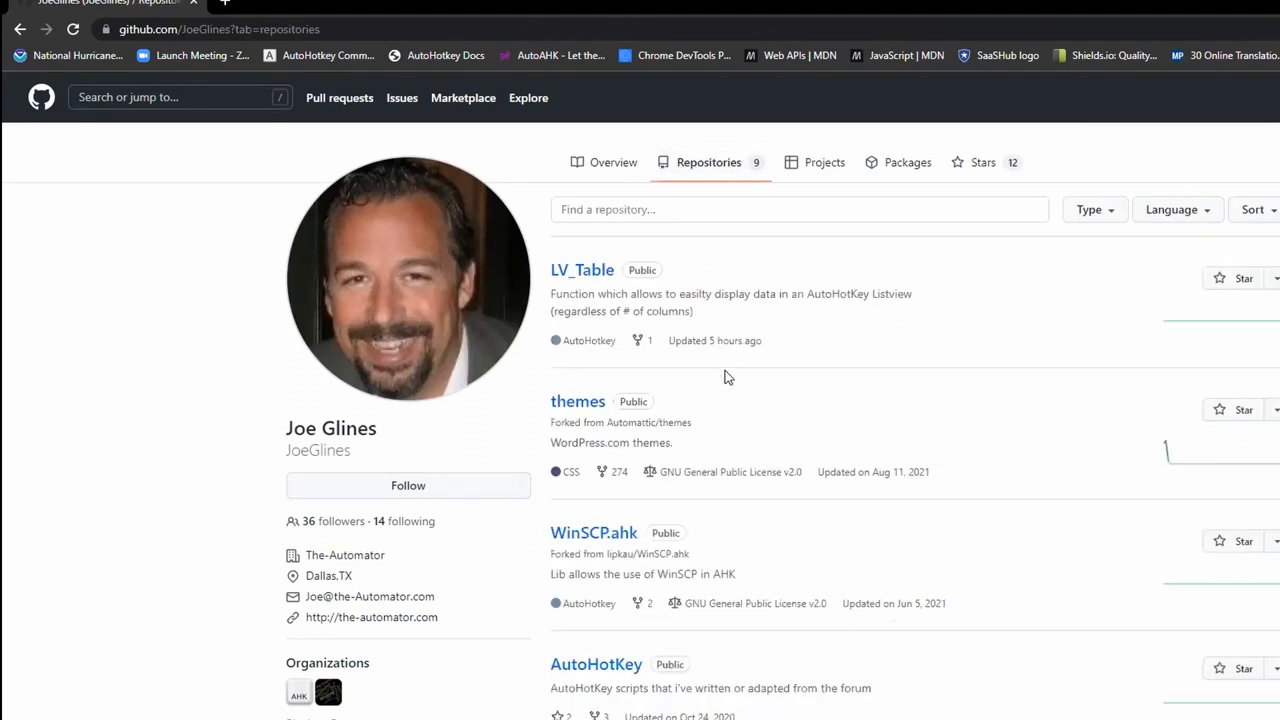
pyautogui.scroll(-3)
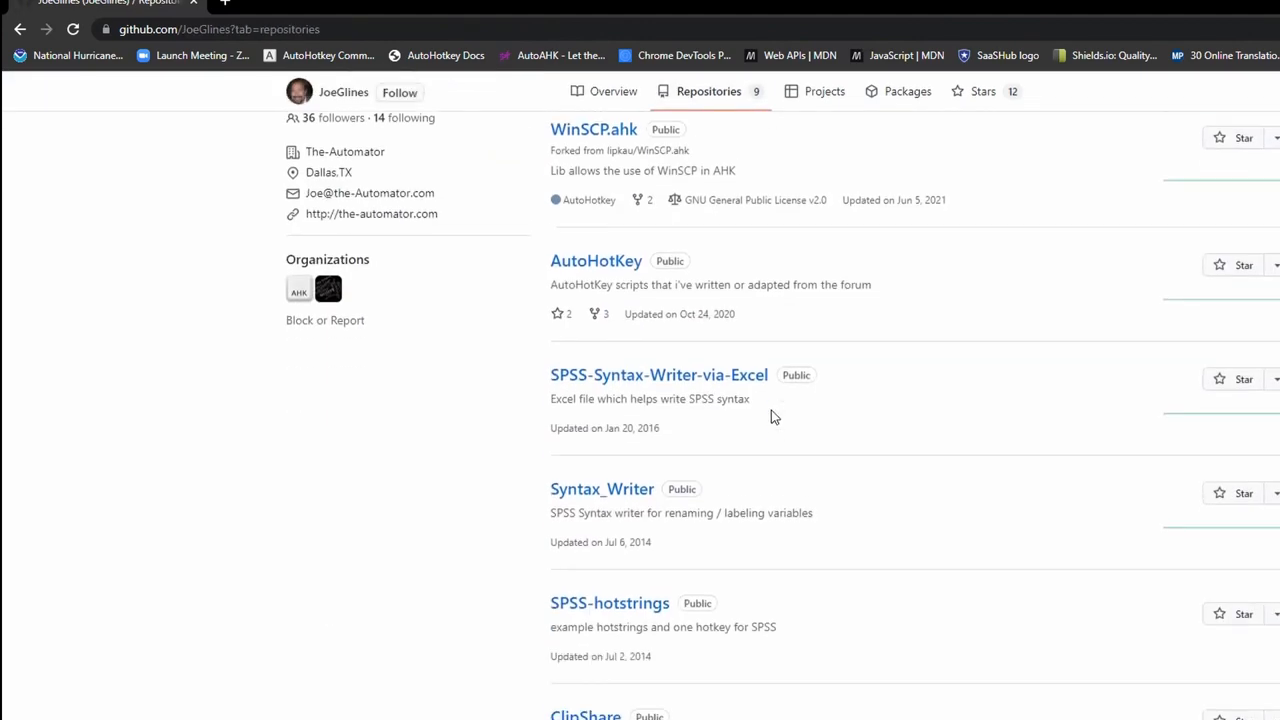
pyautogui.scroll(3)
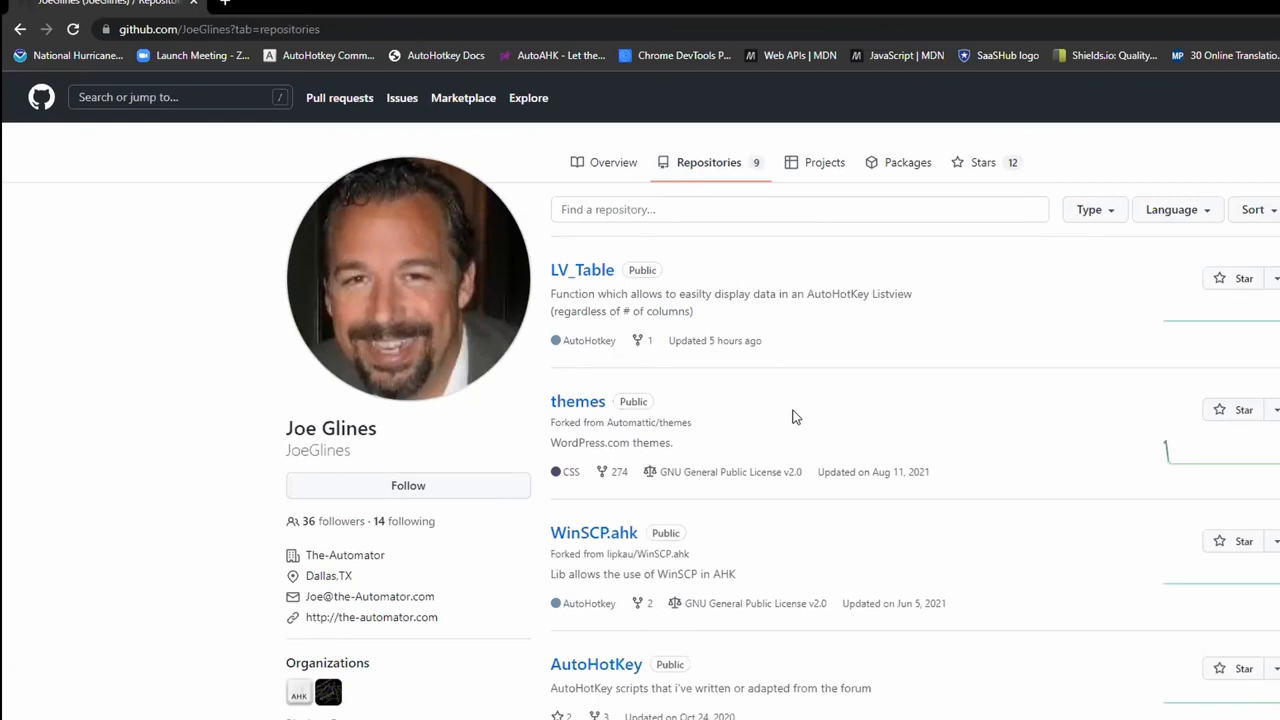
pyautogui.scroll(-3)
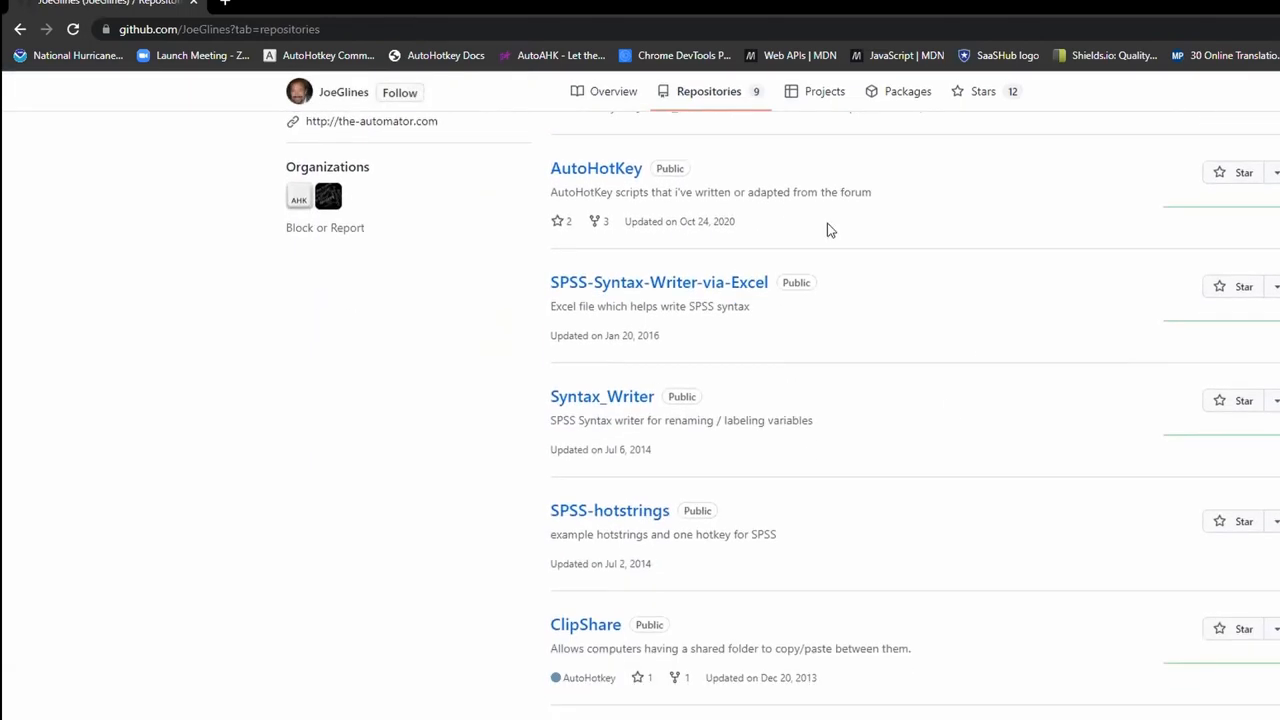
pyautogui.scroll(3)
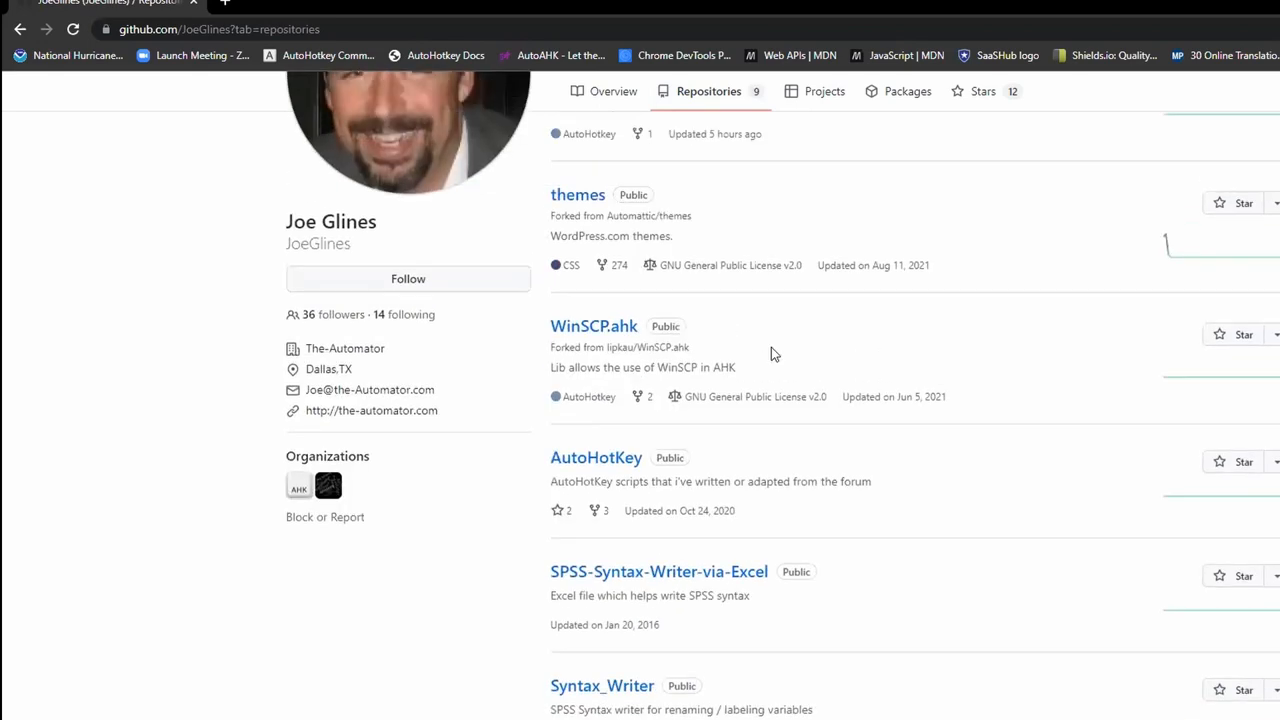
pyautogui.scroll(-3)
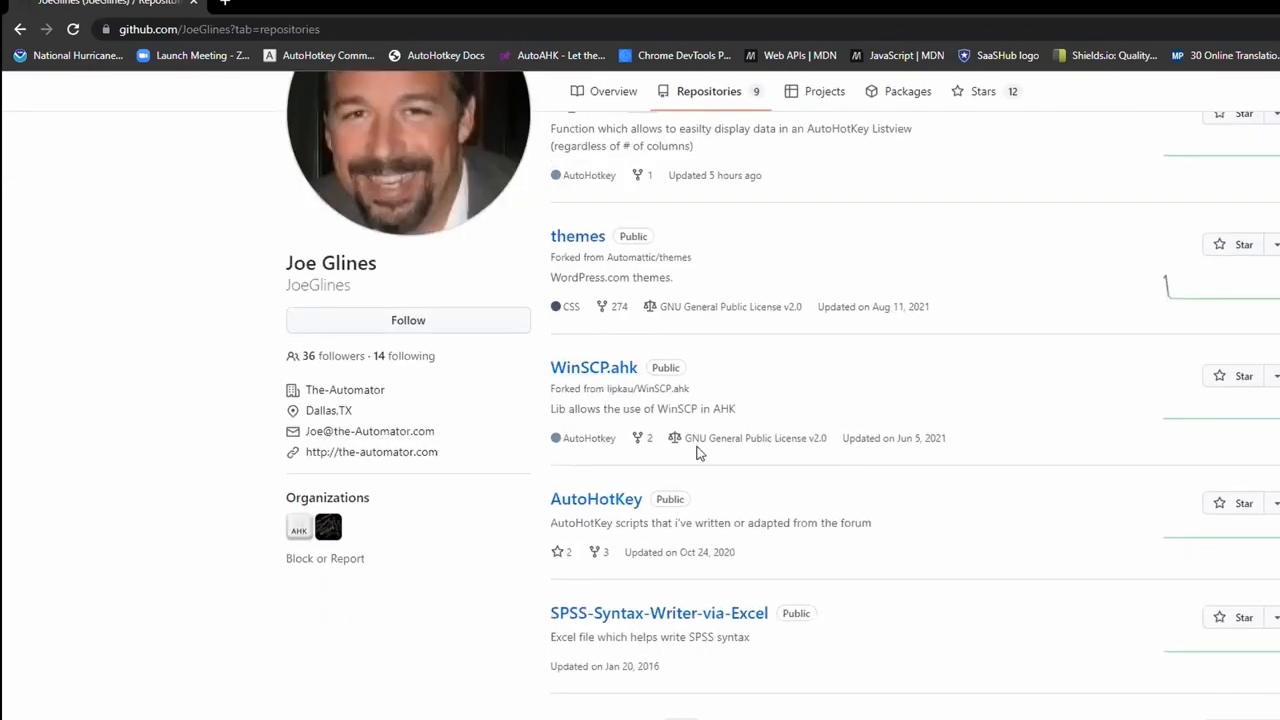
pyautogui.scroll(3)
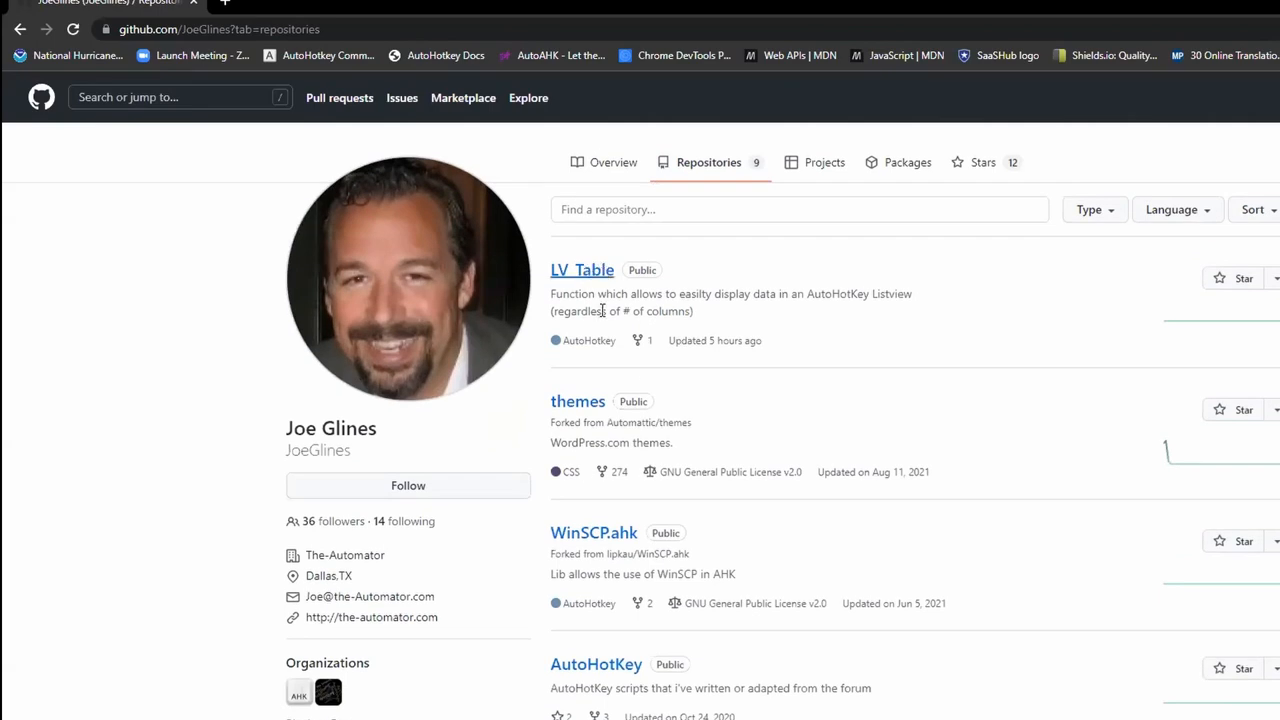
pyautogui.scroll(-3)
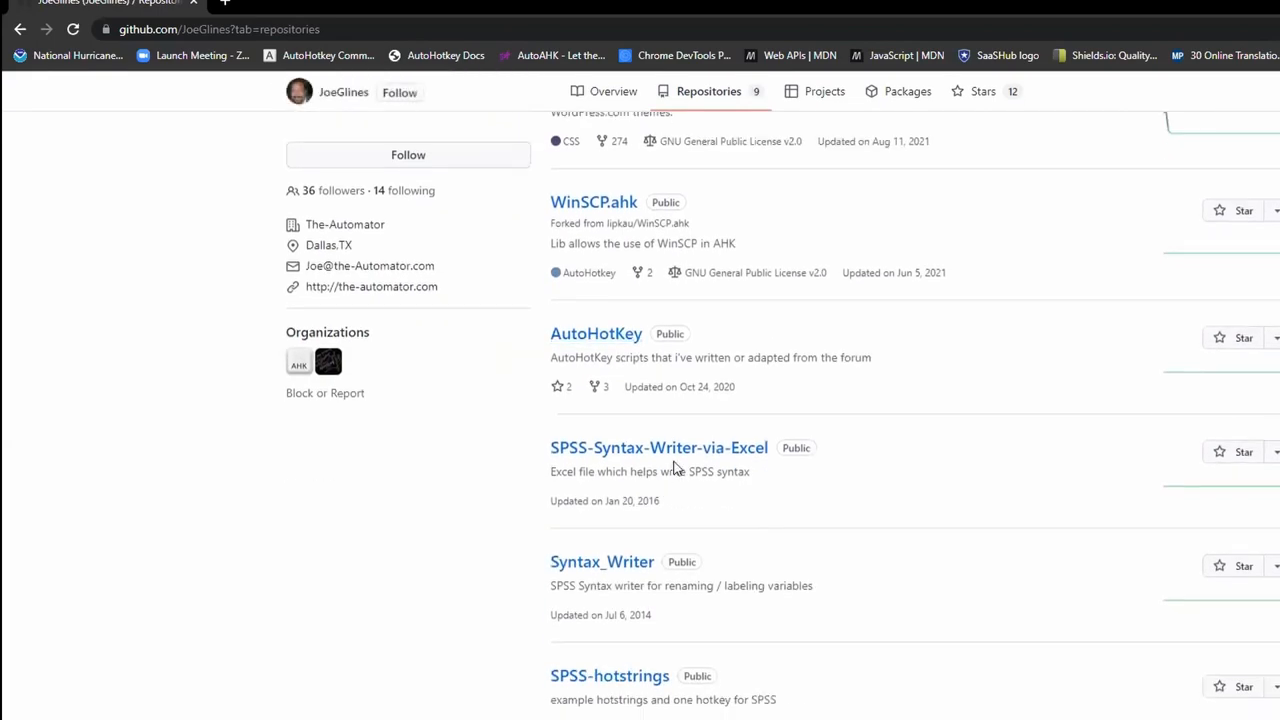
pyautogui.moveTo(602, 561)
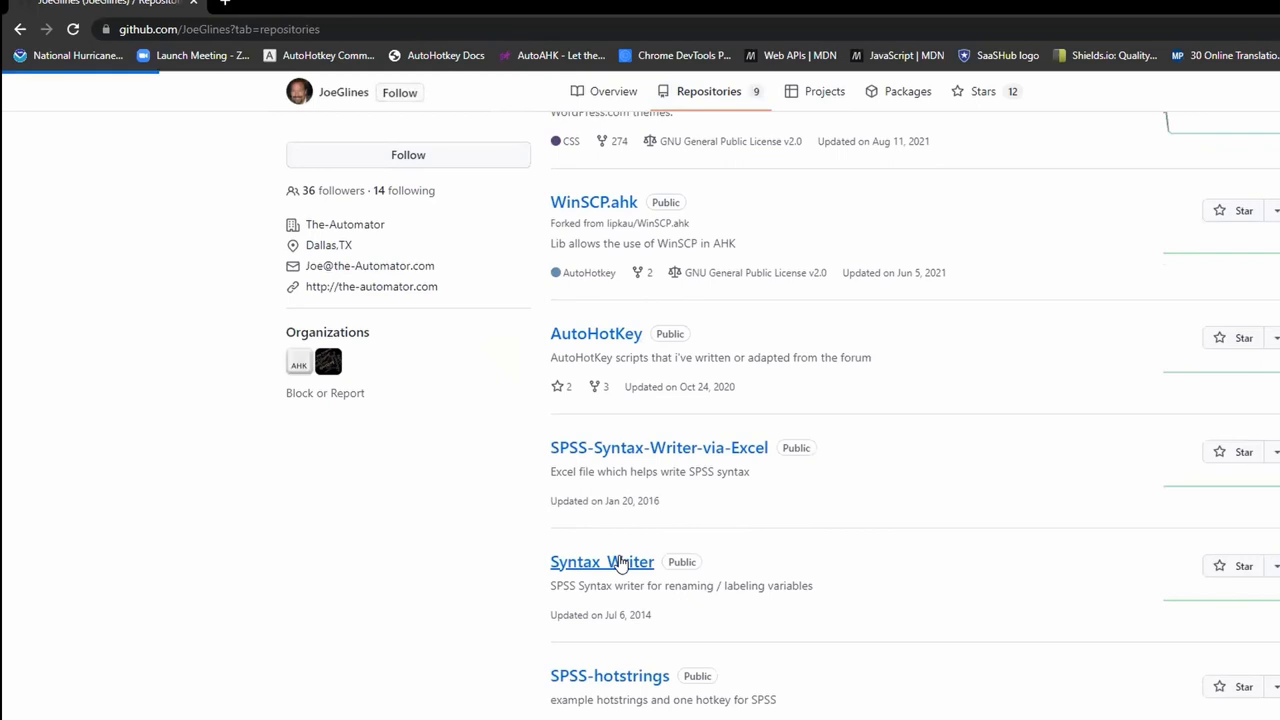
pyautogui.click(602, 561)
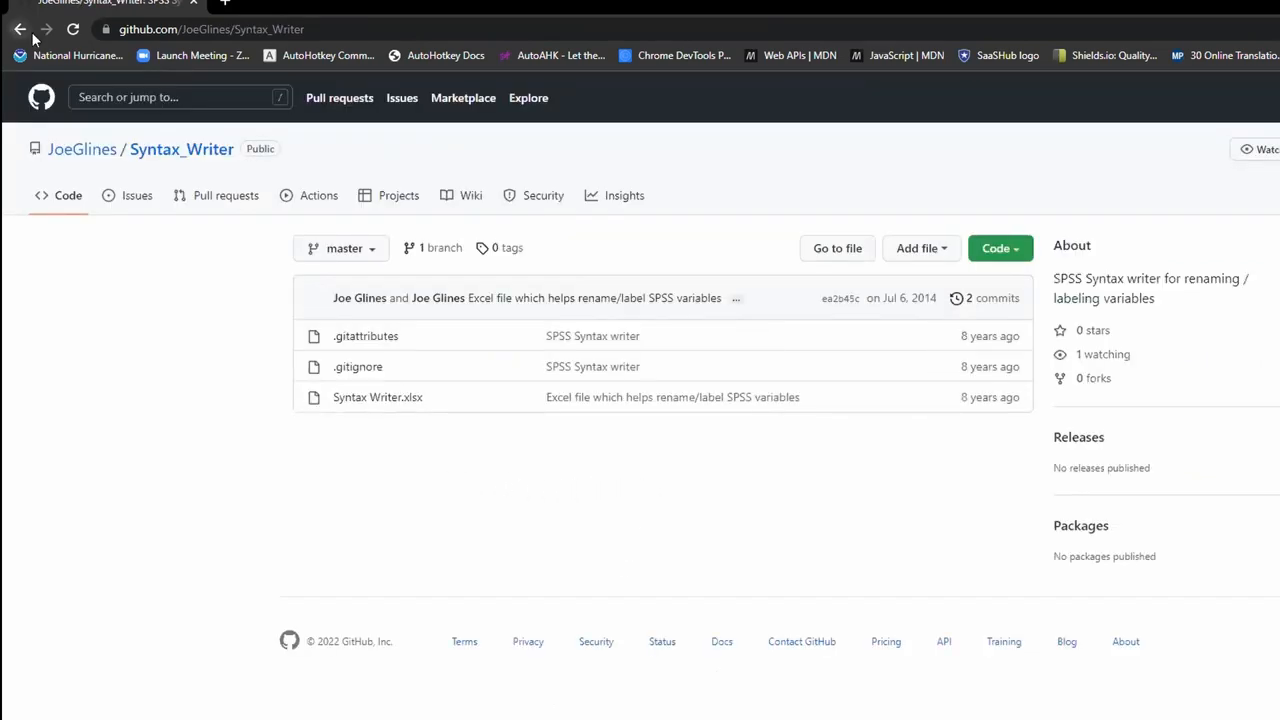
# Go back to JoeGlines' repositories, open ClipShare and preview its clone options.
pyautogui.click(20, 29)
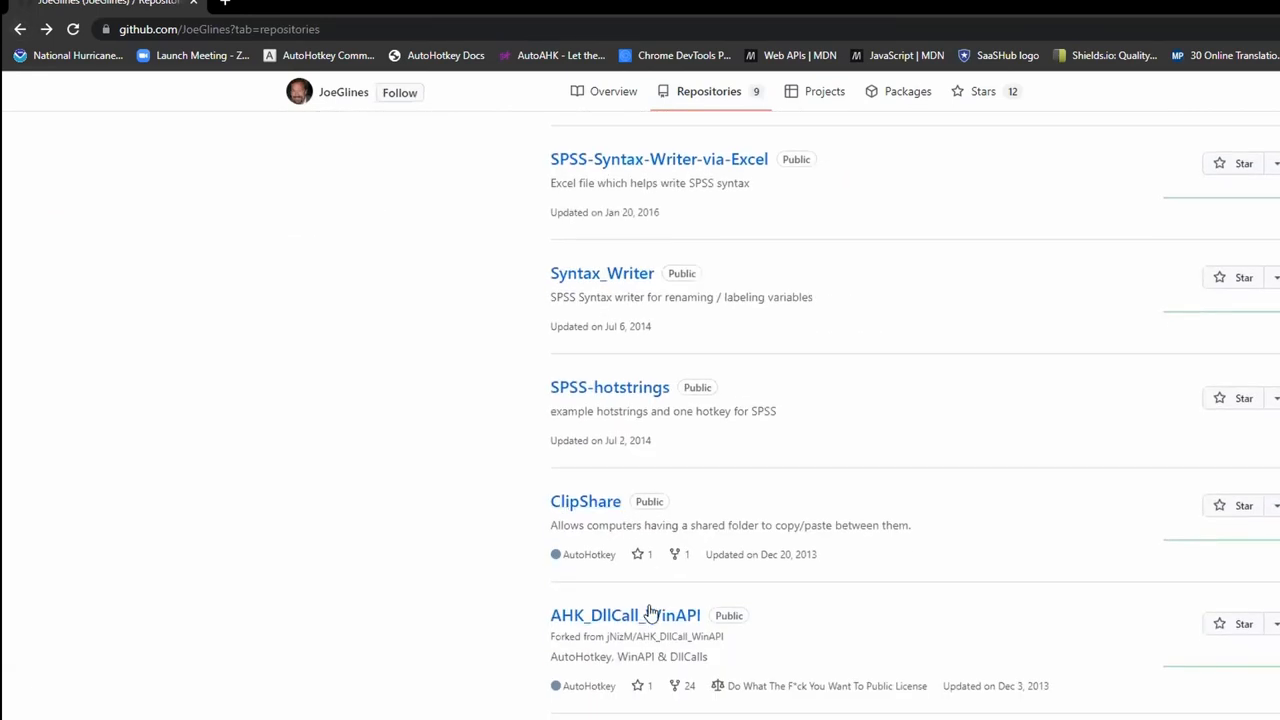
pyautogui.click(585, 501)
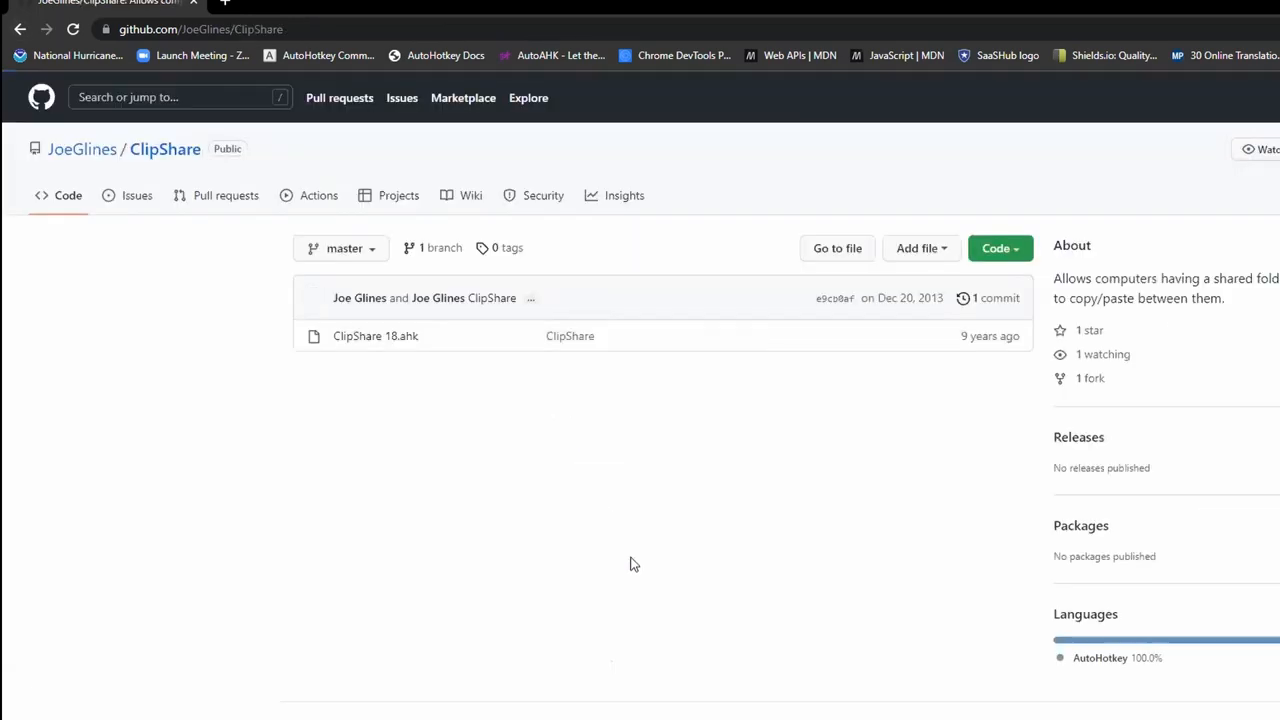
pyautogui.moveTo(553, 477)
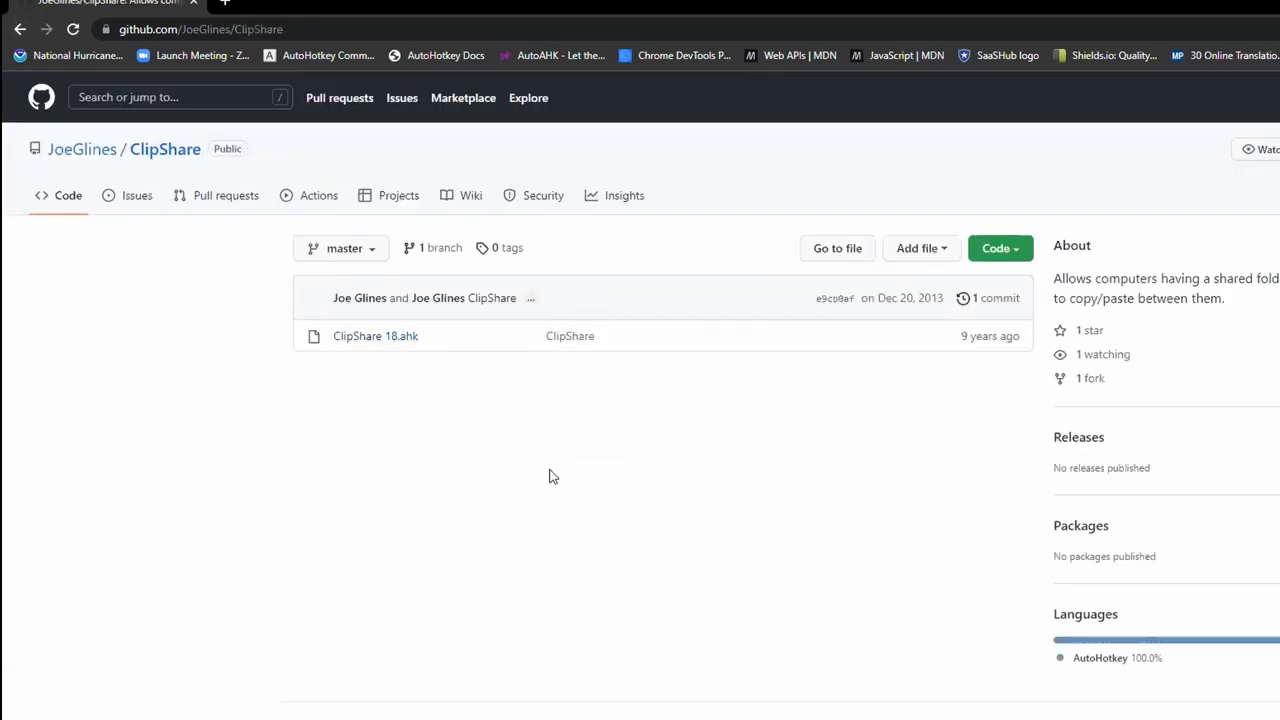
pyautogui.moveTo(375, 335)
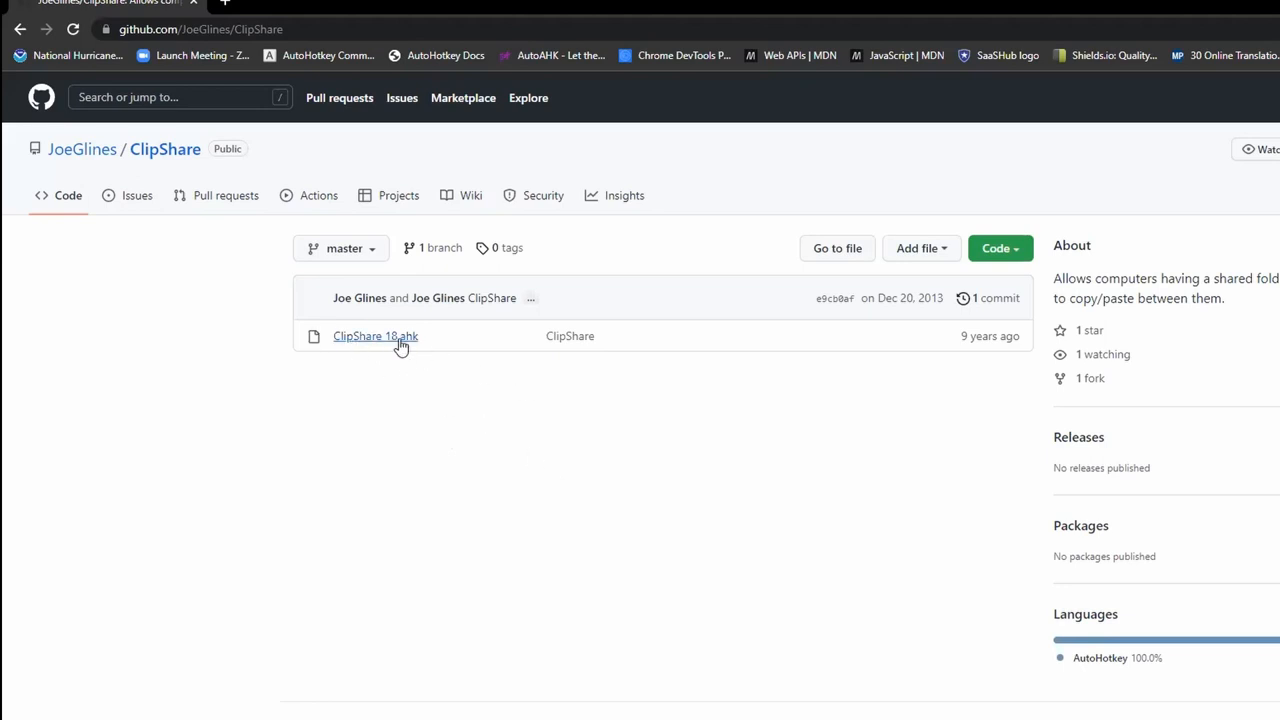
pyautogui.moveTo(965, 218)
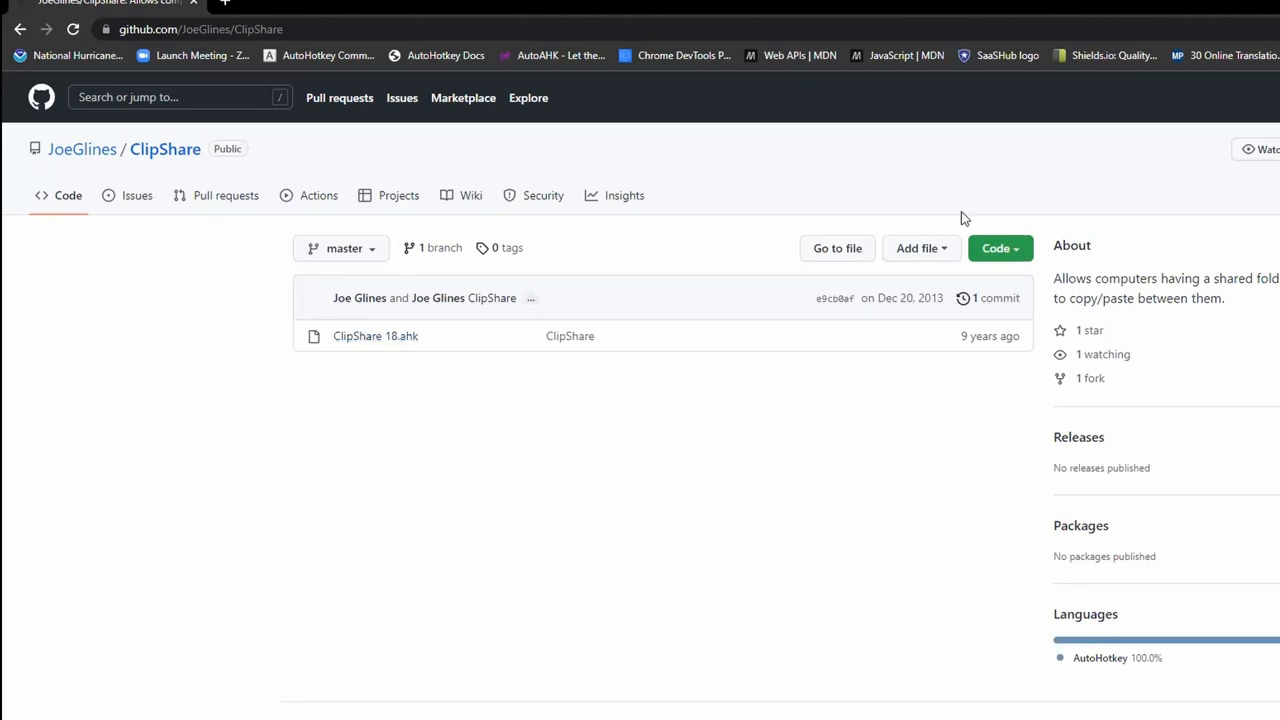
pyautogui.click(997, 248)
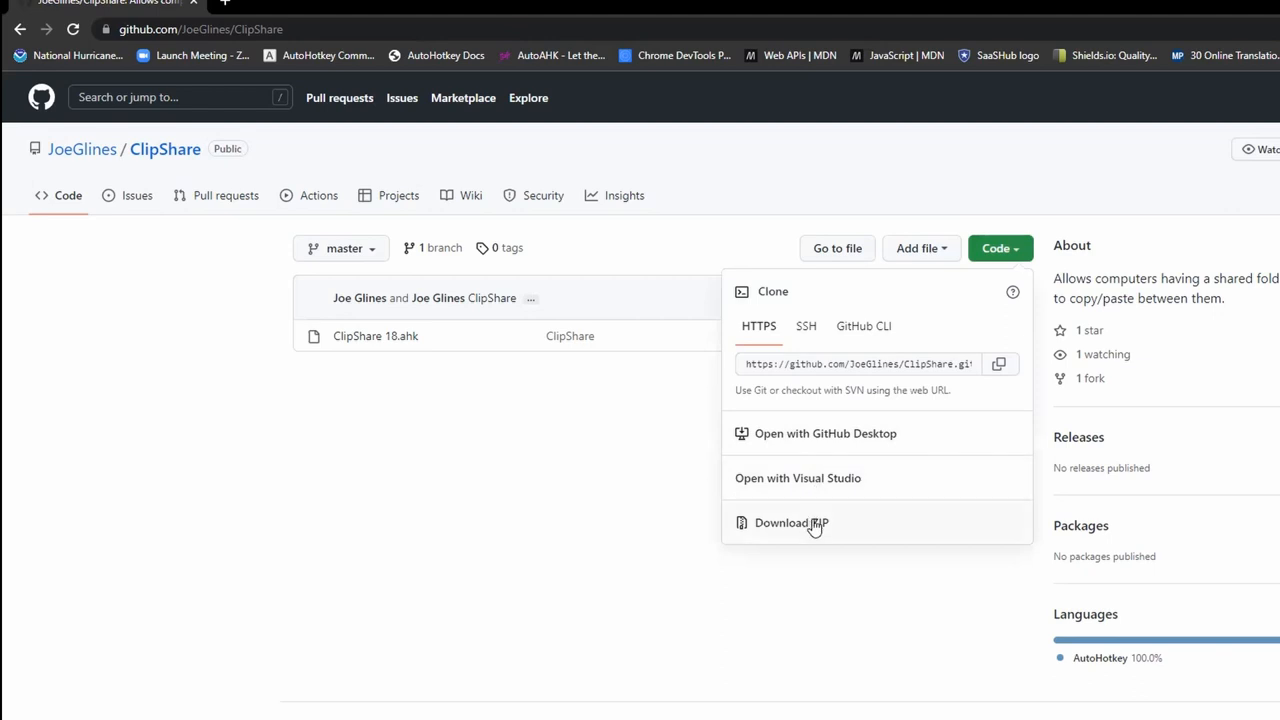
pyautogui.click(635, 507)
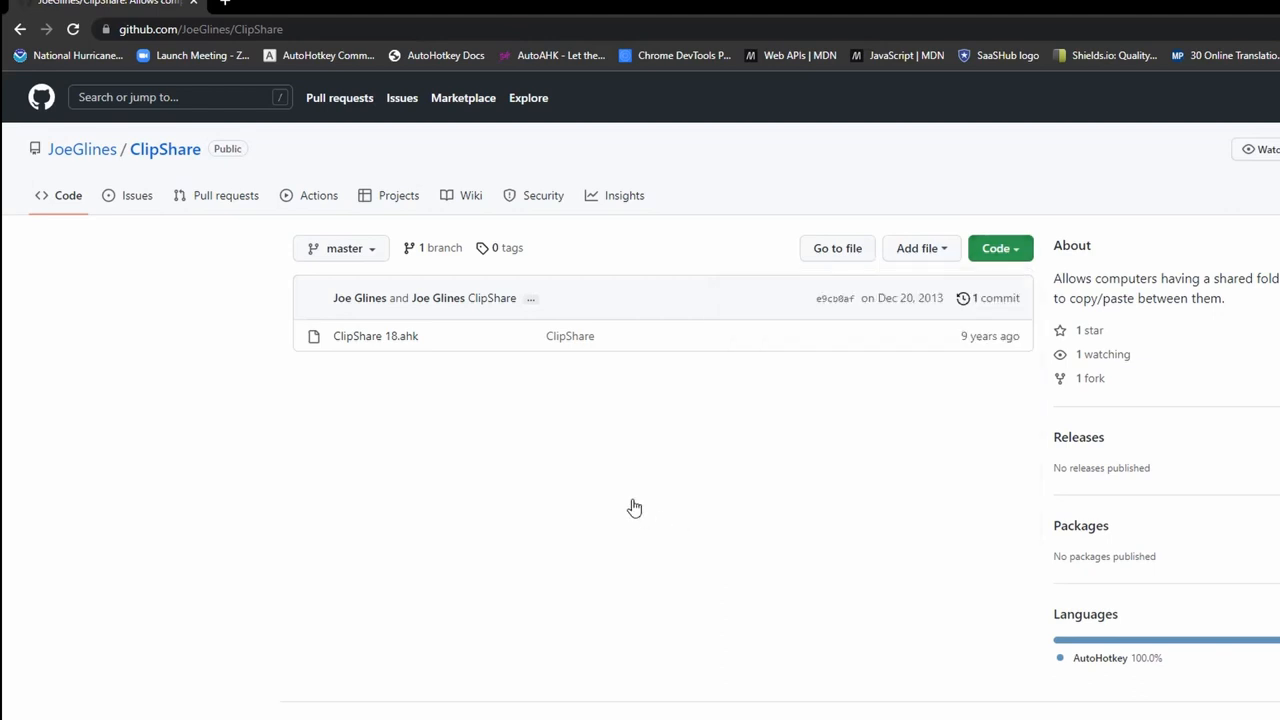
pyautogui.moveTo(572, 442)
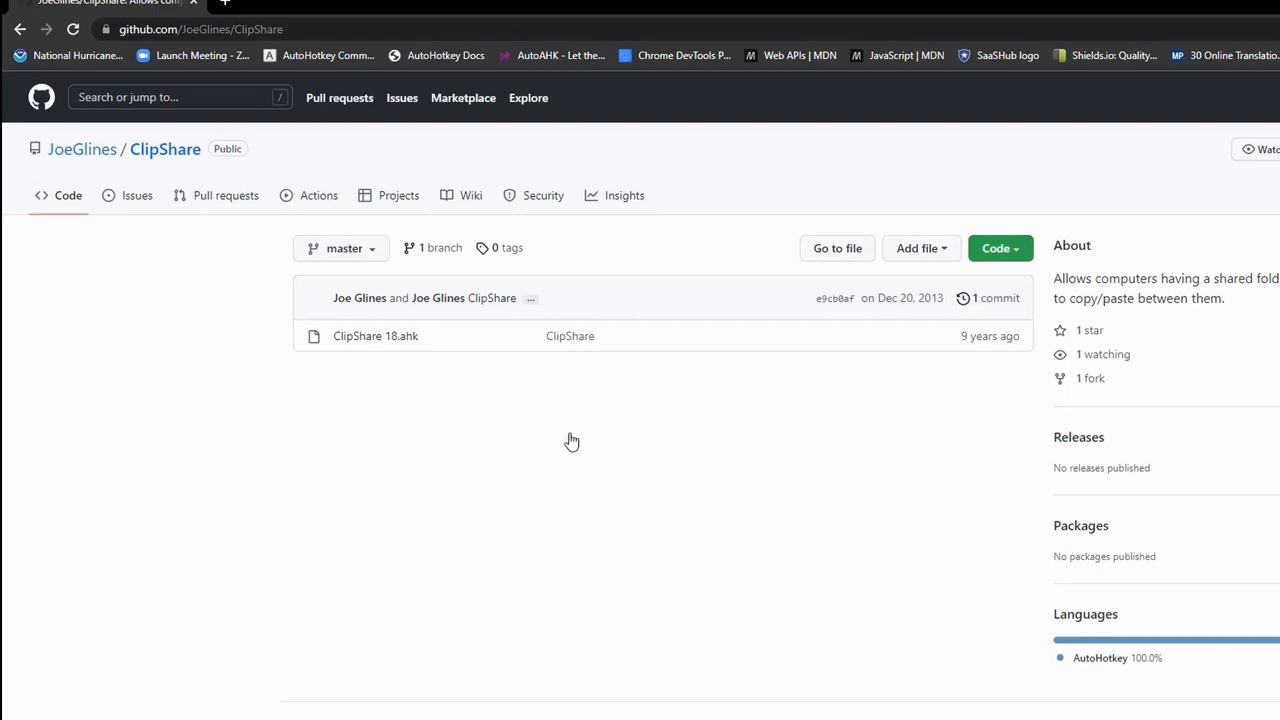
pyautogui.moveTo(548, 428)
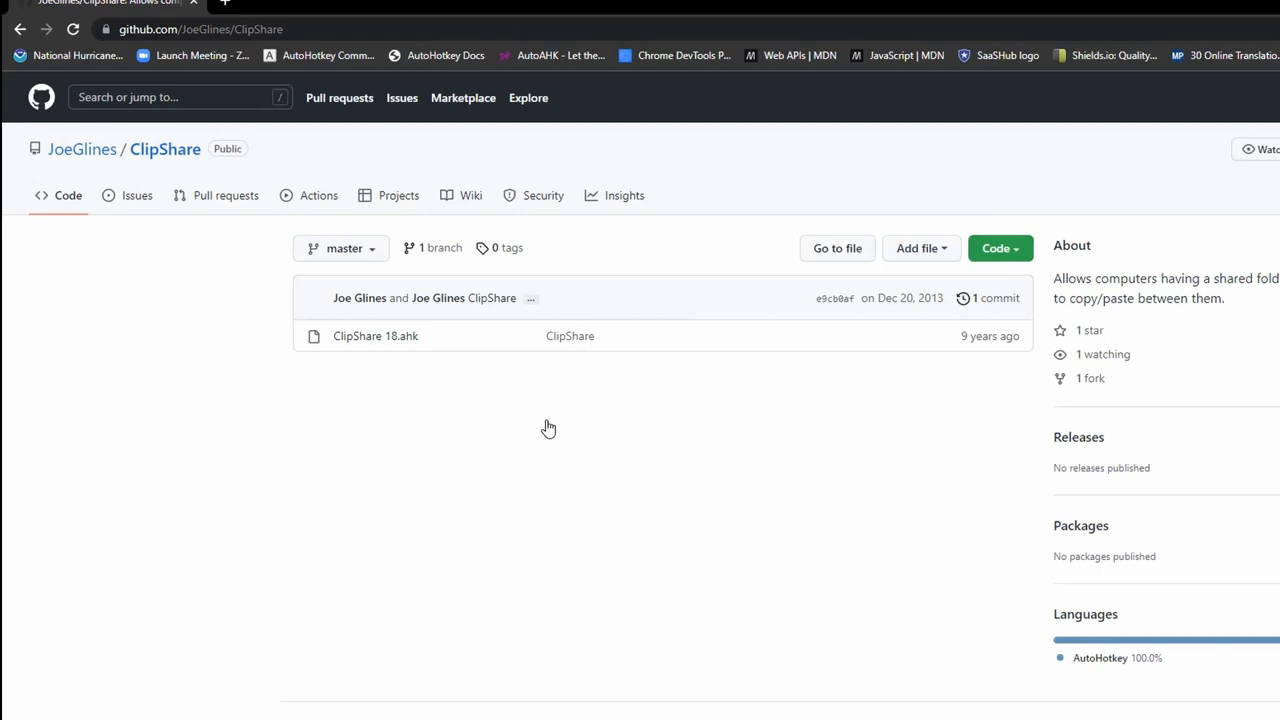
pyautogui.moveTo(375, 336)
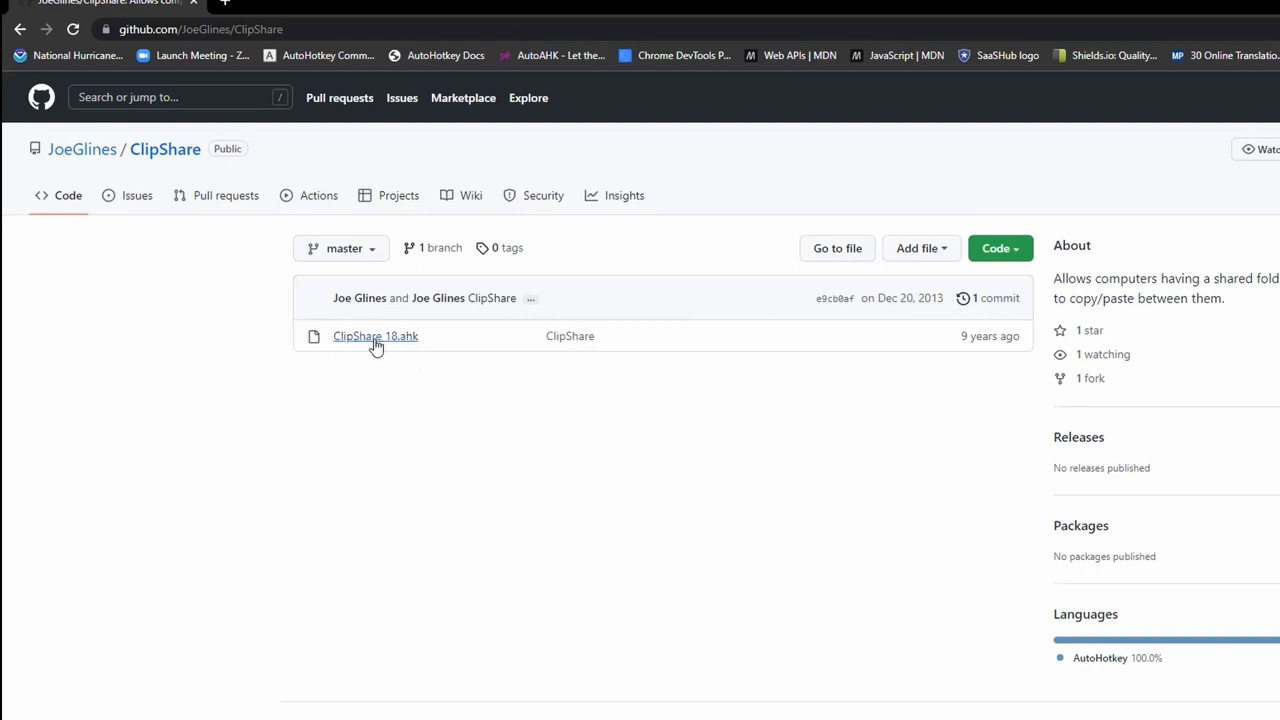
pyautogui.moveTo(426, 445)
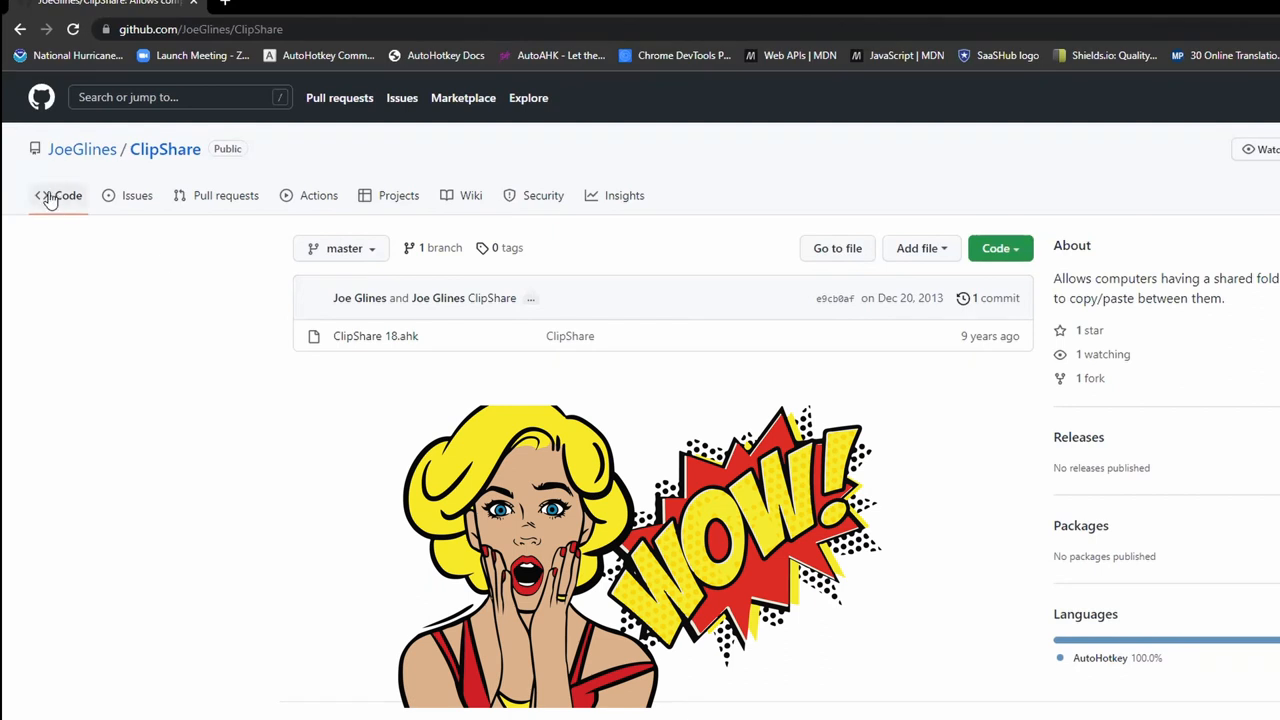
pyautogui.scroll(-3)
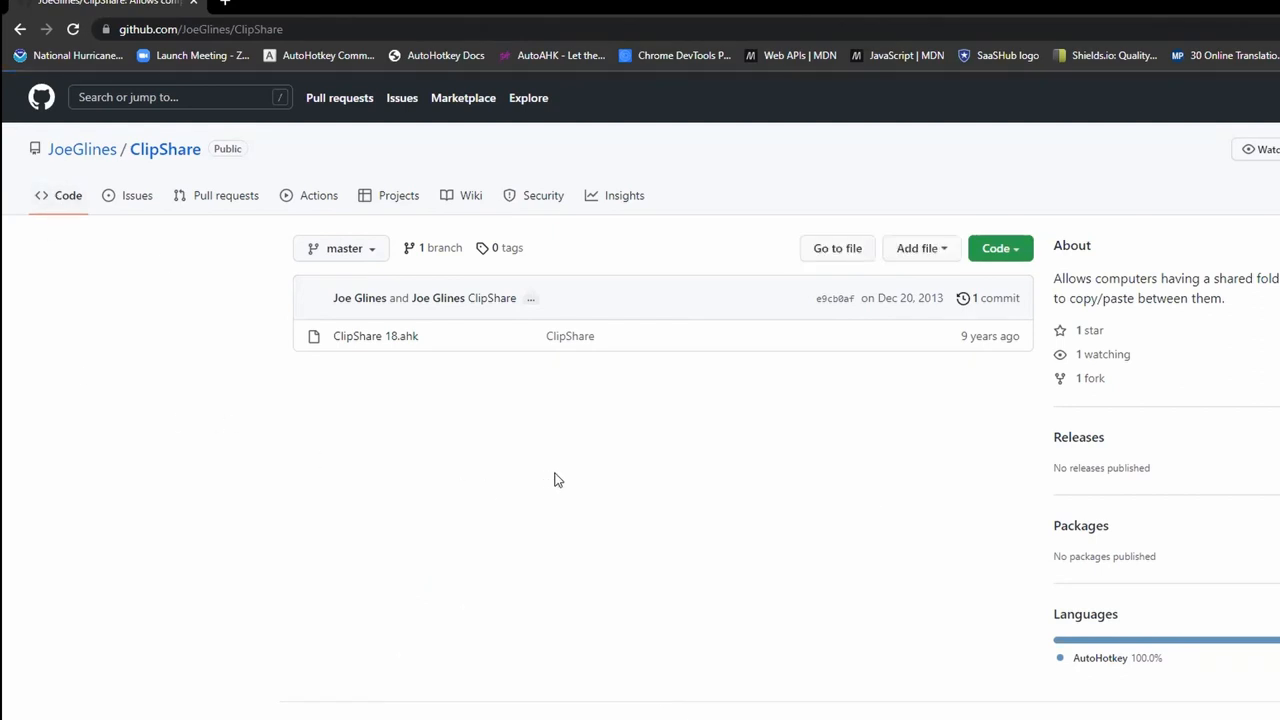
pyautogui.click(72, 29)
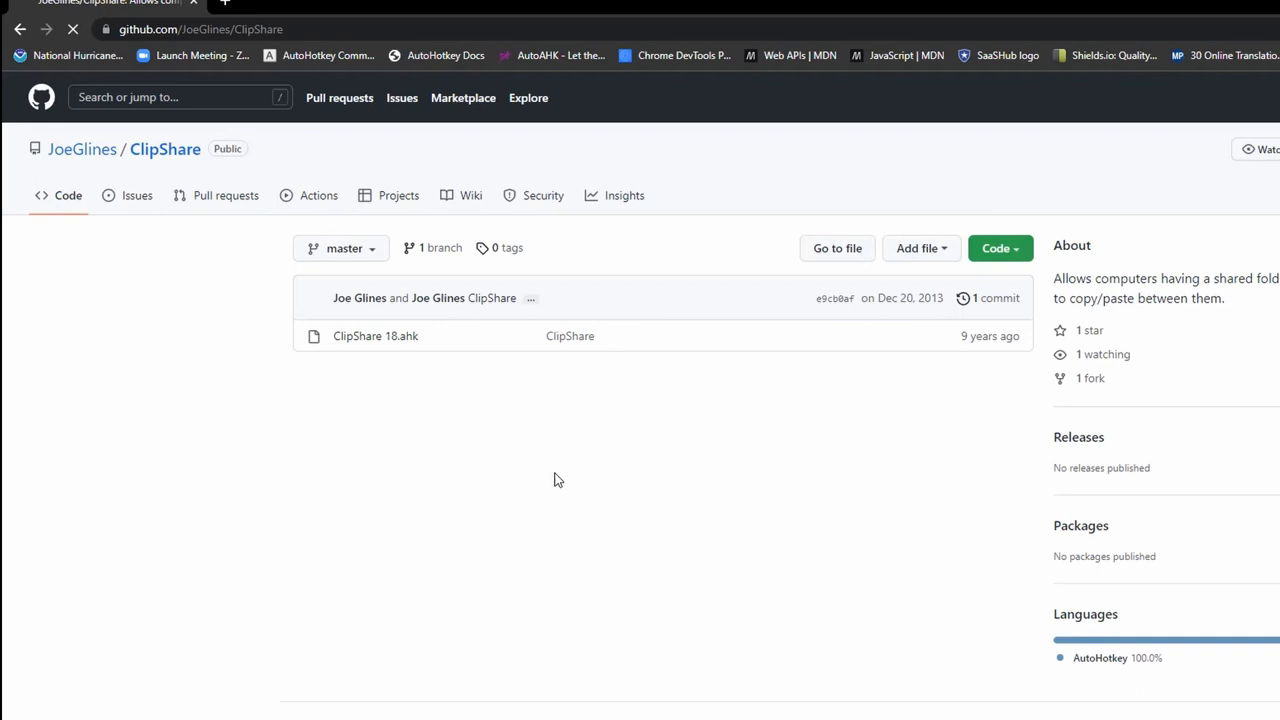
# Launch ClipShare in github.dev with the '.' shortcut and return to the Explorer.
pyautogui.press('.')
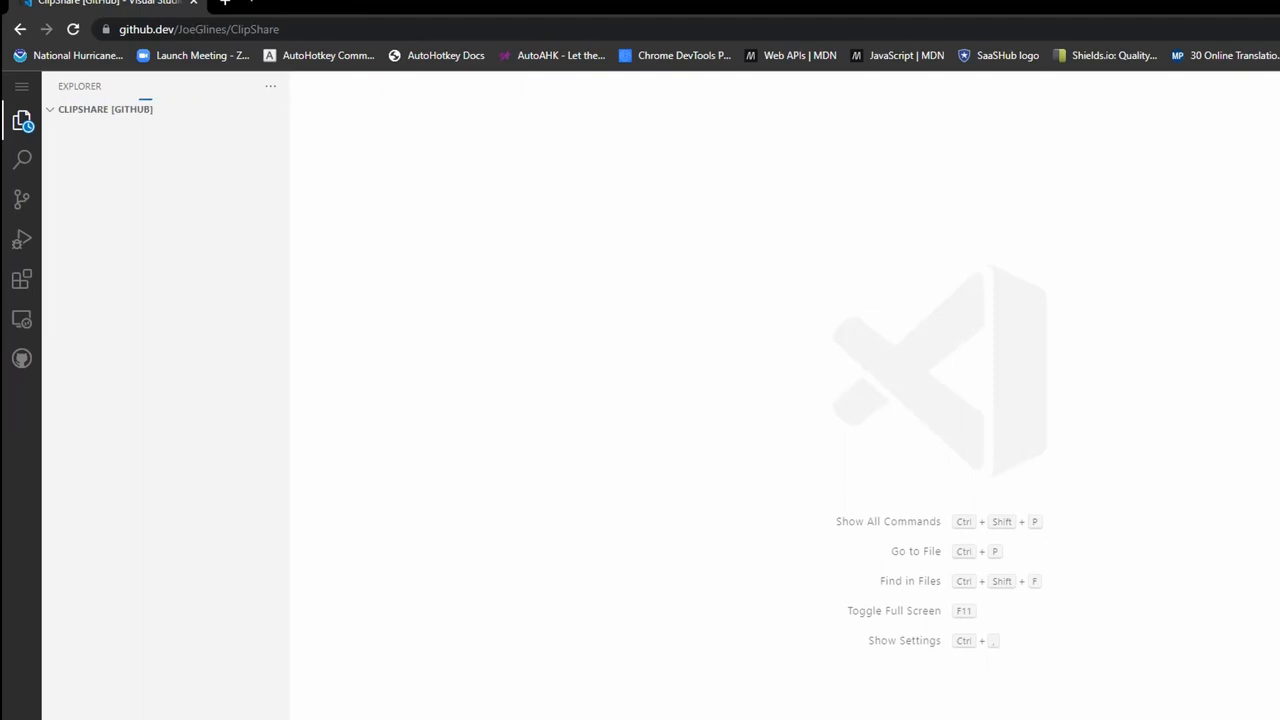
pyautogui.moveTo(167, 115)
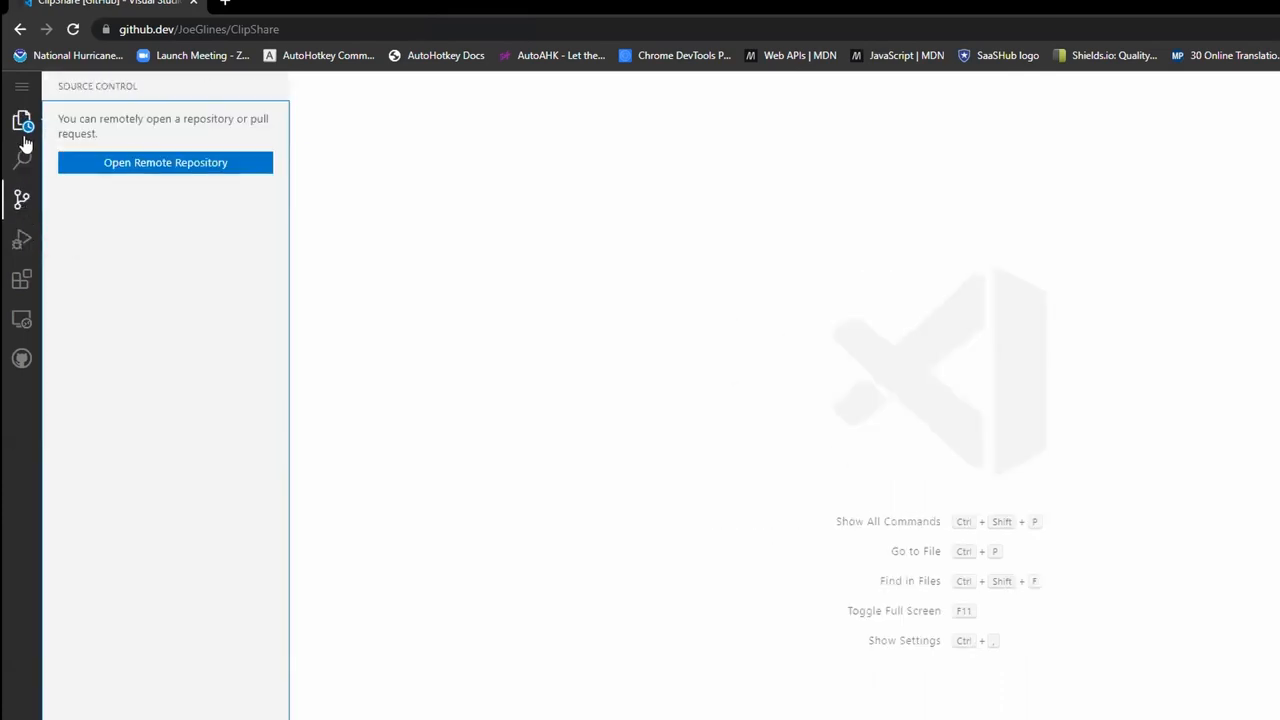
pyautogui.click(22, 120)
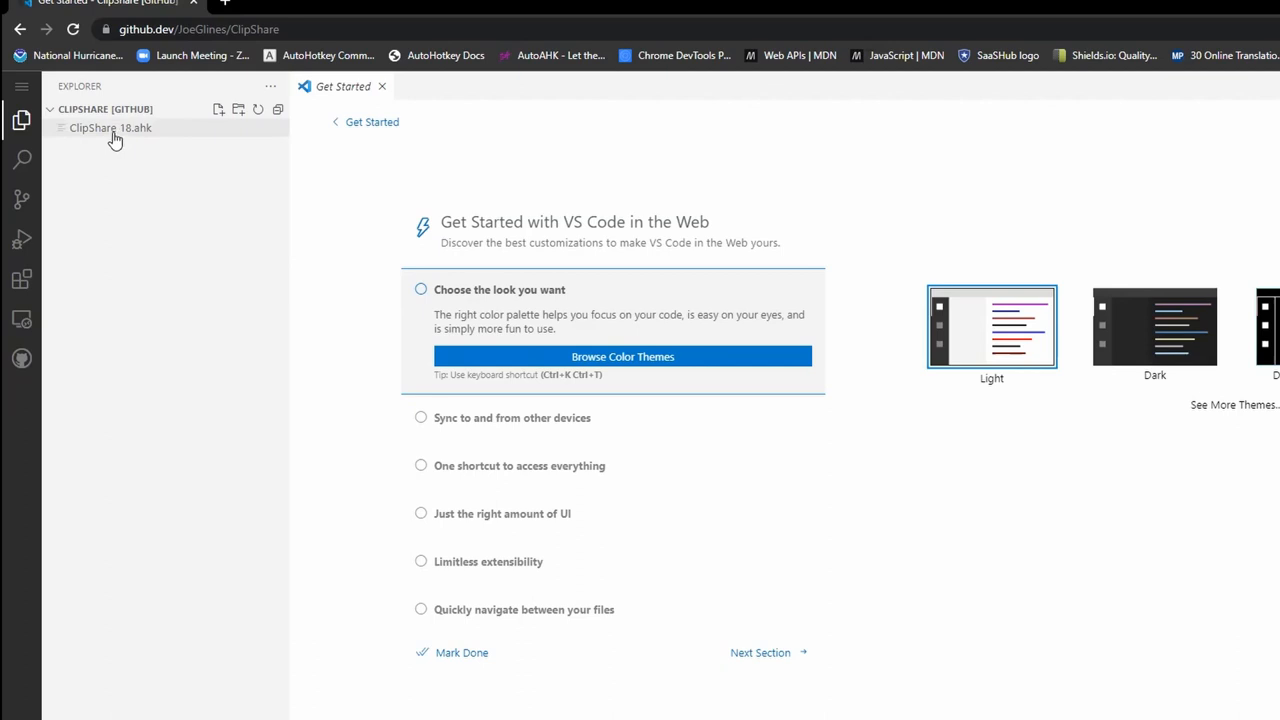
pyautogui.moveTo(385, 116)
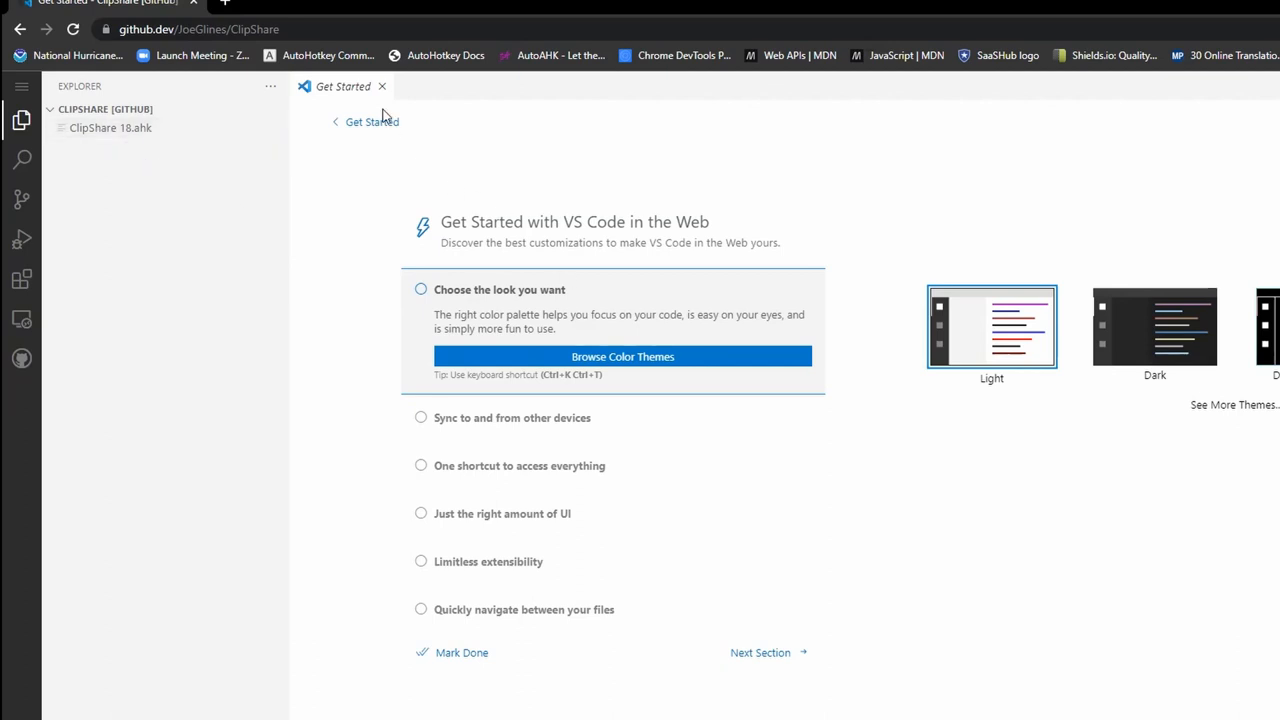
pyautogui.moveTo(384, 90)
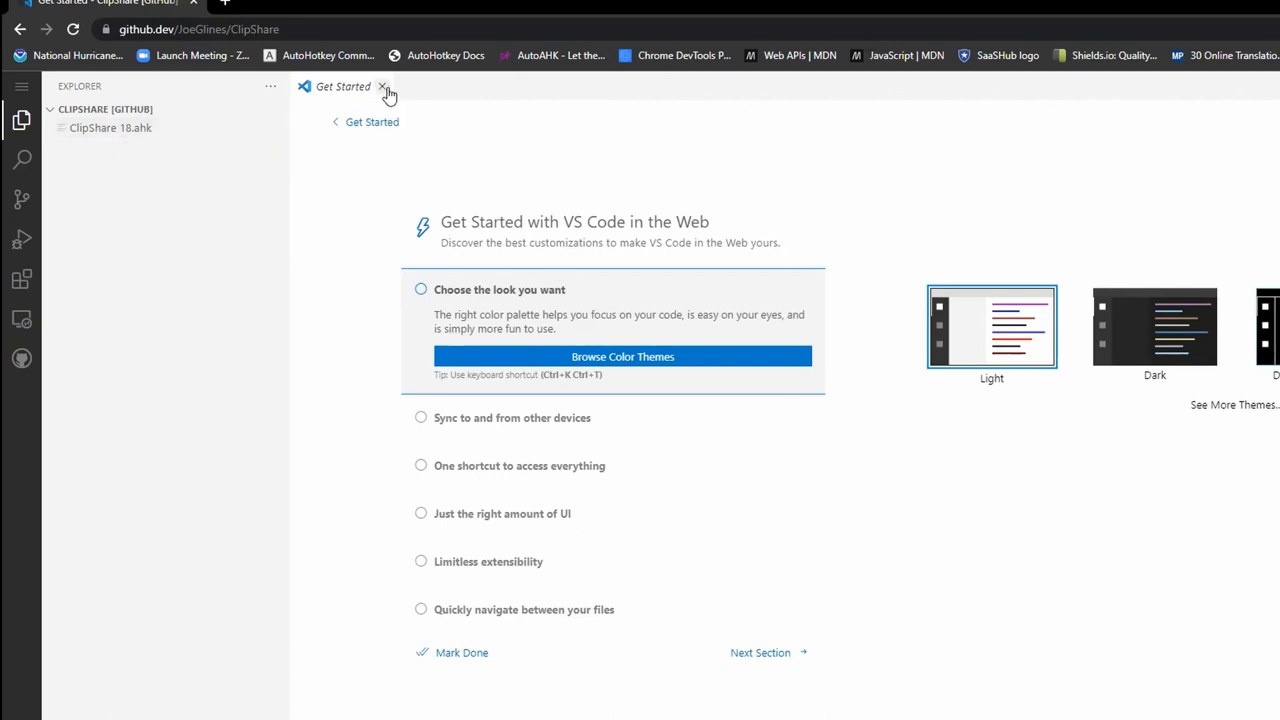
# Close Get Started and view ClipShare 18.ahk's code in the editor.
pyautogui.click(383, 86)
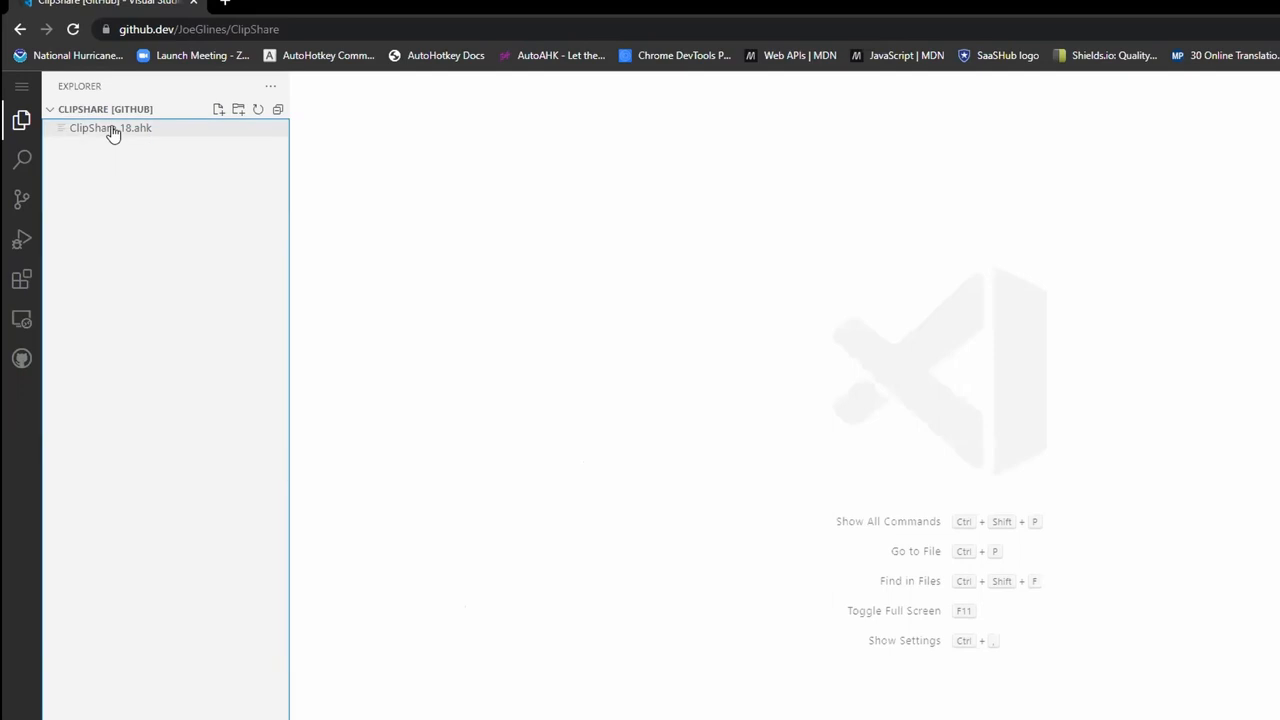
pyautogui.click(110, 127)
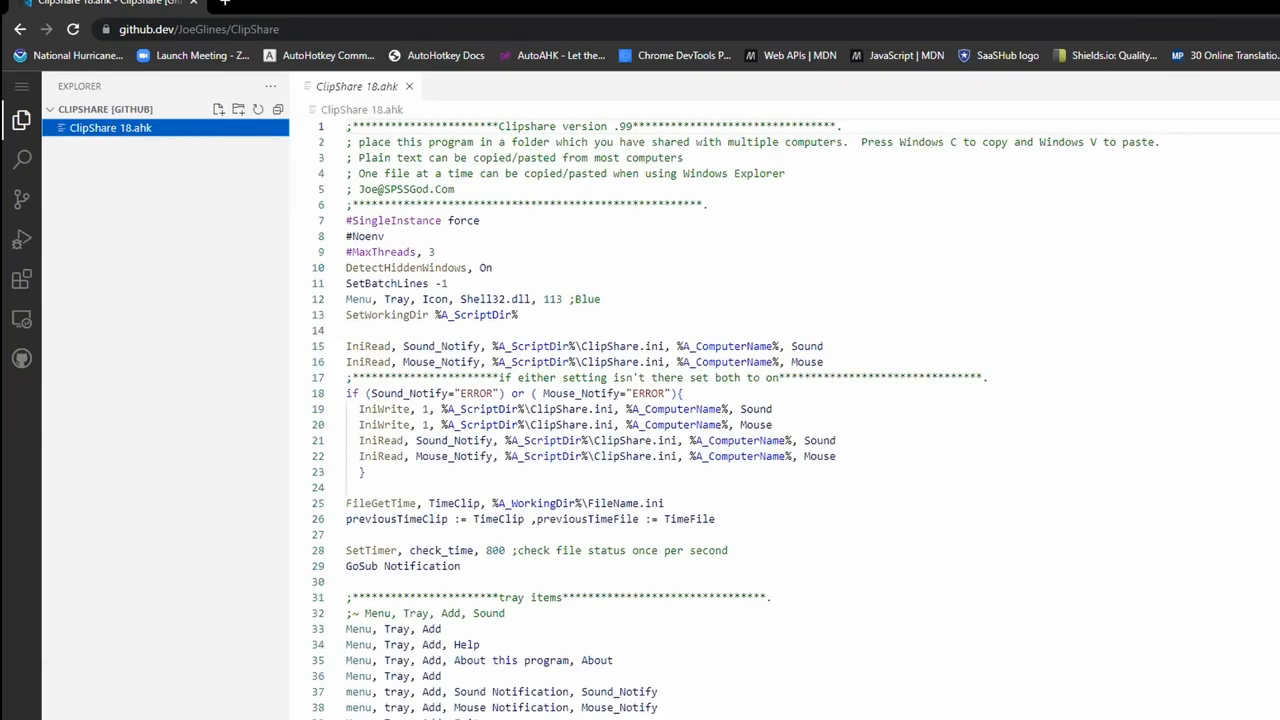
pyautogui.scroll(-3)
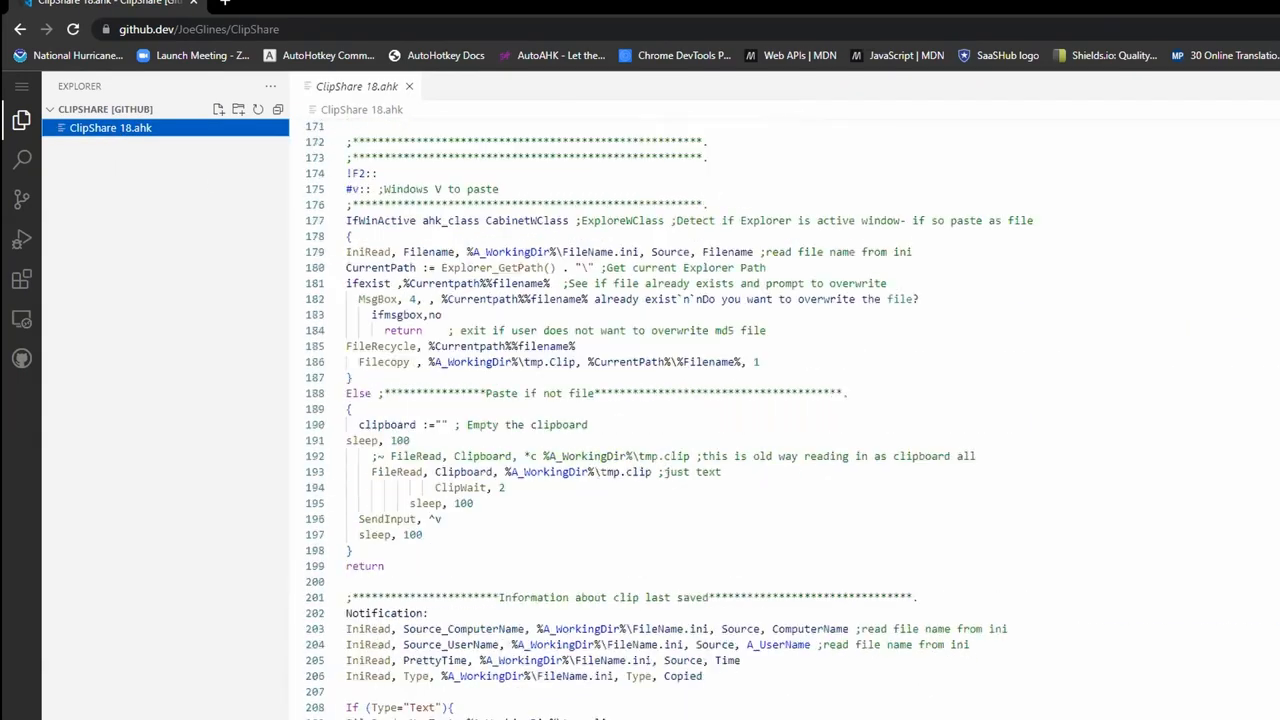
pyautogui.scroll(3)
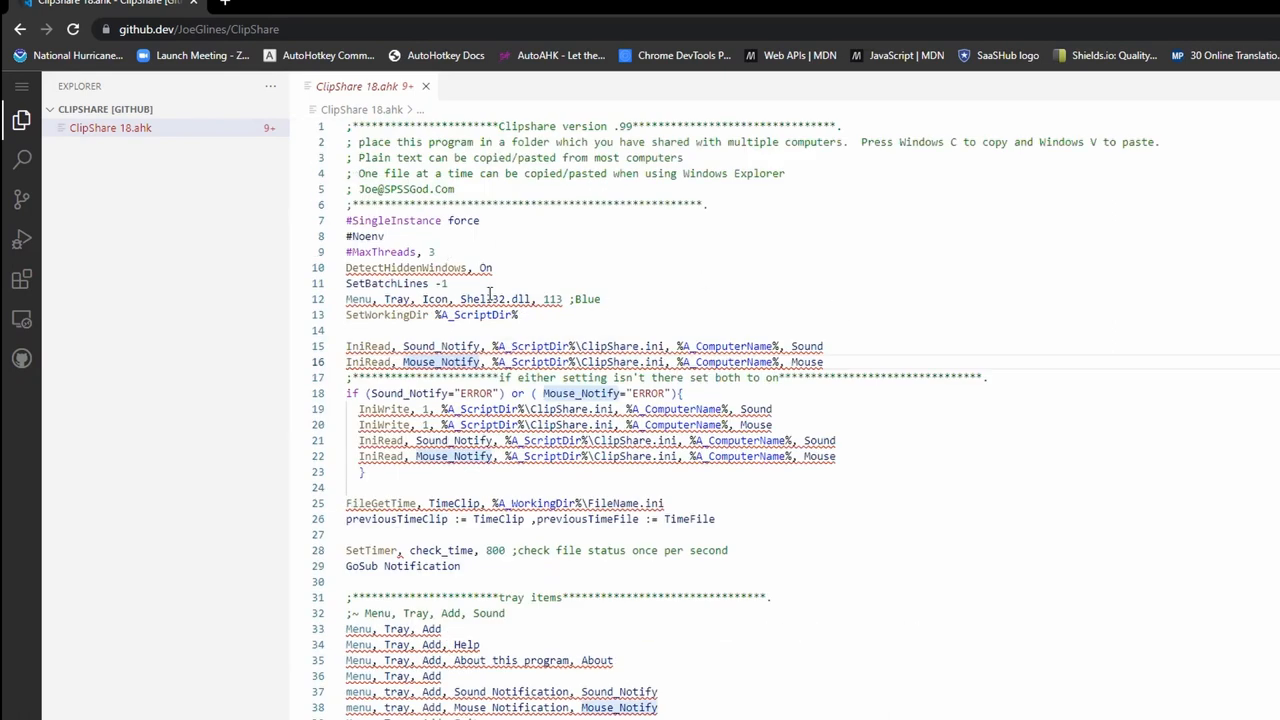
# Add the comment '; this file is awesome' on line 31 of ClipShare 18.ahk.
pyautogui.scroll(-3)
pyautogui.write('; this')
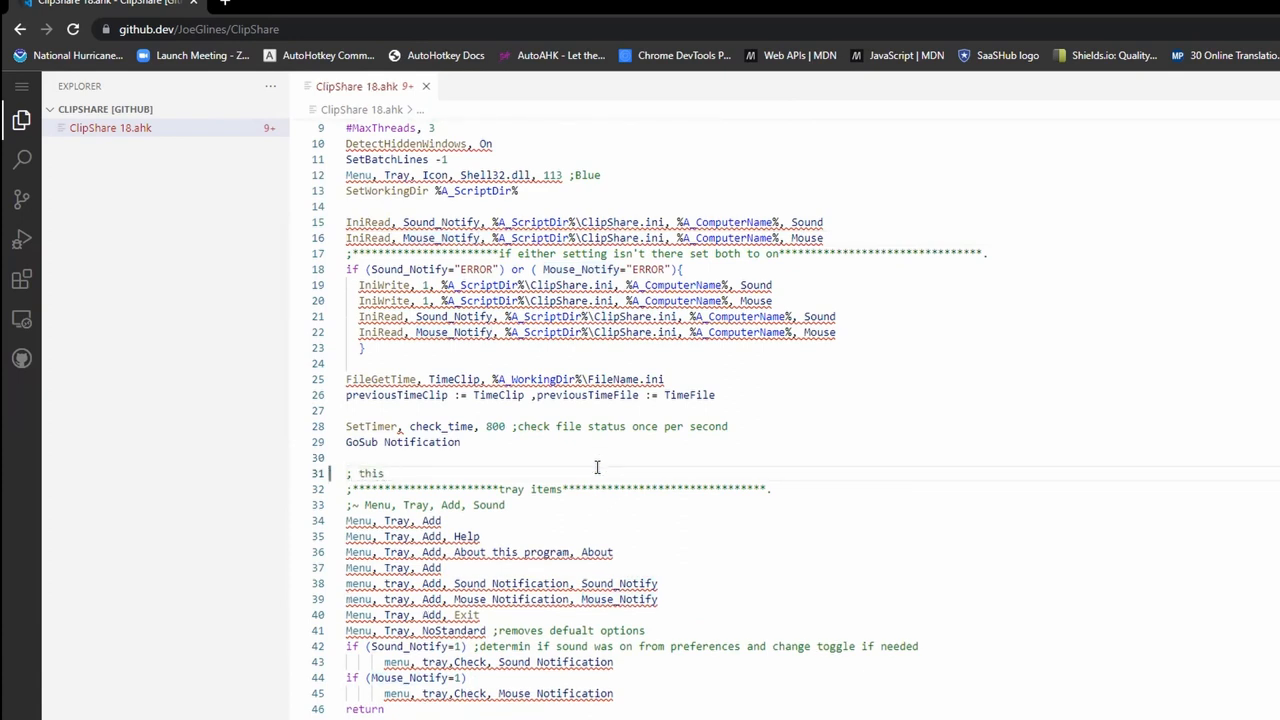
pyautogui.write('file is awesome')
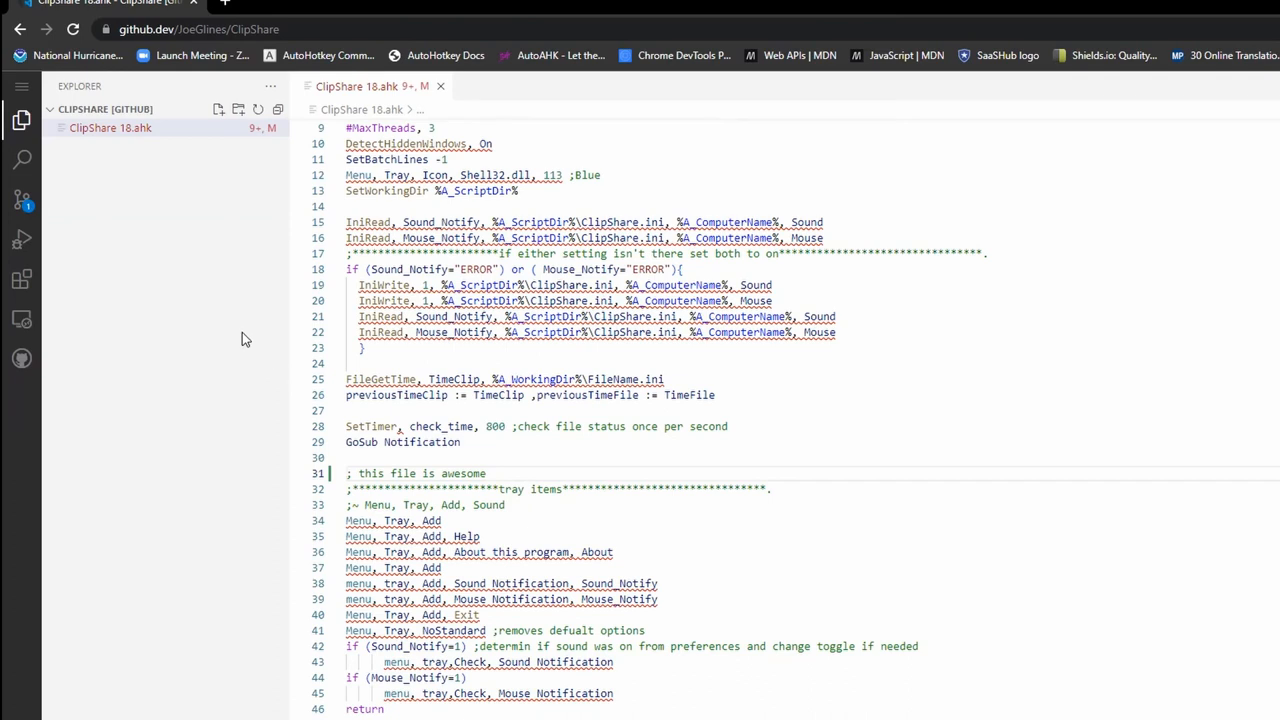
pyautogui.moveTo(522, 462)
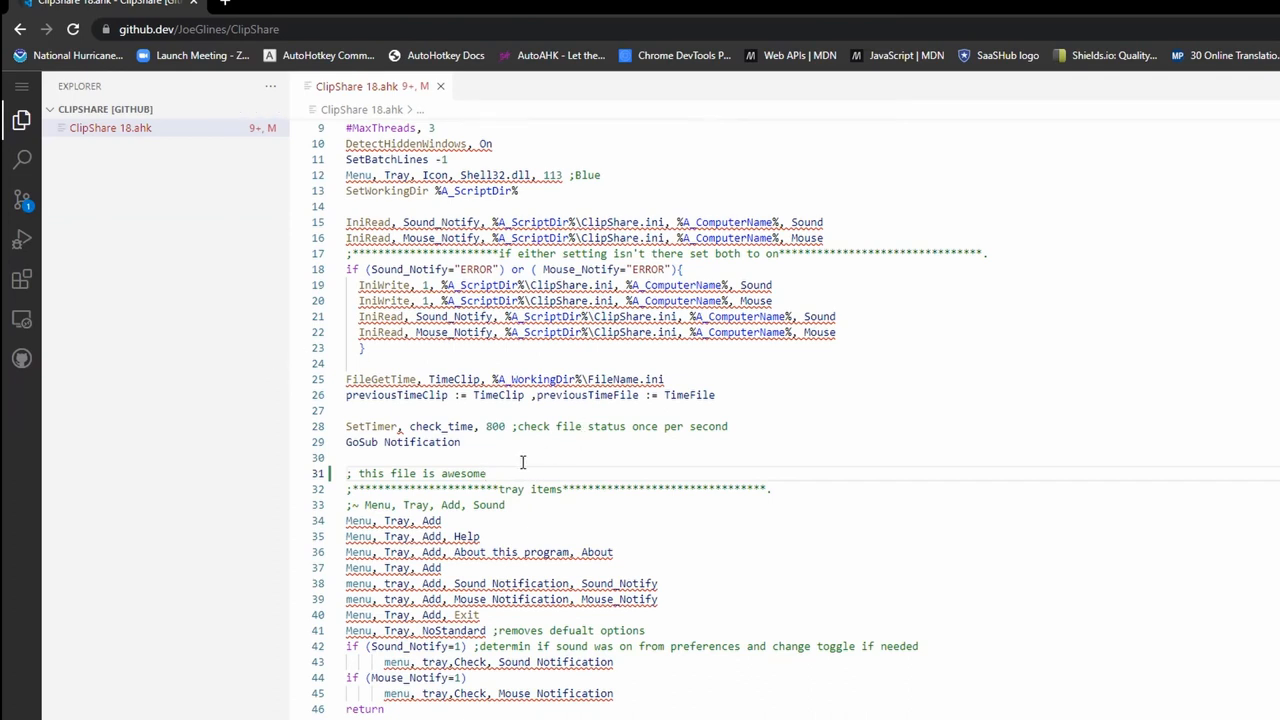
pyautogui.moveTo(555, 475)
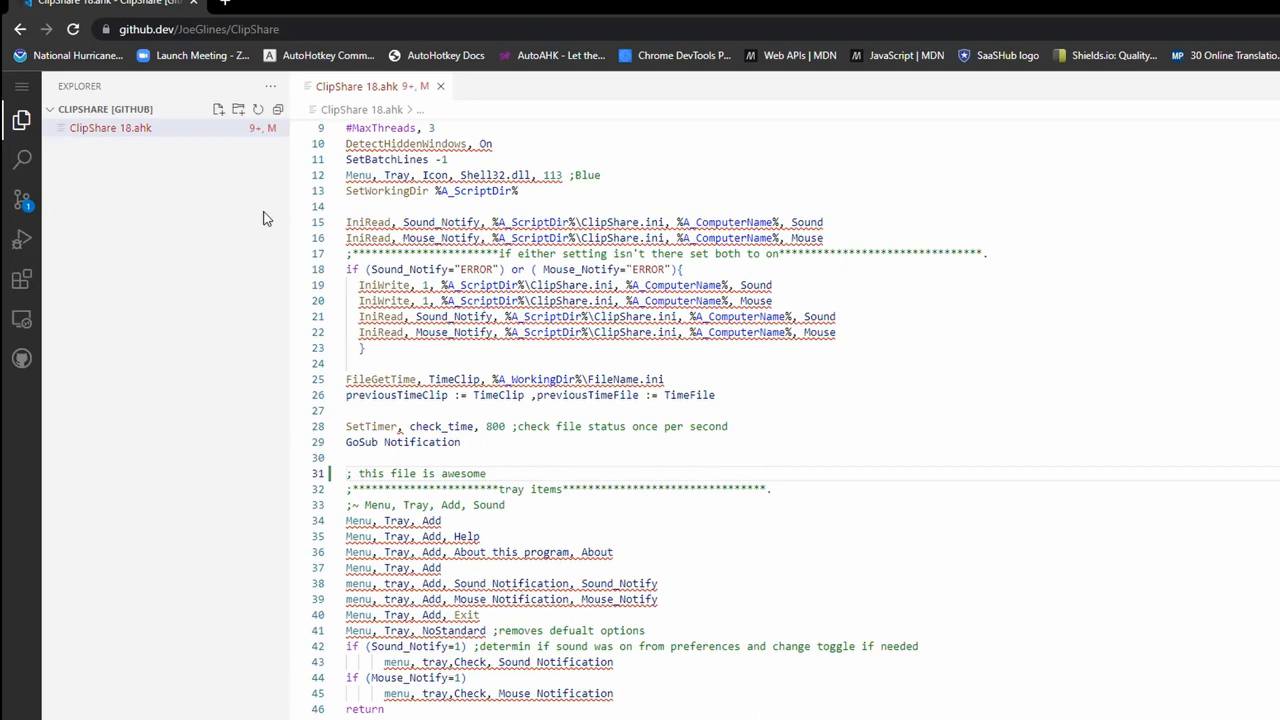
# Check the File menu, then view ClipShare 18.ahk's side-by-side diff in Source Control.
pyautogui.click(21, 87)
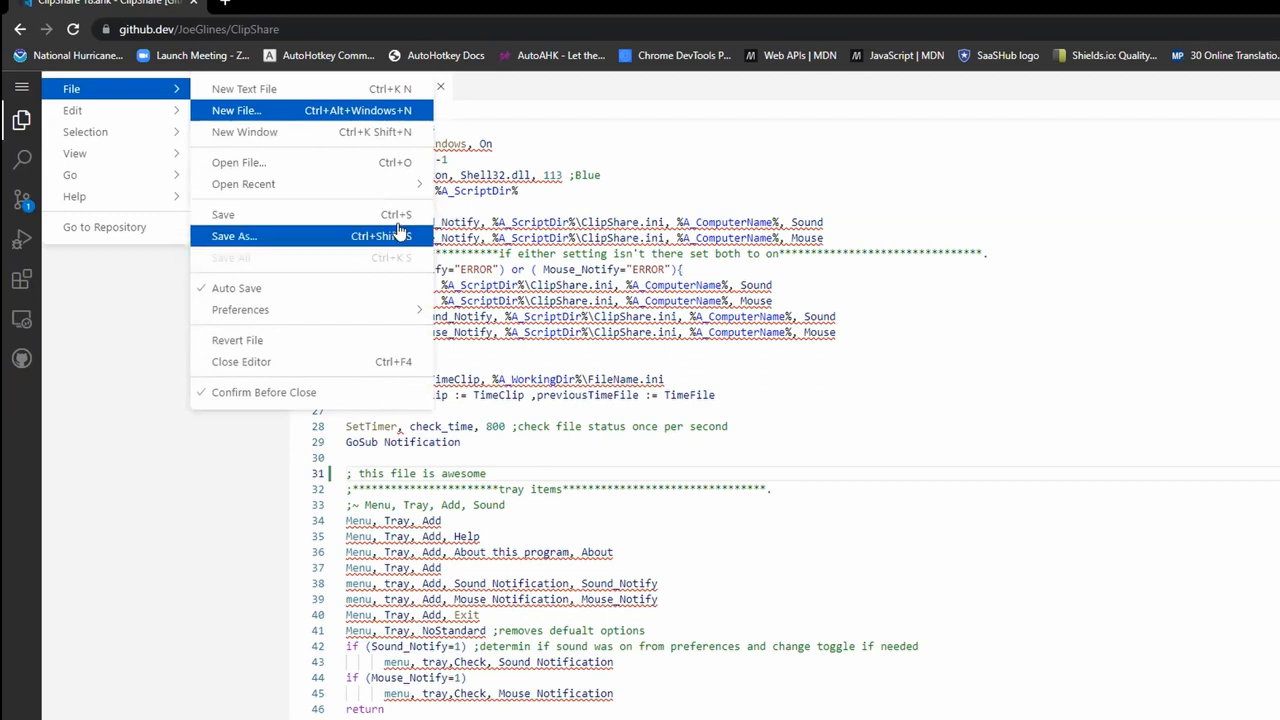
pyautogui.moveTo(103, 397)
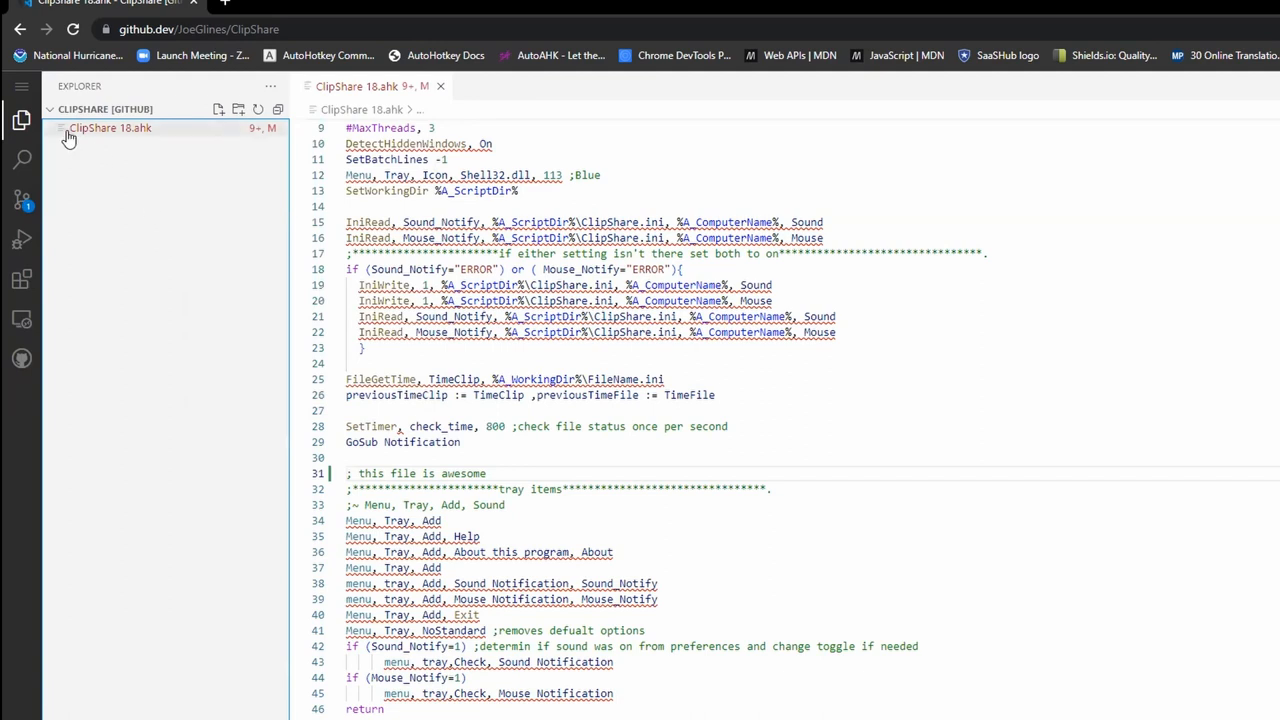
pyautogui.moveTo(110, 128)
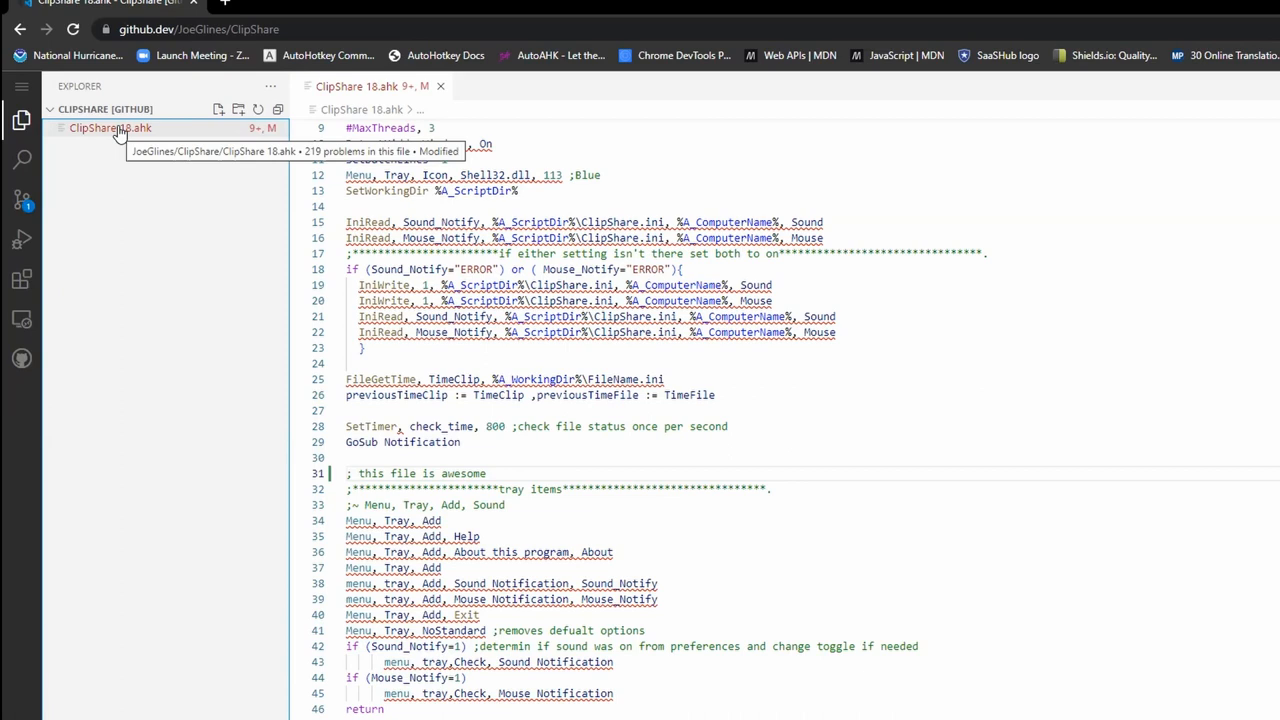
pyautogui.click(21, 200)
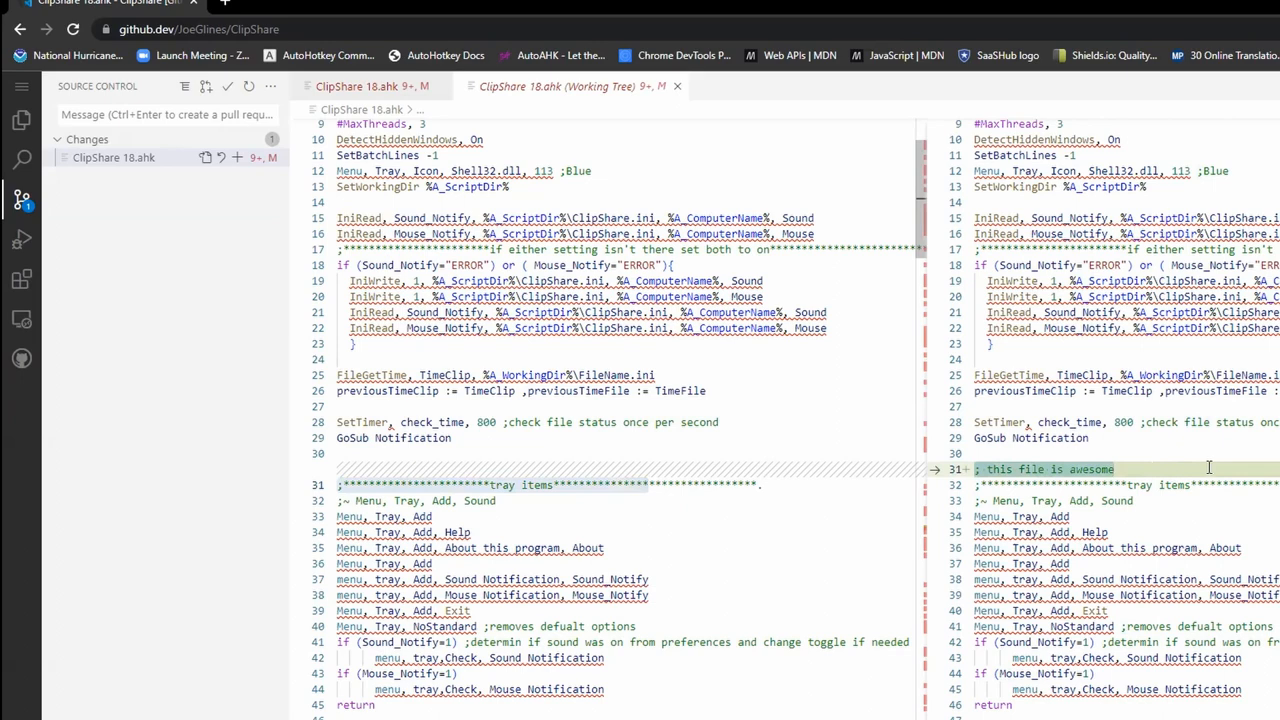
# Stage ClipShare 18.ahk using the + button in Source Control.
pyautogui.scroll(-3)
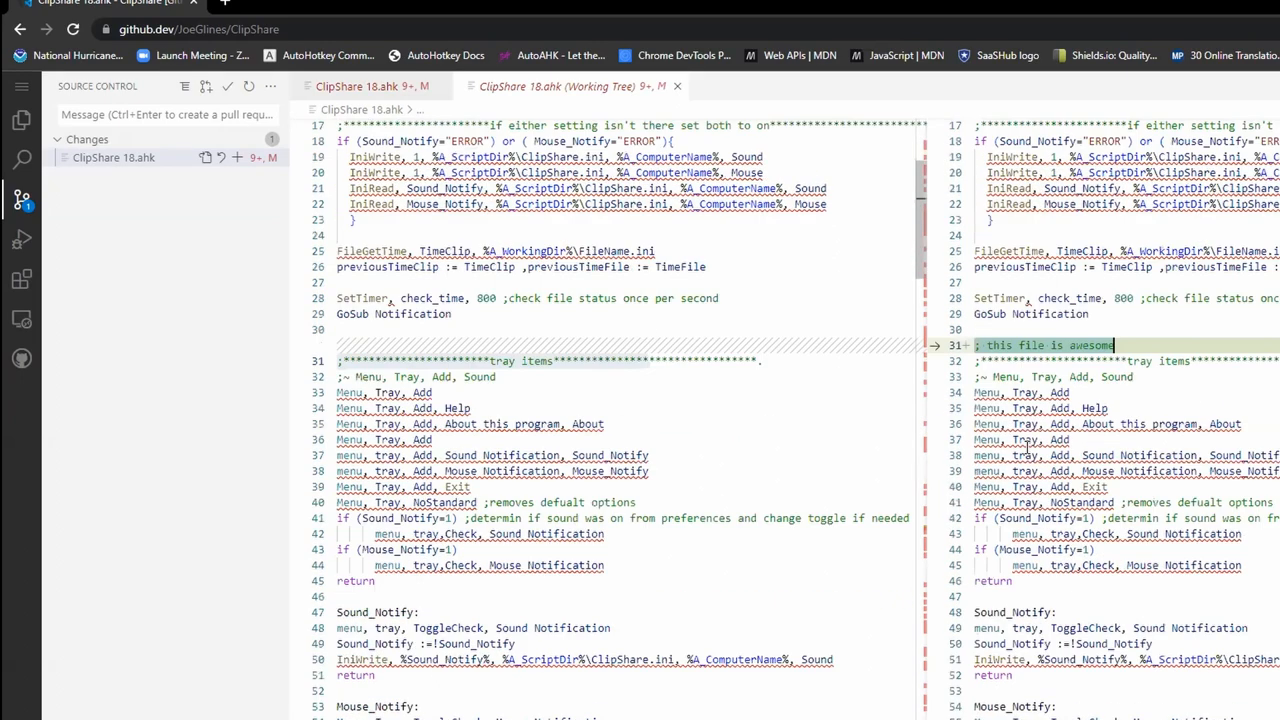
pyautogui.scroll(3)
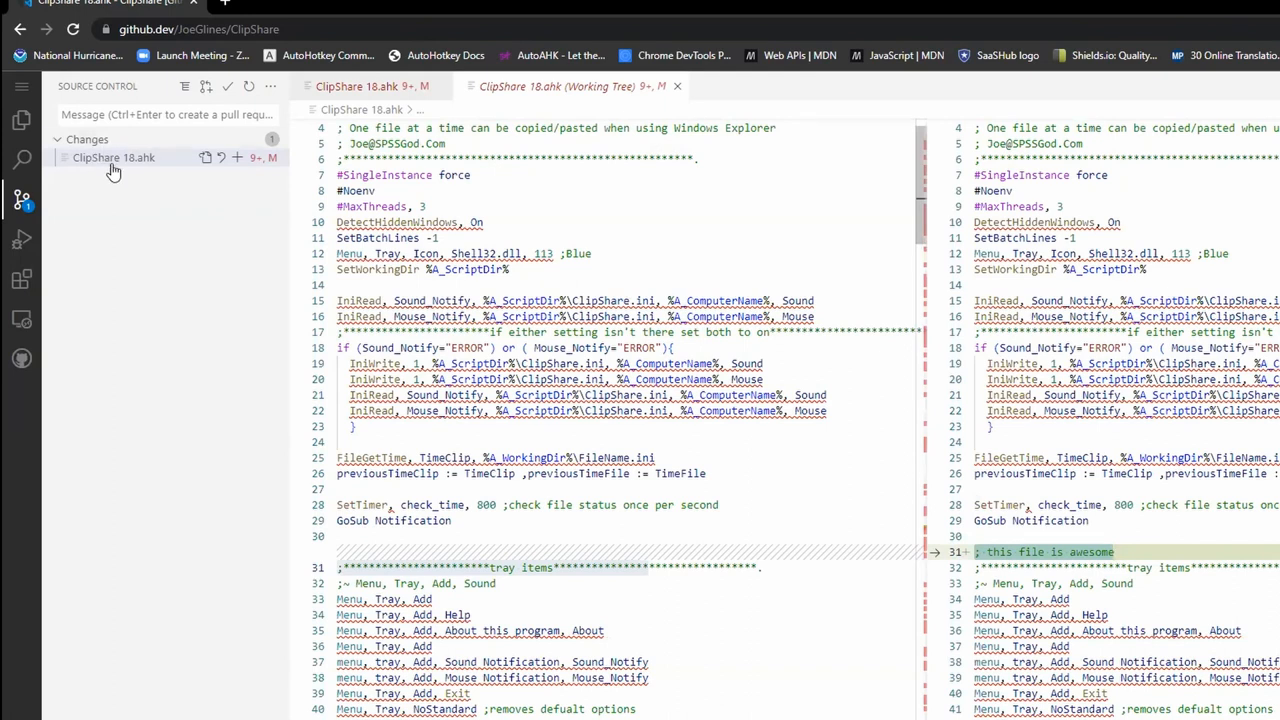
pyautogui.moveTo(240, 163)
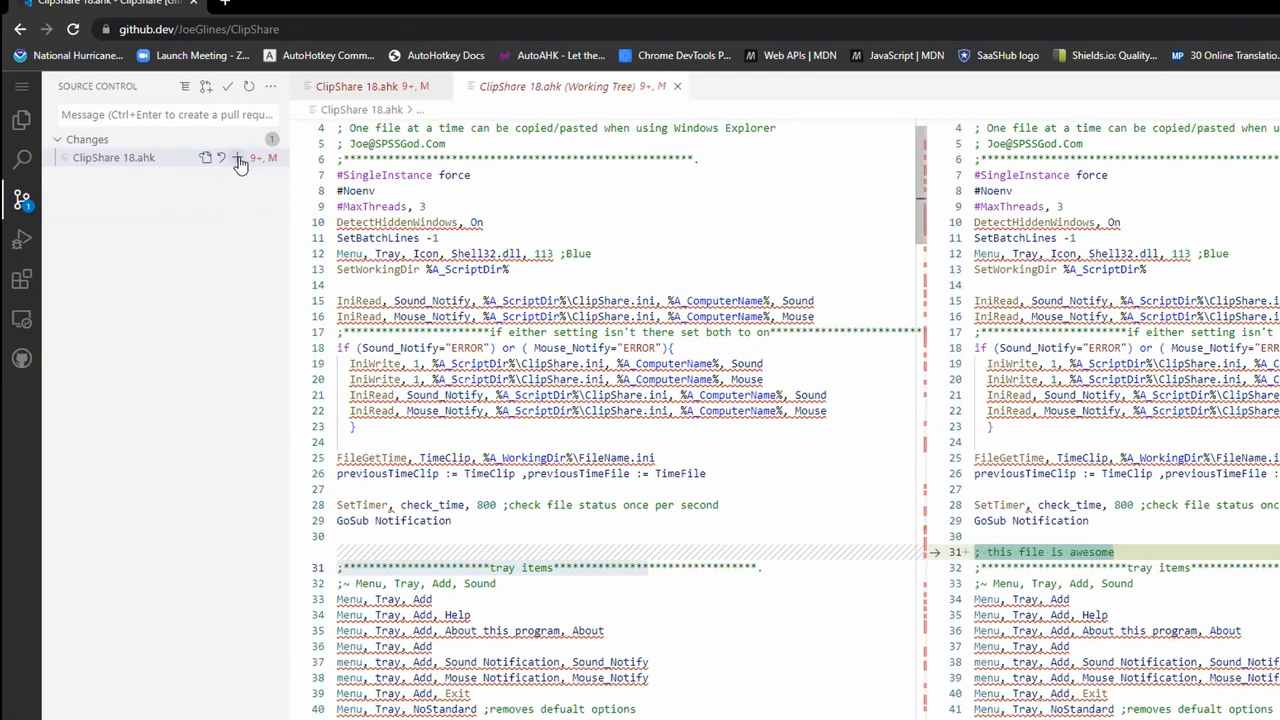
pyautogui.click(240, 158)
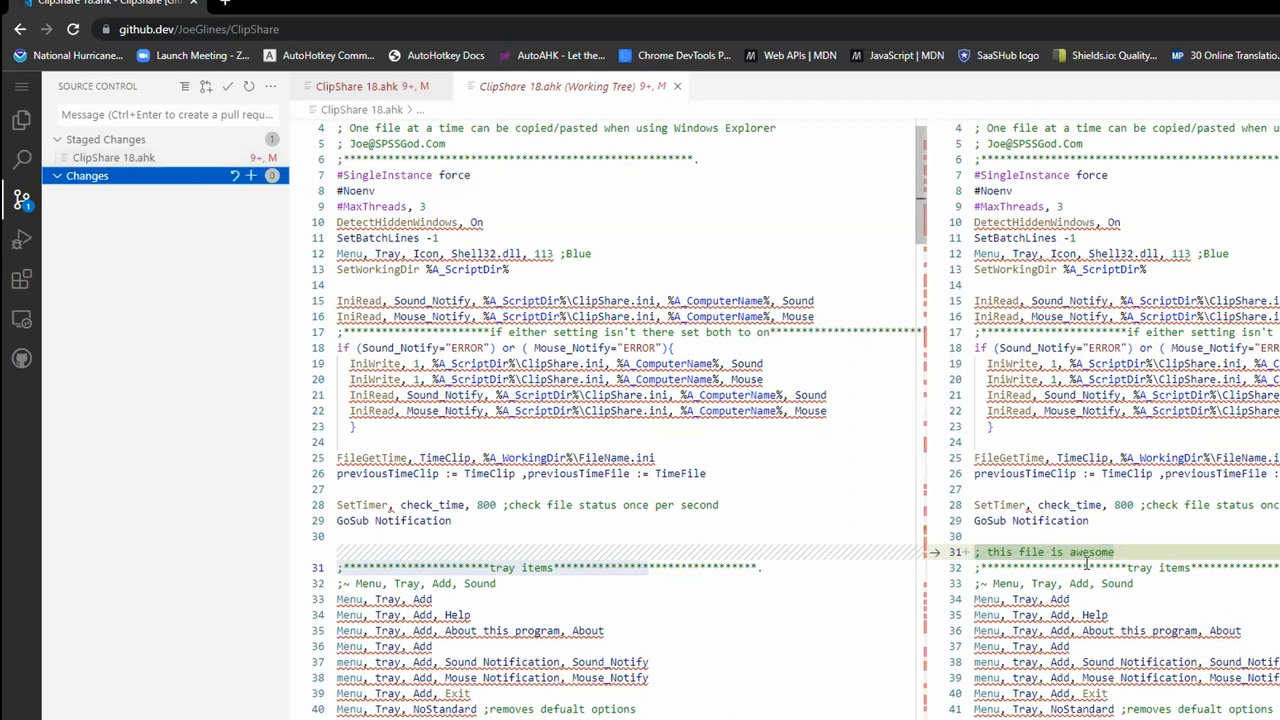
pyautogui.scroll(-3)
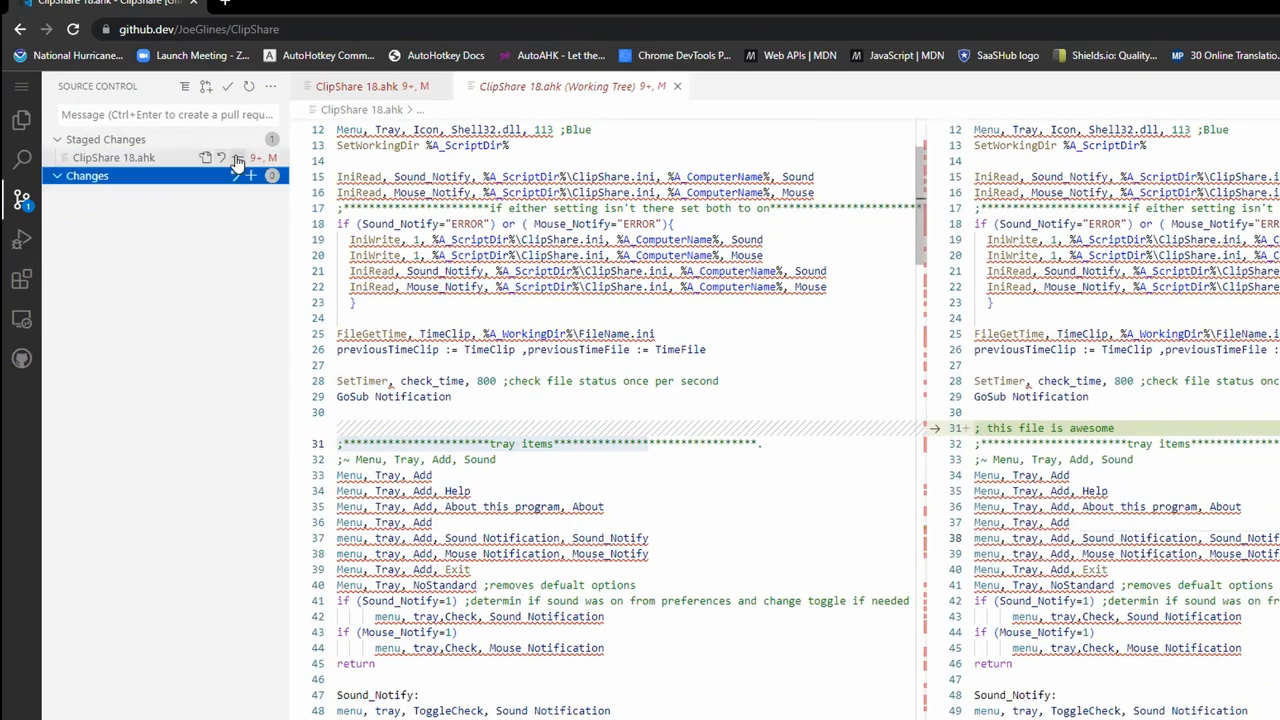
# Unstage the file, add '; this is another thing' on line 30, and restage it.
pyautogui.click(21, 119)
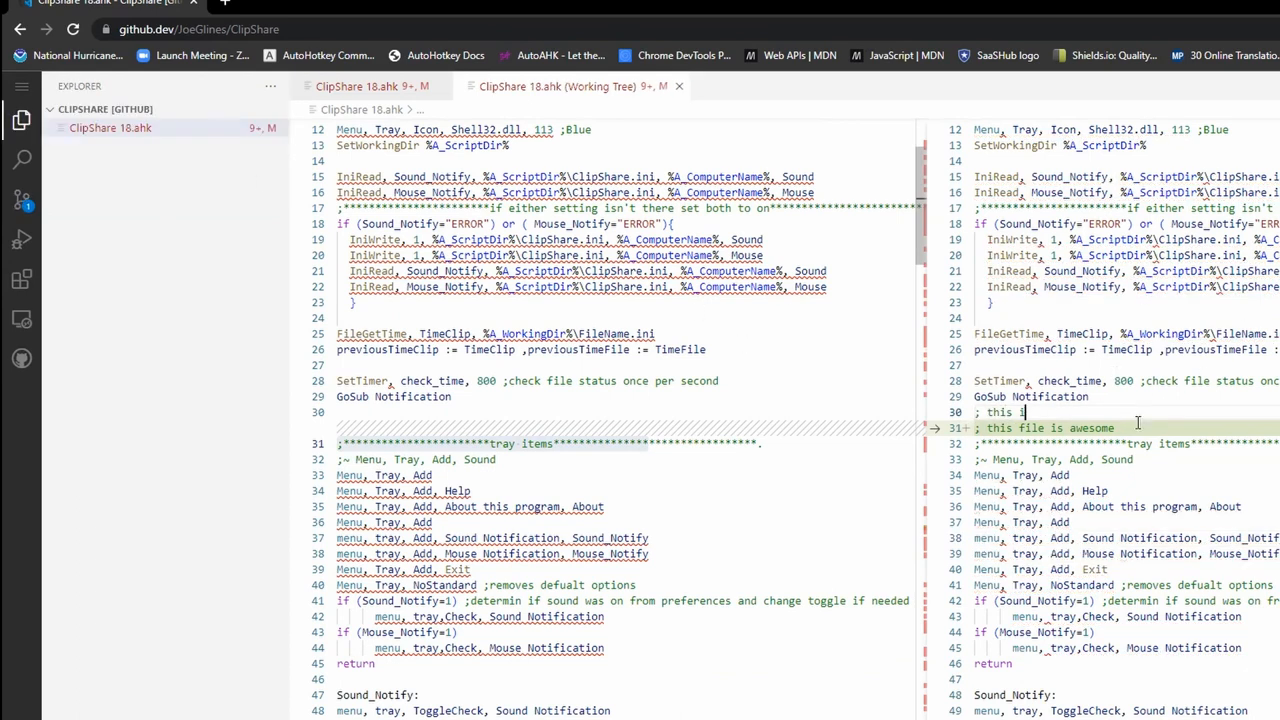
pyautogui.write('; this is another thing')
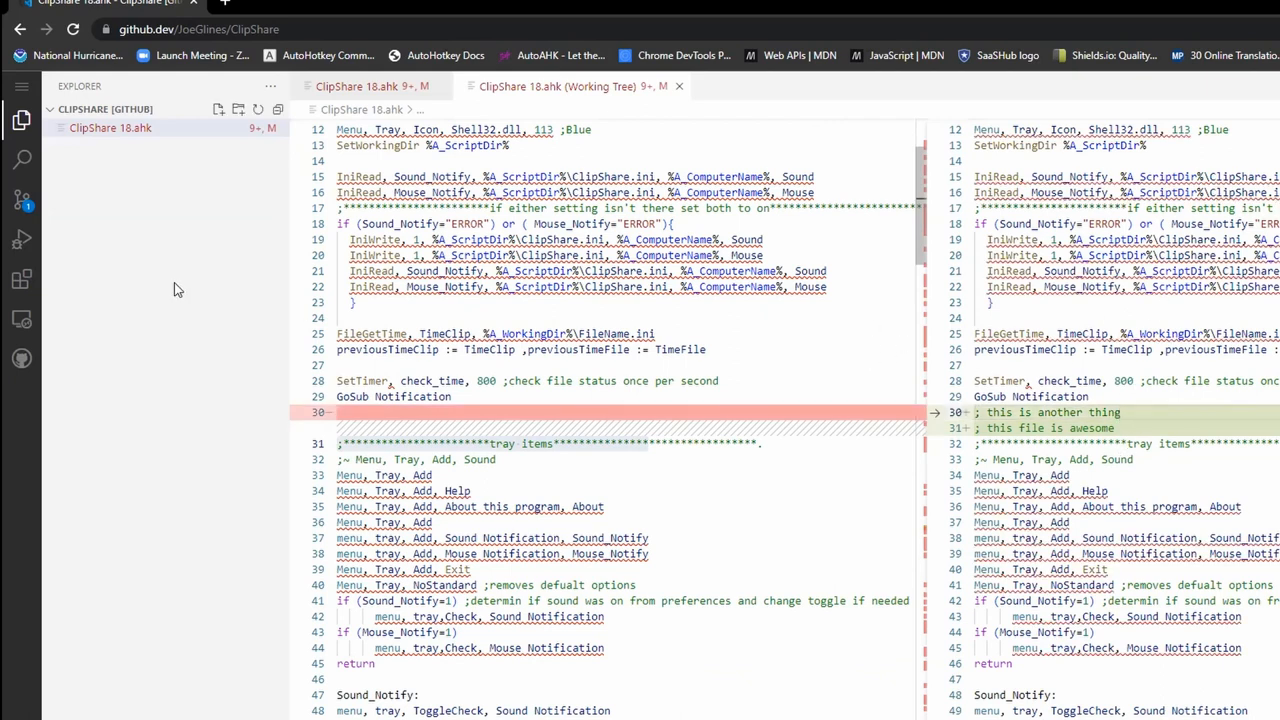
pyautogui.click(21, 200)
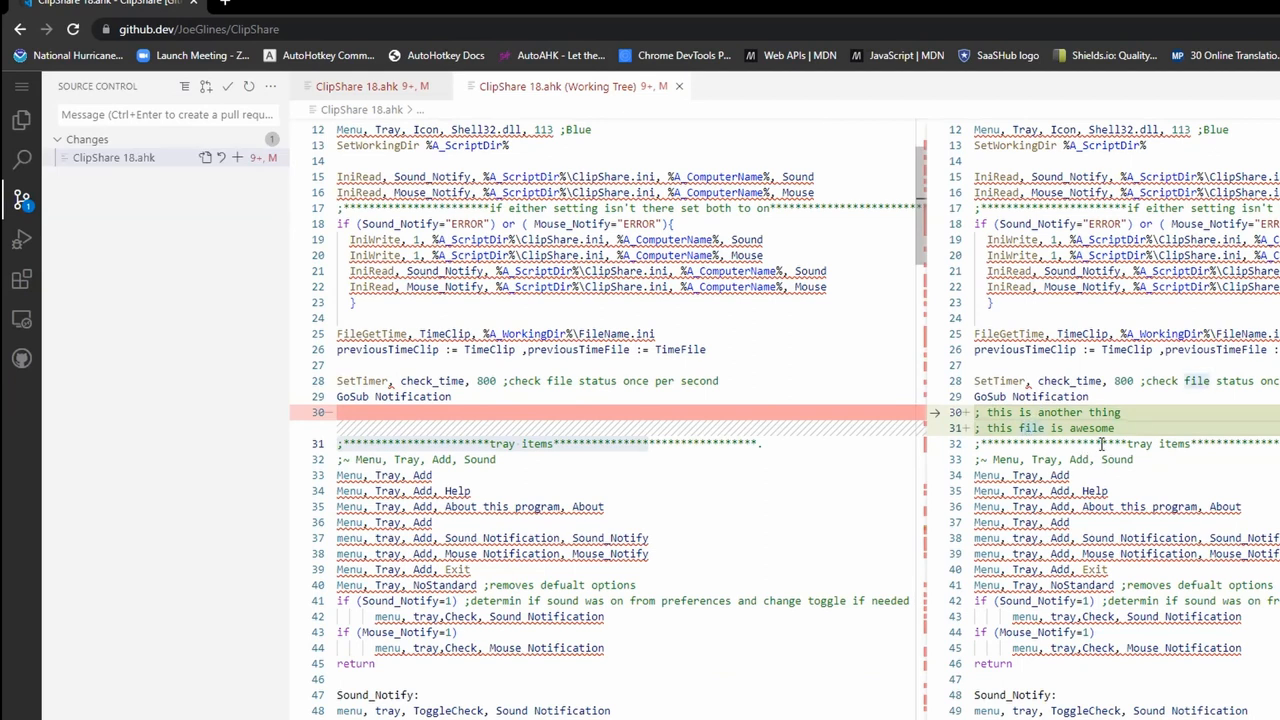
pyautogui.rightClick(1080, 428)
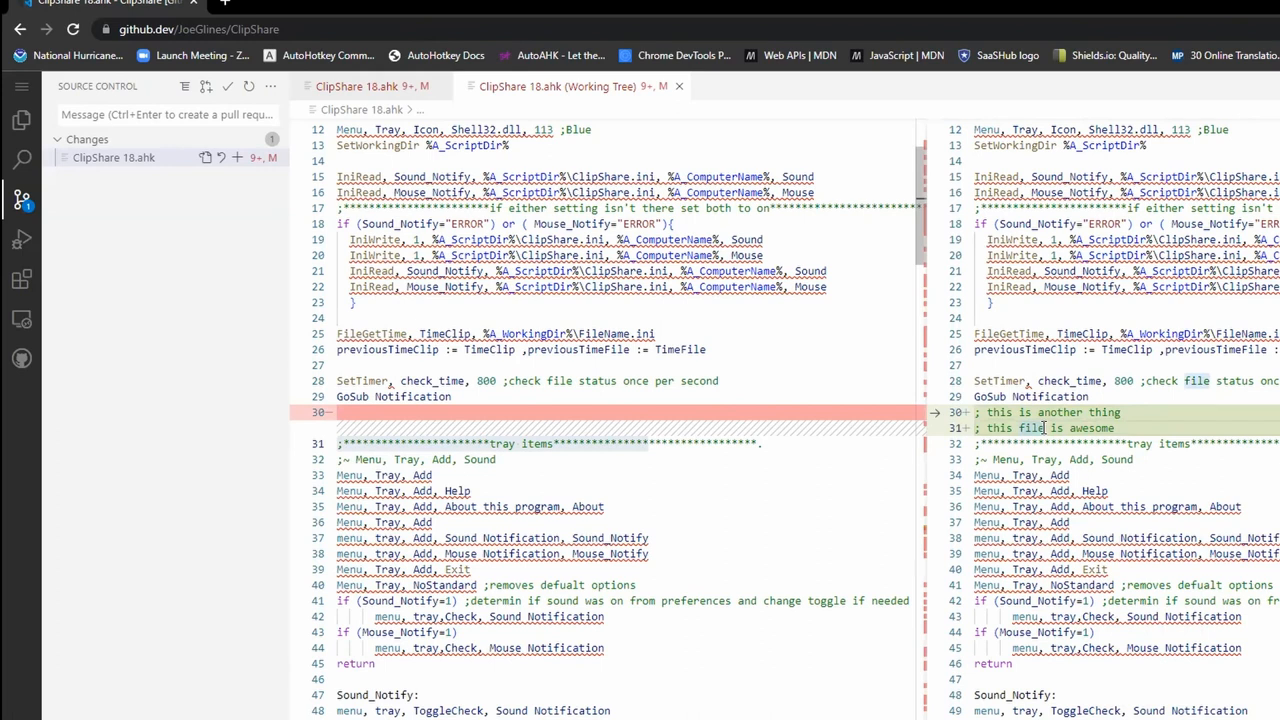
pyautogui.rightClick(1045, 428)
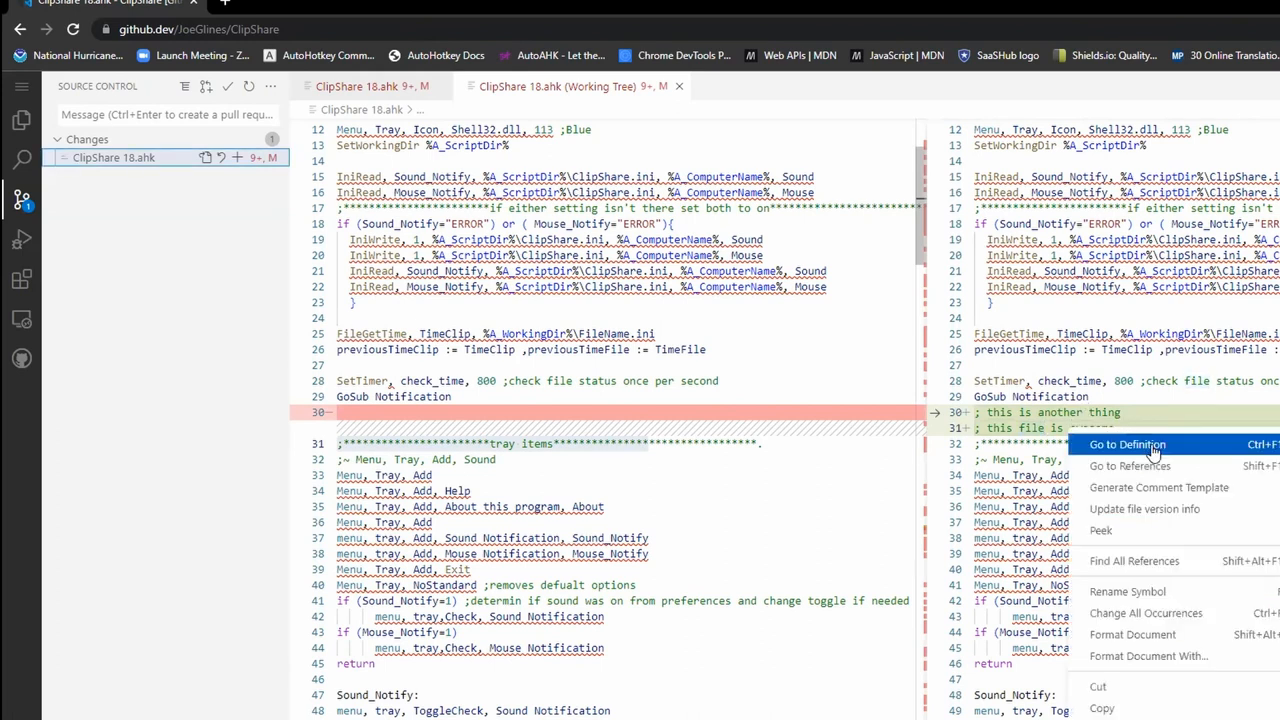
pyautogui.moveTo(1035, 440)
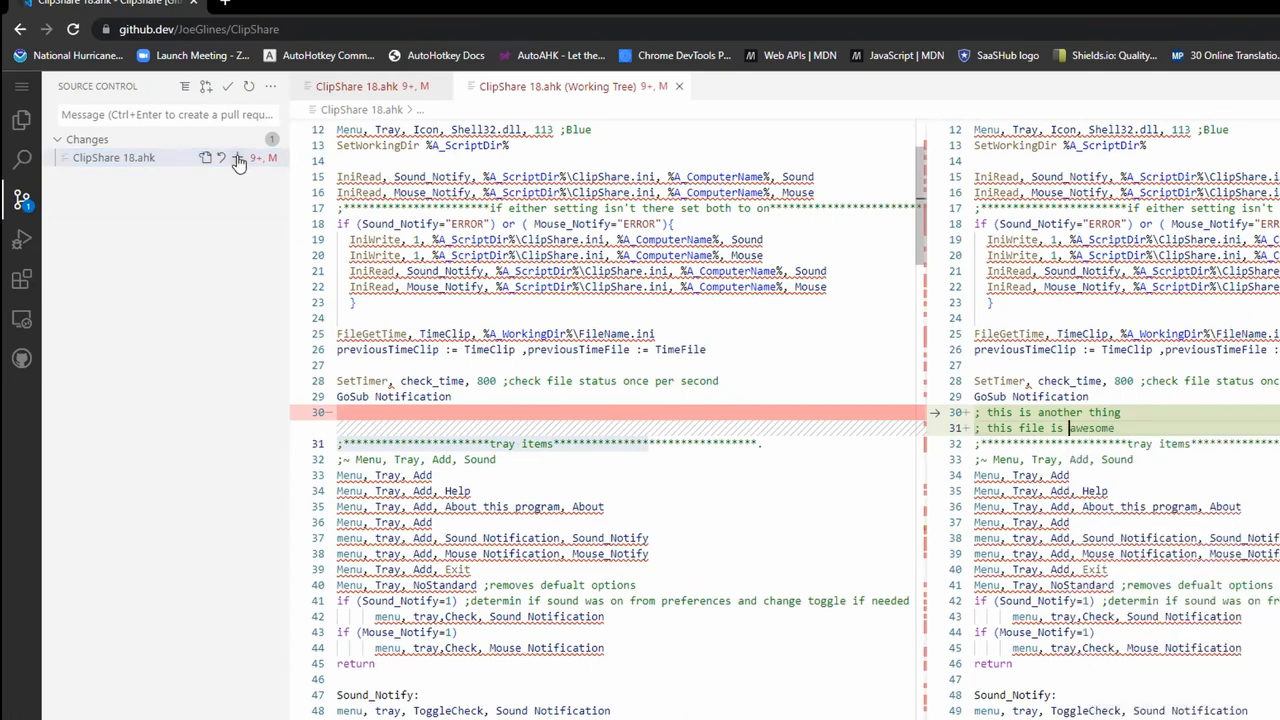
pyautogui.click(239, 158)
pyautogui.write('i added s')
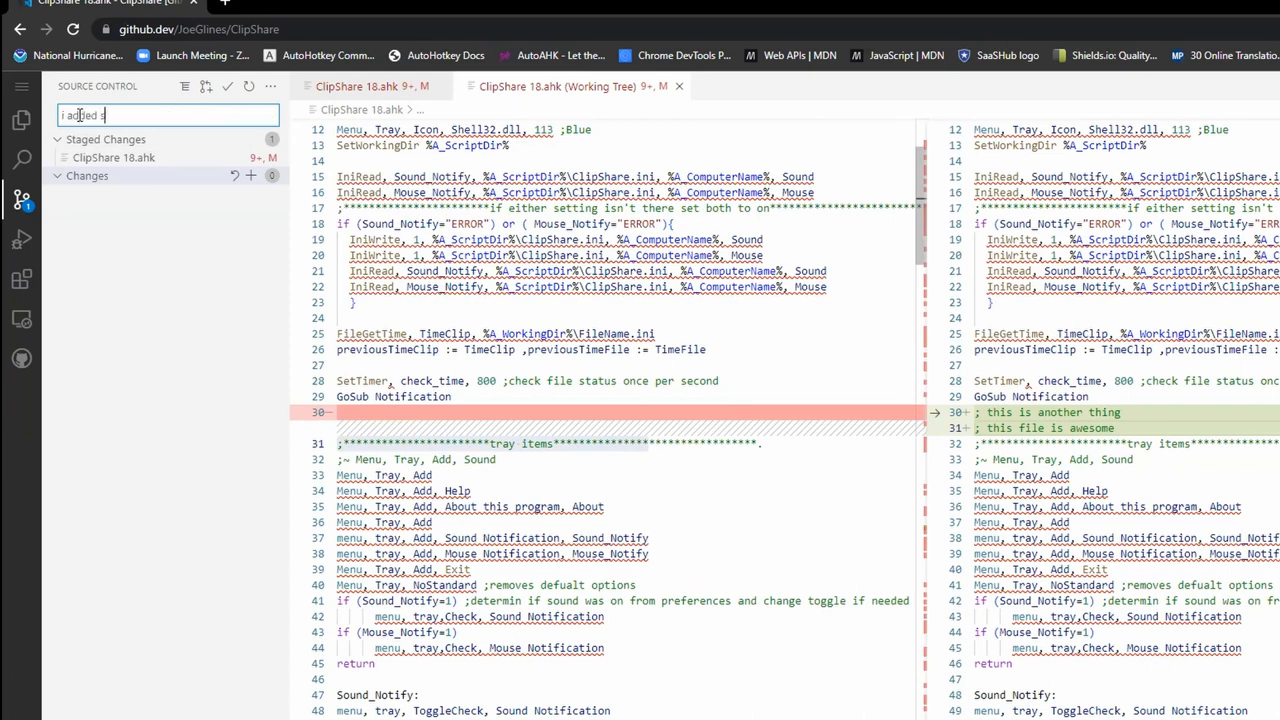
# Enter the commit message 'i added some comments'.
pyautogui.write('ome comments')
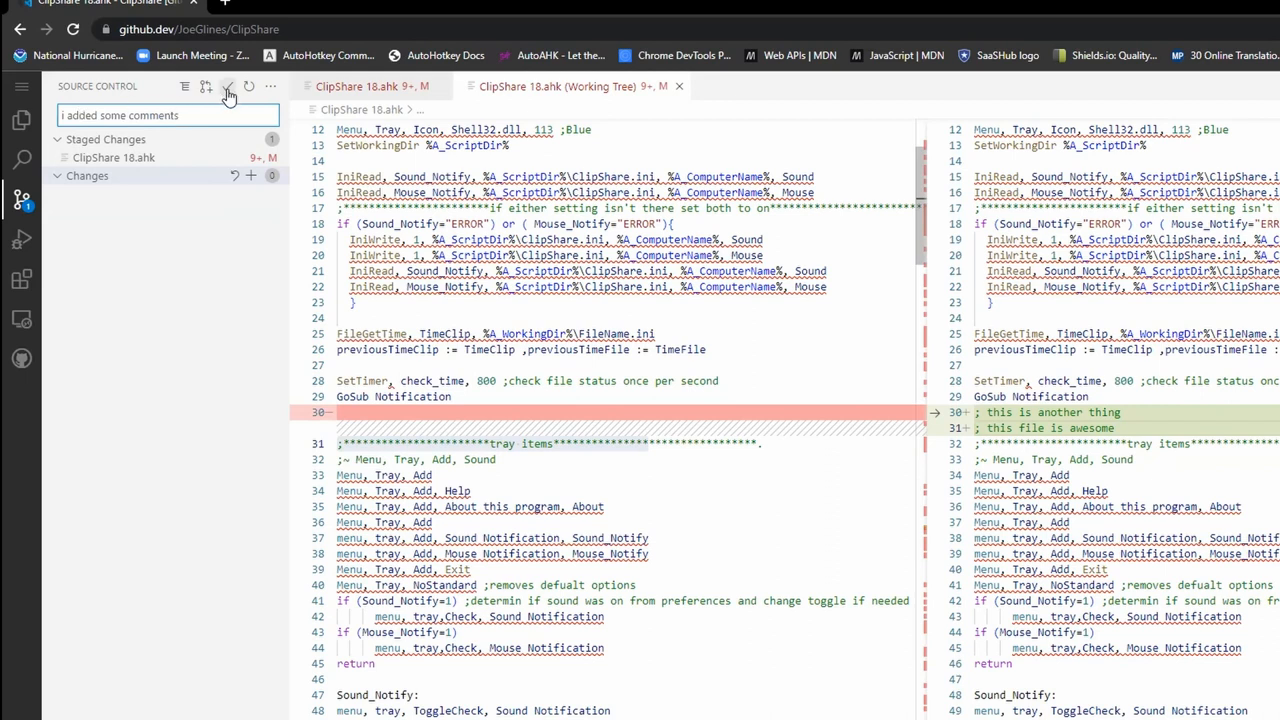
pyautogui.moveTo(228, 90)
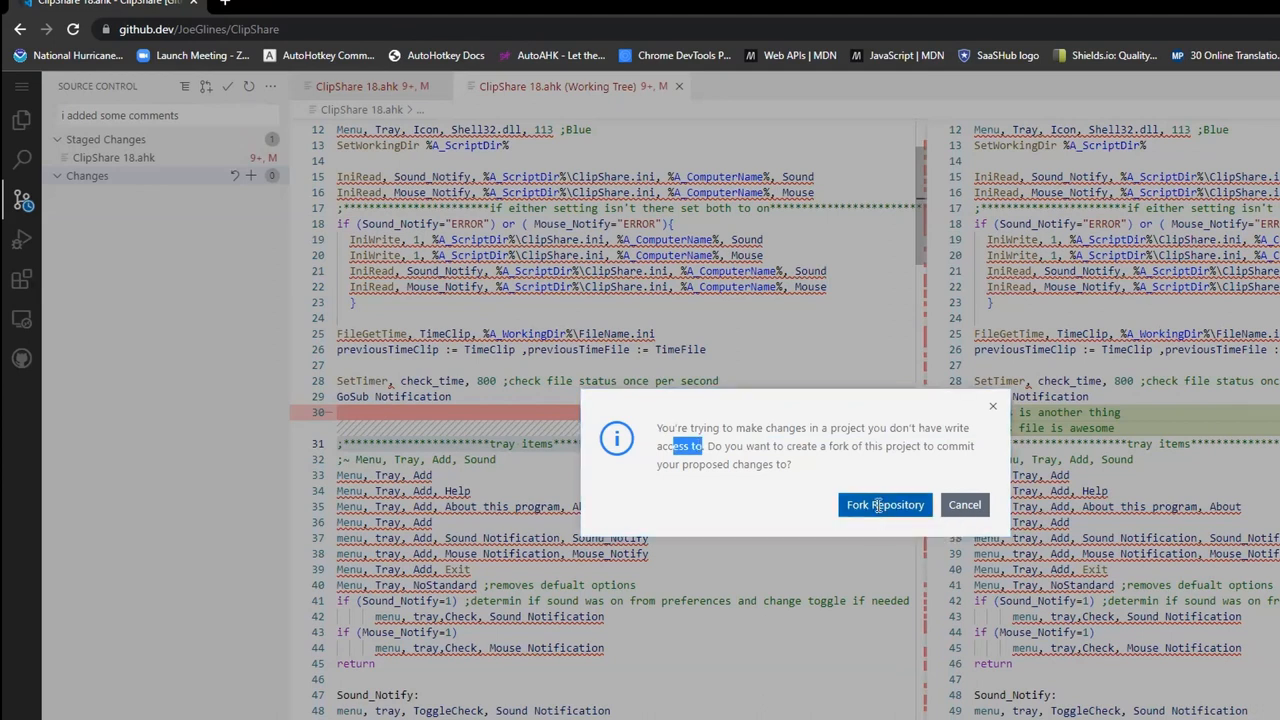
# Fork ClipShare so the comment changes commit to patch-1, then reopen the editor on the fork.
pyautogui.click(884, 504)
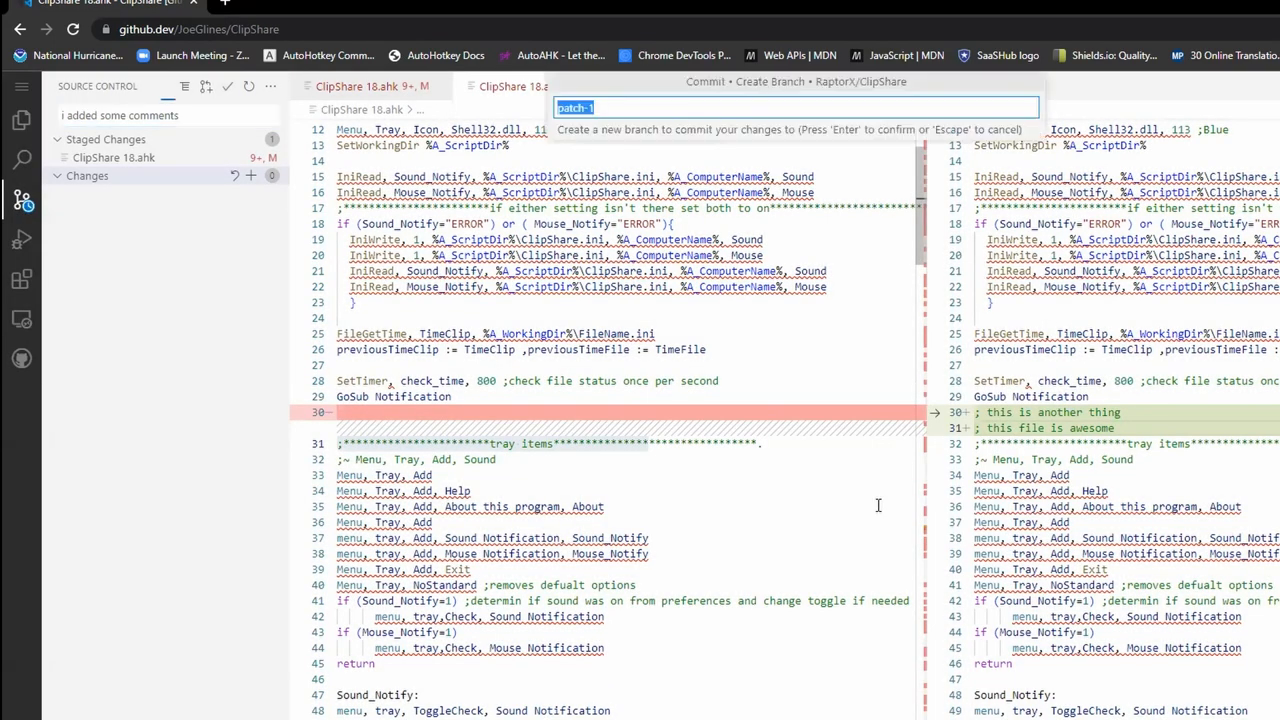
pyautogui.moveTo(691, 100)
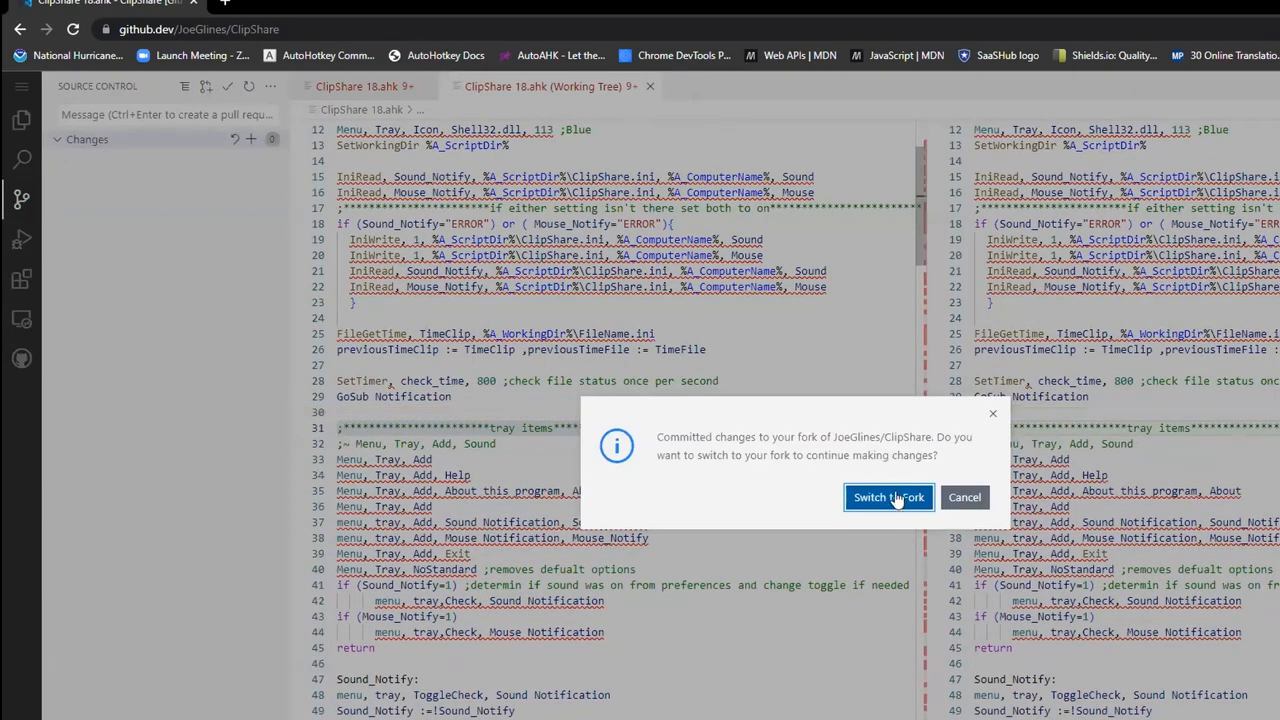
pyautogui.click(888, 497)
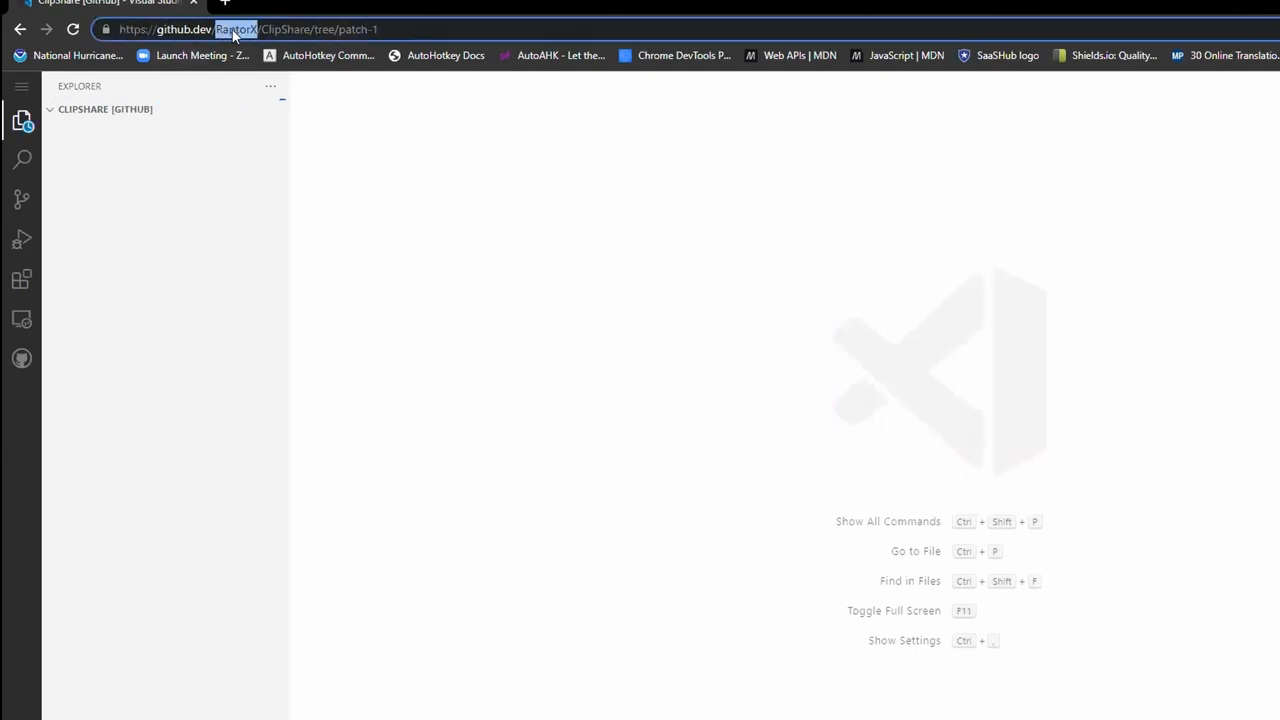
pyautogui.moveTo(202, 252)
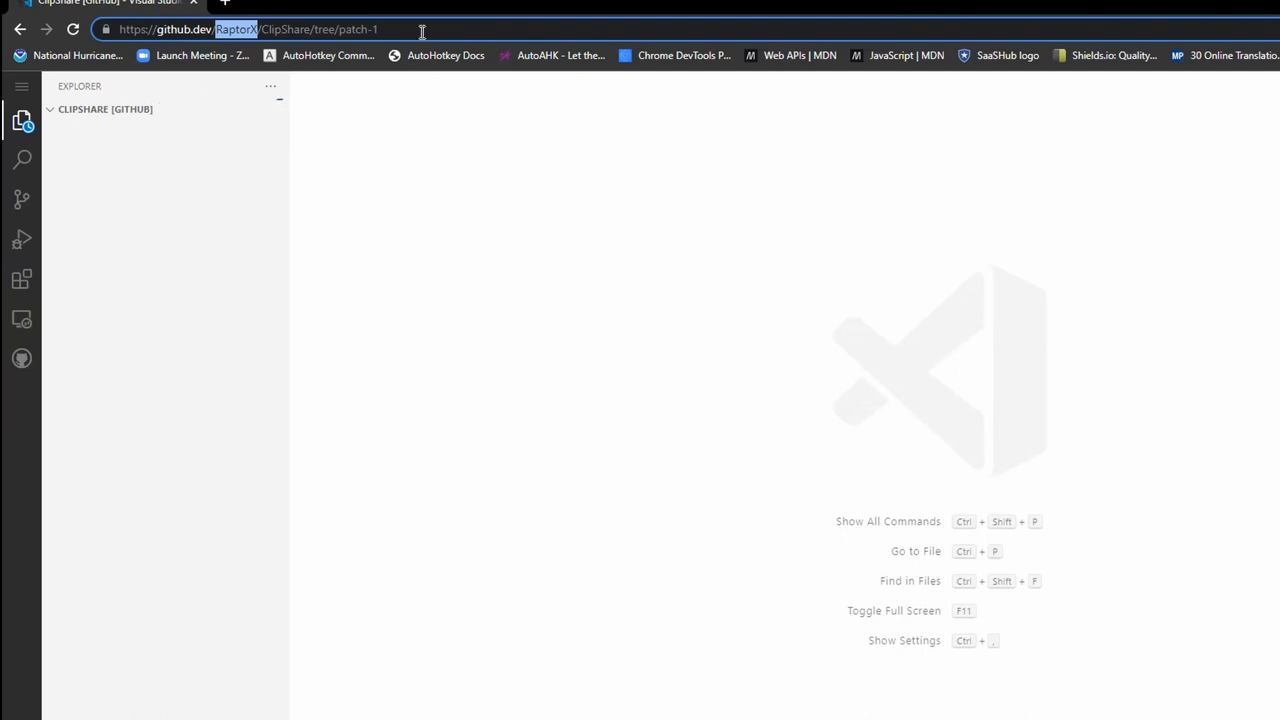
# Reload github.dev on the fork, open ClipShare 18.ahk, and check Source Control shows nothing pending.
pyautogui.press('Return')
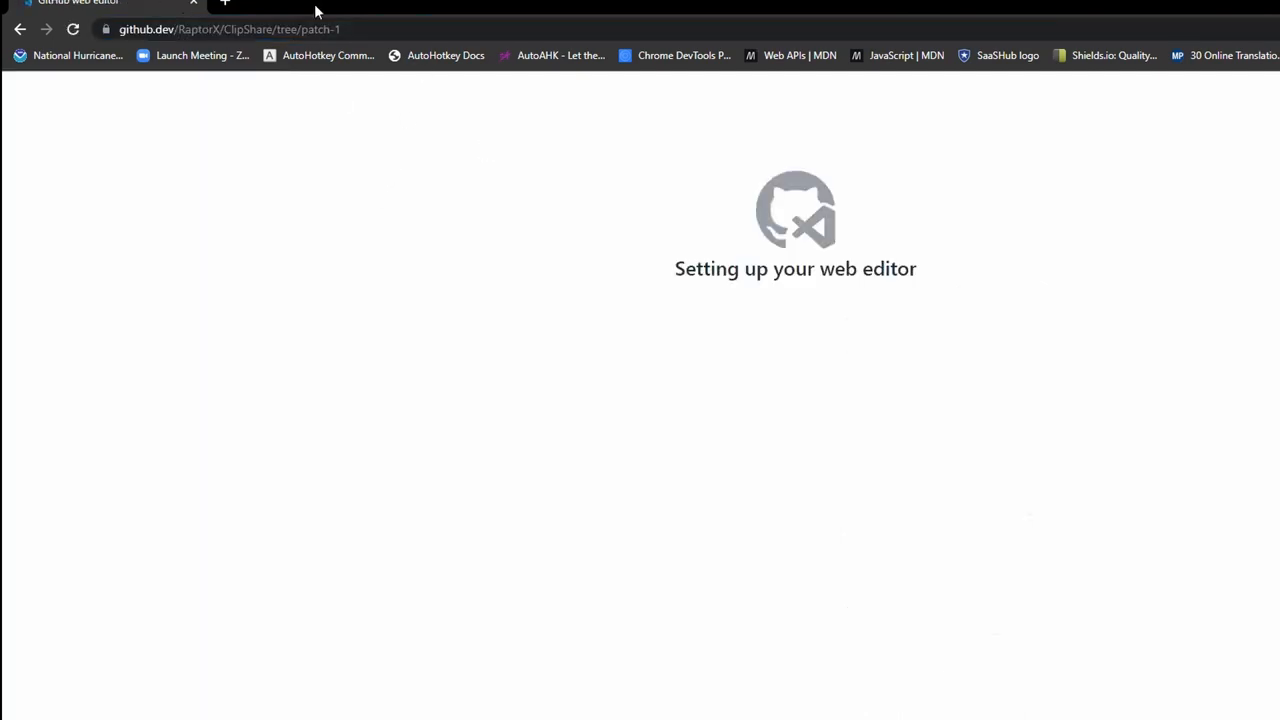
pyautogui.moveTo(196, 116)
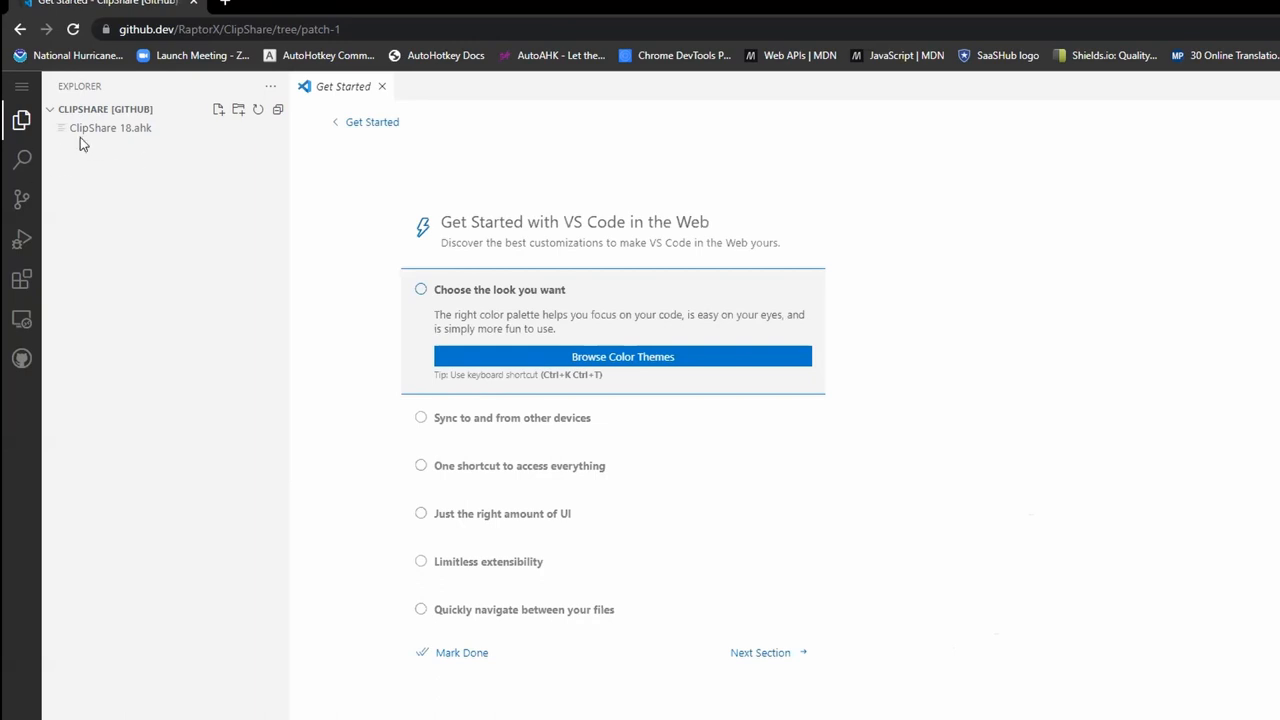
pyautogui.click(110, 127)
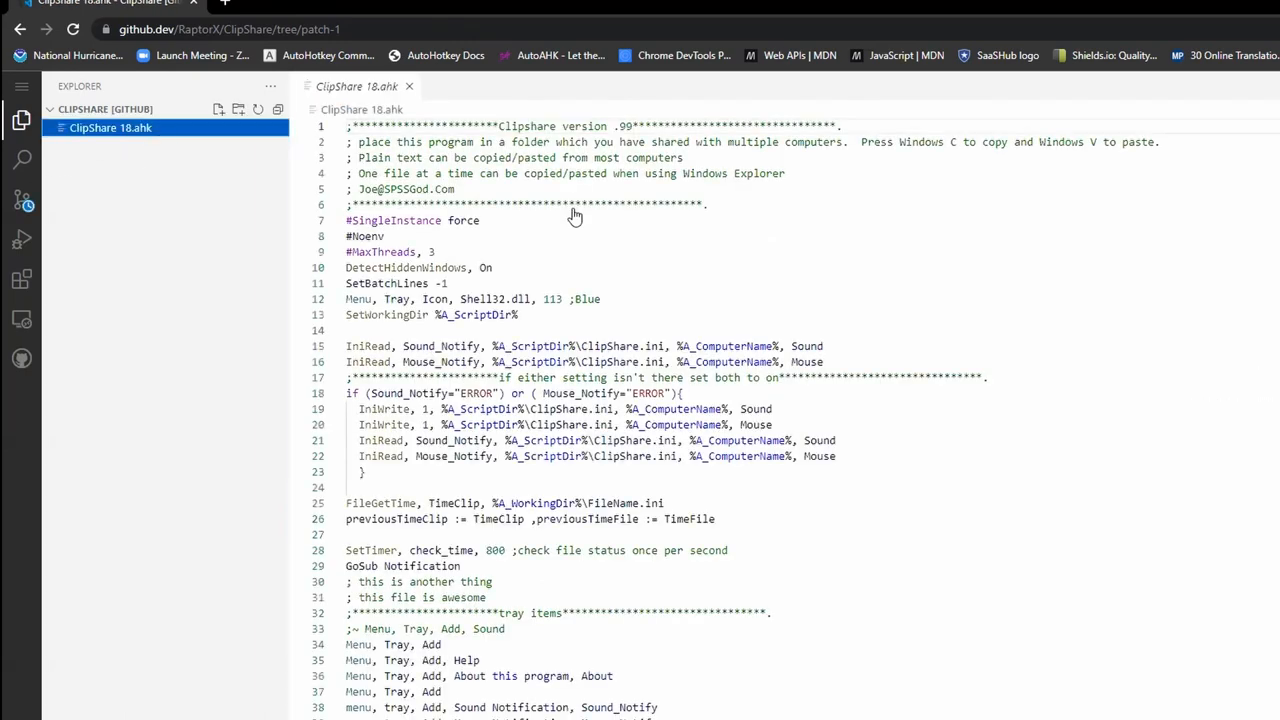
pyautogui.moveTo(21, 204)
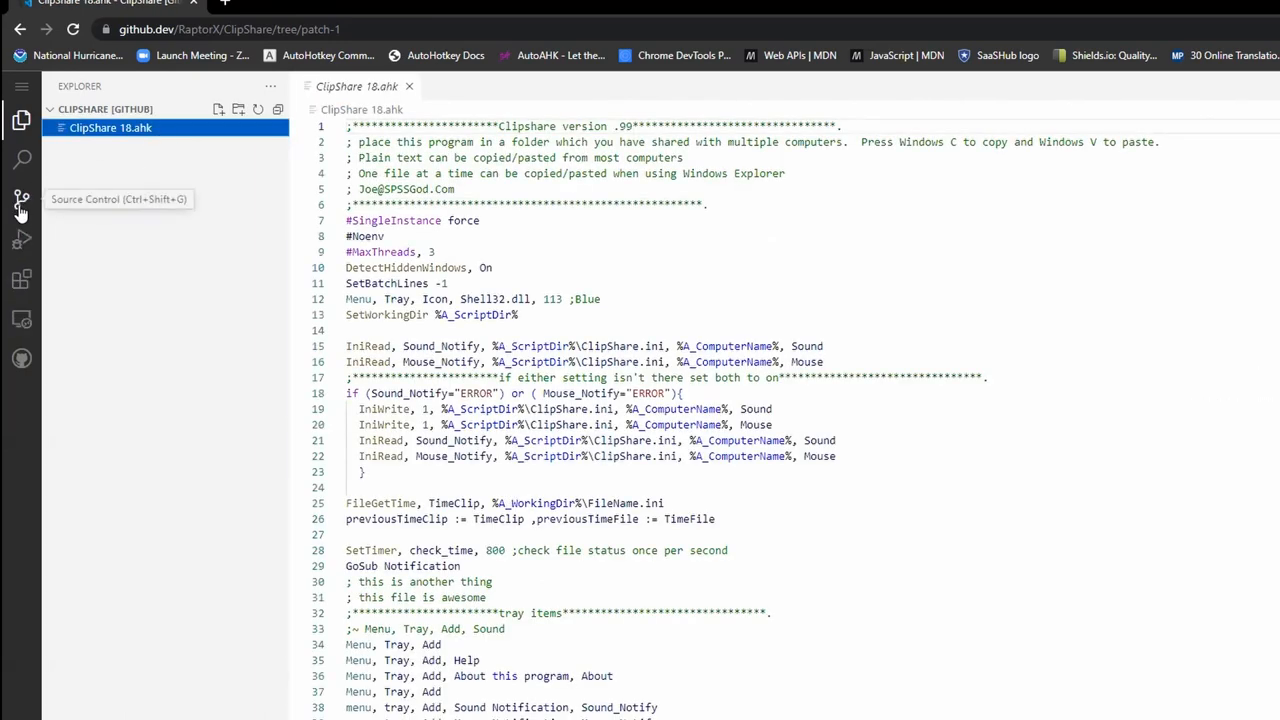
pyautogui.click(21, 199)
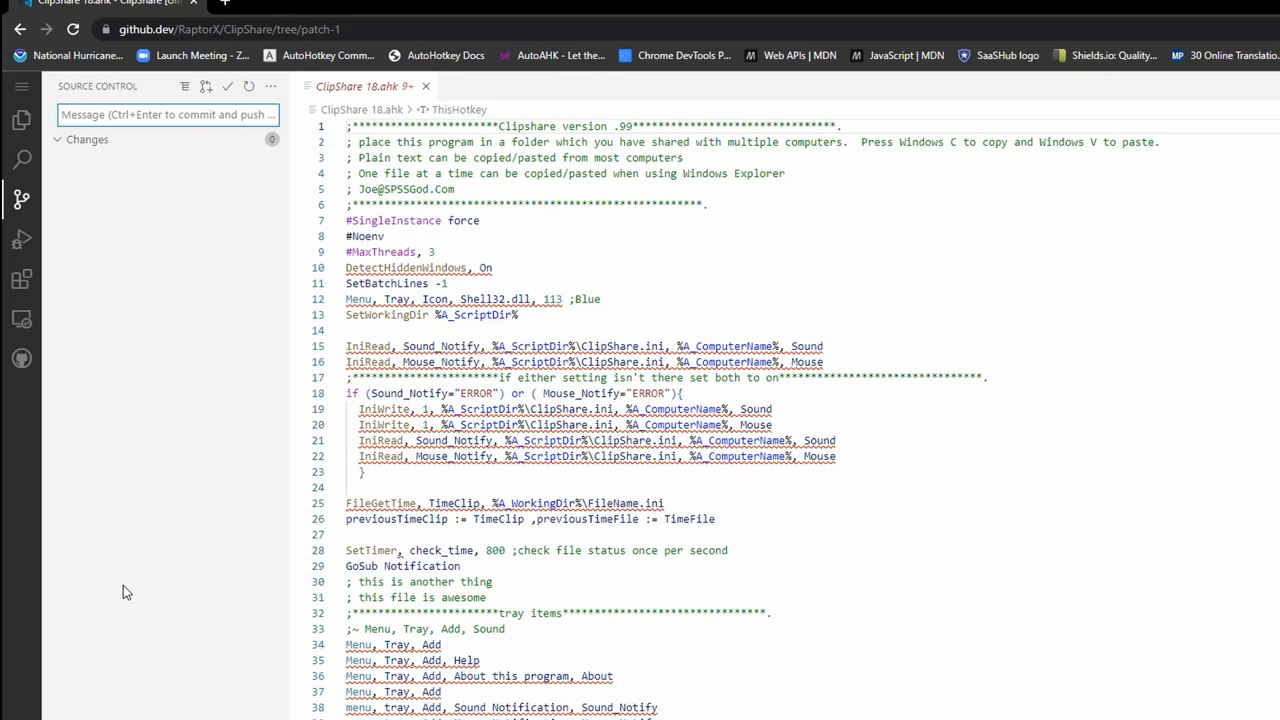
# Go to the RaptorX/ClipShare fork on GitHub and start a pull request from its patch-1 push.
pyautogui.click(21, 88)
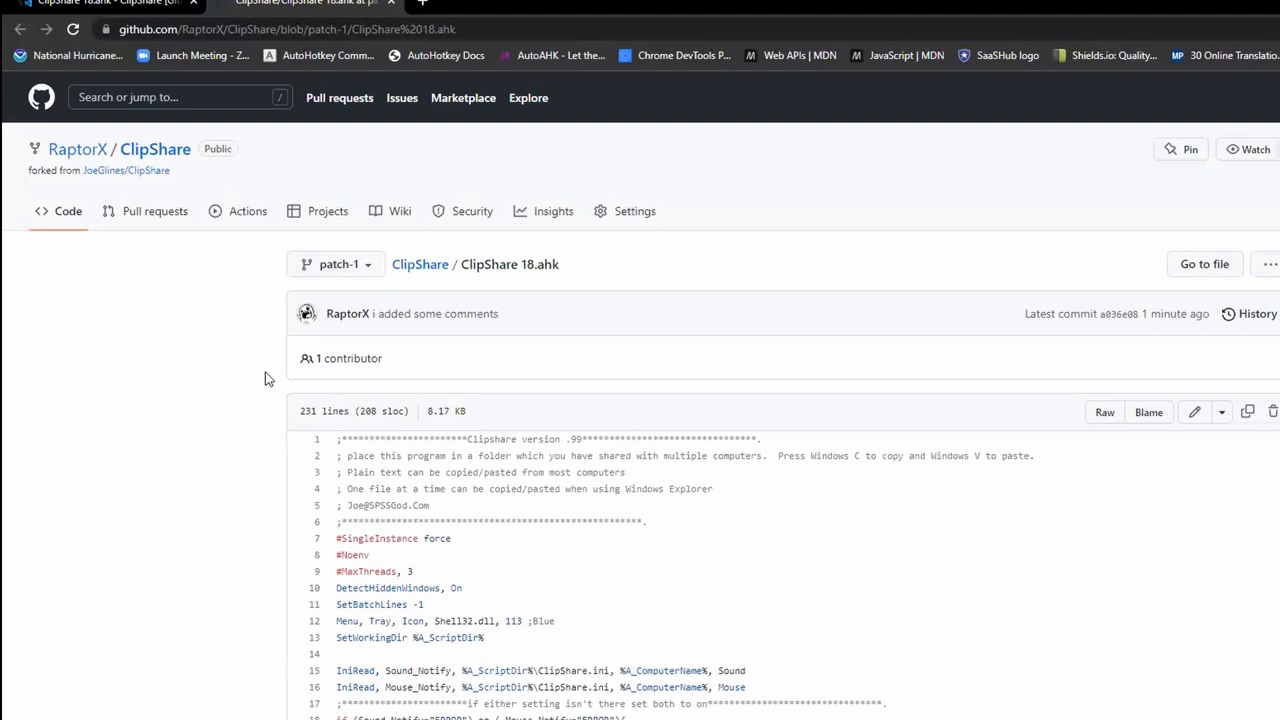
pyautogui.moveTo(68, 211)
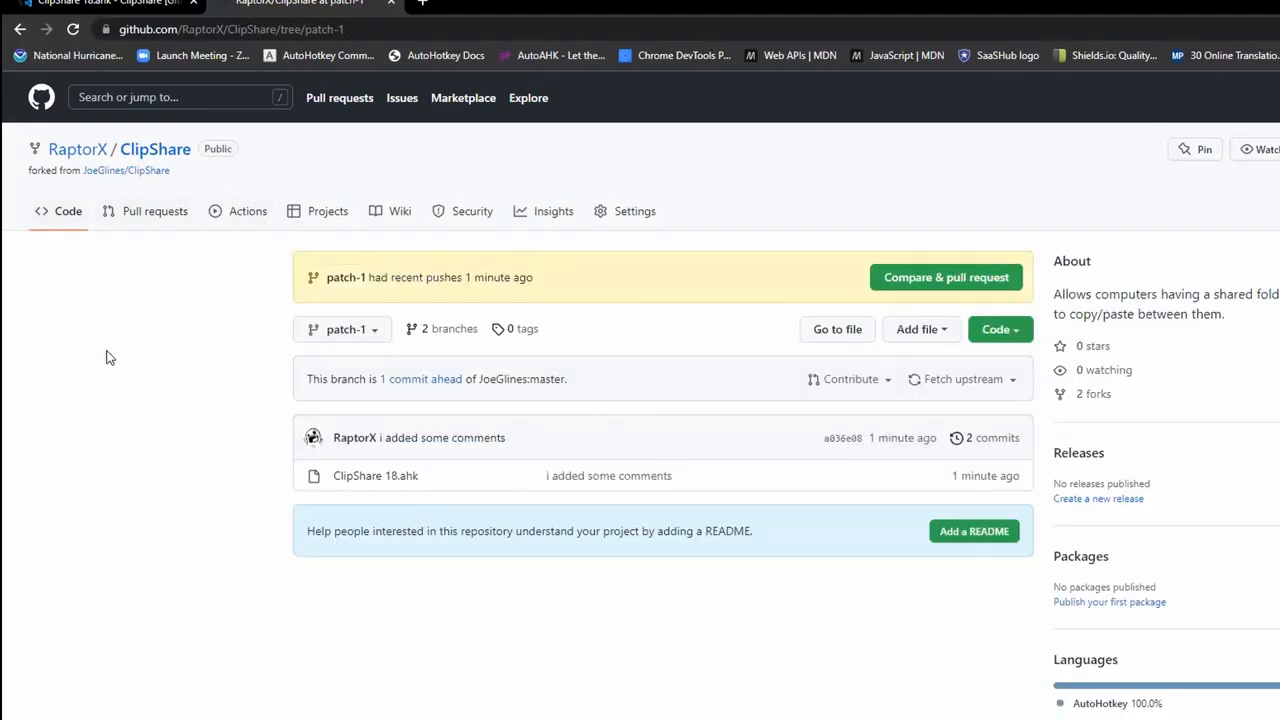
pyautogui.moveTo(385, 280)
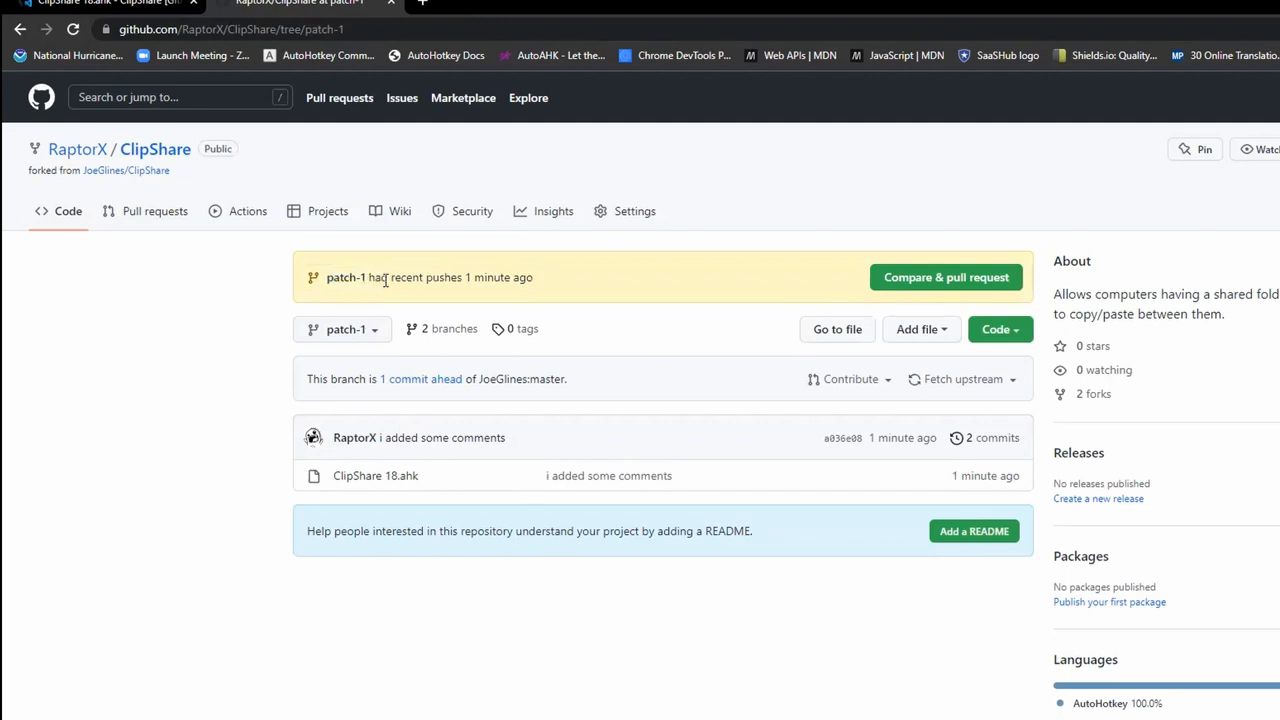
pyautogui.doubleClick(430, 277)
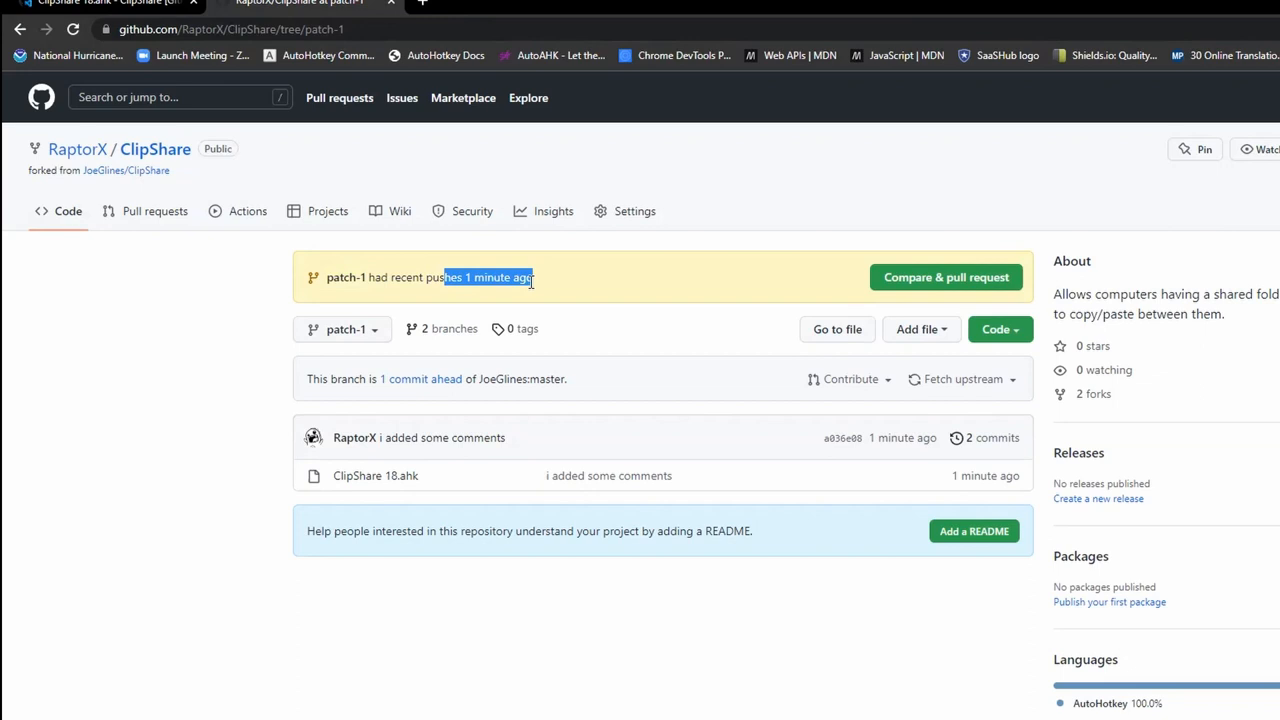
pyautogui.moveTo(946, 277)
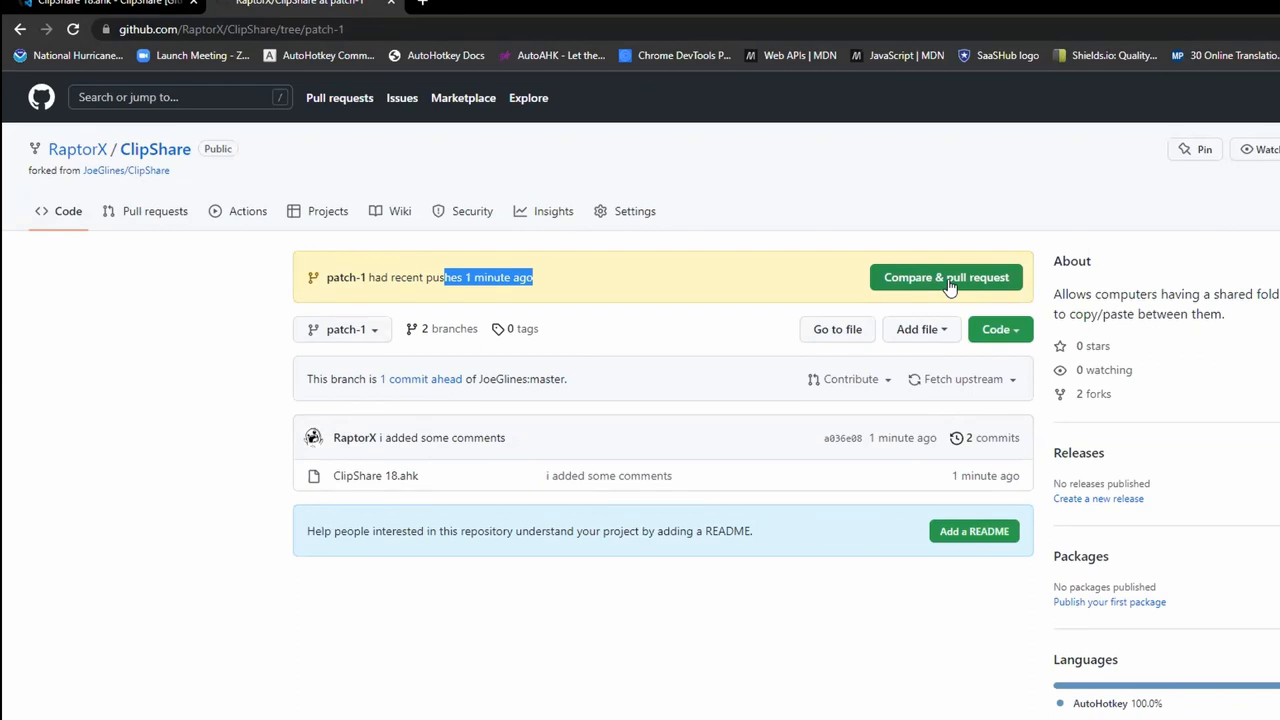
pyautogui.click(945, 277)
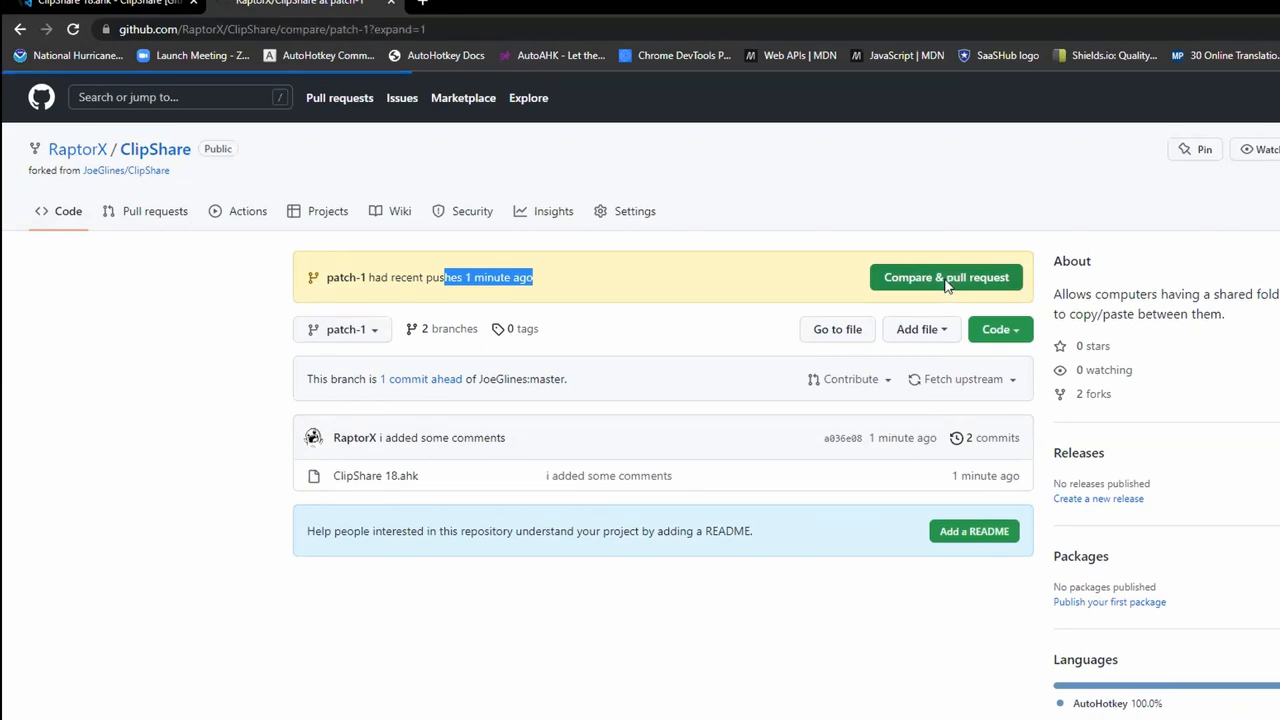
# Review the patch-1 versus master comparison and its automatic-merge notice.
pyautogui.click(945, 277)
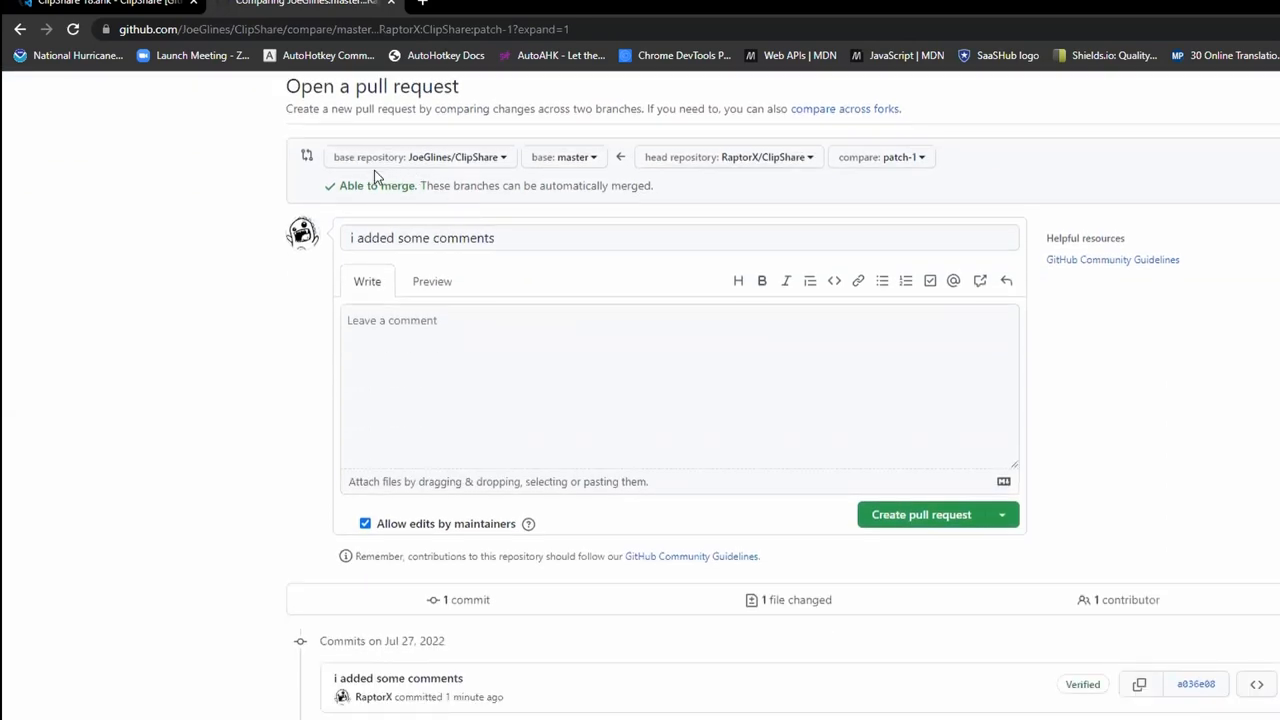
pyautogui.scroll(3)
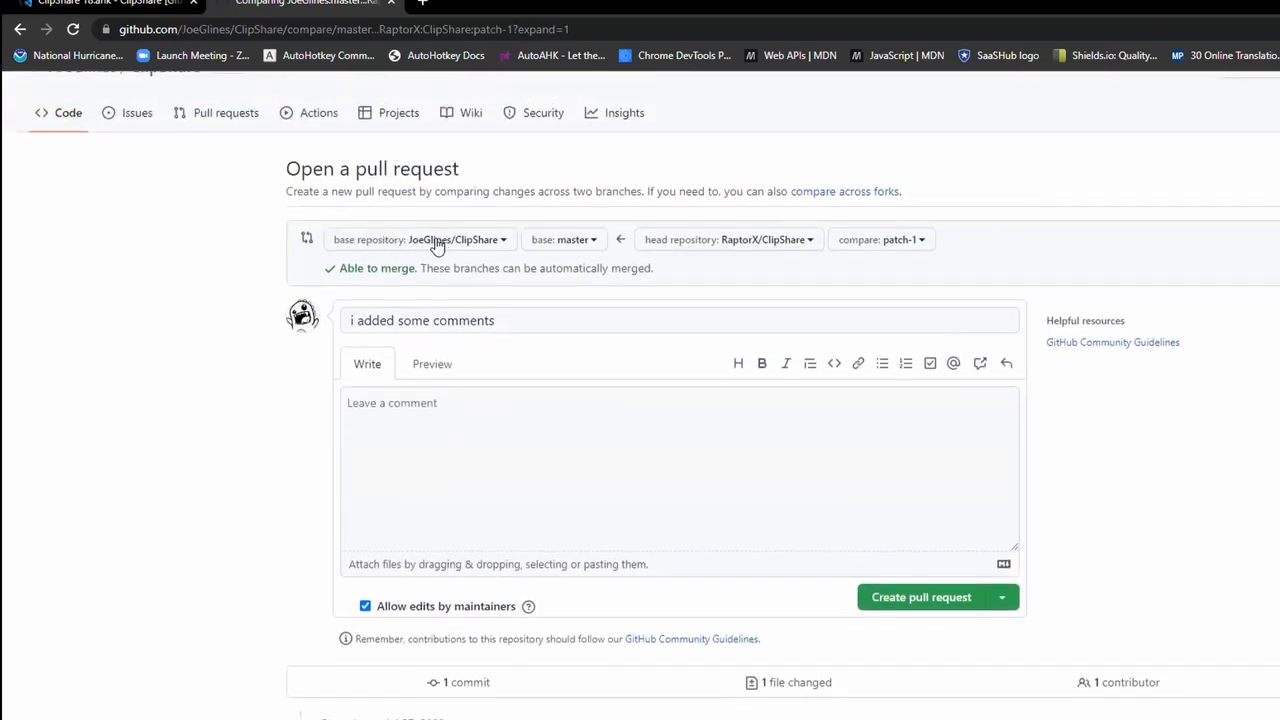
pyautogui.moveTo(752, 253)
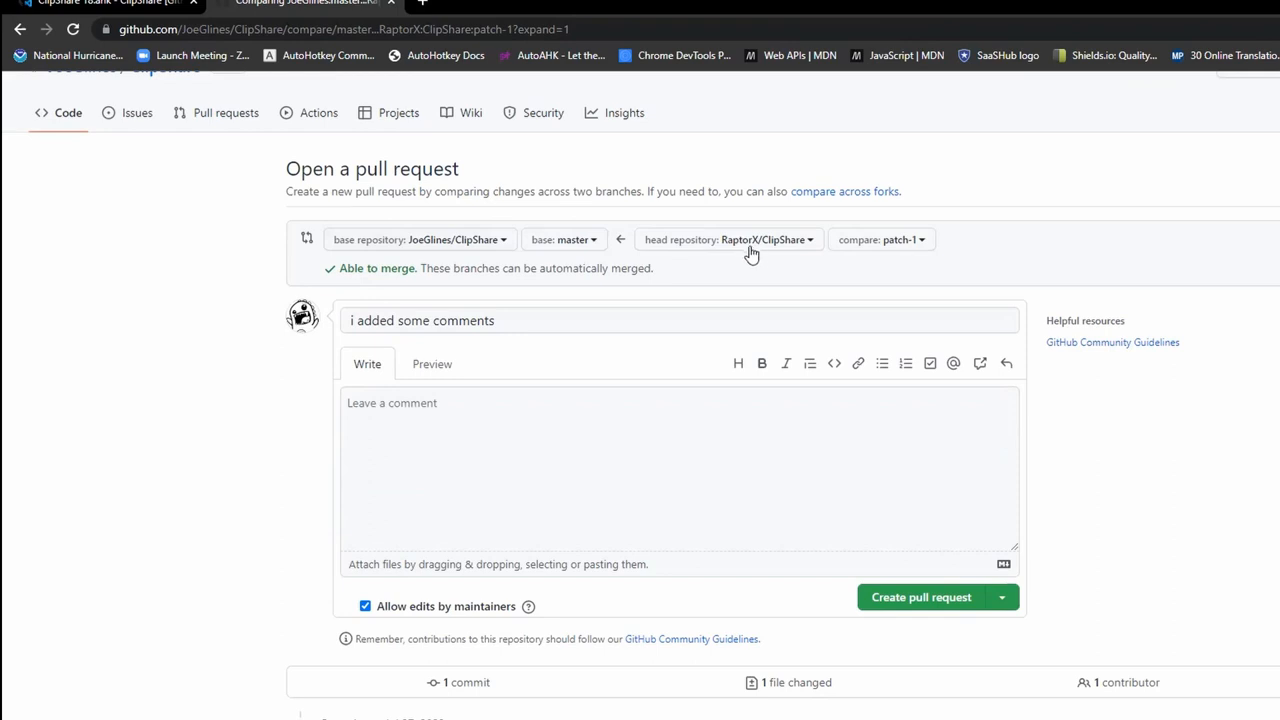
pyautogui.moveTo(640, 261)
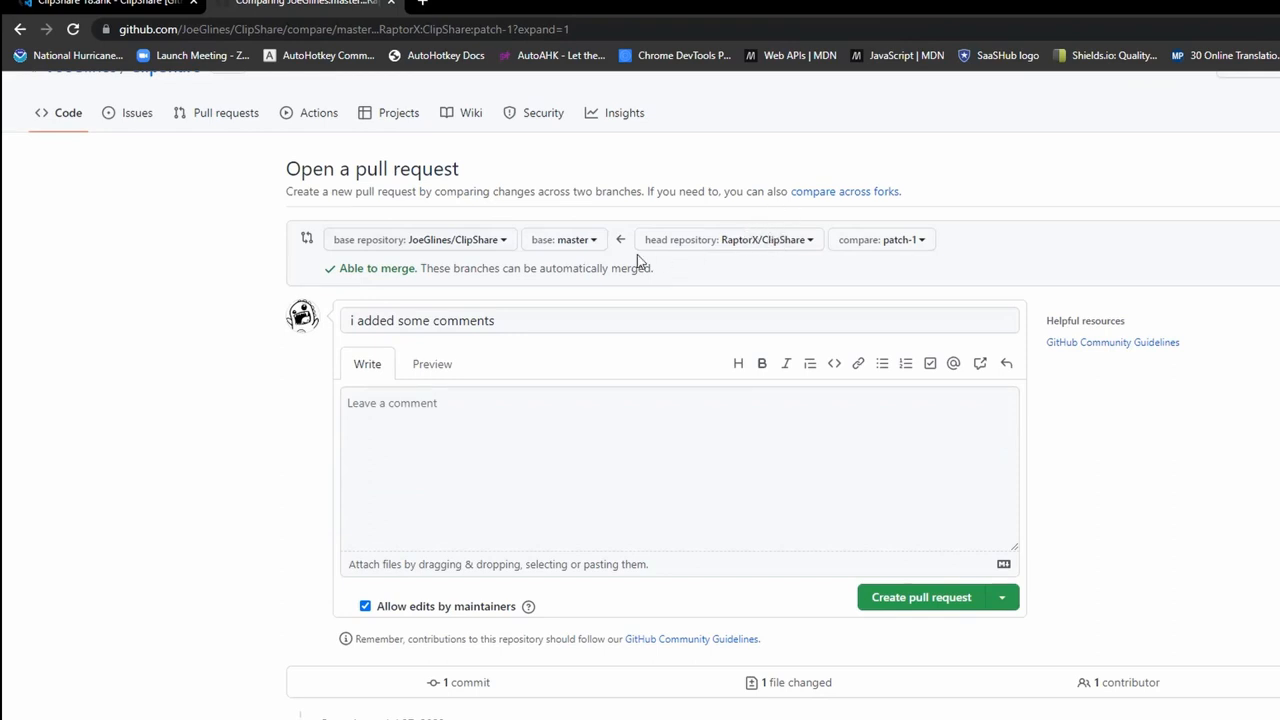
pyautogui.moveTo(424, 267); pyautogui.dragTo(653, 268)
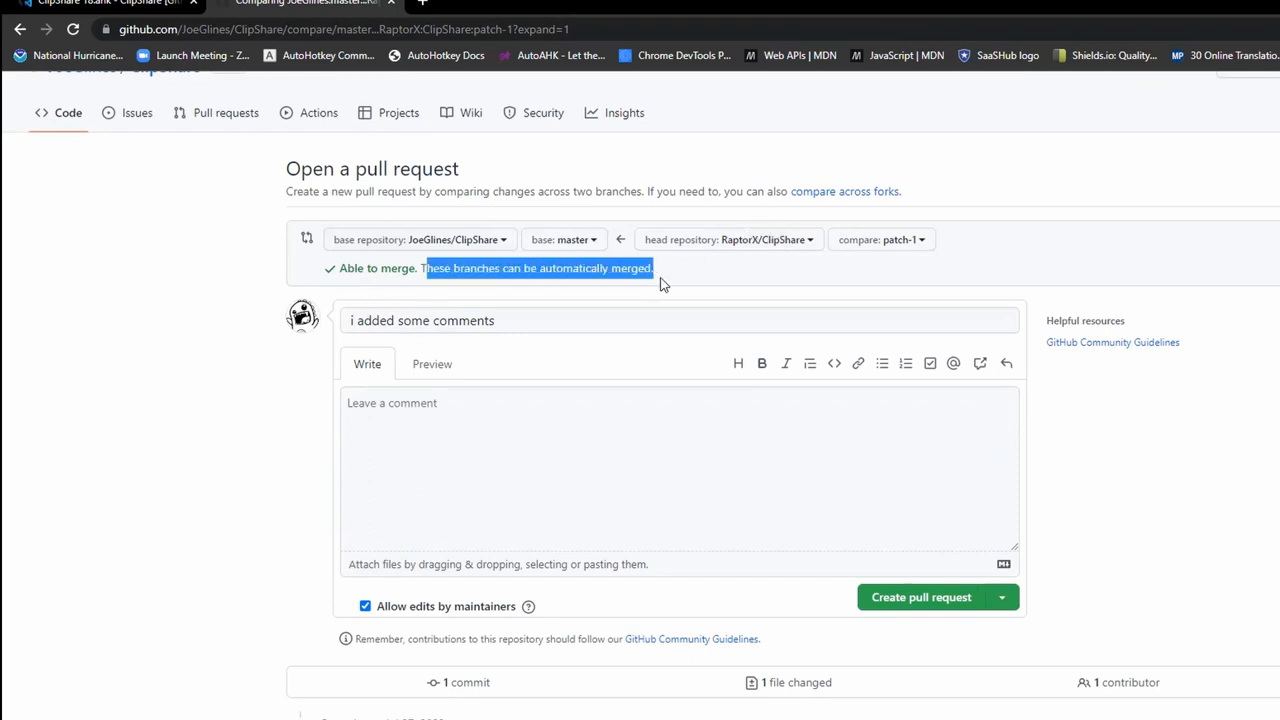
# Describe the pull request as 'hey i did this because x or y' and create it.
pyautogui.click(680, 470)
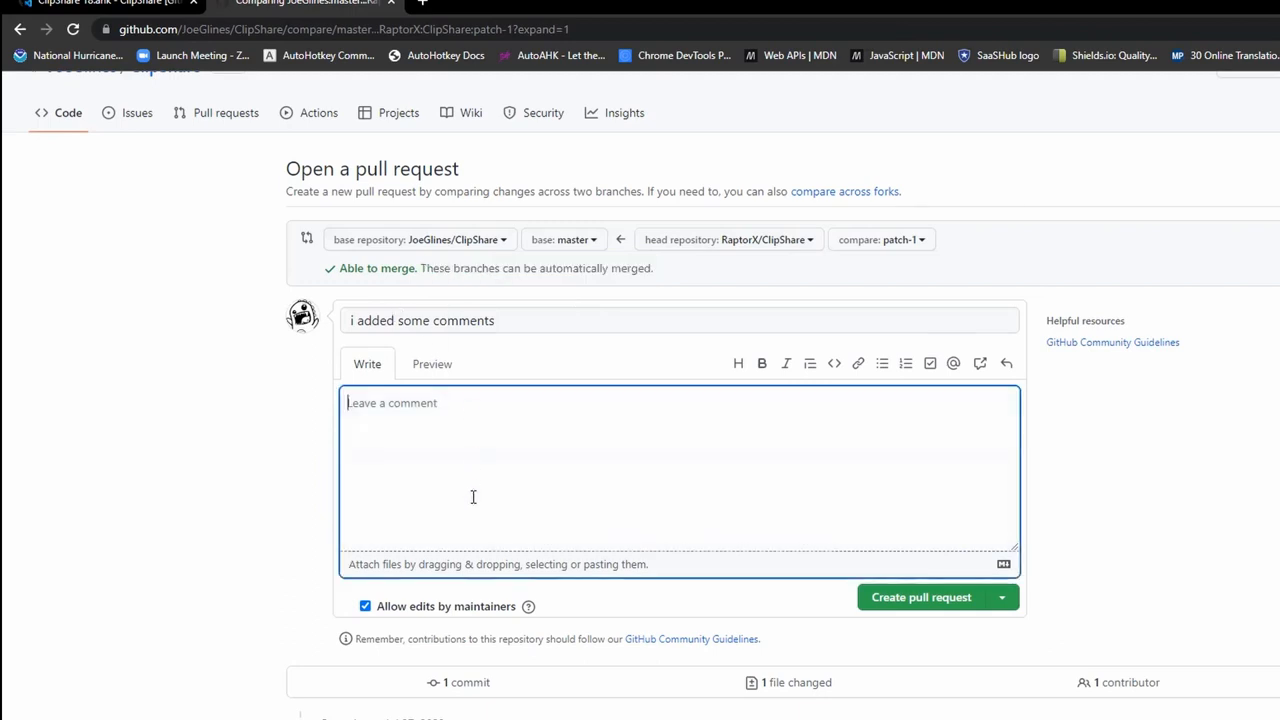
pyautogui.write('hey')
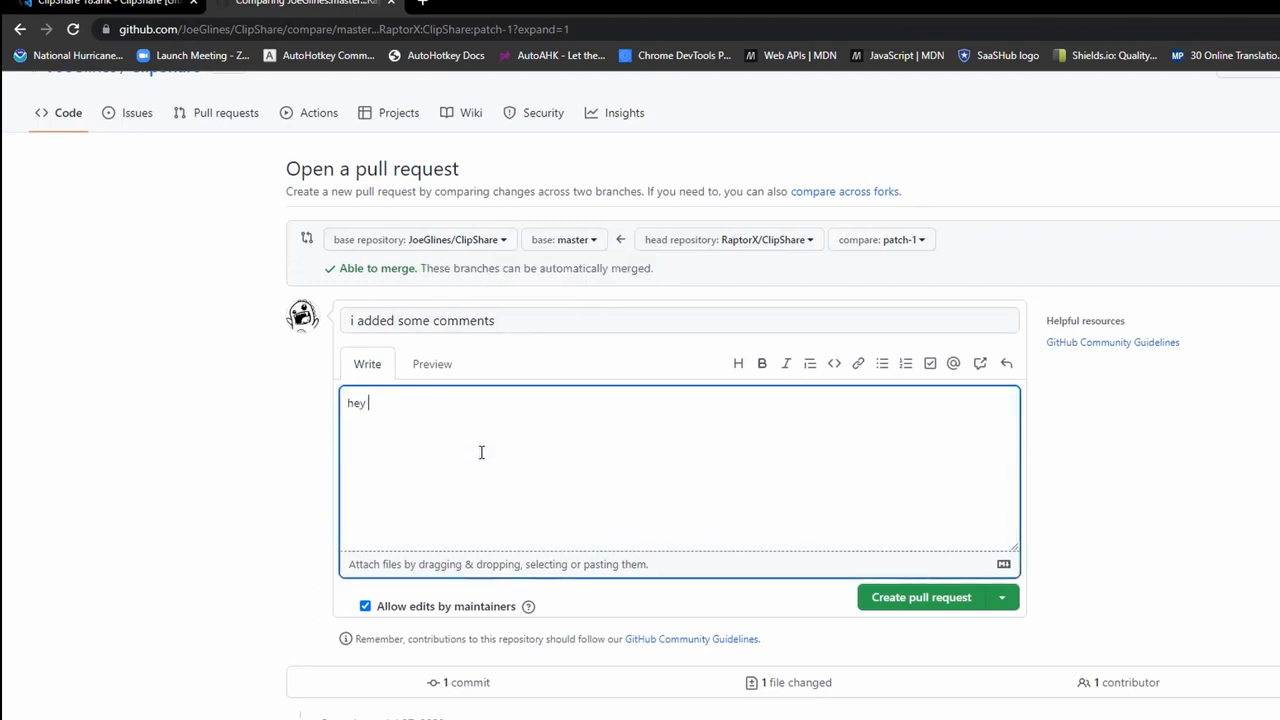
pyautogui.write('i did th')
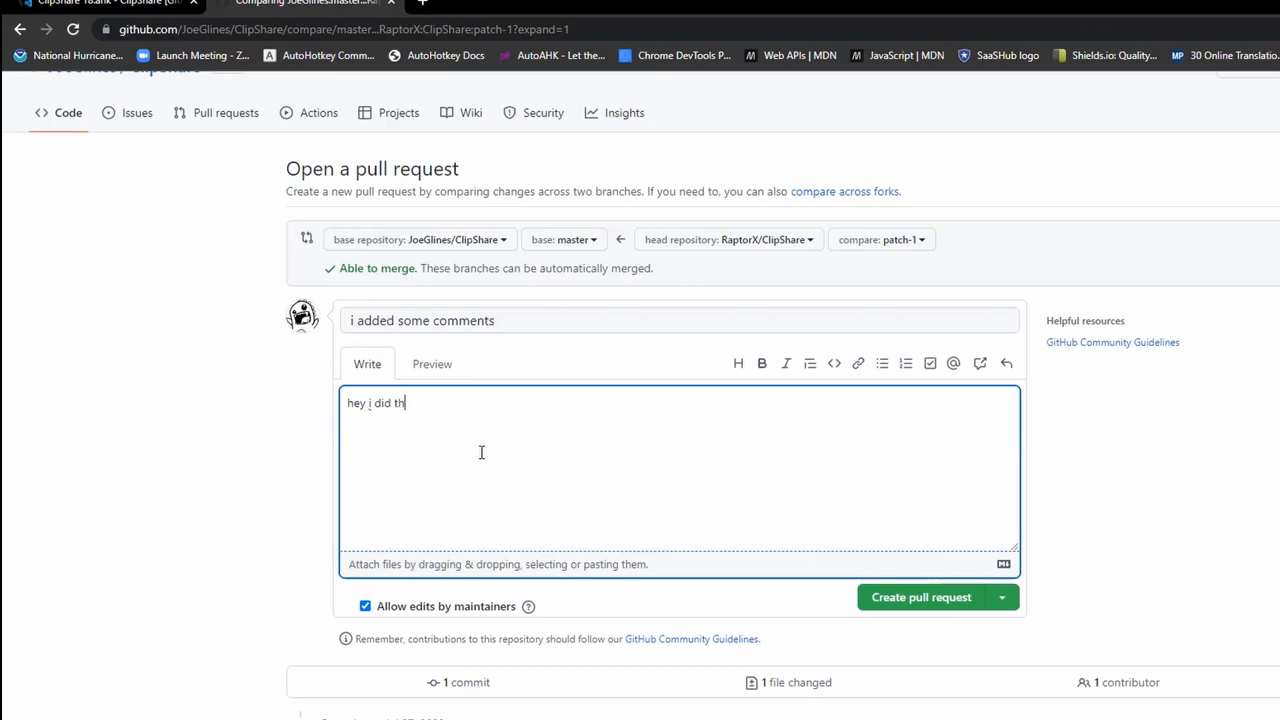
pyautogui.write('is because x or')
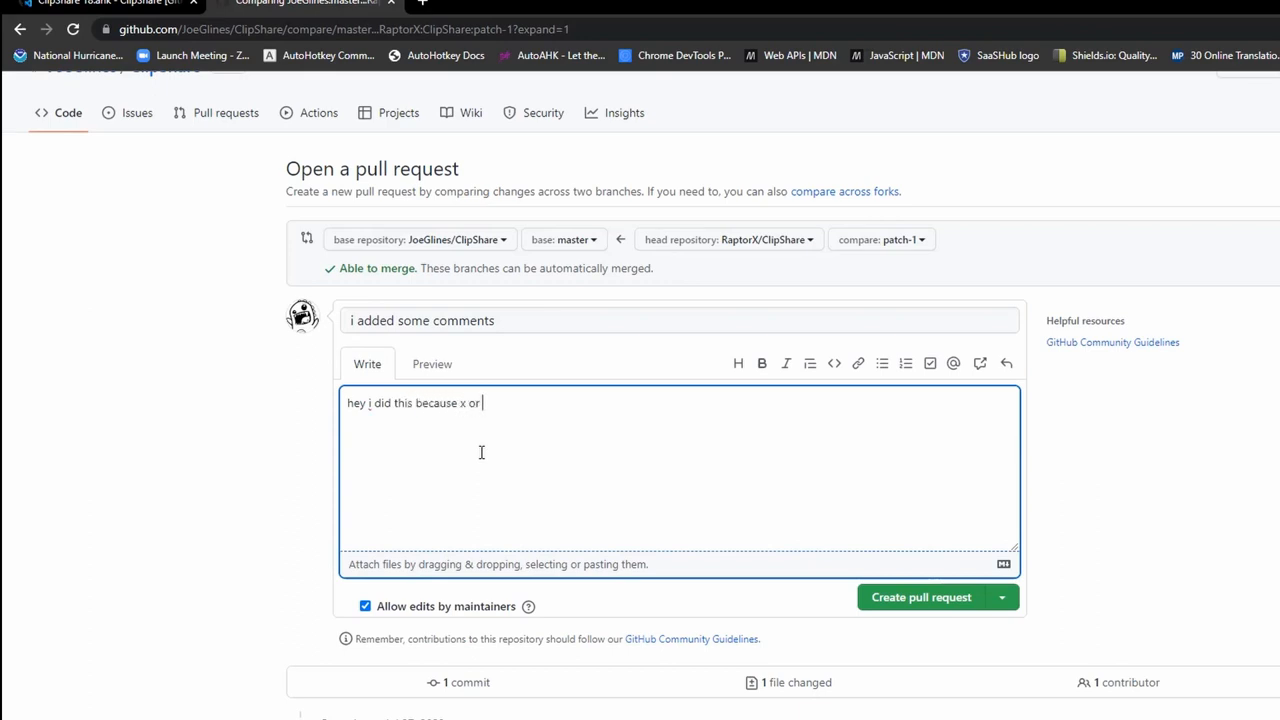
pyautogui.write('y')
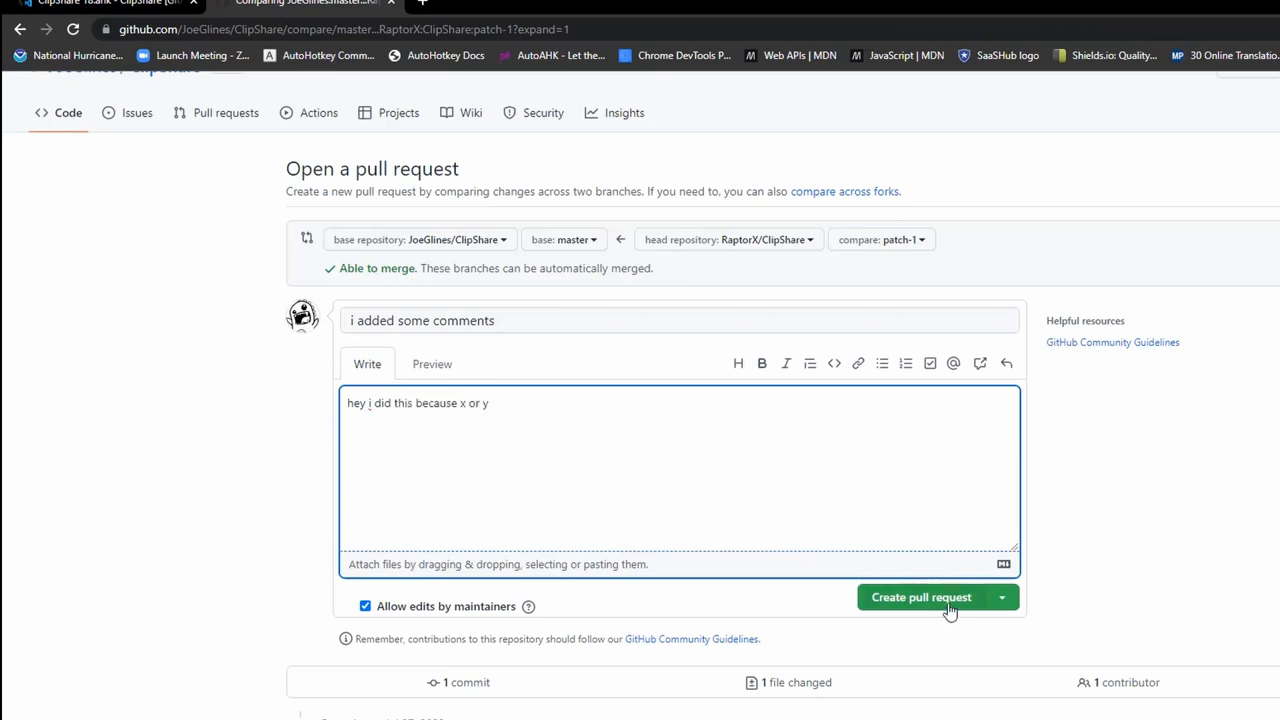
pyautogui.click(920, 597)
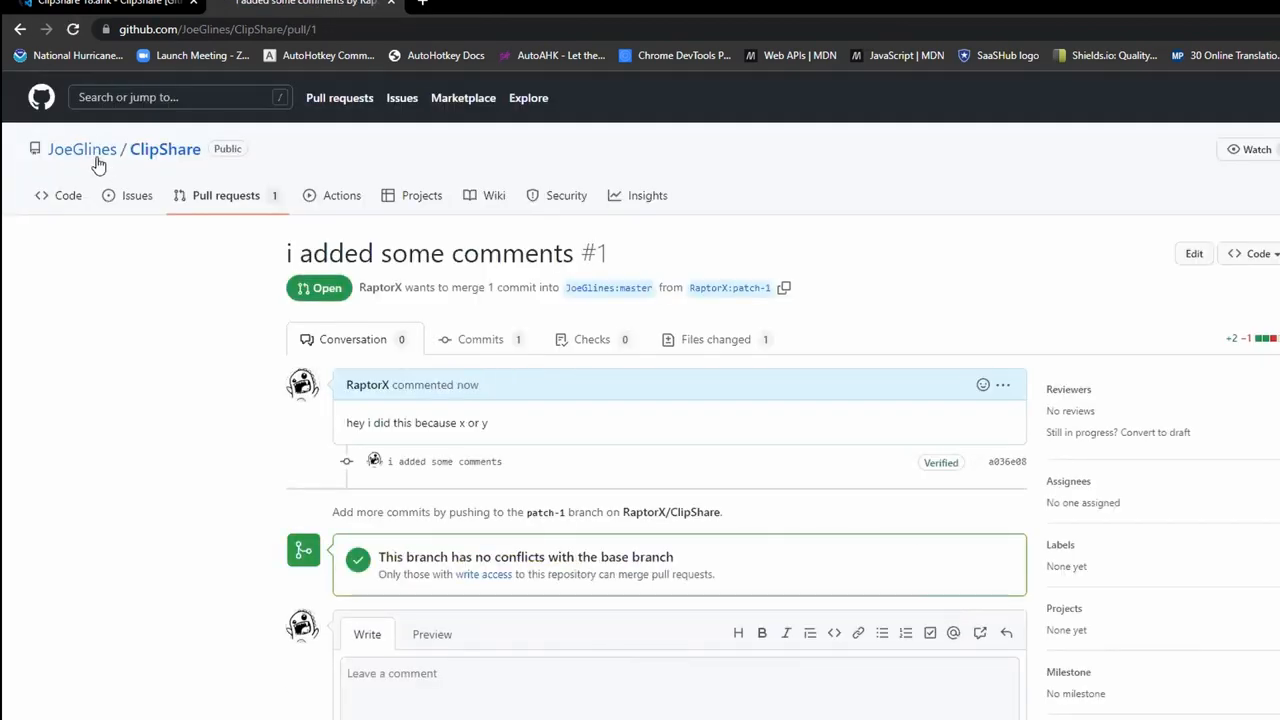
pyautogui.moveTo(165, 149)
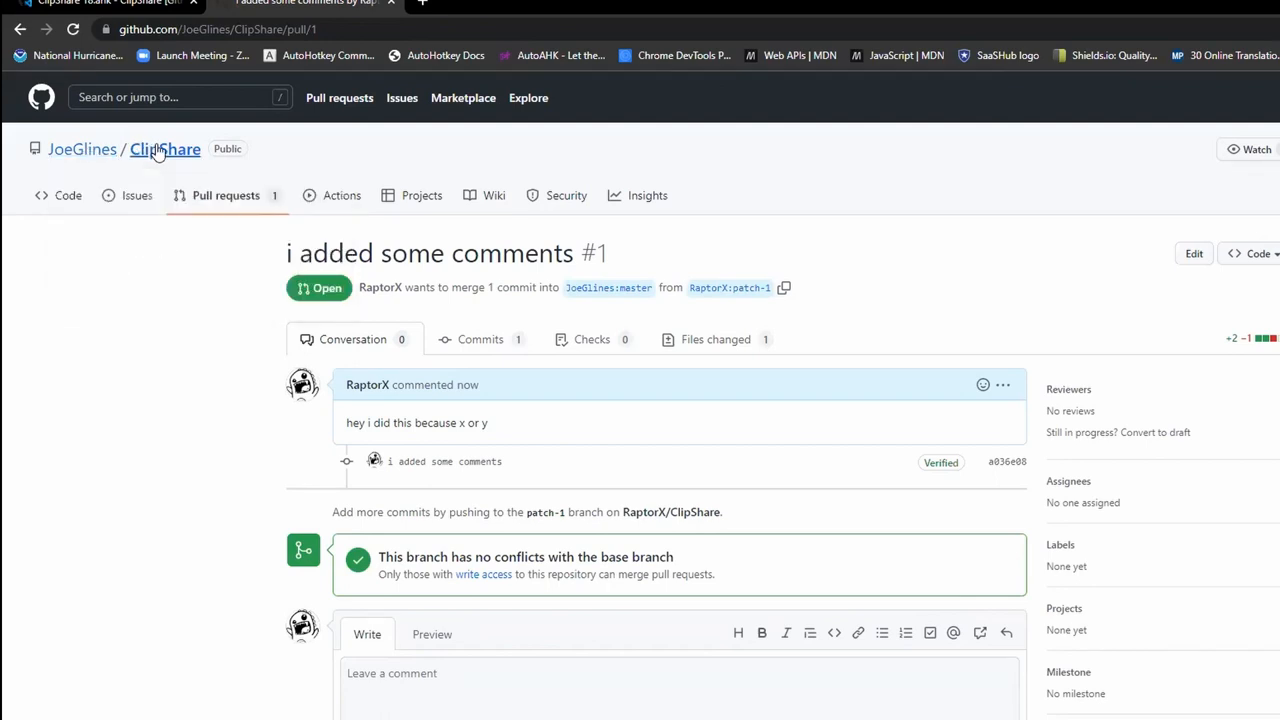
# Browse JoeGlines/ClipShare's pull request #1 and its changed files, then return to the repository page.
pyautogui.click(68, 195)
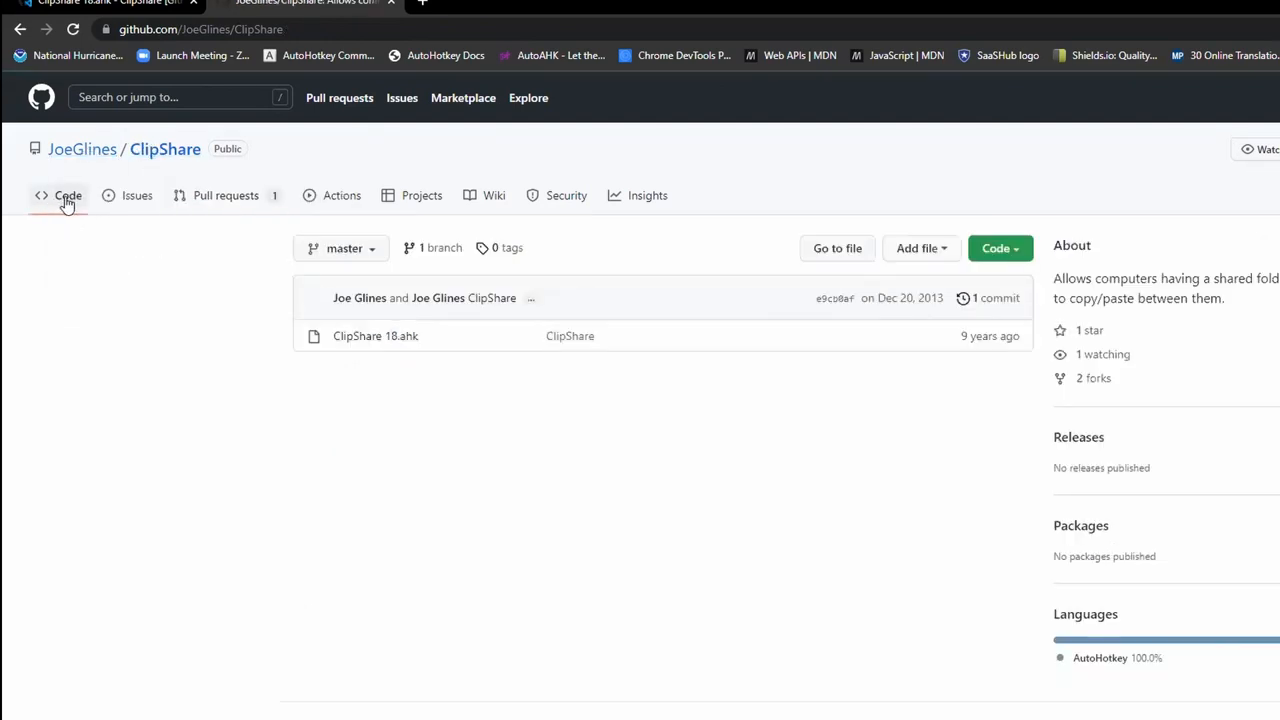
pyautogui.moveTo(220, 195)
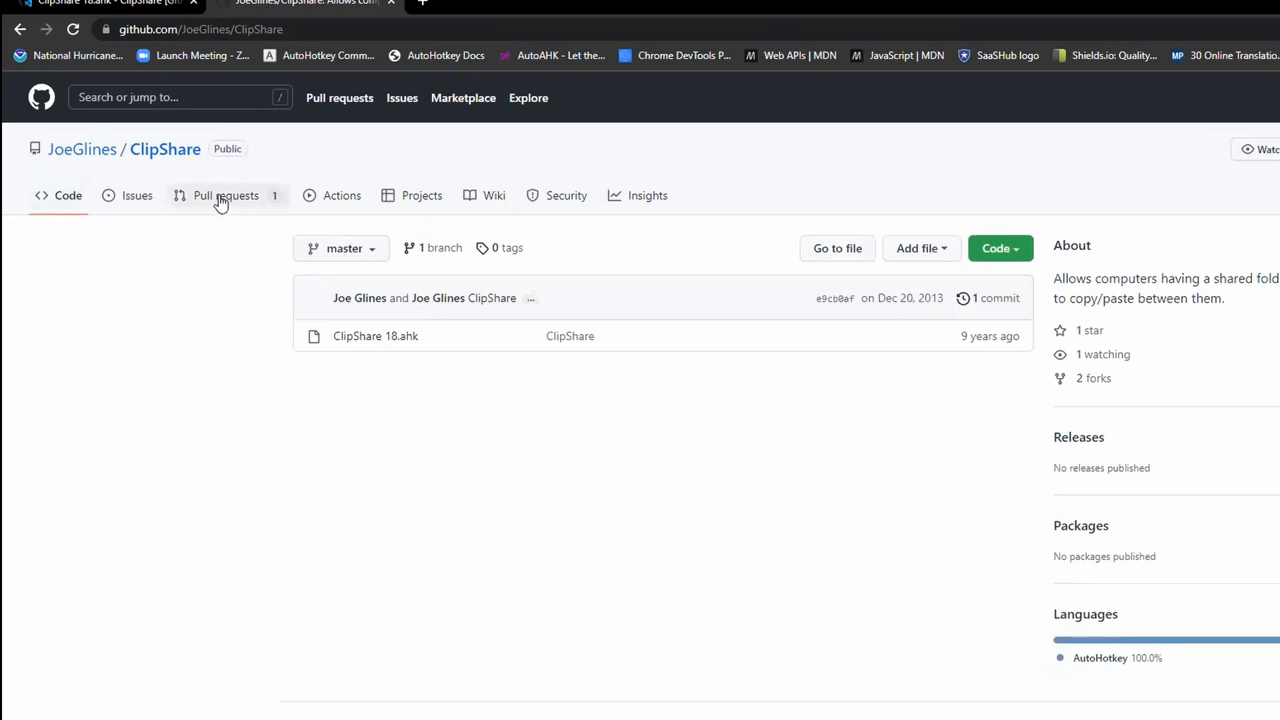
pyautogui.click(225, 195)
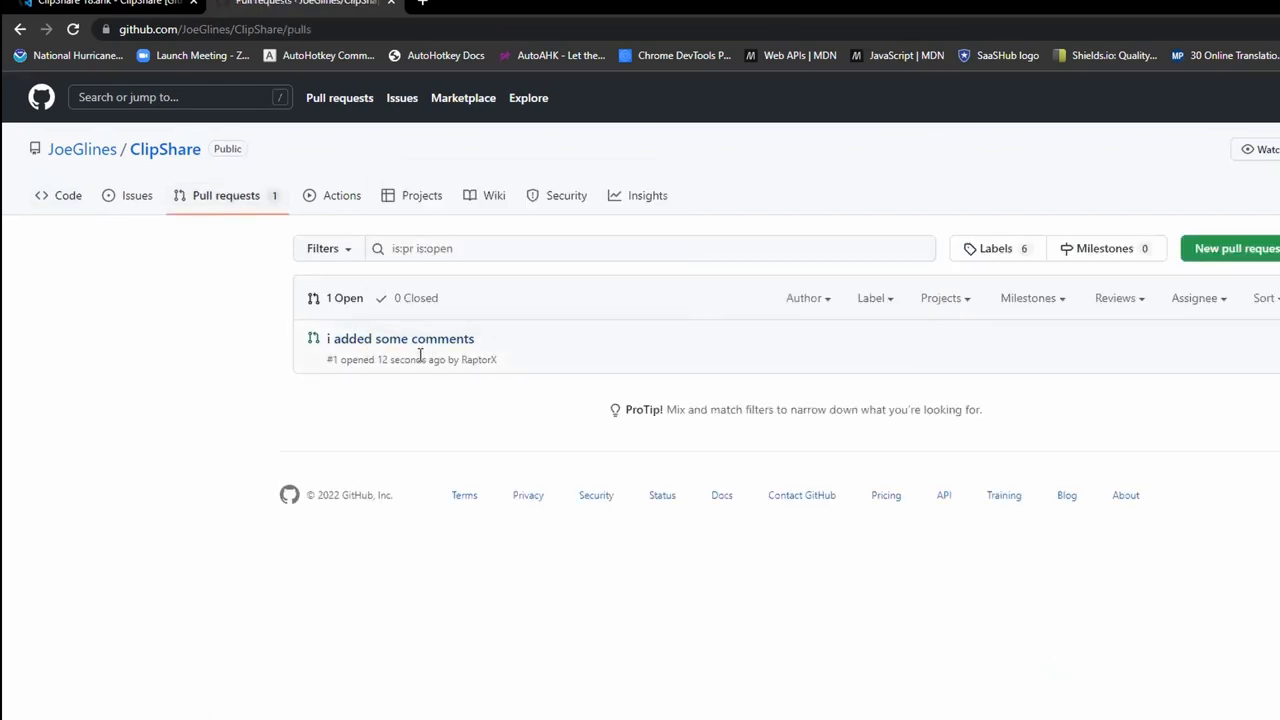
pyautogui.moveTo(400, 338)
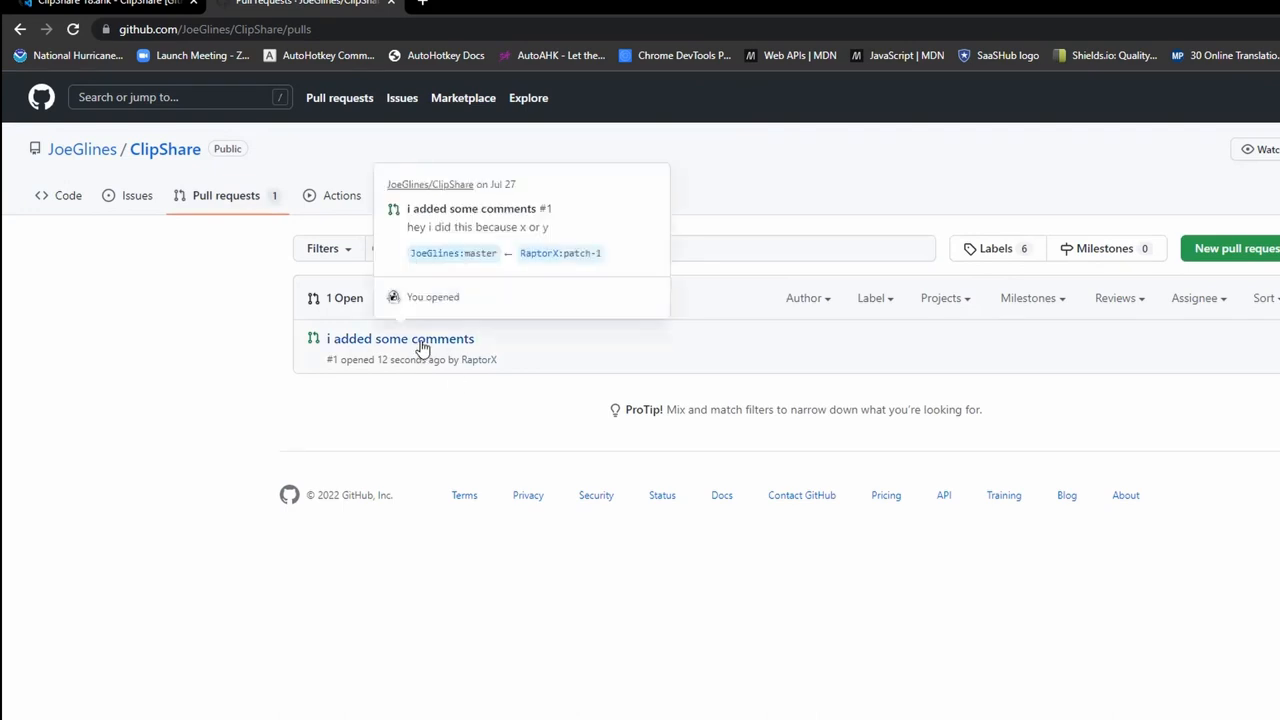
pyautogui.click(400, 338)
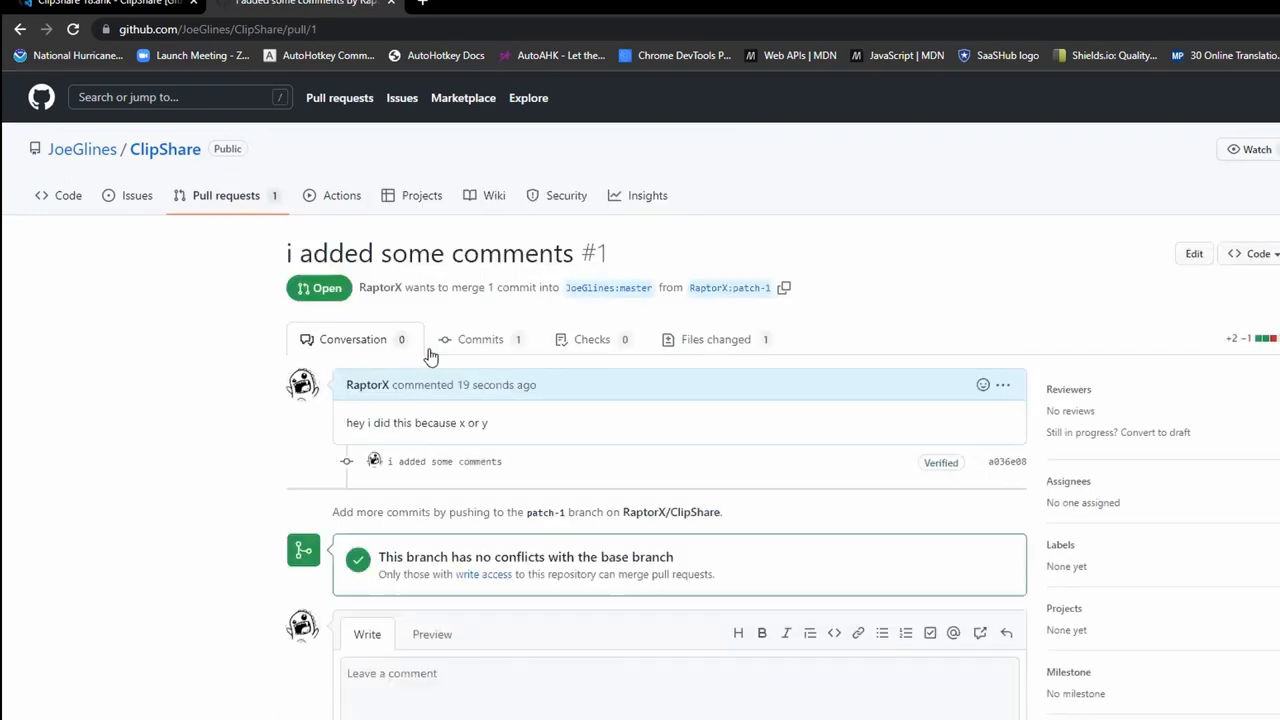
pyautogui.moveTo(725, 345)
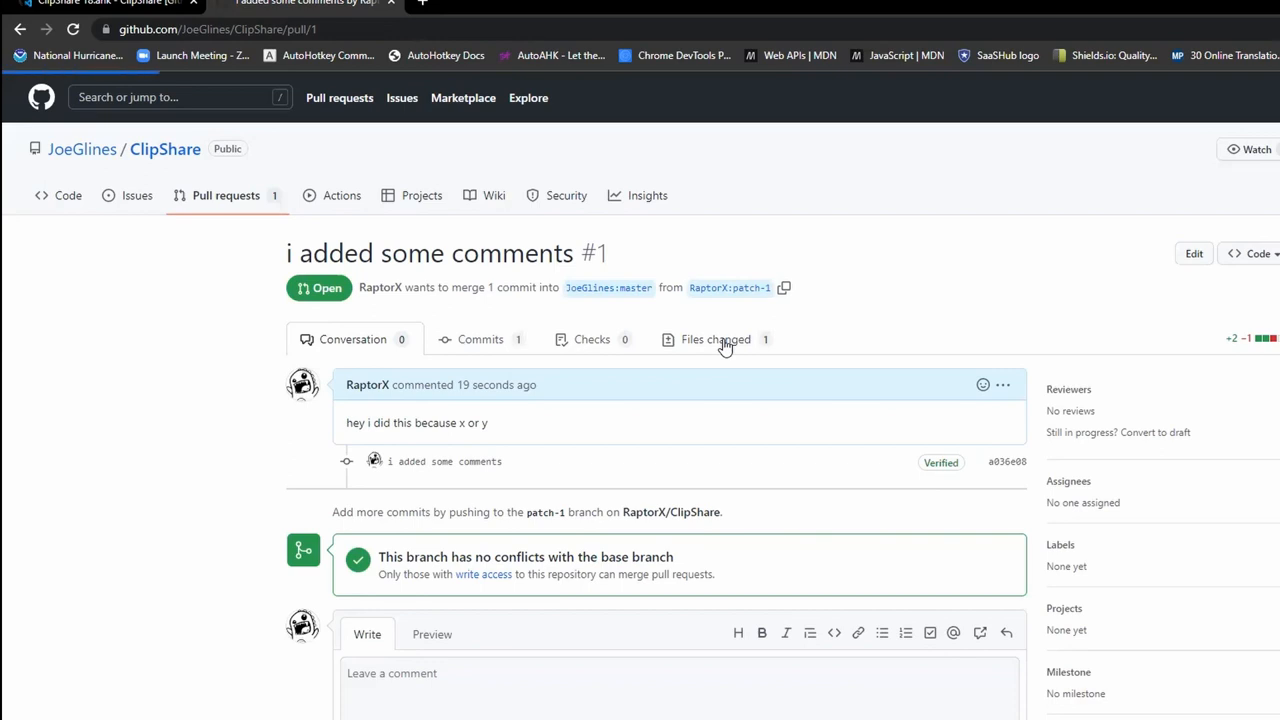
pyautogui.click(714, 339)
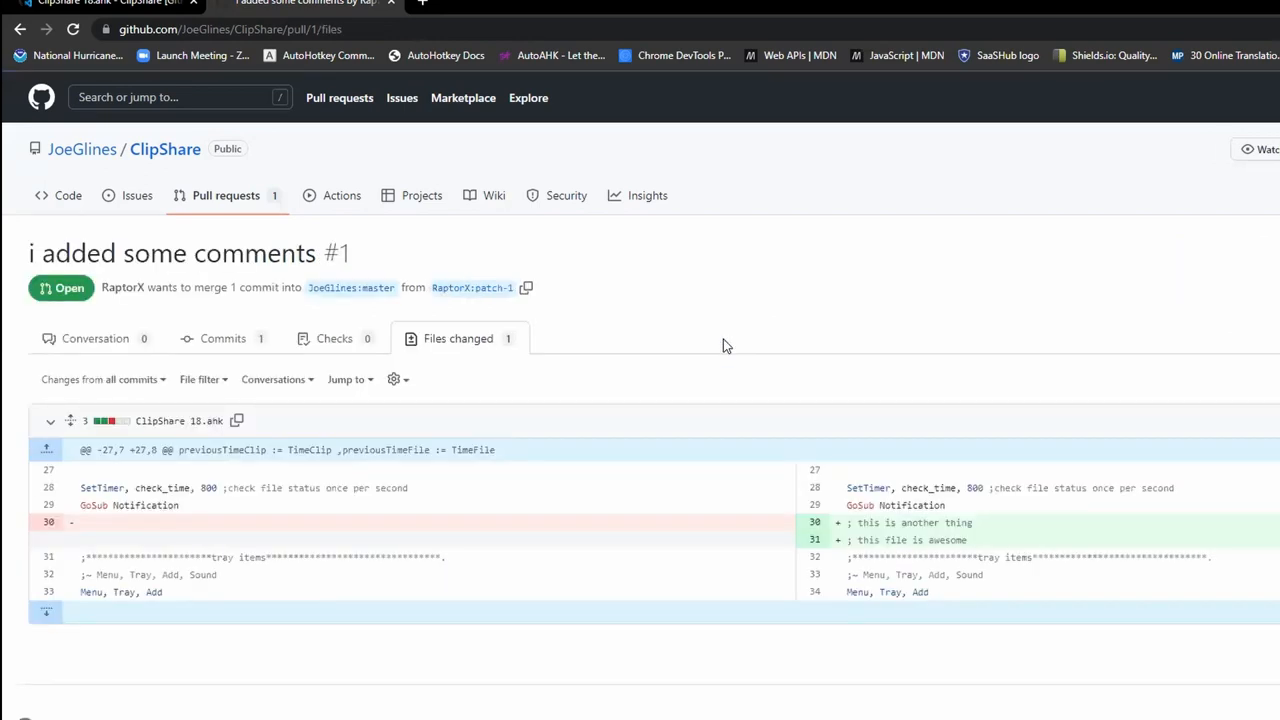
pyautogui.click(165, 148)
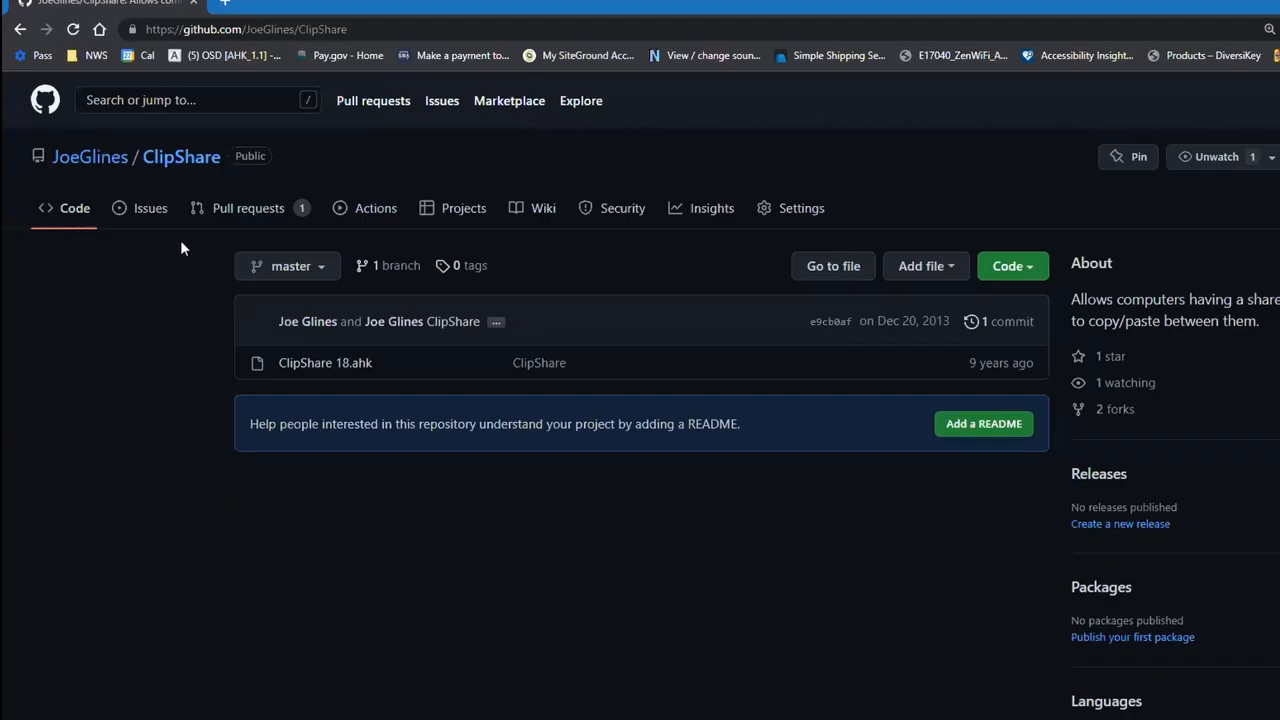
pyautogui.moveTo(248, 208)
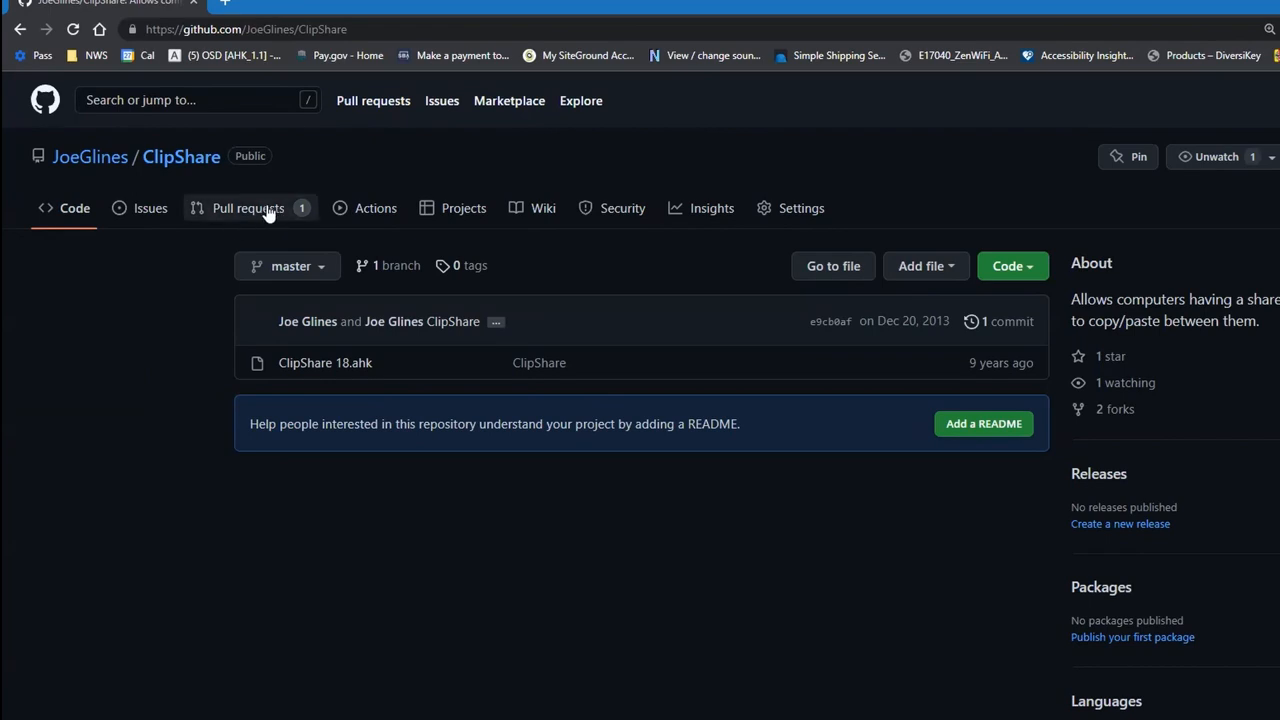
# Open 'i added some comments' from the repository's open pull requests list.
pyautogui.click(248, 208)
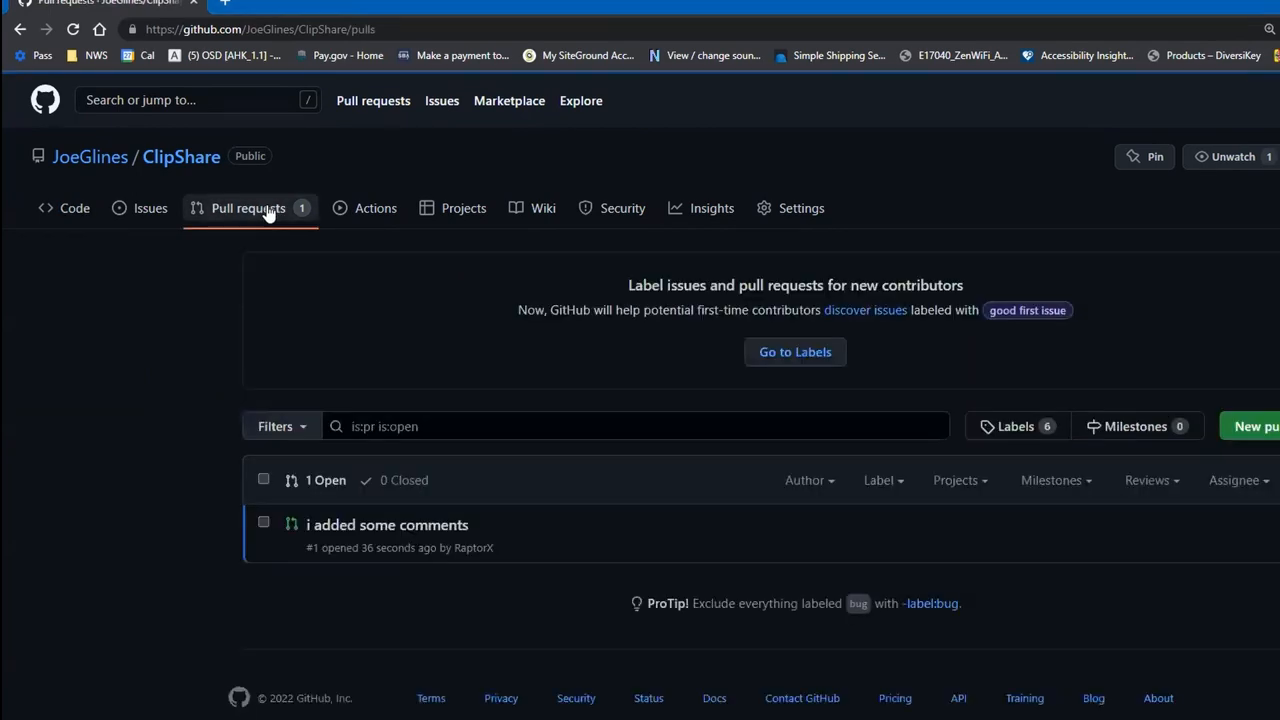
pyautogui.moveTo(405, 537)
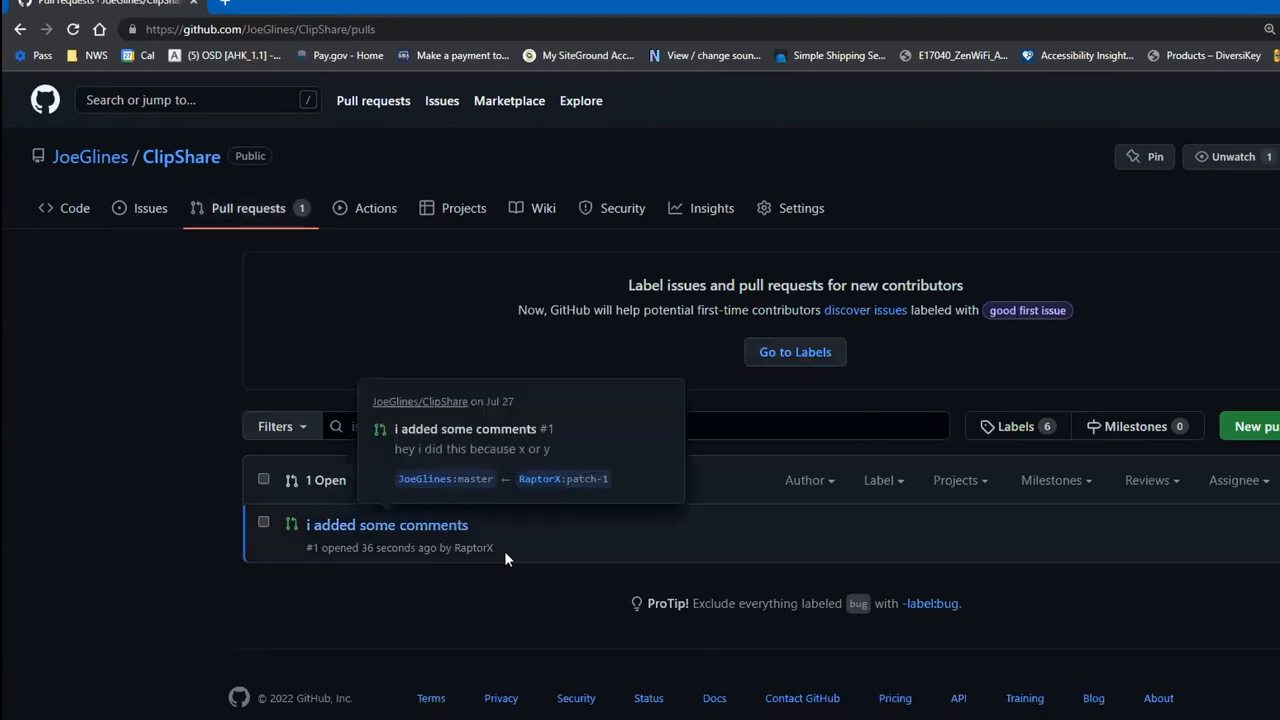
pyautogui.moveTo(515, 562)
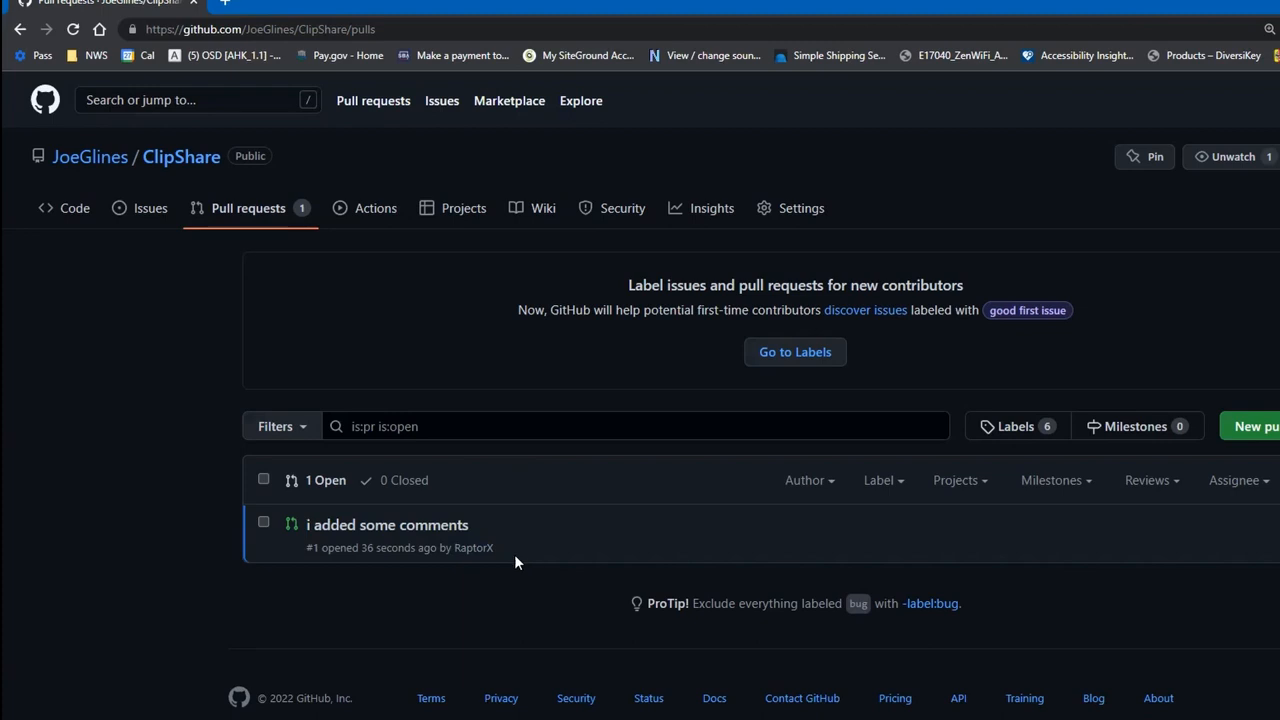
pyautogui.click(387, 524)
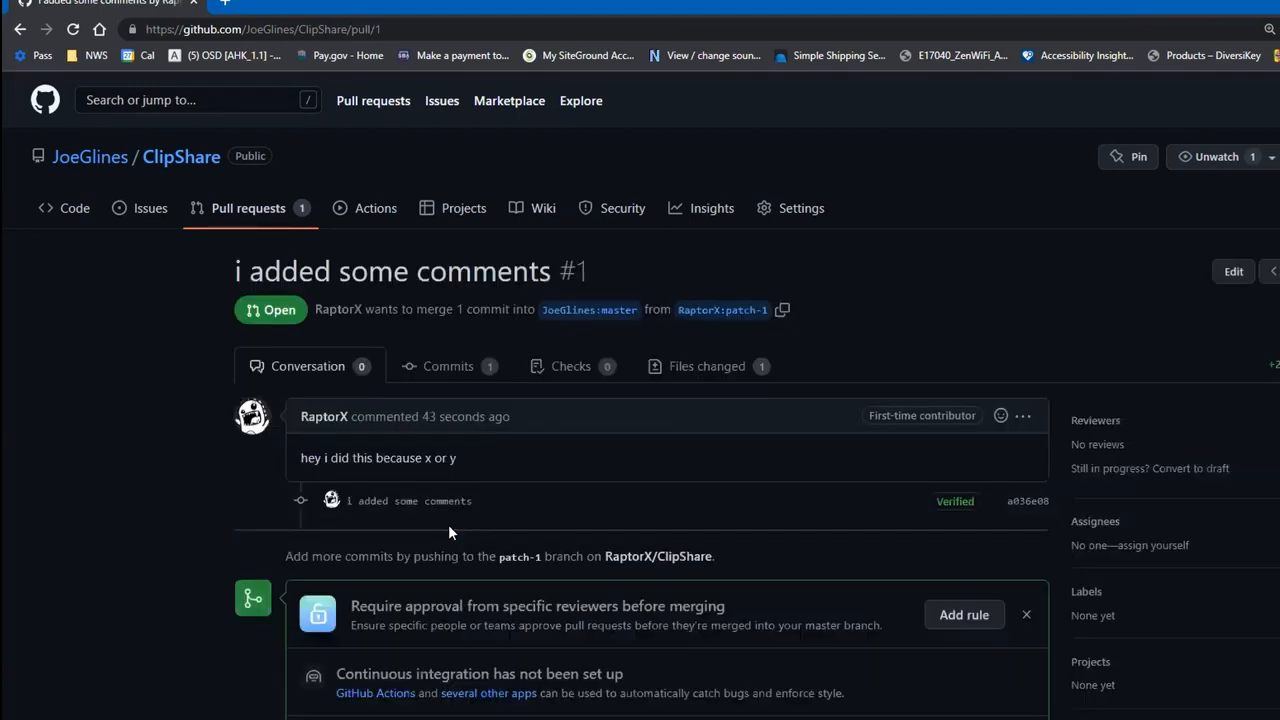
pyautogui.moveTo(603, 530)
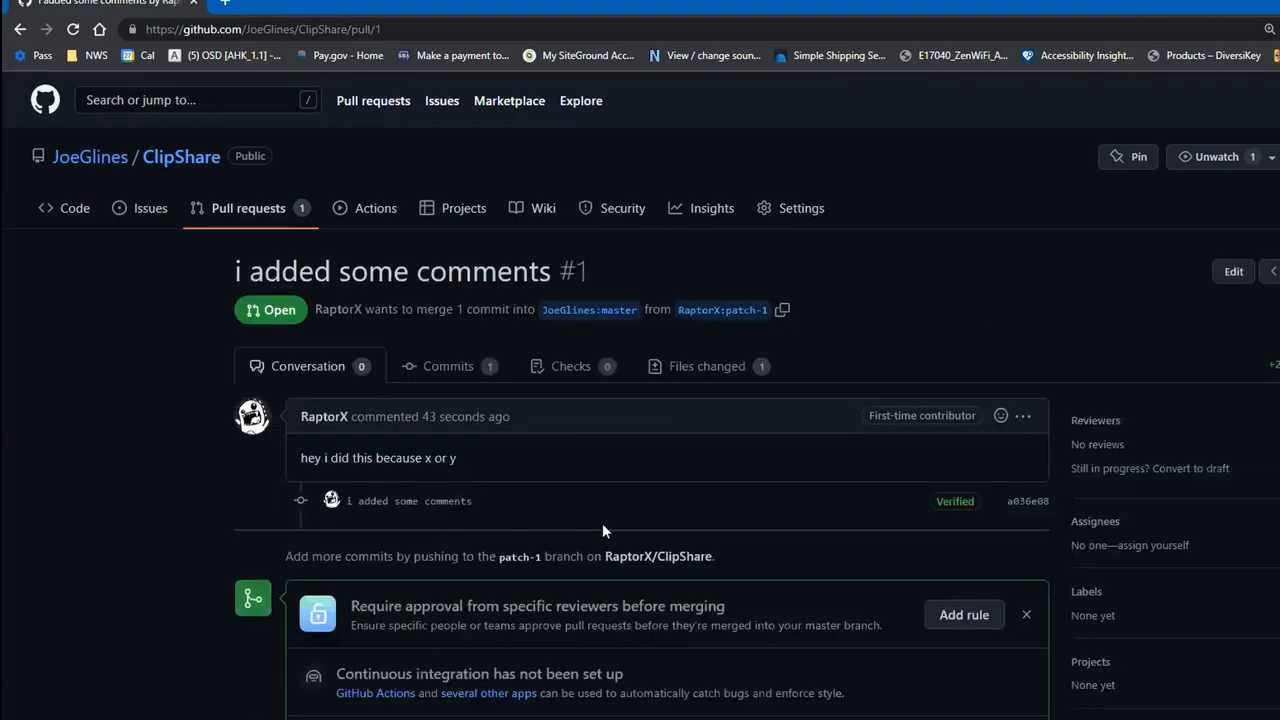
pyautogui.moveTo(400, 518)
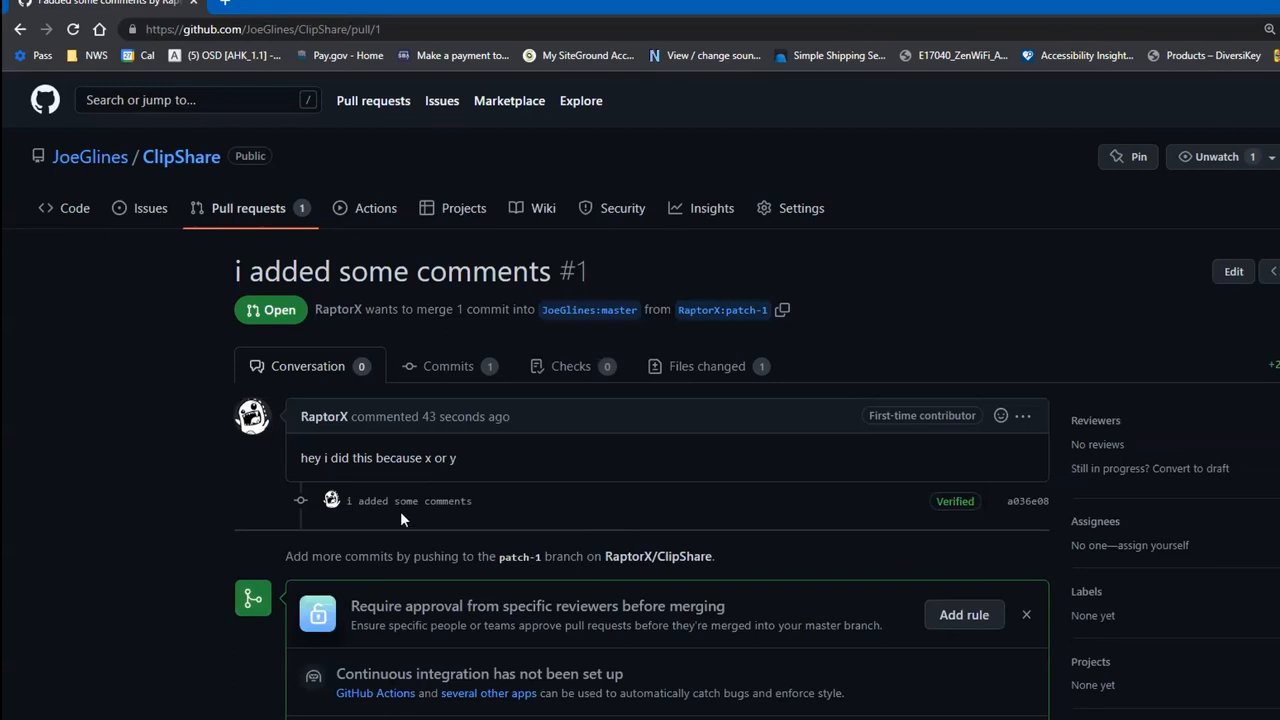
pyautogui.moveTo(451, 500)
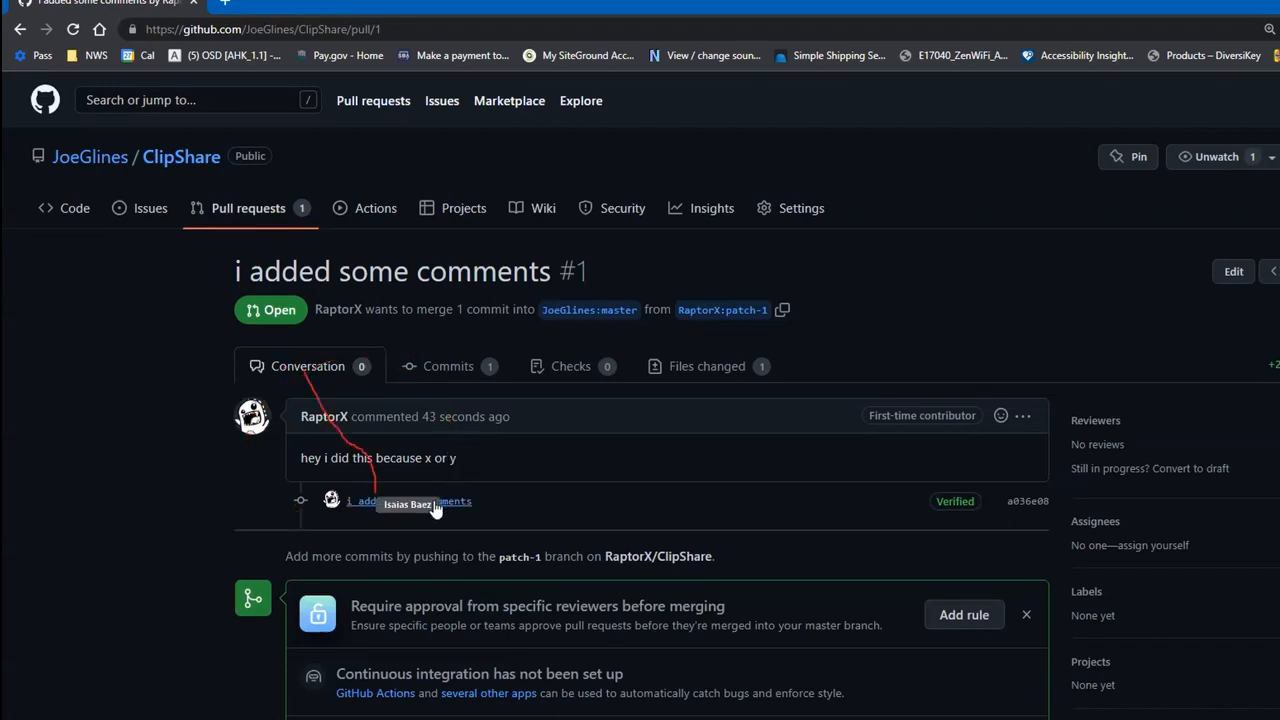
pyautogui.moveTo(560, 480)
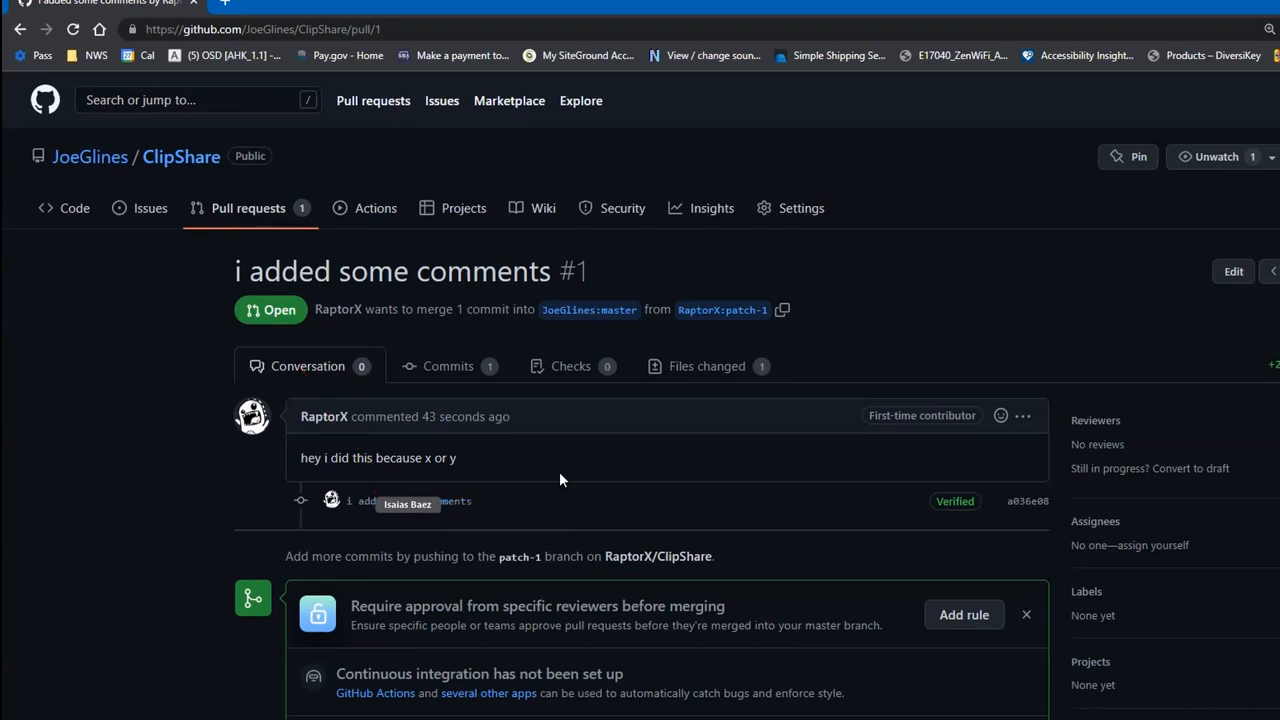
pyautogui.moveTo(563, 478)
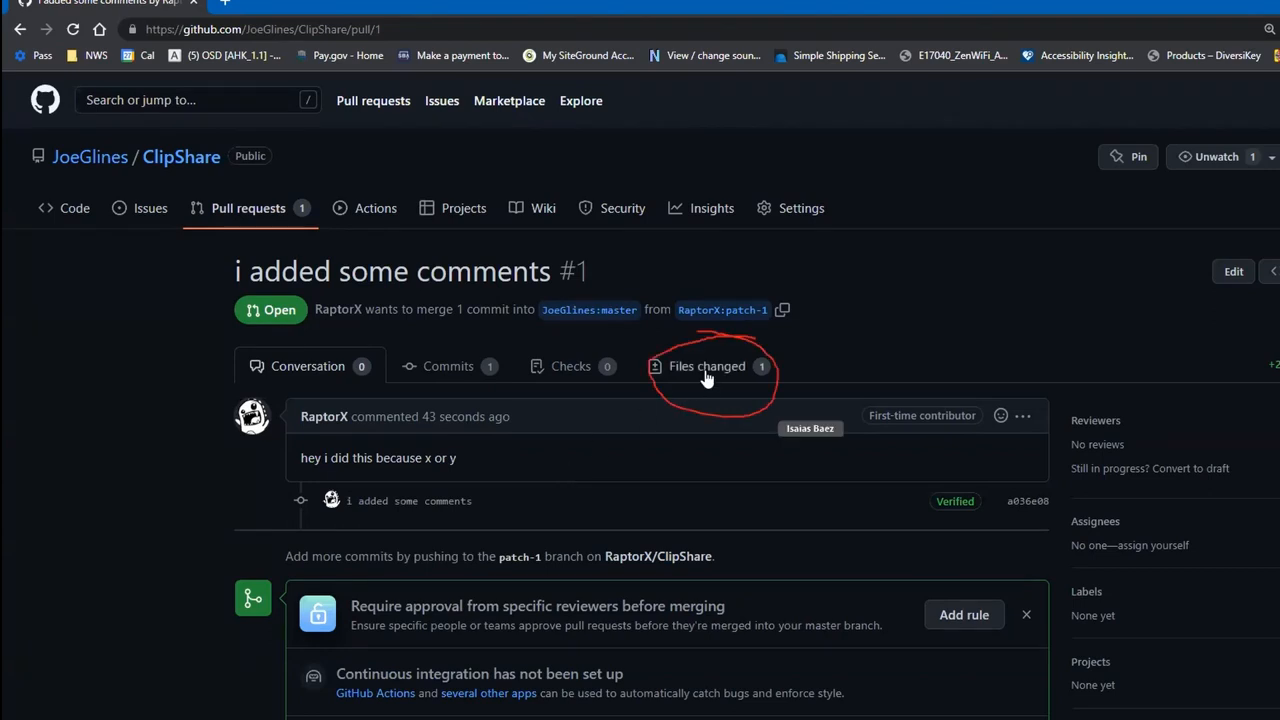
# Show pull request #1's Files changed view with the Split diff layout applied.
pyautogui.click(707, 366)
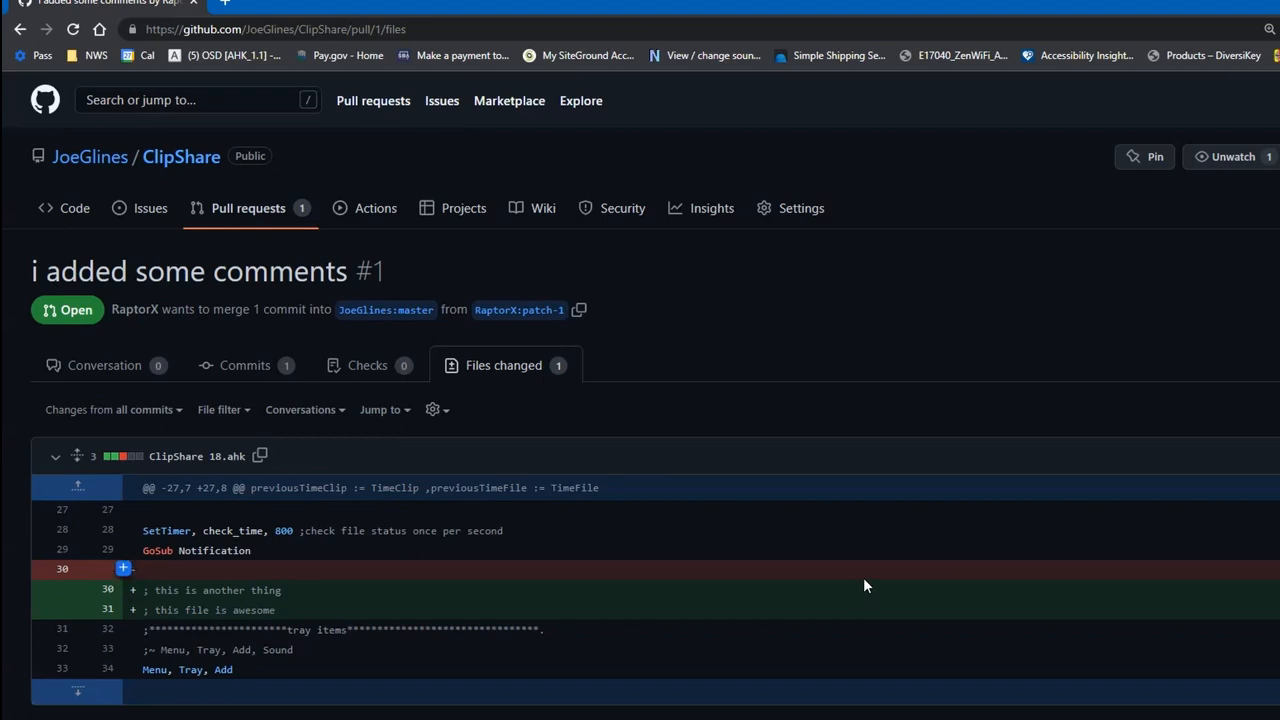
pyautogui.moveTo(455, 420)
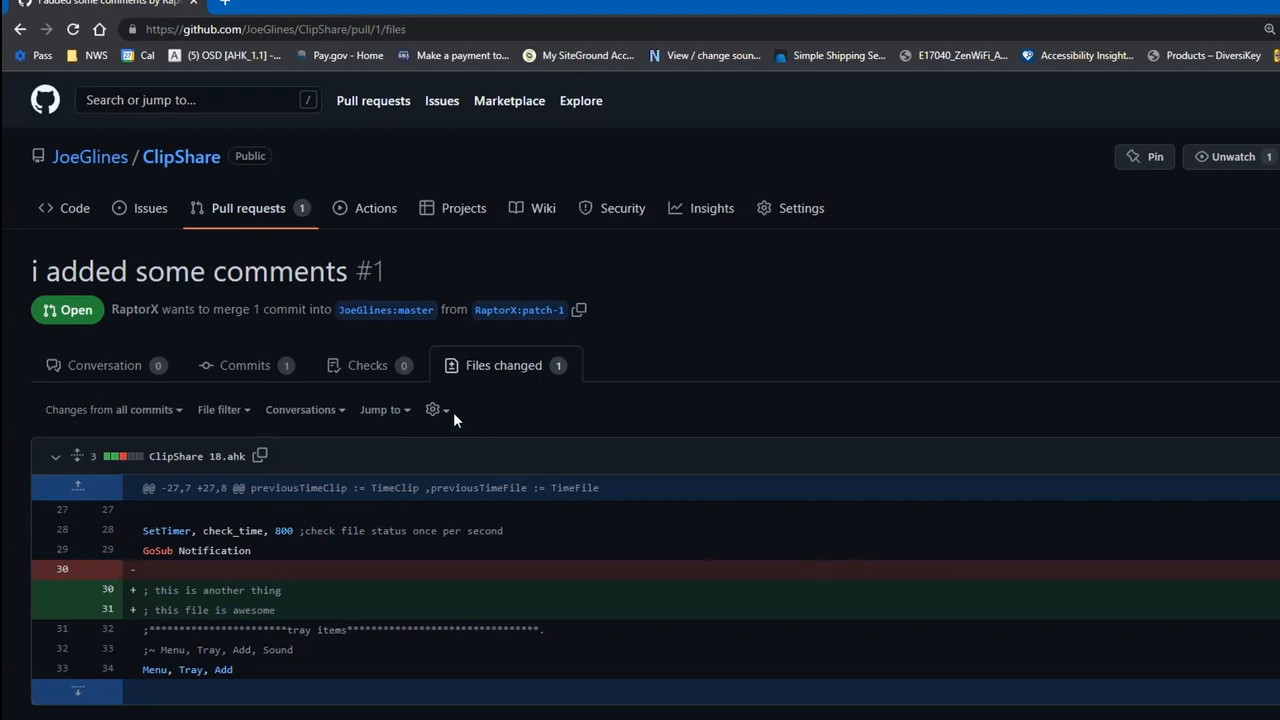
pyautogui.click(432, 409)
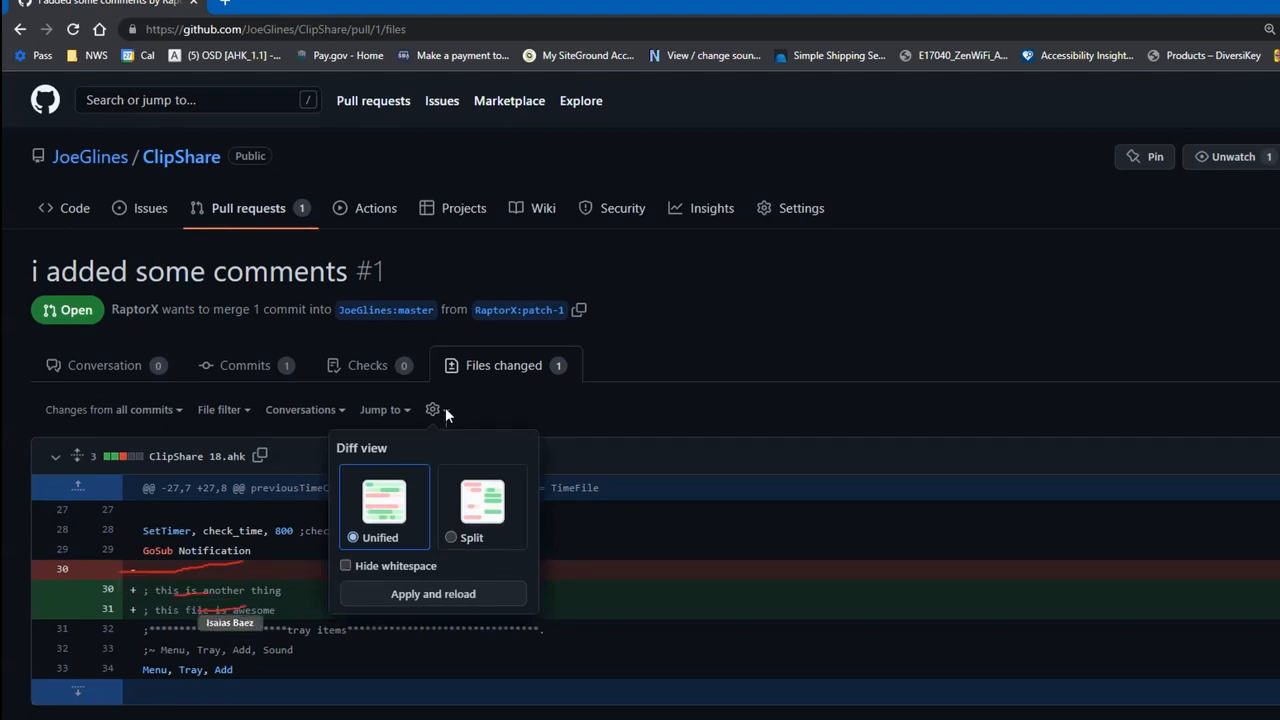
pyautogui.moveTo(453, 540)
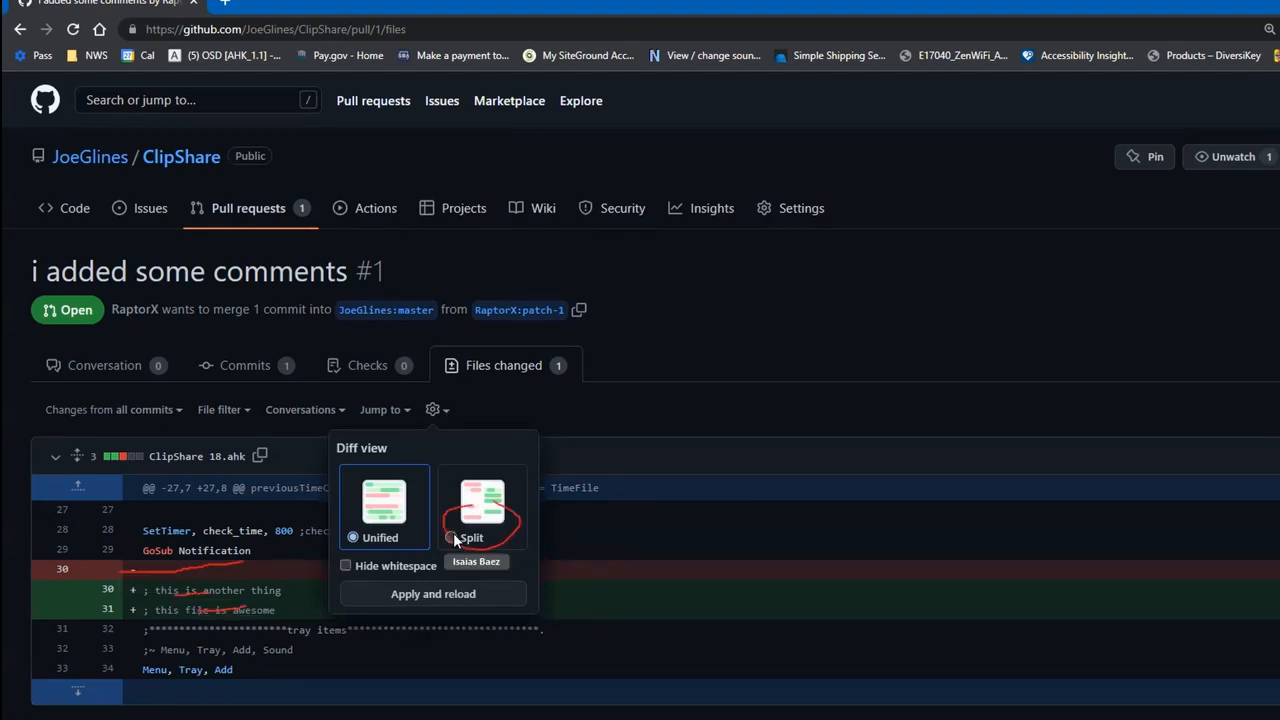
pyautogui.click(450, 537)
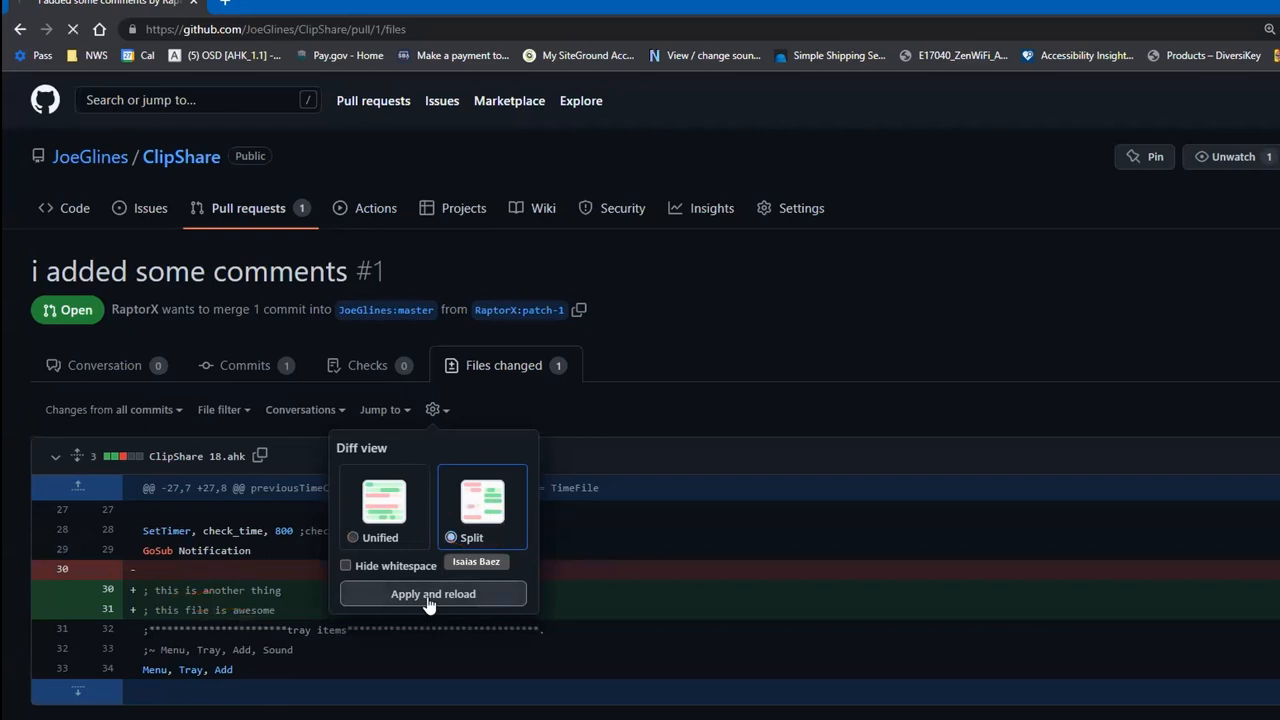
pyautogui.click(432, 593)
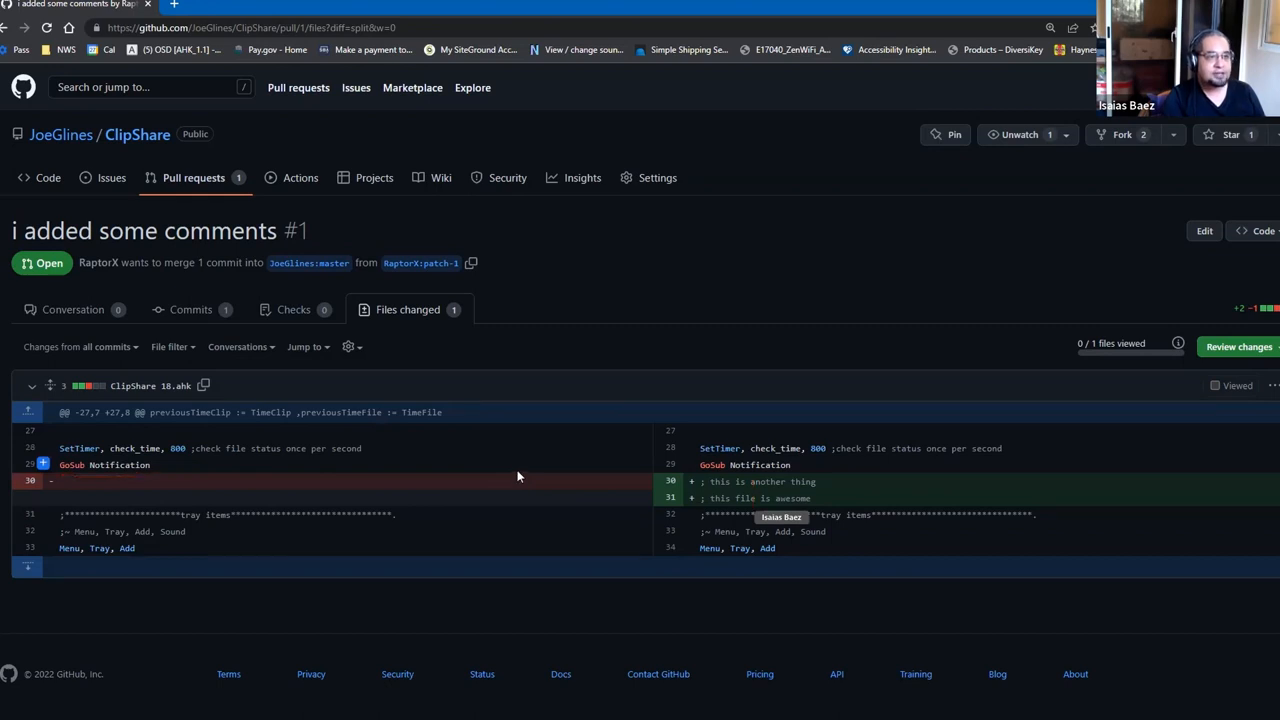
pyautogui.moveTo(518, 477)
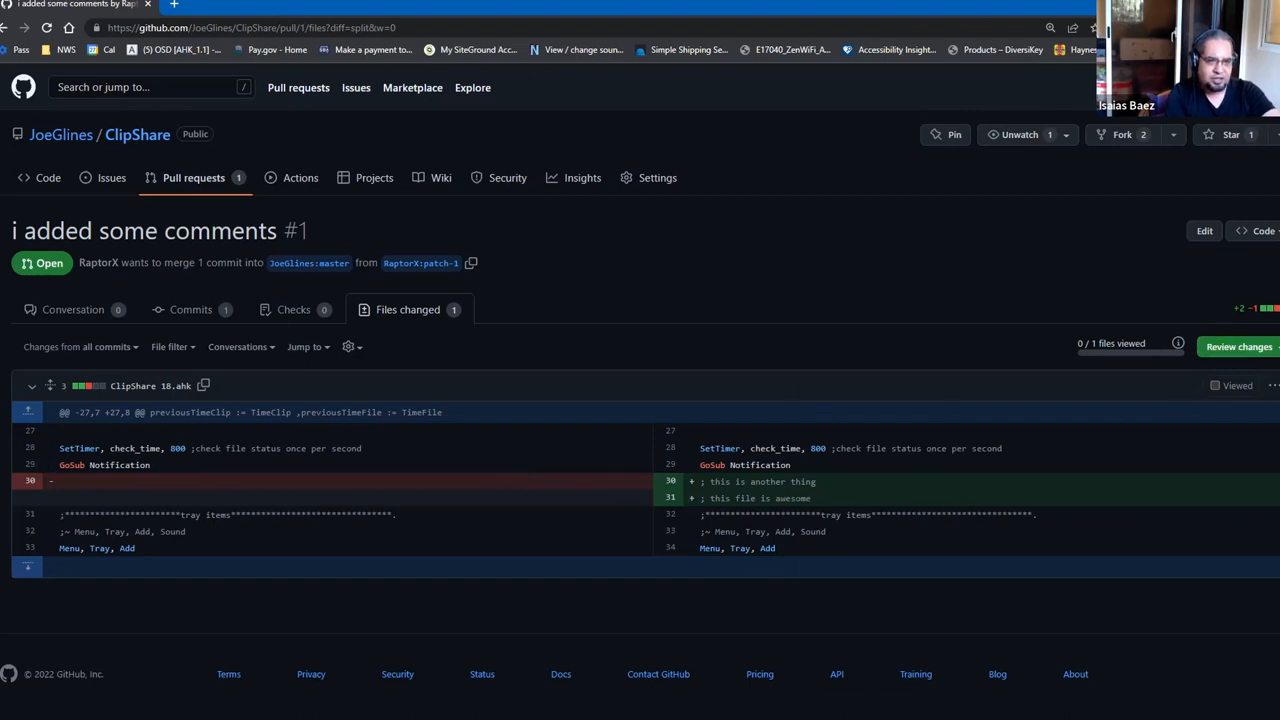
# Submit a review with the Approve option on pull request #1.
pyautogui.click(1238, 346)
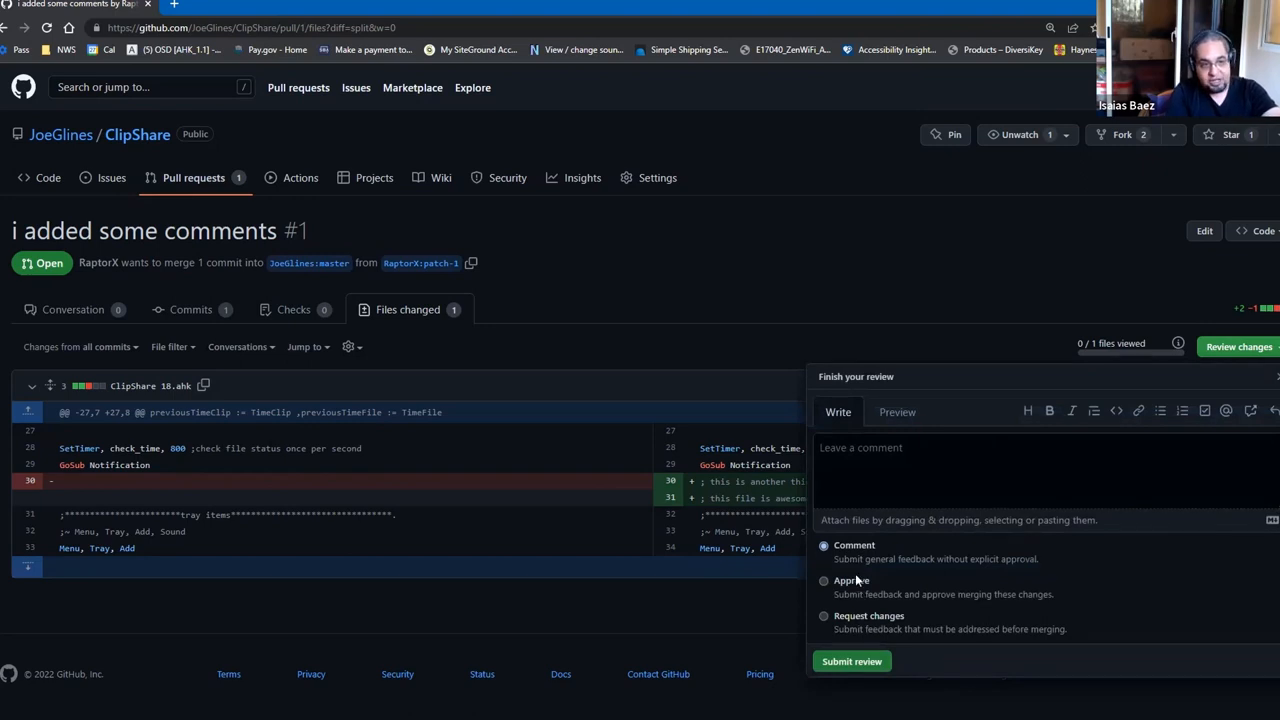
pyautogui.moveTo(865, 577)
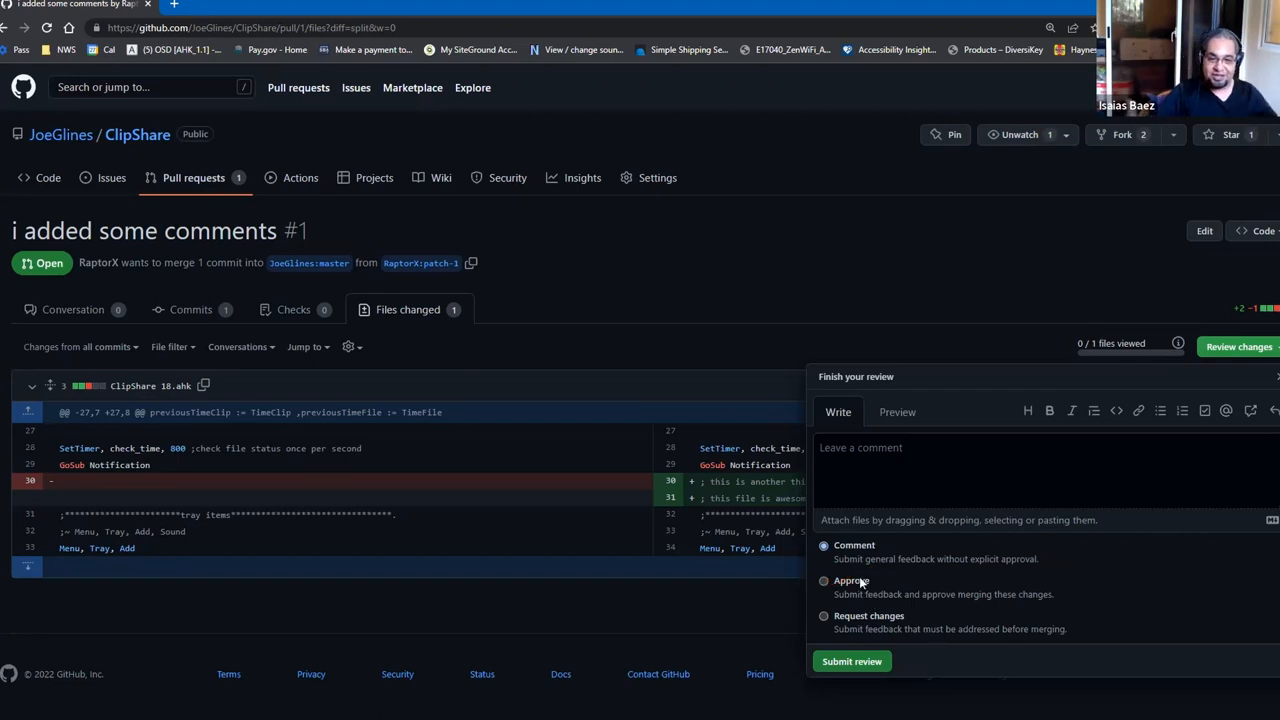
pyautogui.click(823, 581)
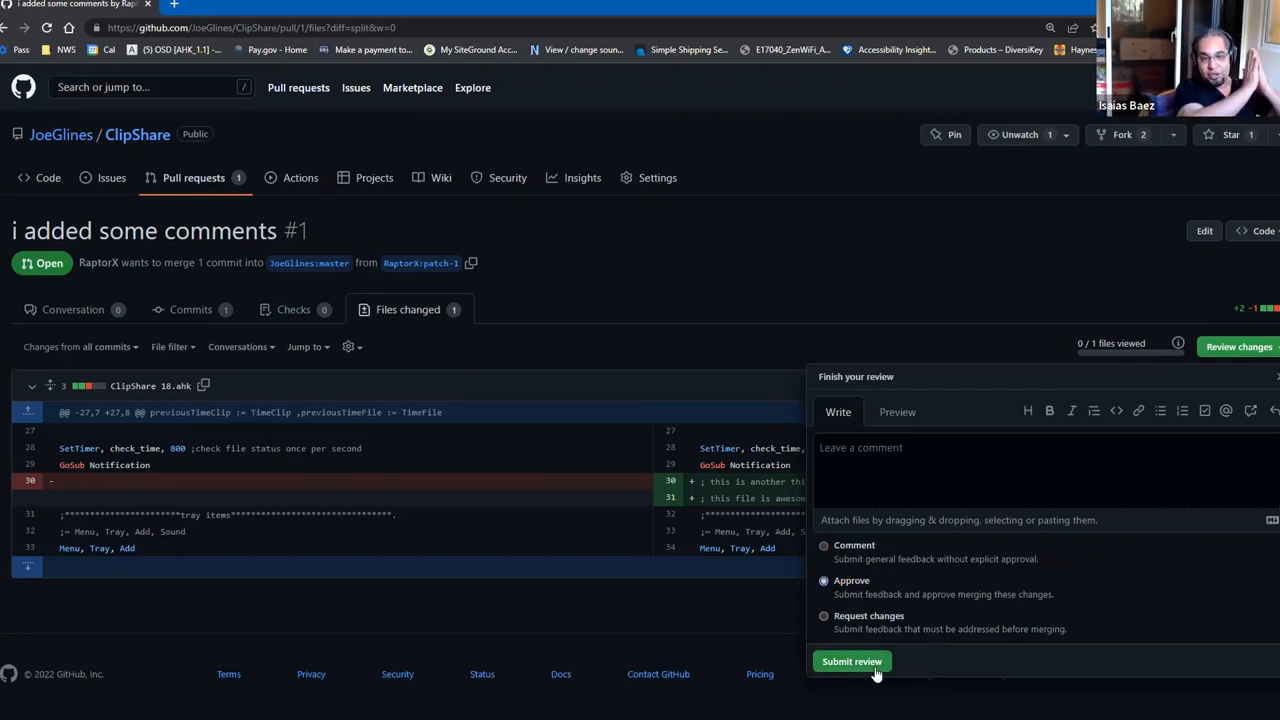
pyautogui.click(851, 661)
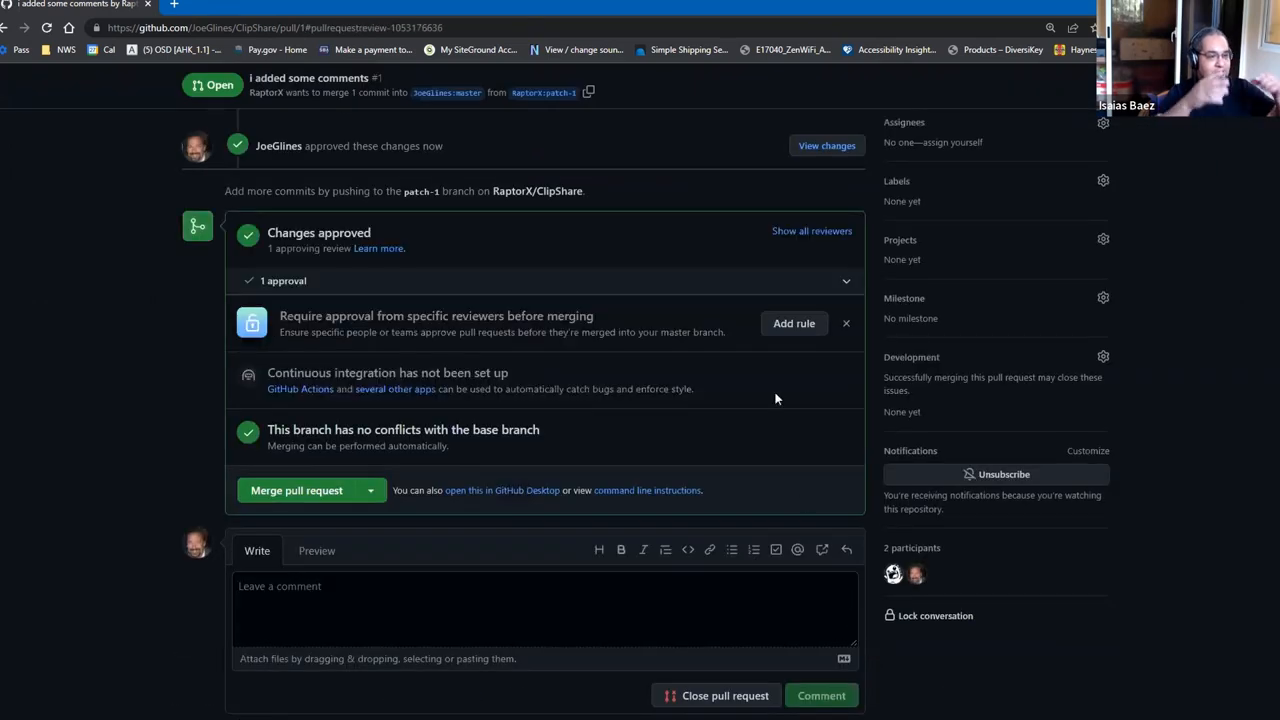
pyautogui.moveTo(626, 268)
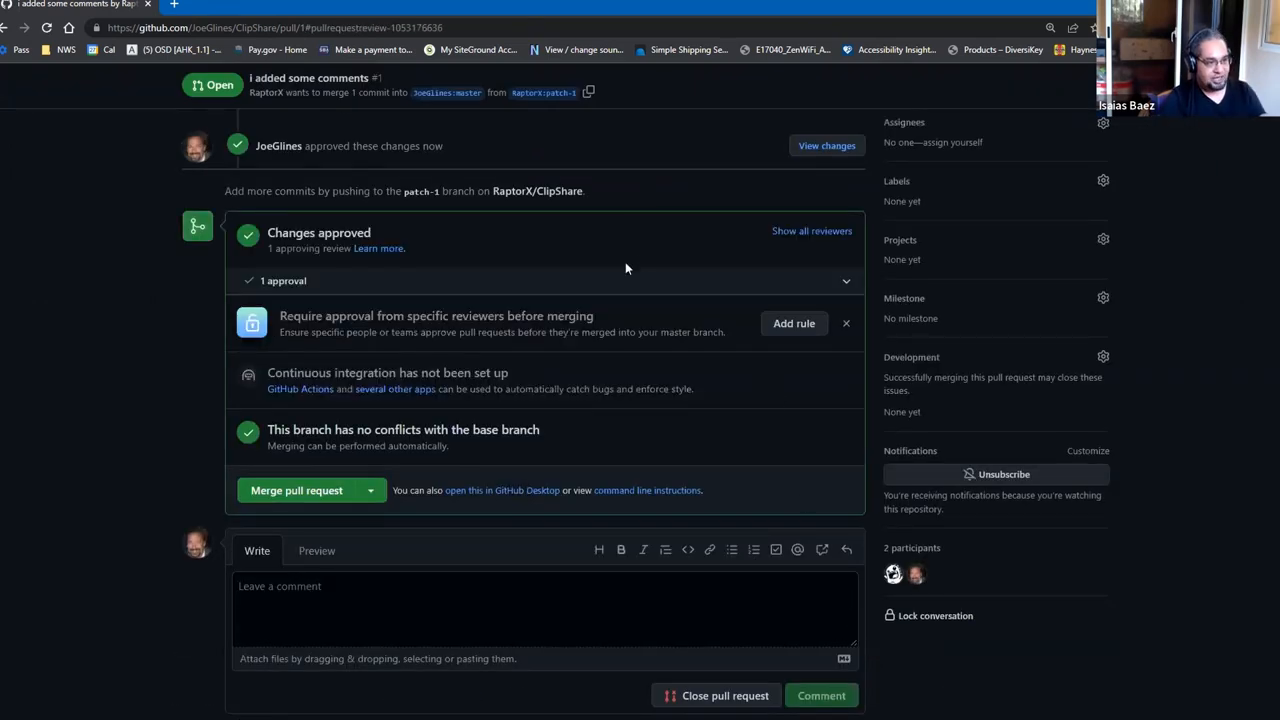
pyautogui.moveTo(633, 267)
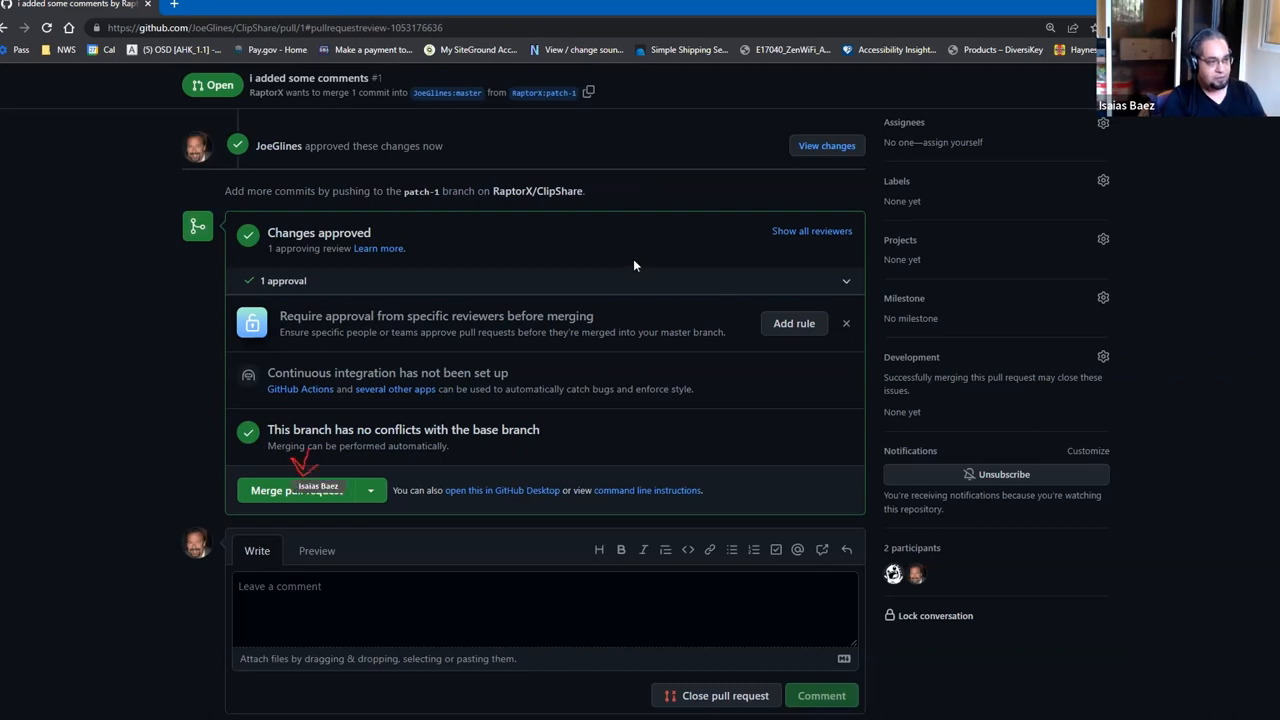
pyautogui.moveTo(310, 490)
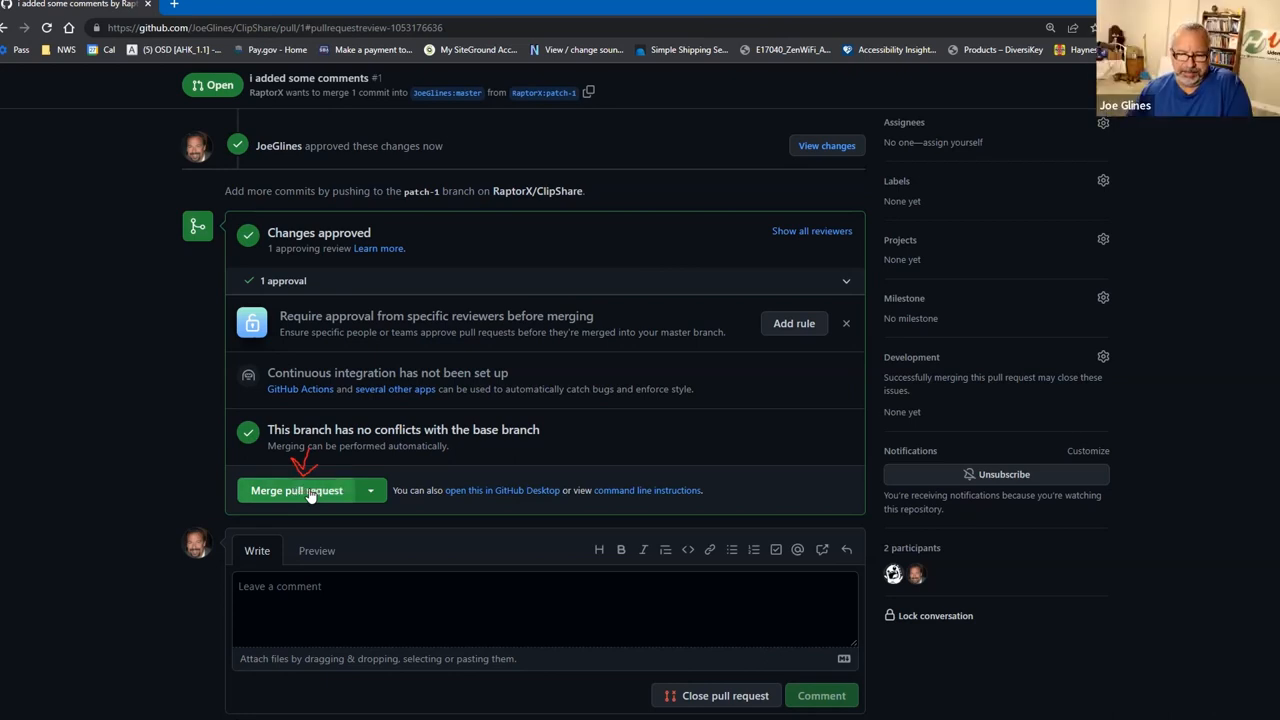
# Start merging approved pull request #1, bringing up the 'Merge pull request #1 from RaptorX/patch-1' form.
pyautogui.click(296, 490)
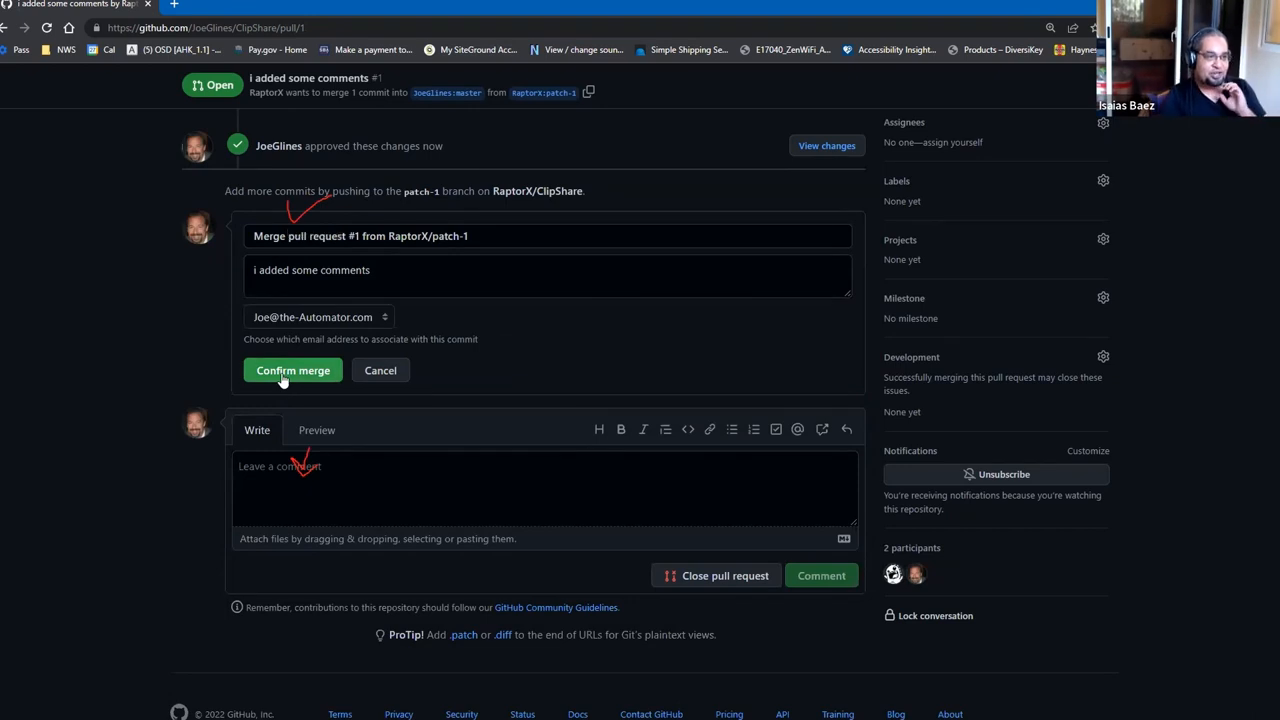
# Confirm merging pull request #1 into JoeGlines:master and view the resulting merge commit.
pyautogui.click(292, 370)
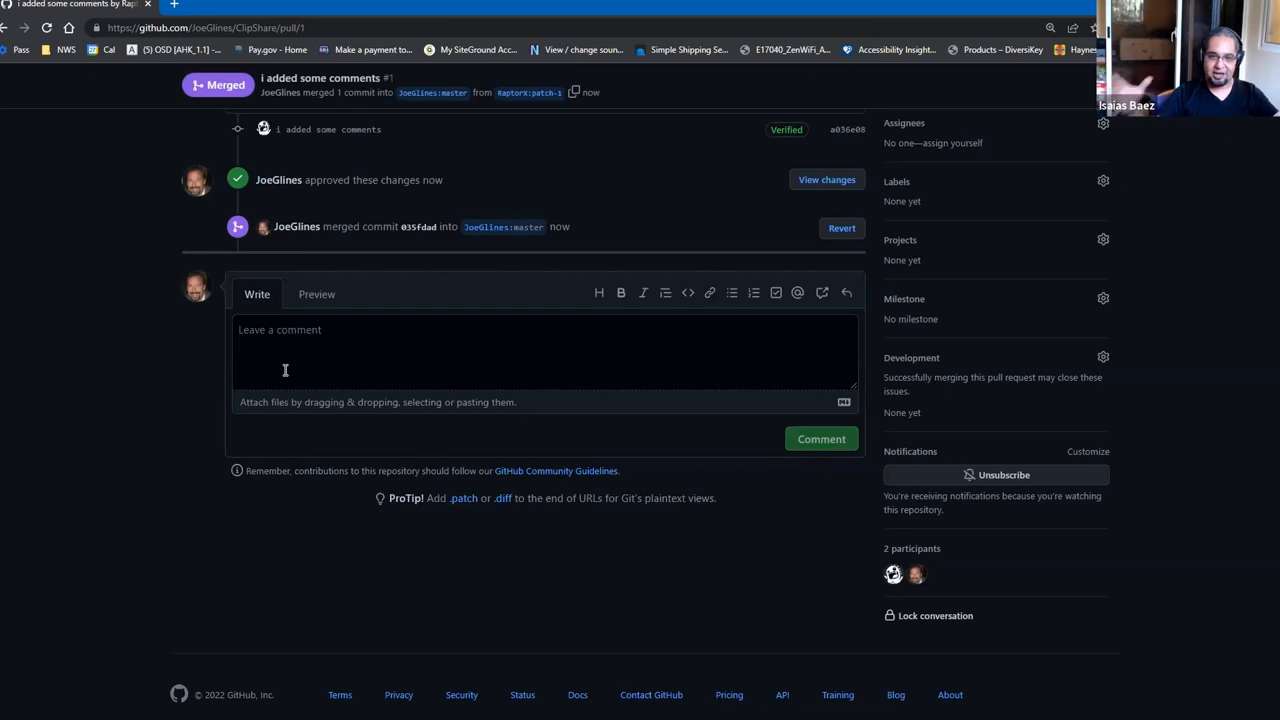
pyautogui.moveTo(290, 362)
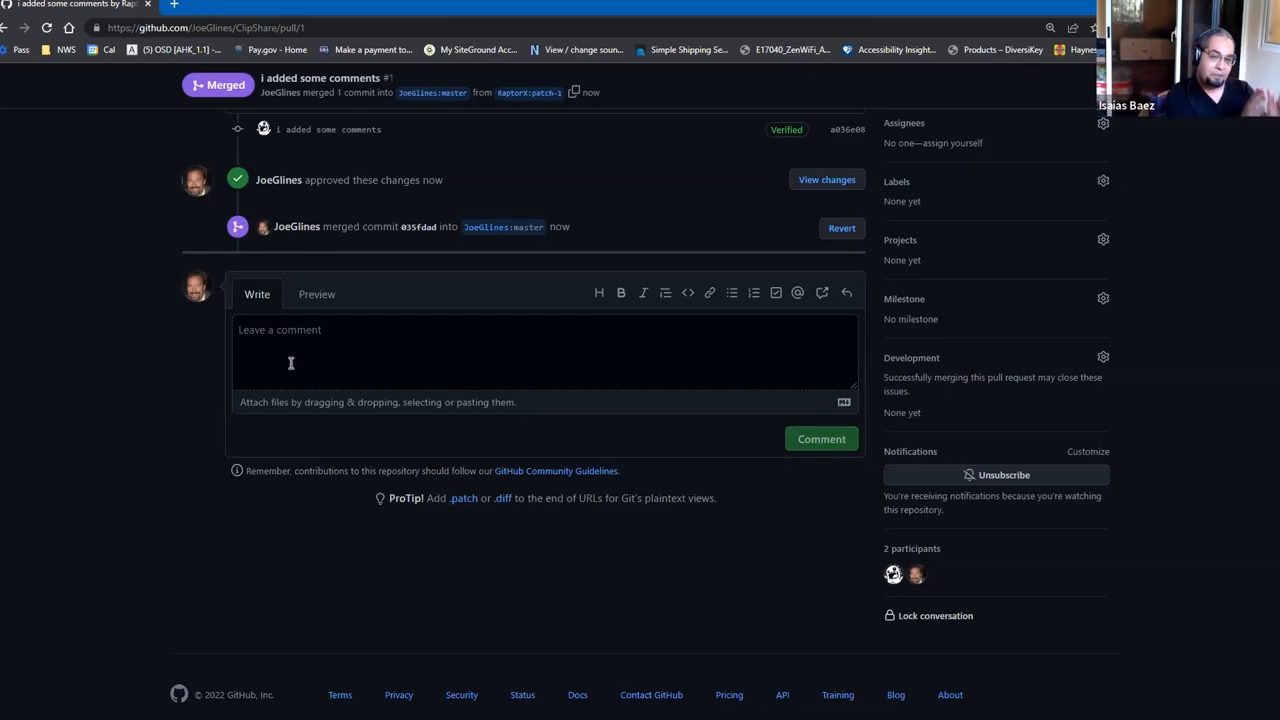
pyautogui.moveTo(418, 354)
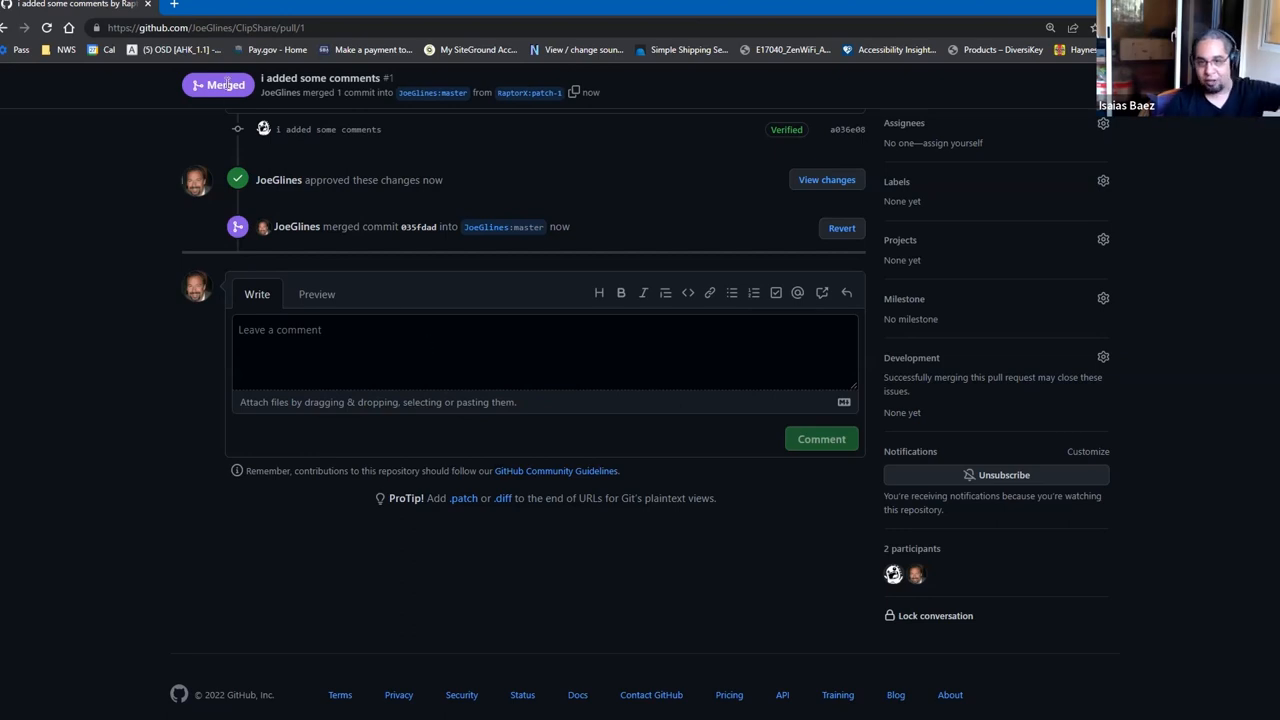
pyautogui.moveTo(630, 187)
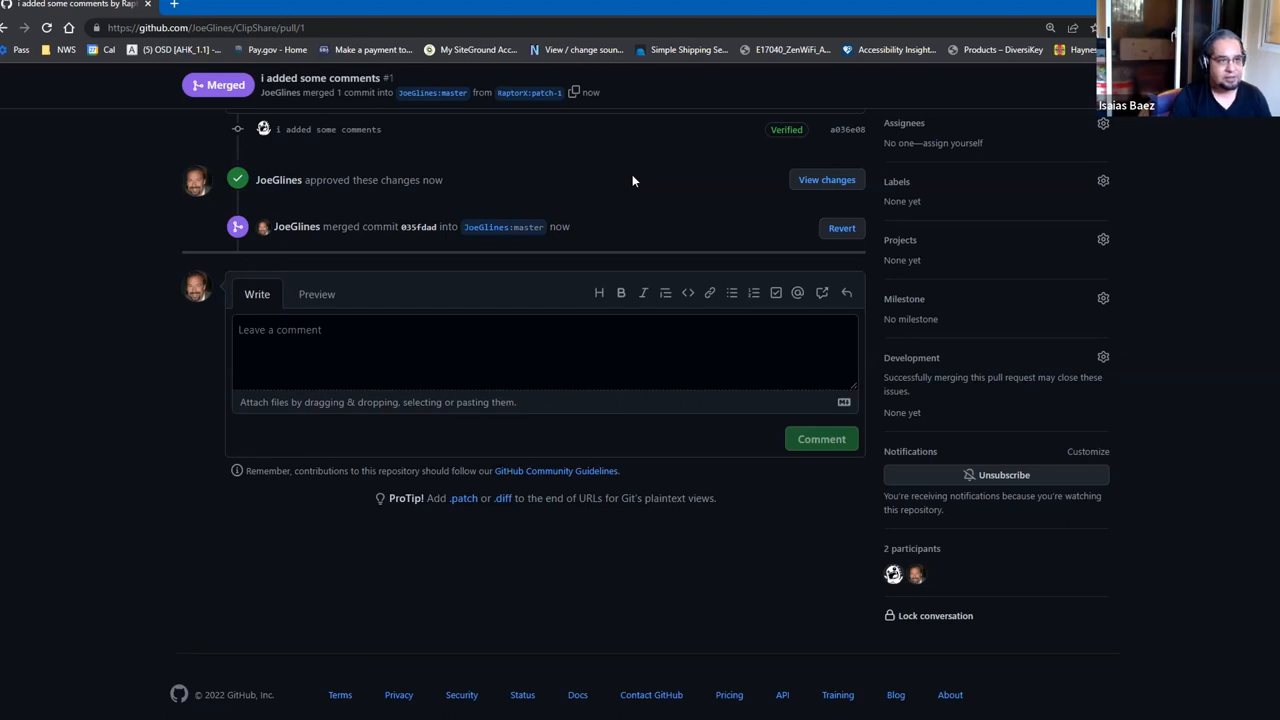
pyautogui.scroll(3)
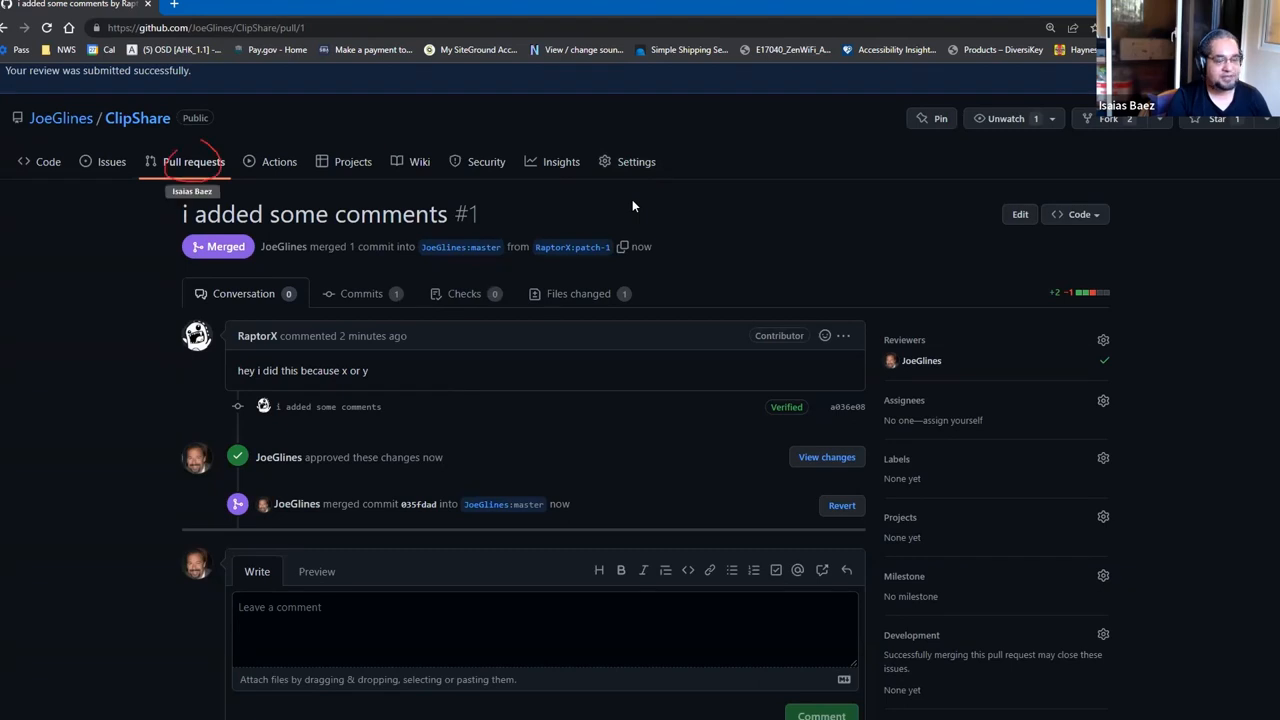
# Show ClipShare's pull requests: none open, one closed.
pyautogui.click(193, 161)
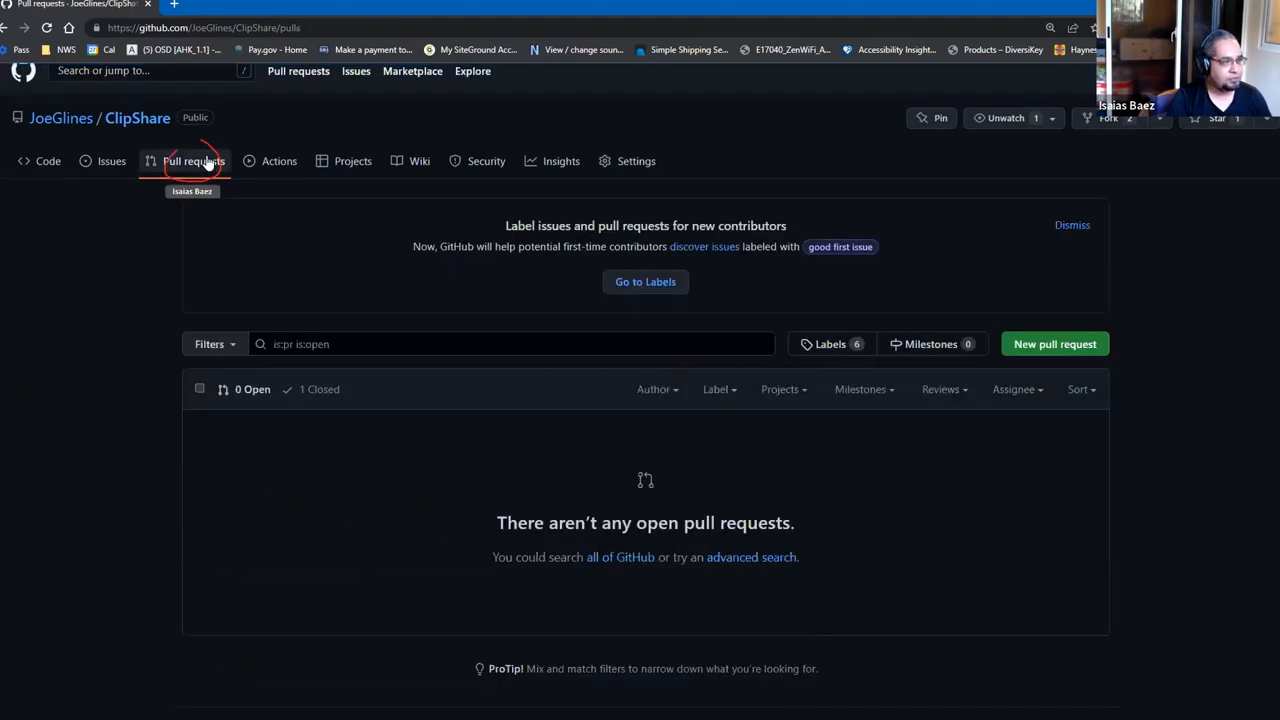
pyautogui.moveTo(198, 235)
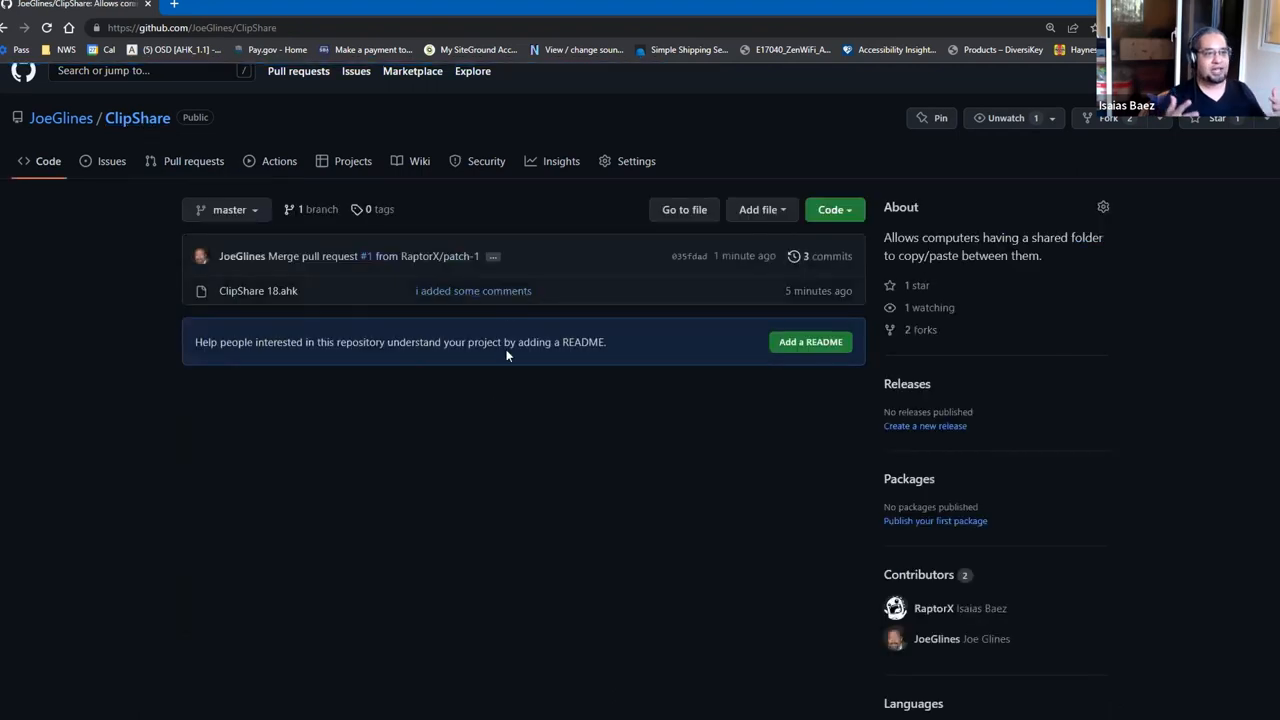
pyautogui.moveTo(493, 453)
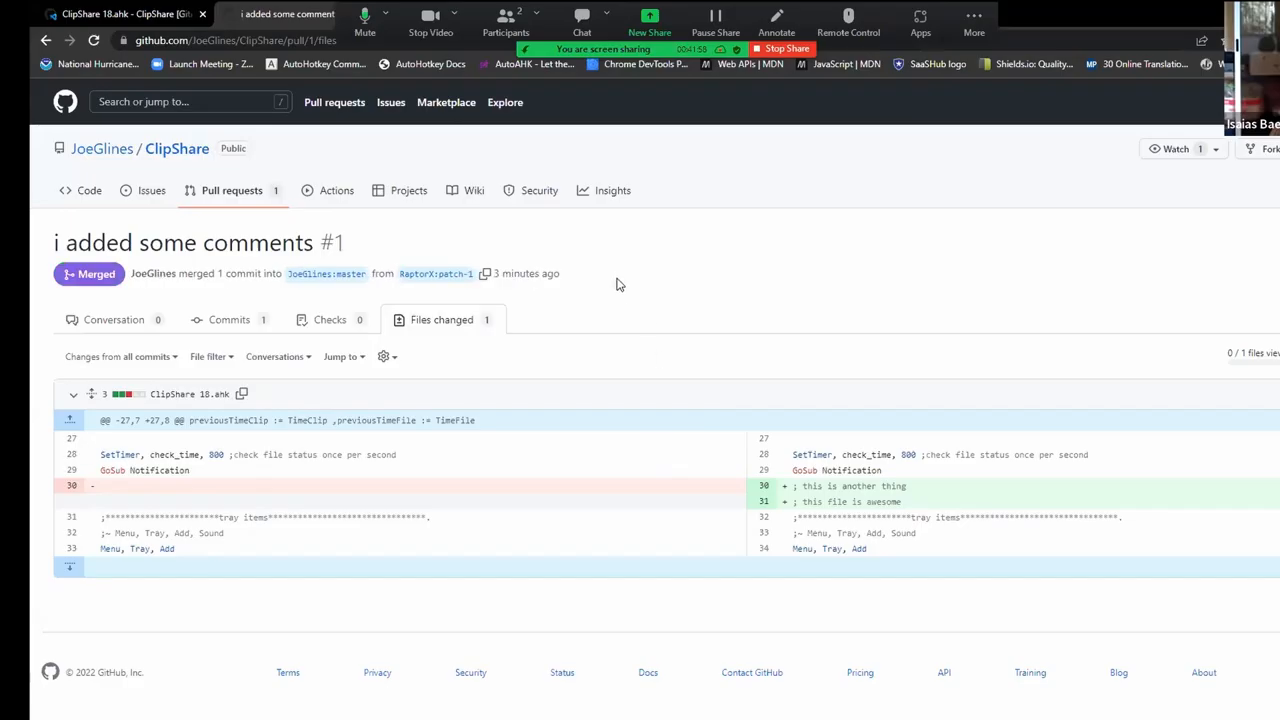
# Search GitHub for 'json', open G33kDude's AutoHotkey-JSON fork, then its original cocobelgica repository.
pyautogui.click(180, 101)
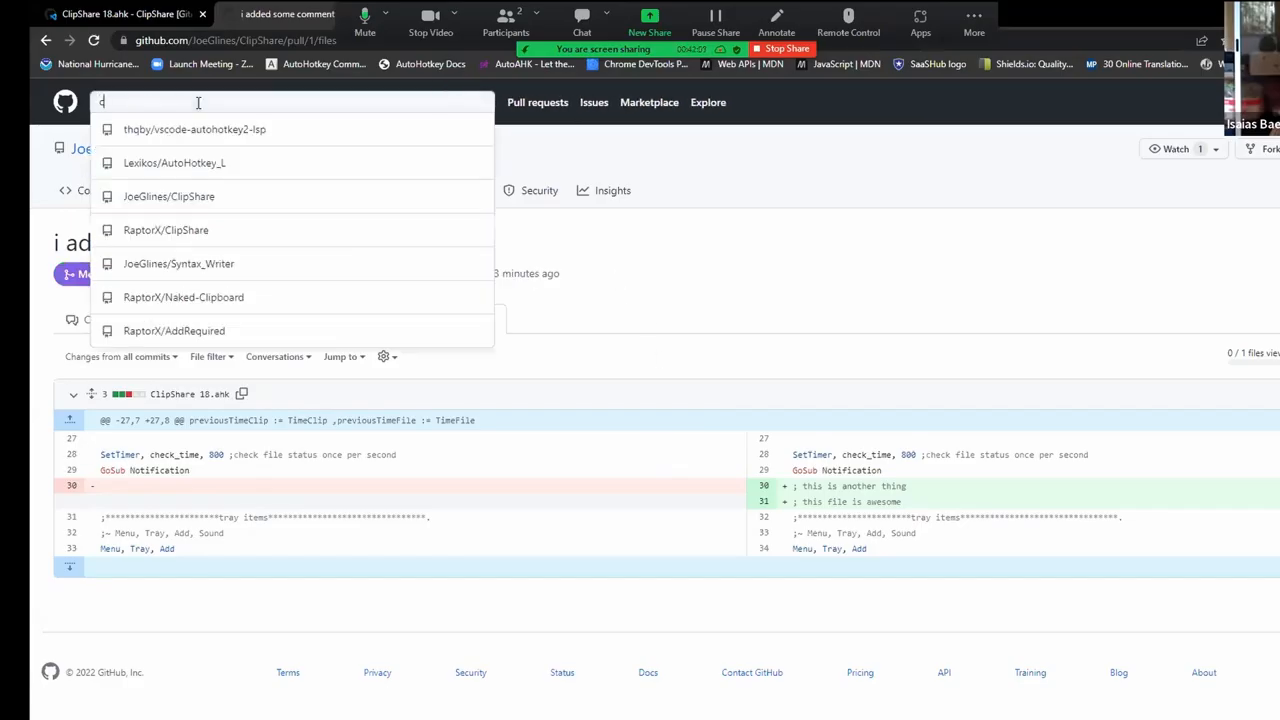
pyautogui.write('cocoa')
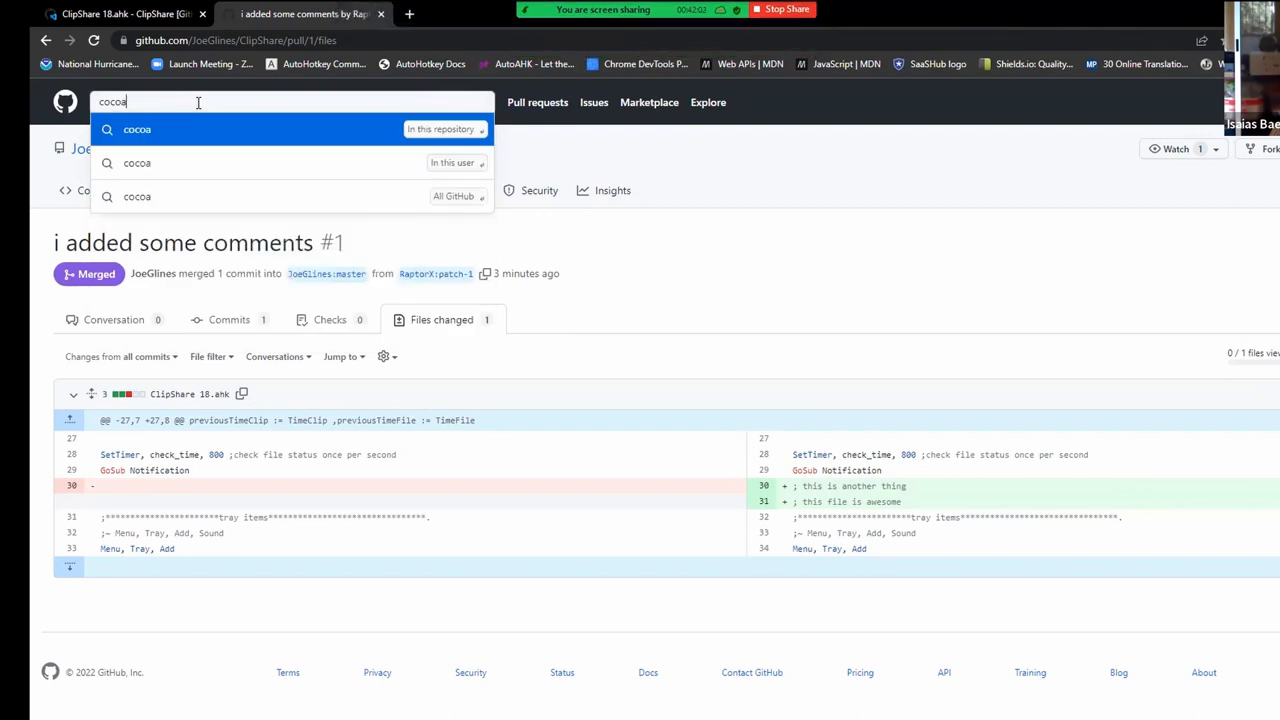
pyautogui.write('json')
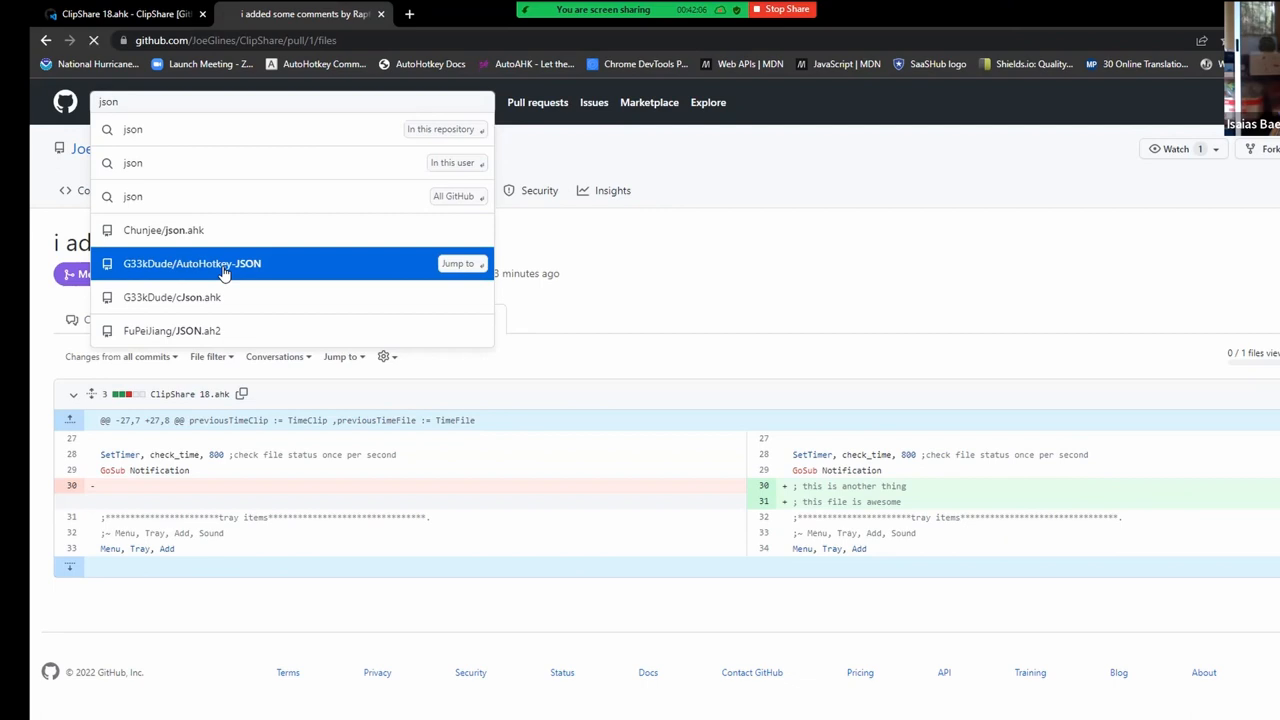
pyautogui.click(191, 263)
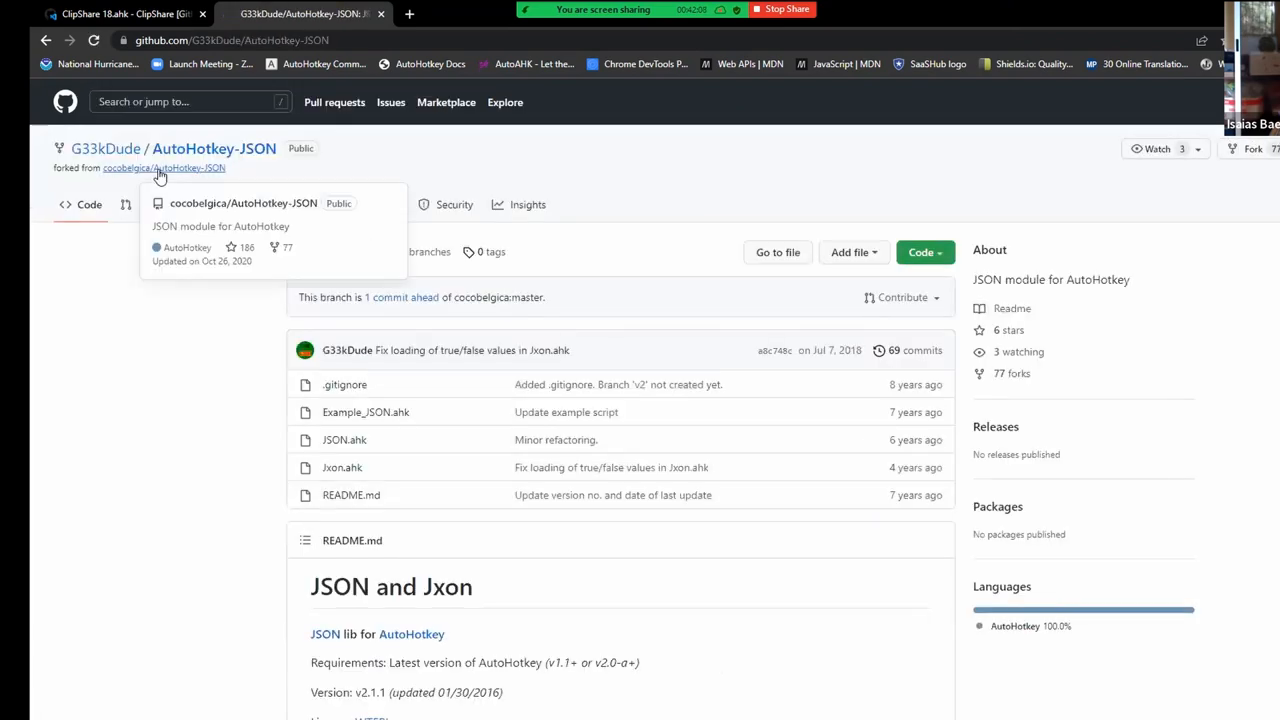
pyautogui.click(164, 167)
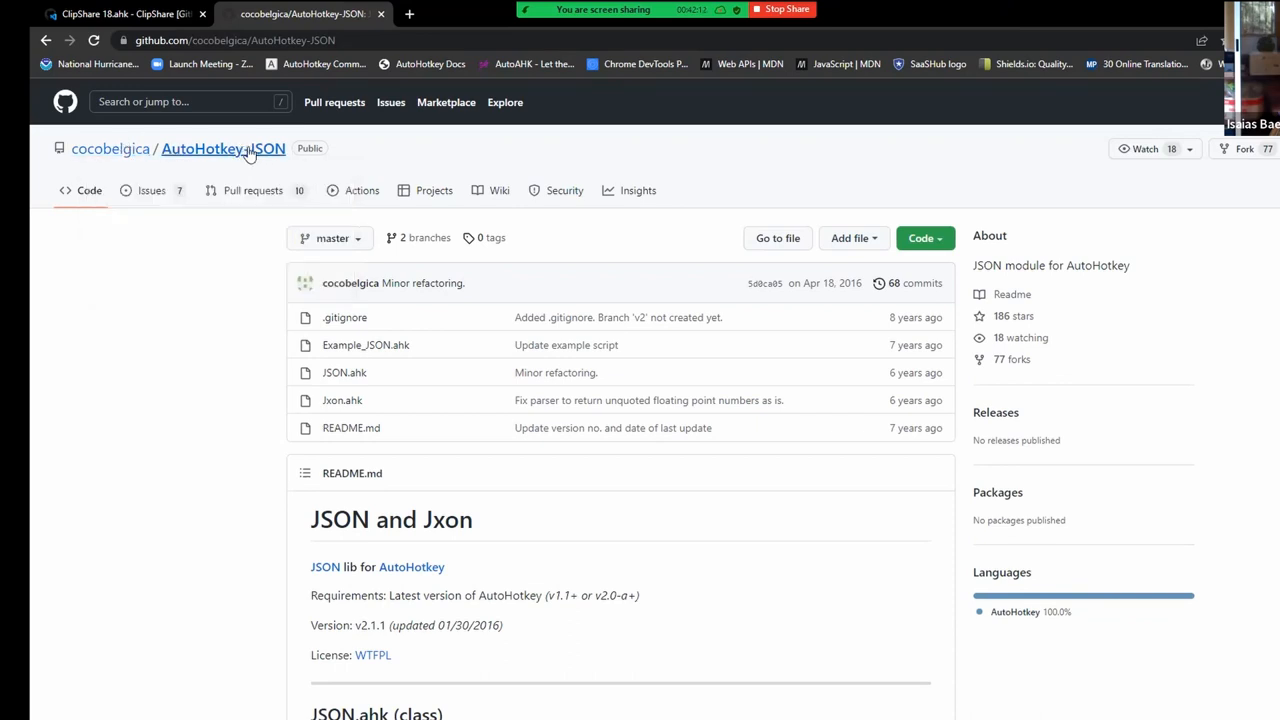
pyautogui.moveTo(1264, 149)
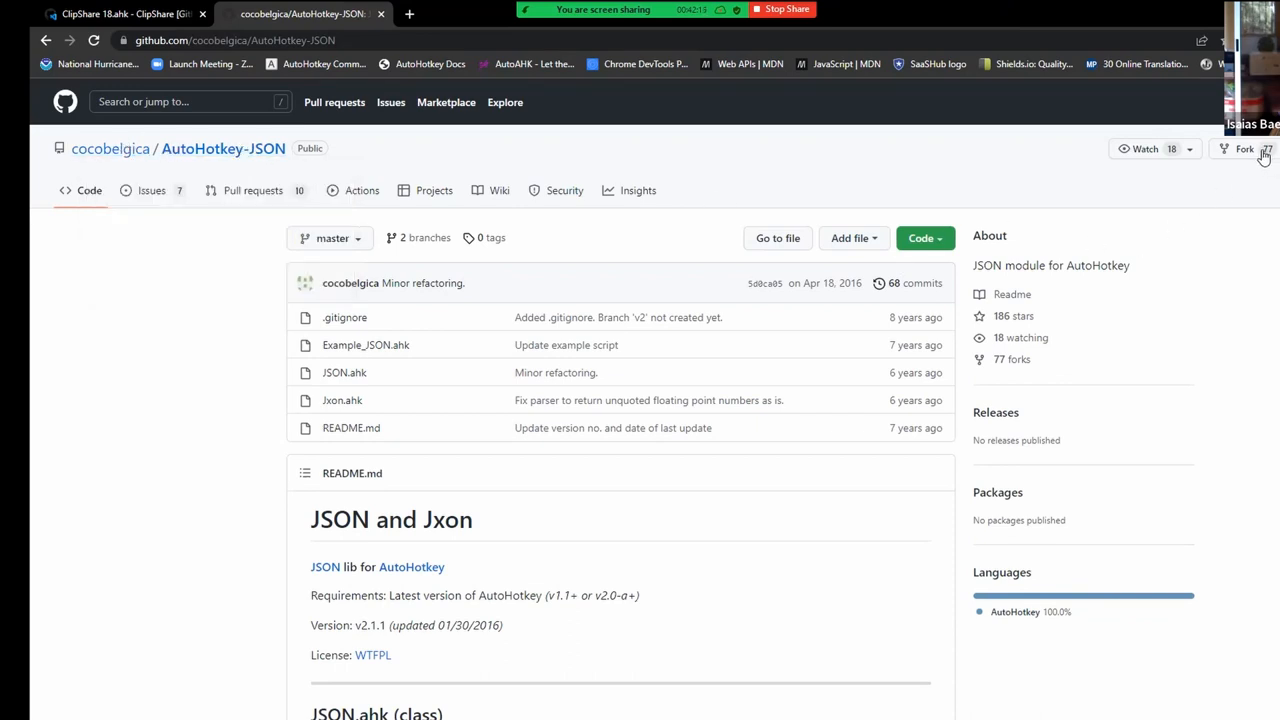
pyautogui.click(1244, 148)
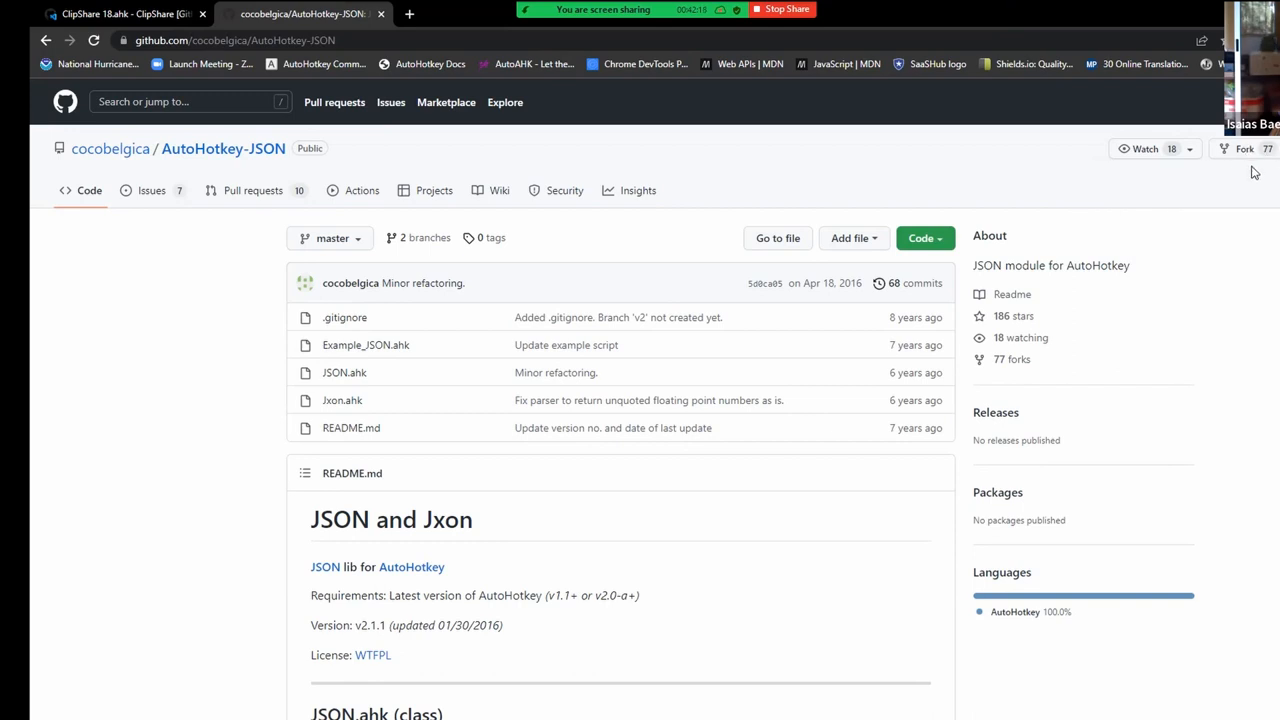
pyautogui.moveTo(622, 196)
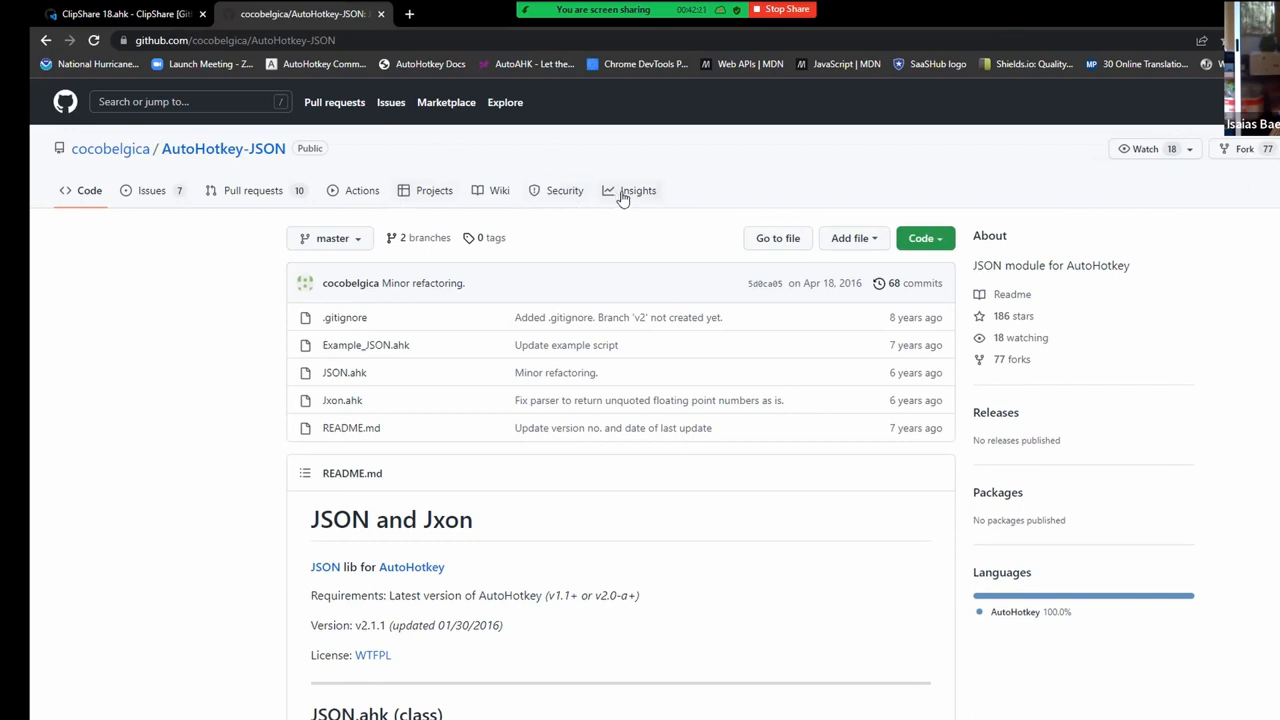
# Browse the forks list under the AutoHotkey-JSON repository's Insights.
pyautogui.click(638, 190)
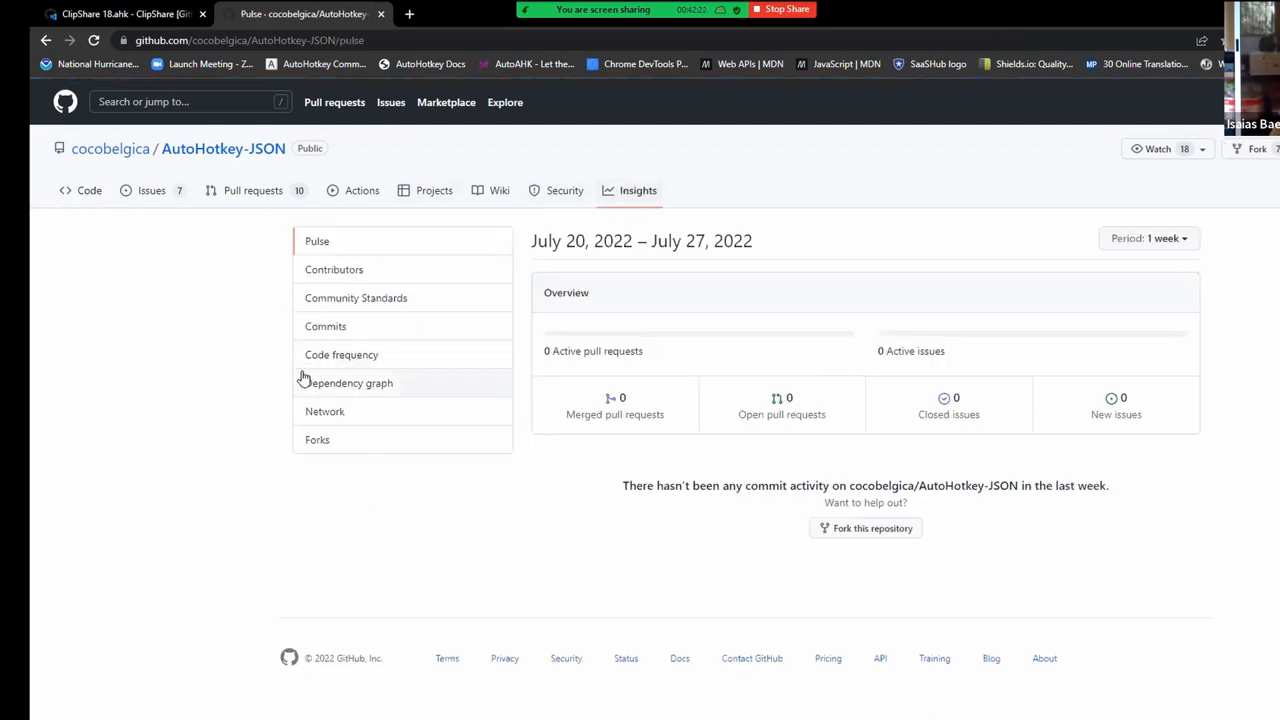
pyautogui.click(317, 440)
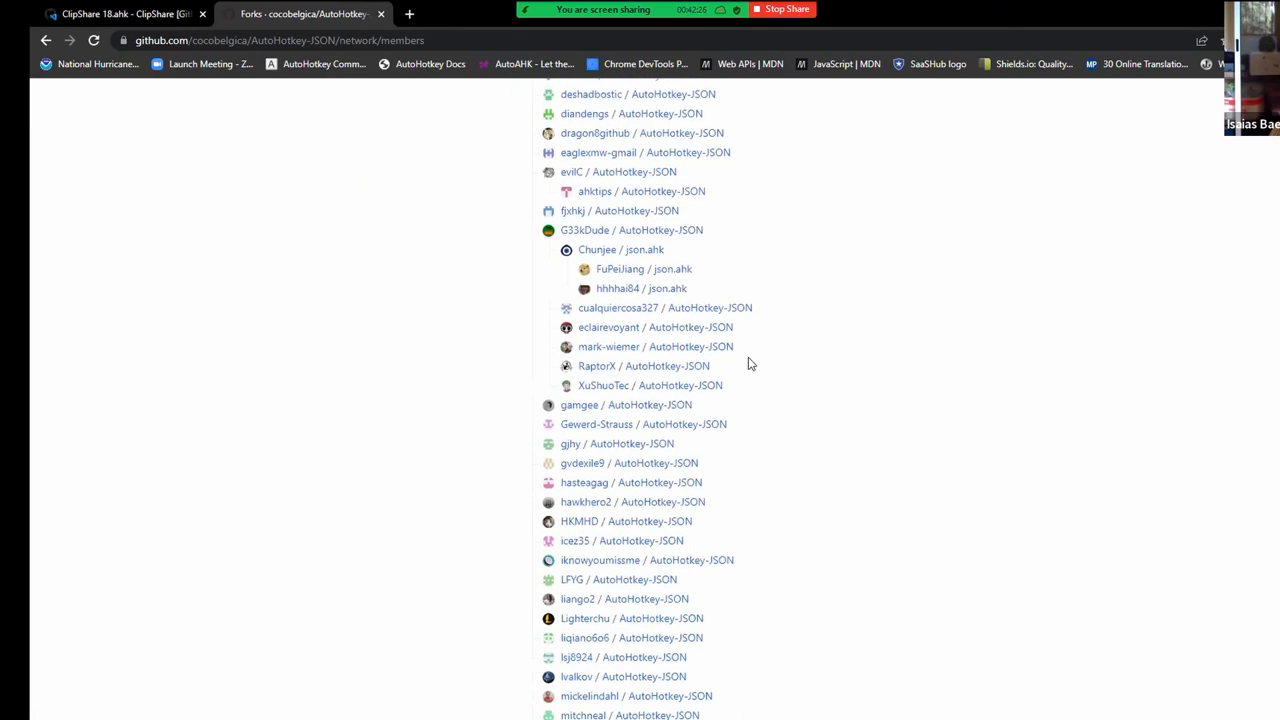
pyautogui.scroll(-3)
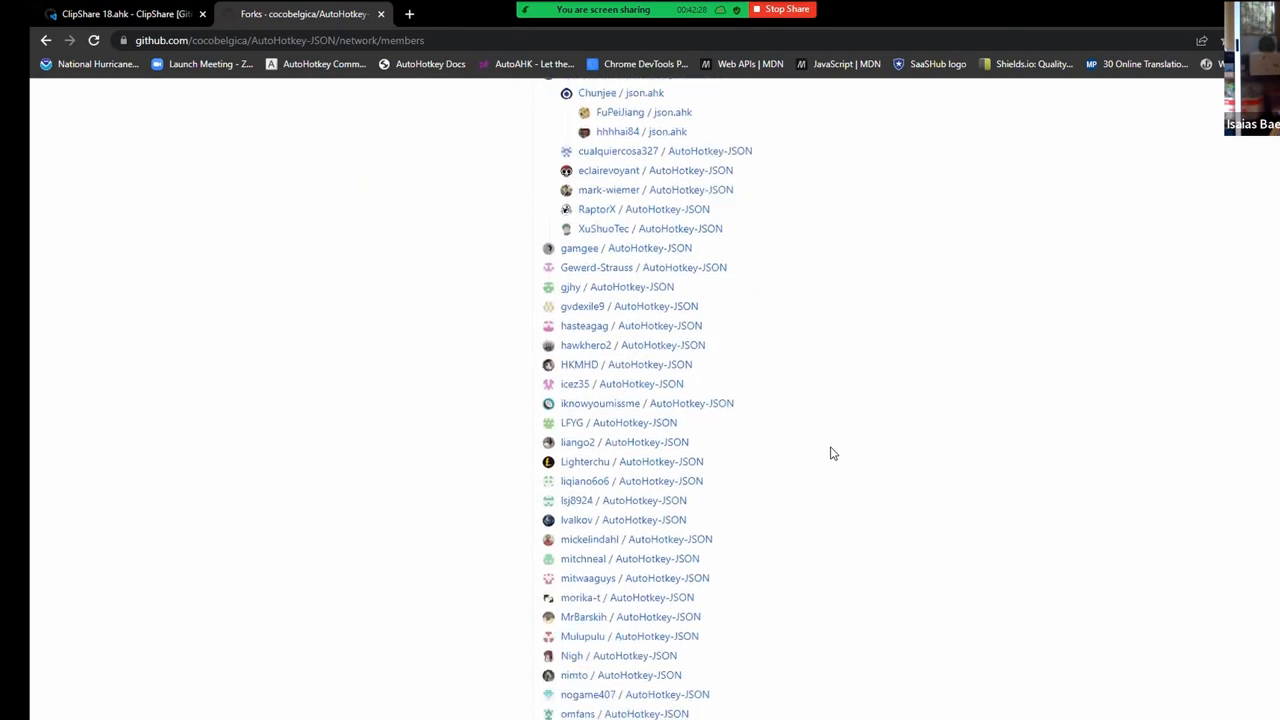
pyautogui.scroll(3)
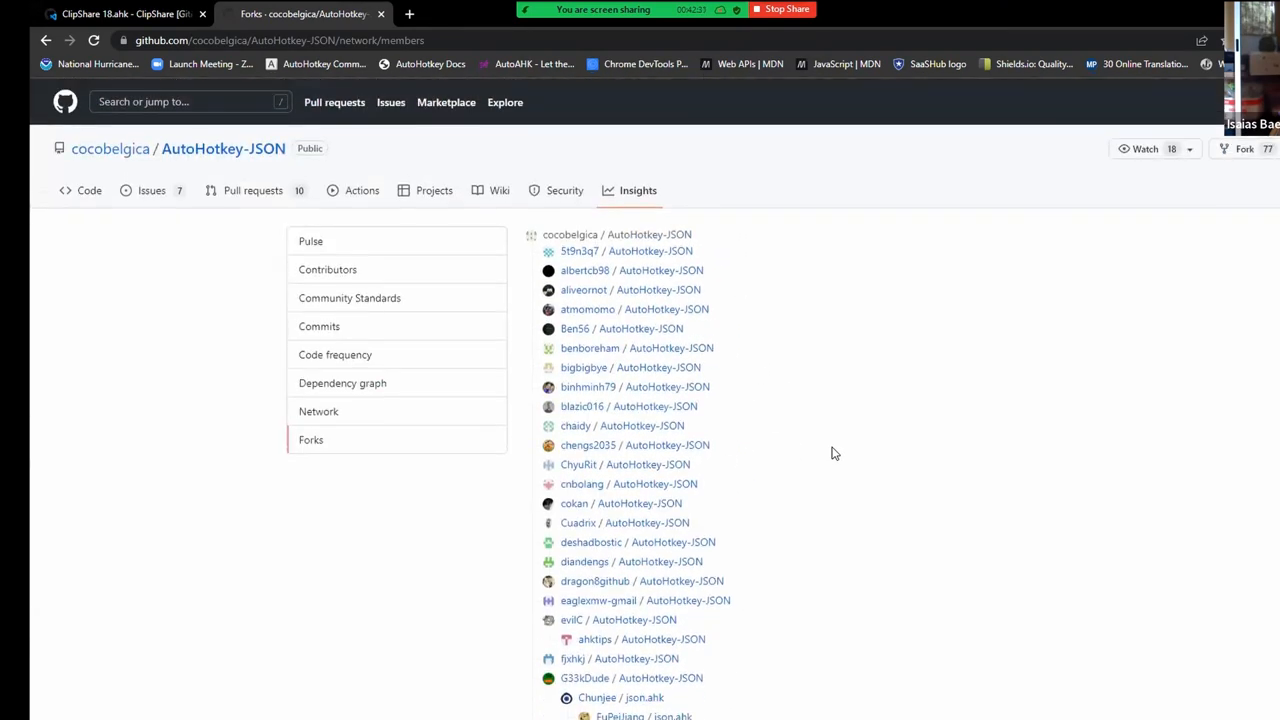
pyautogui.moveTo(368, 315)
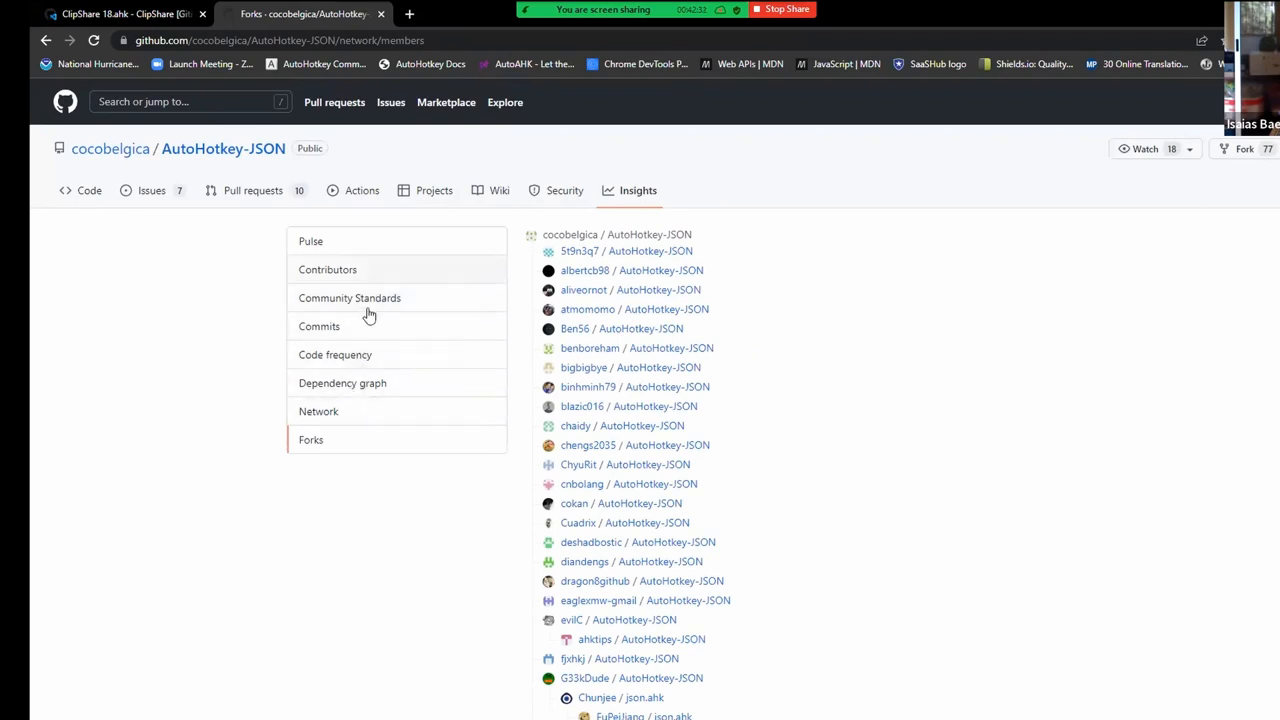
# View commit activity, pulse over 1 month and code frequency, then return to forks.
pyautogui.click(319, 326)
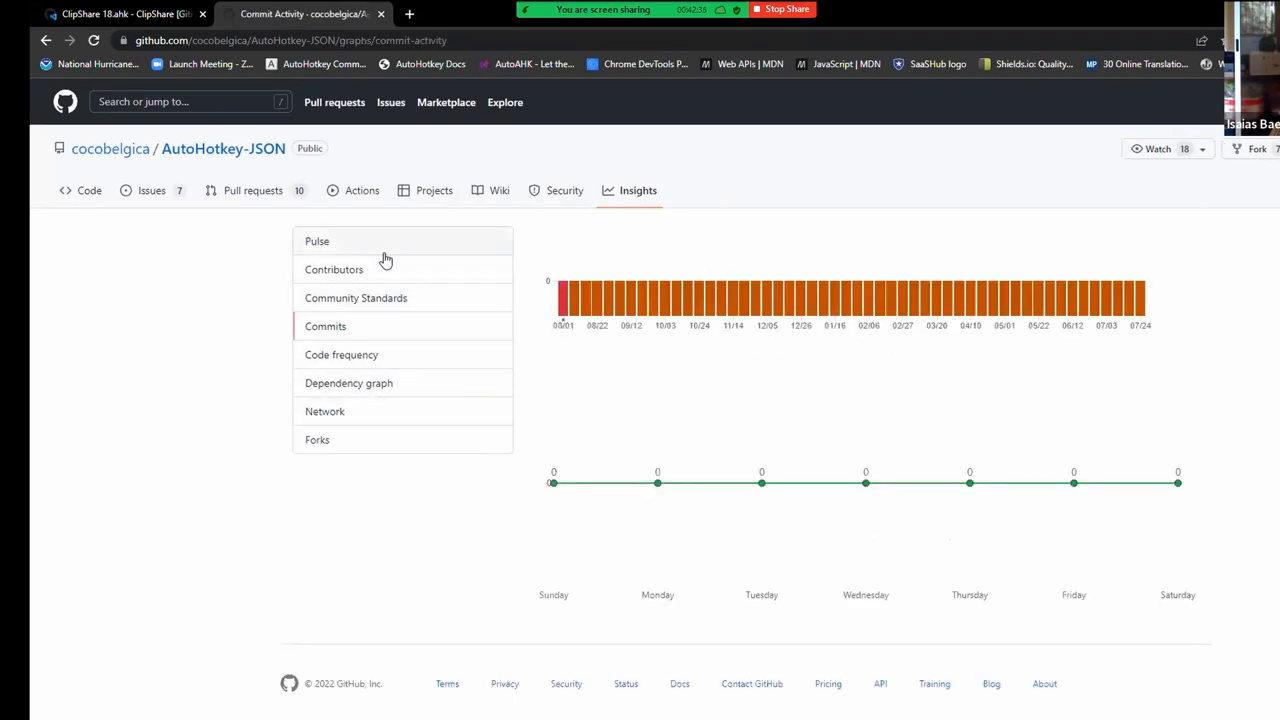
pyautogui.click(317, 241)
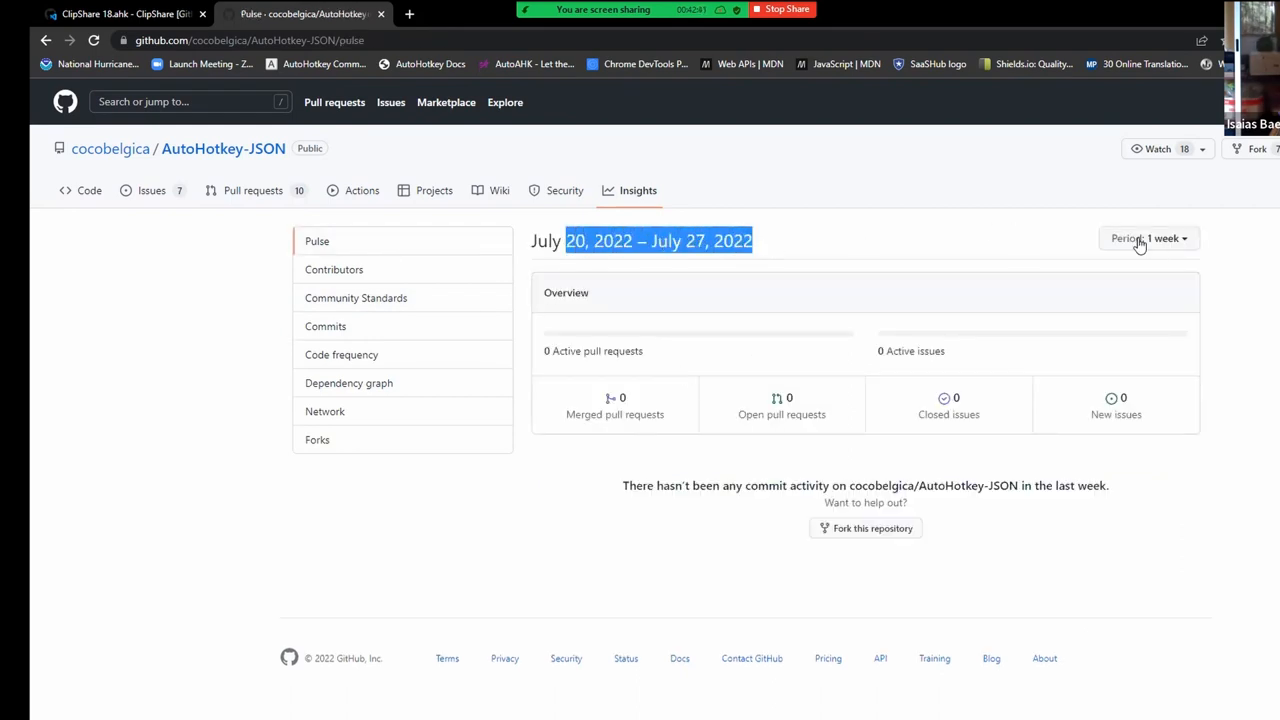
pyautogui.click(1149, 238)
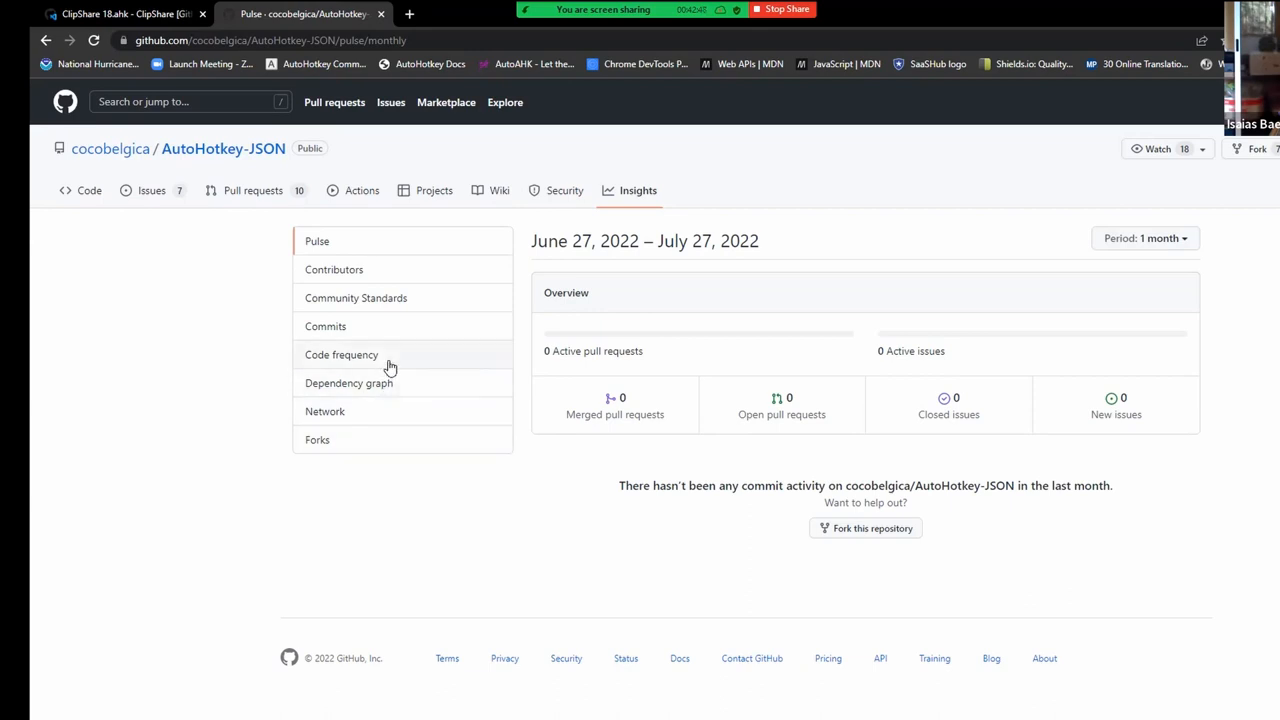
pyautogui.click(341, 354)
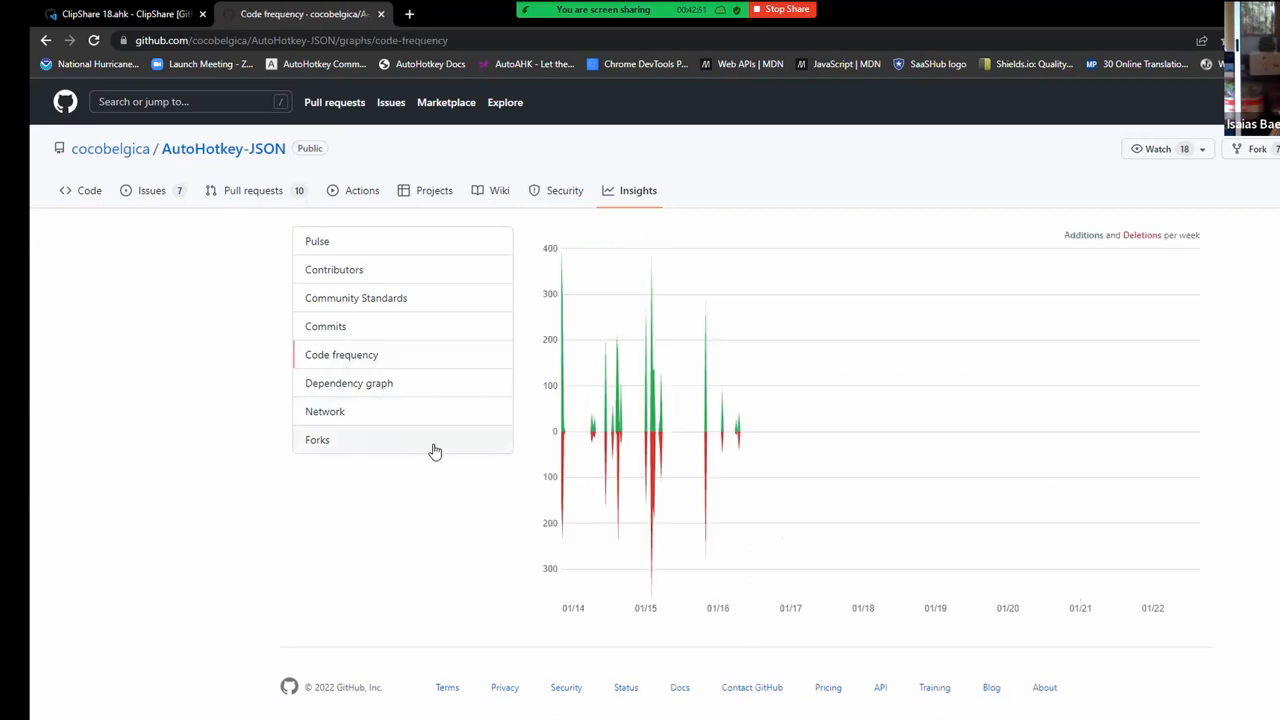
pyautogui.click(317, 440)
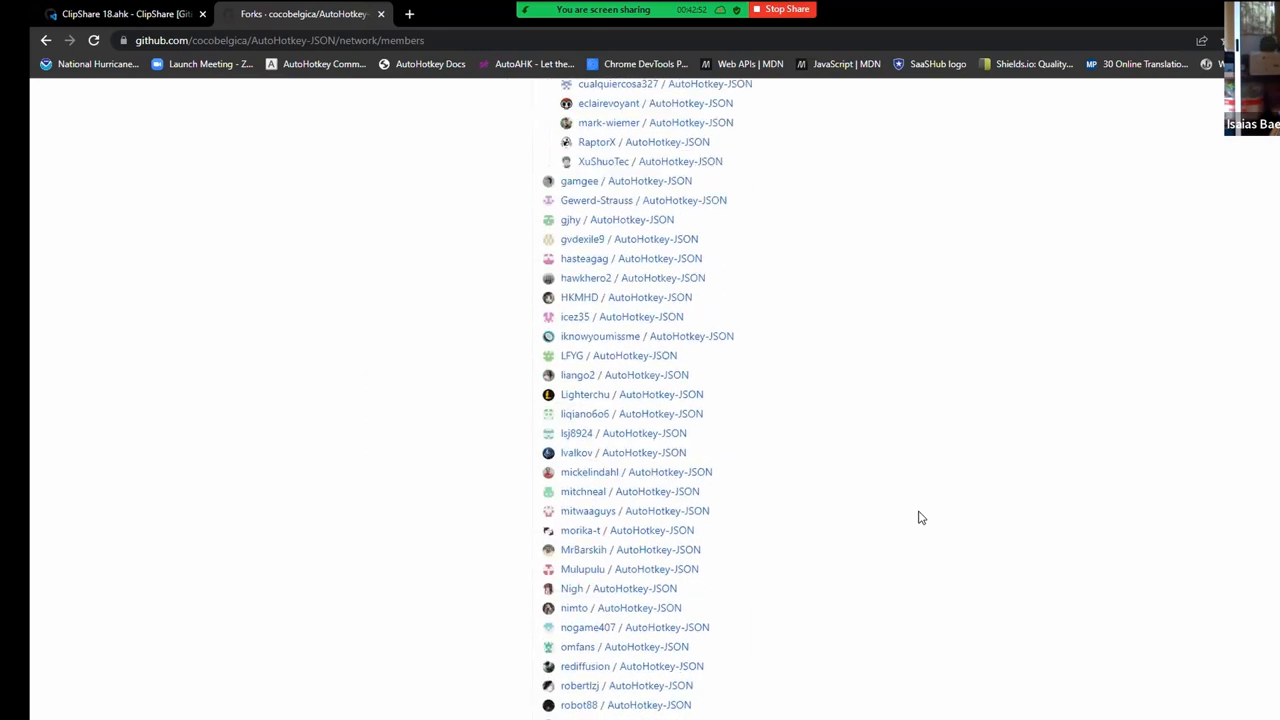
pyautogui.scroll(-3)
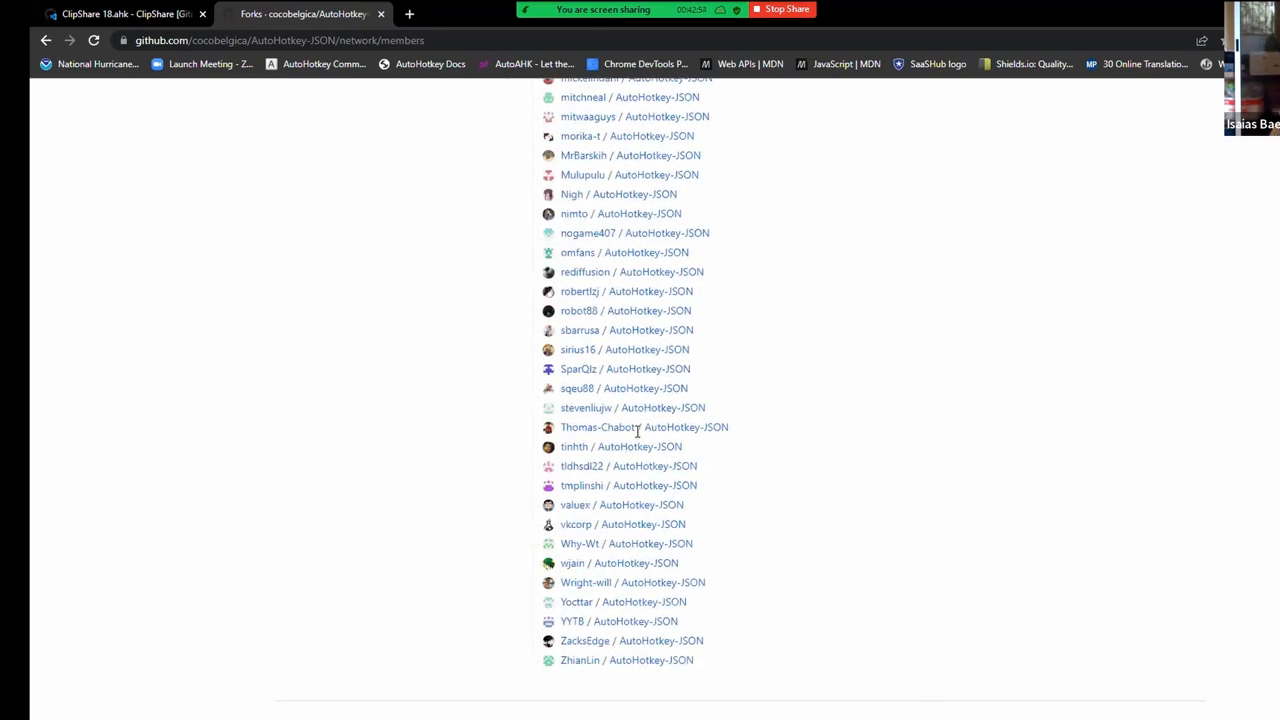
pyautogui.click(644, 427)
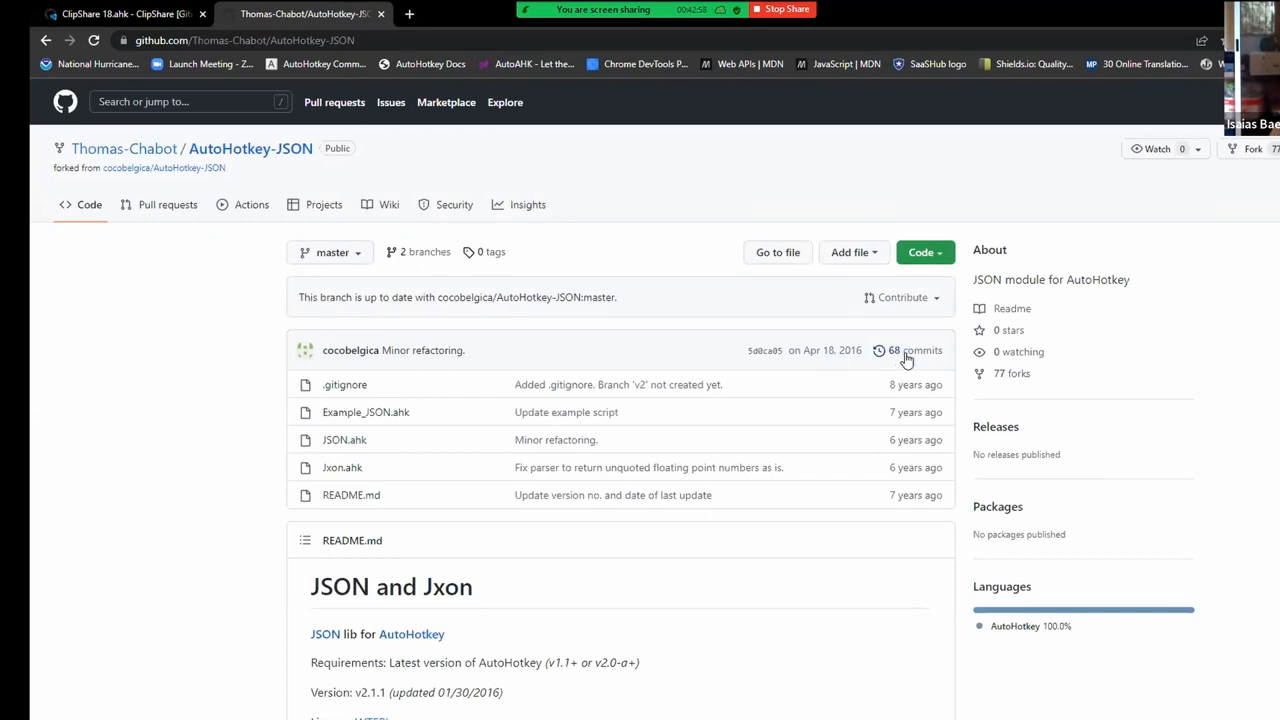
pyautogui.moveTo(865, 345)
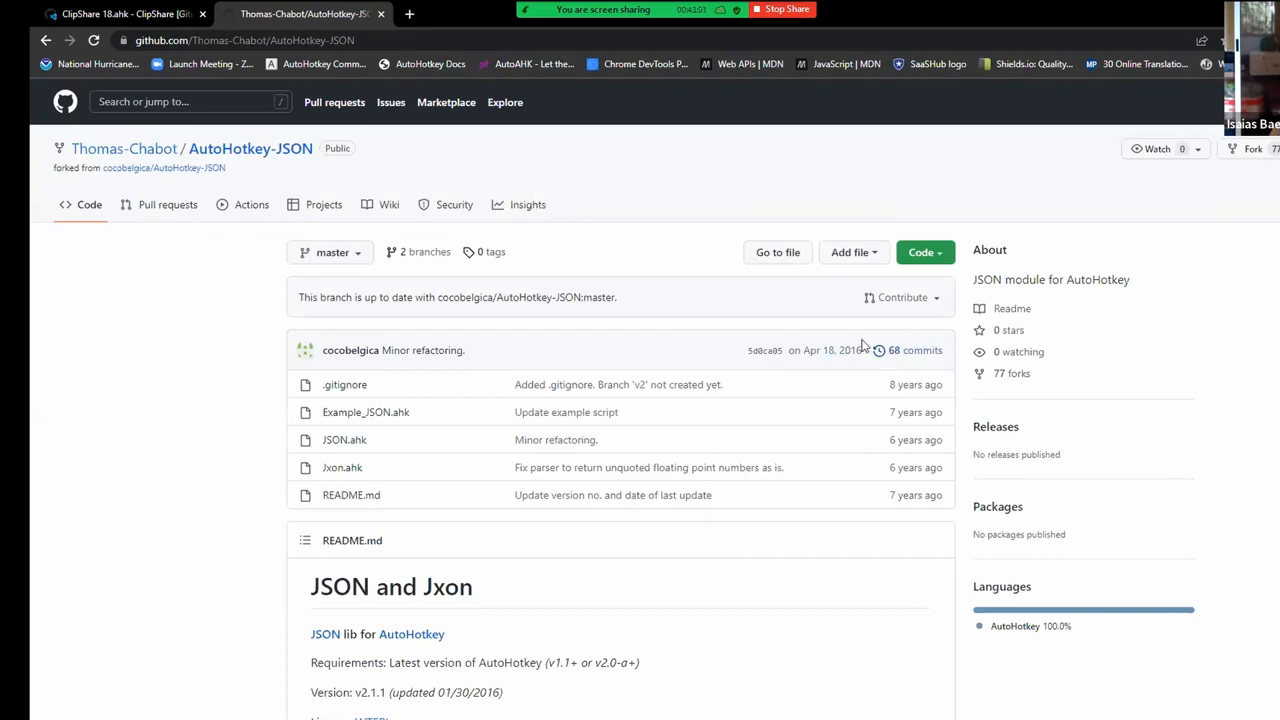
pyautogui.moveTo(422, 350)
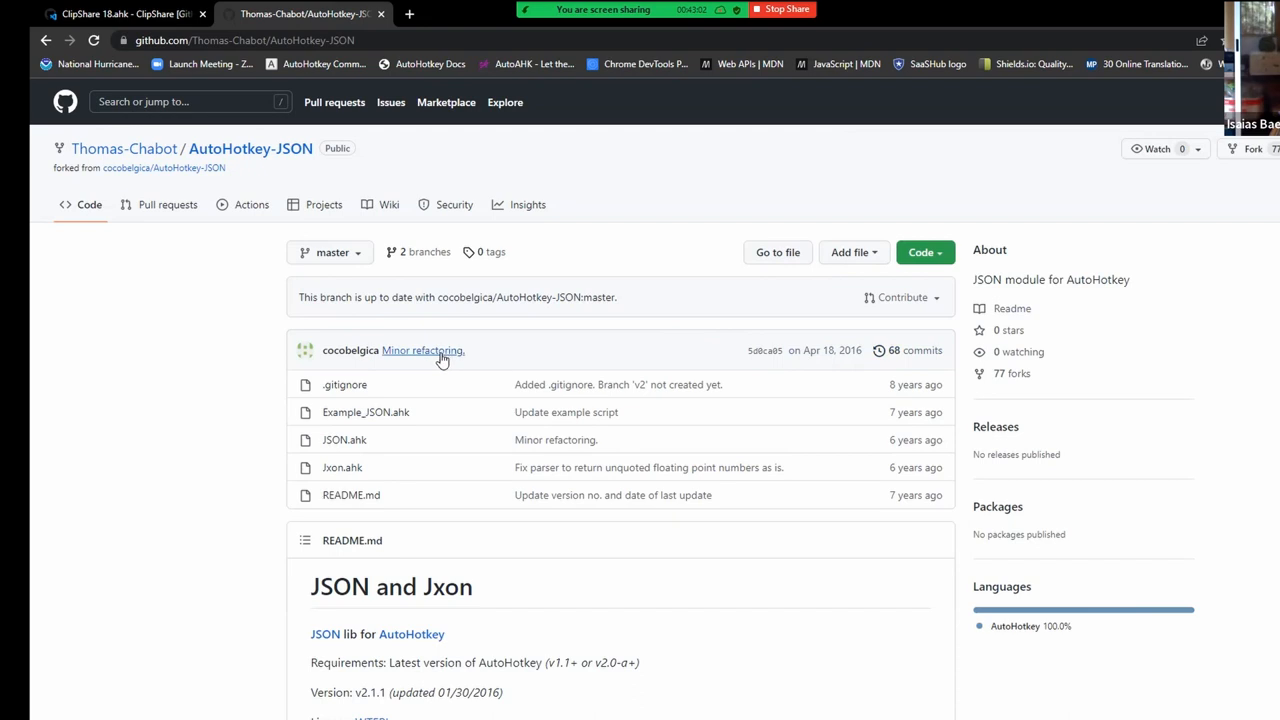
pyautogui.moveTo(533, 367)
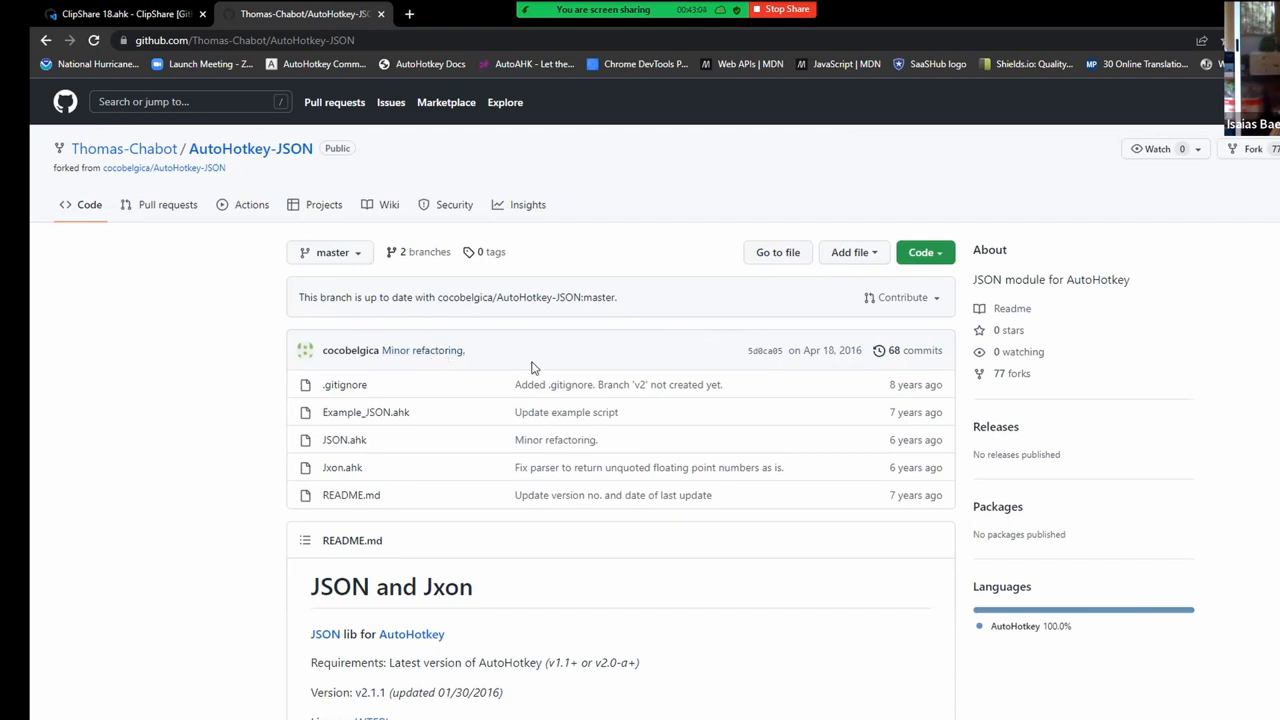
pyautogui.click(1011, 373)
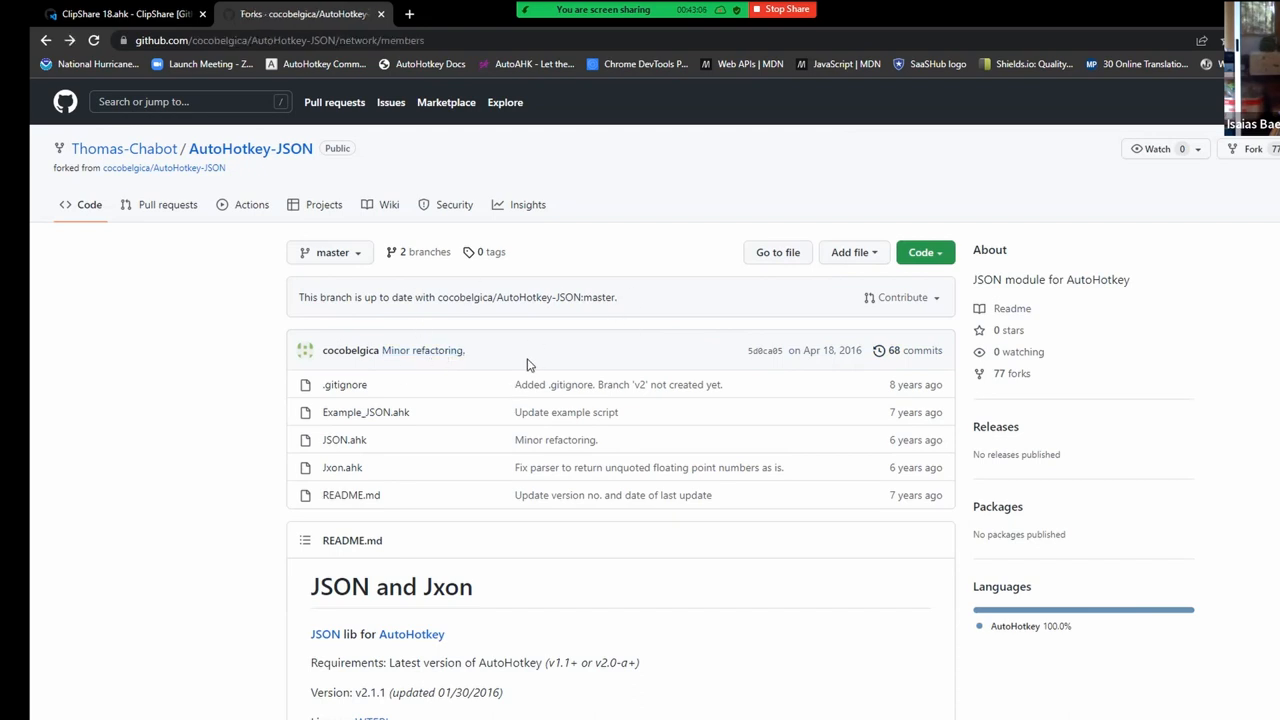
pyautogui.scroll(-3)
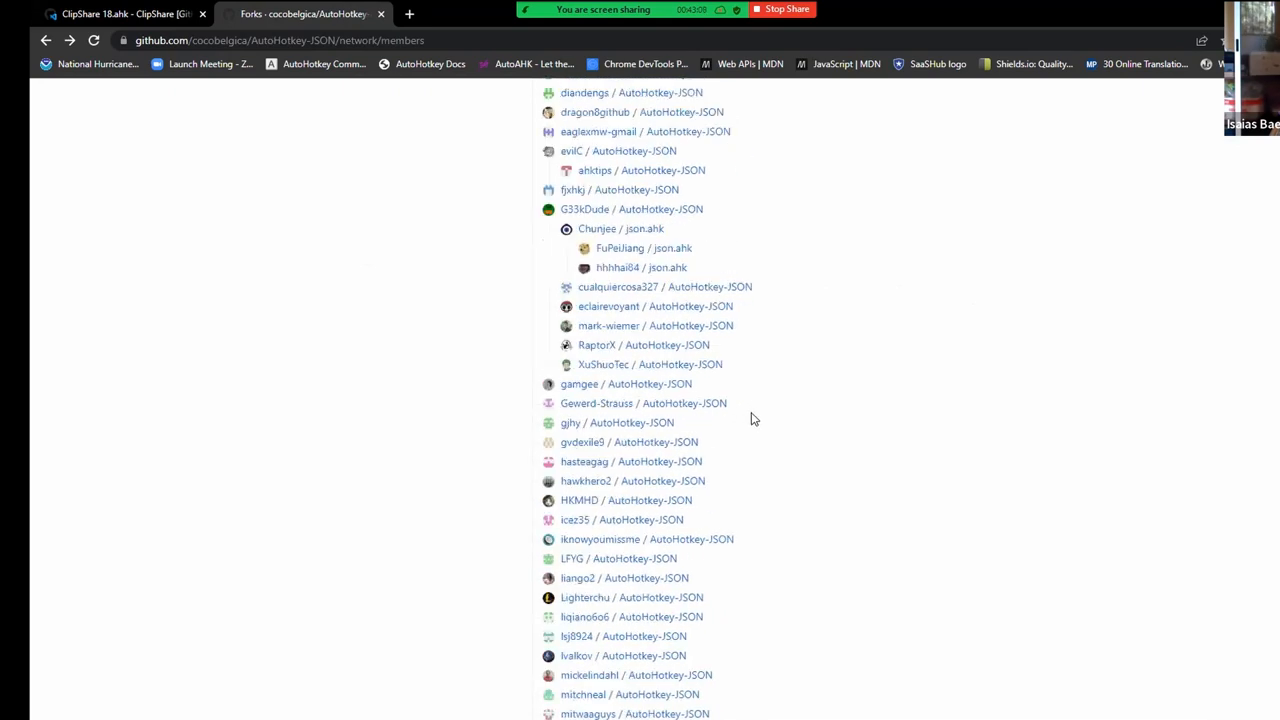
pyautogui.scroll(3)
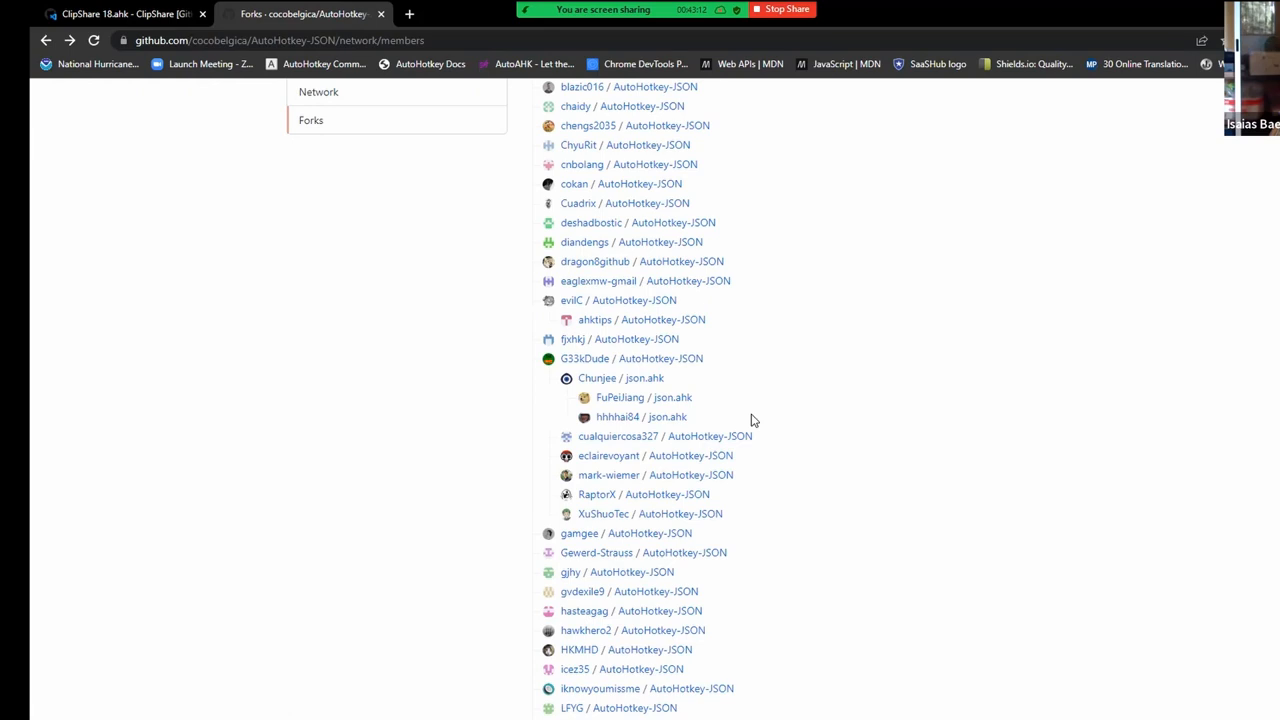
pyautogui.scroll(3)
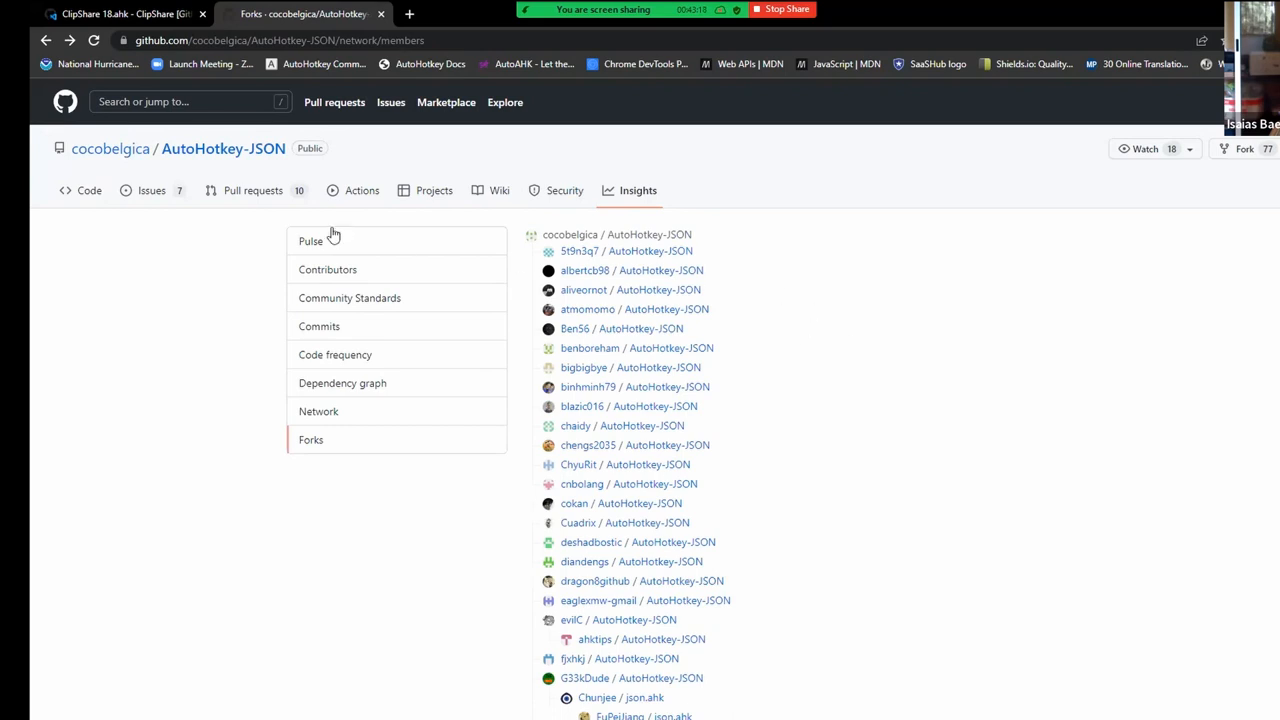
pyautogui.moveTo(110, 148)
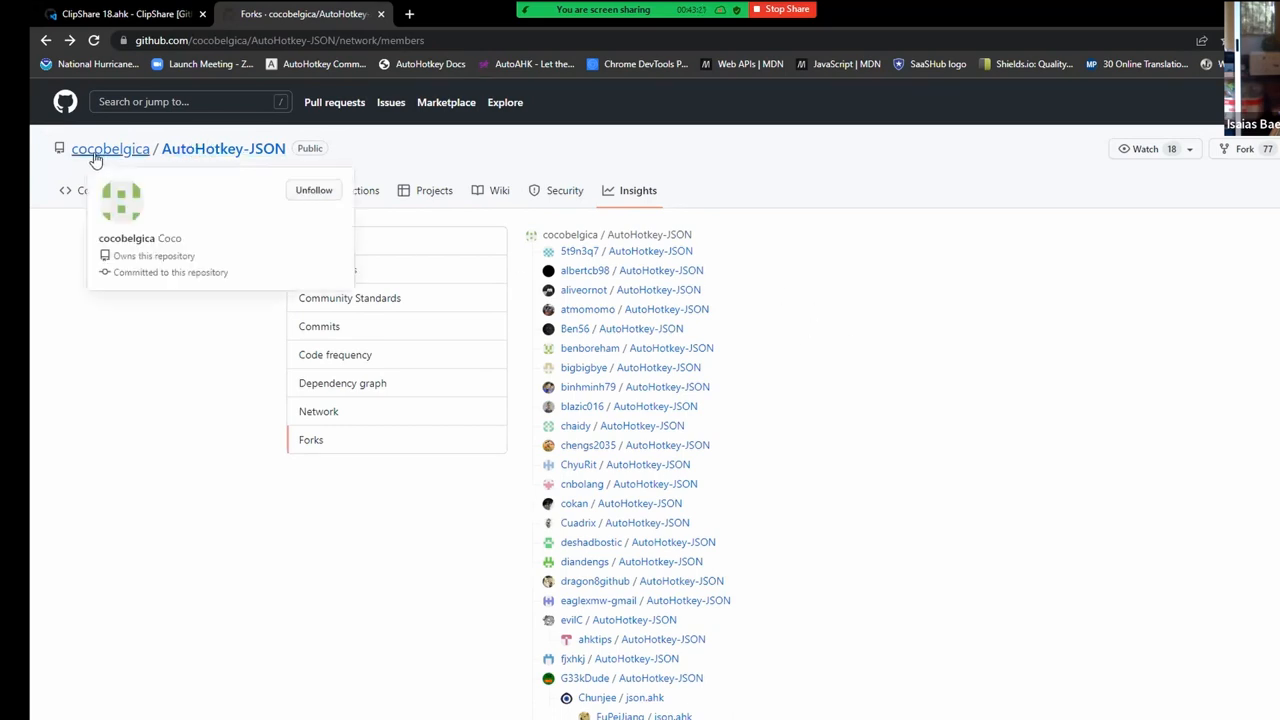
pyautogui.moveTo(724, 171)
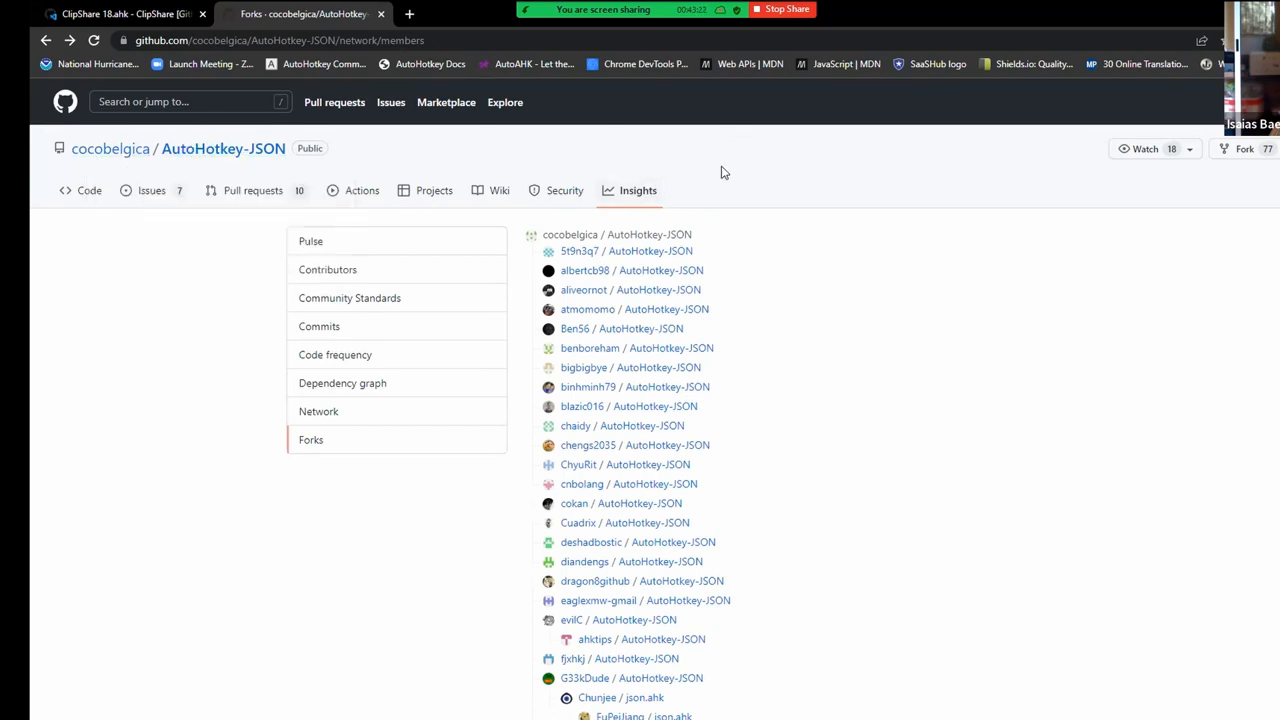